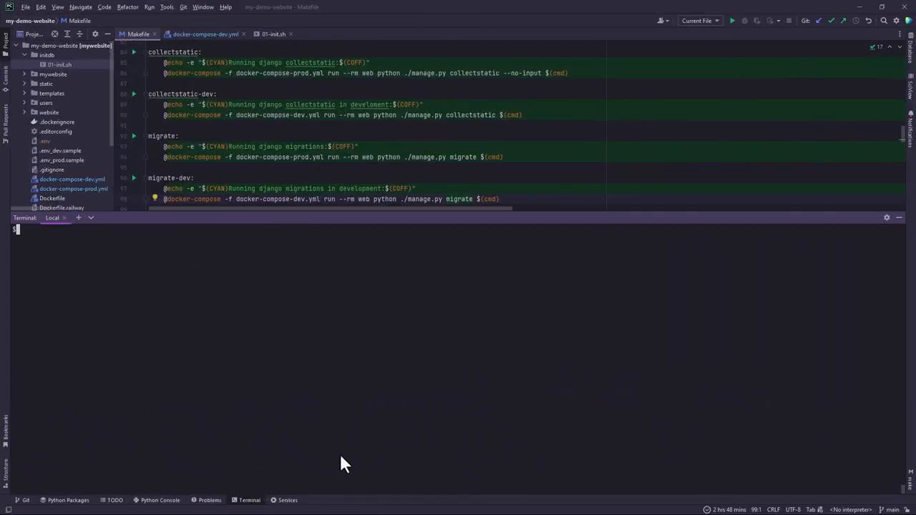
mouse_move(429, 294)
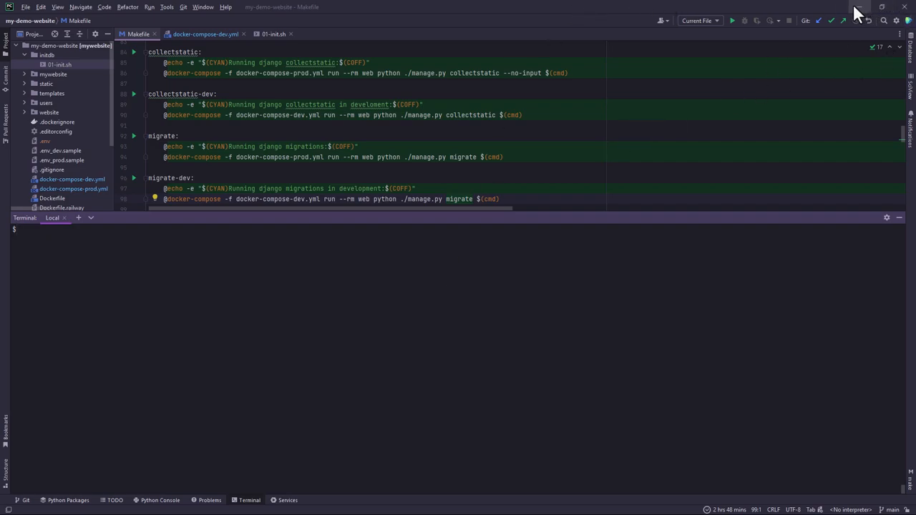
mouse_move(366, 301)
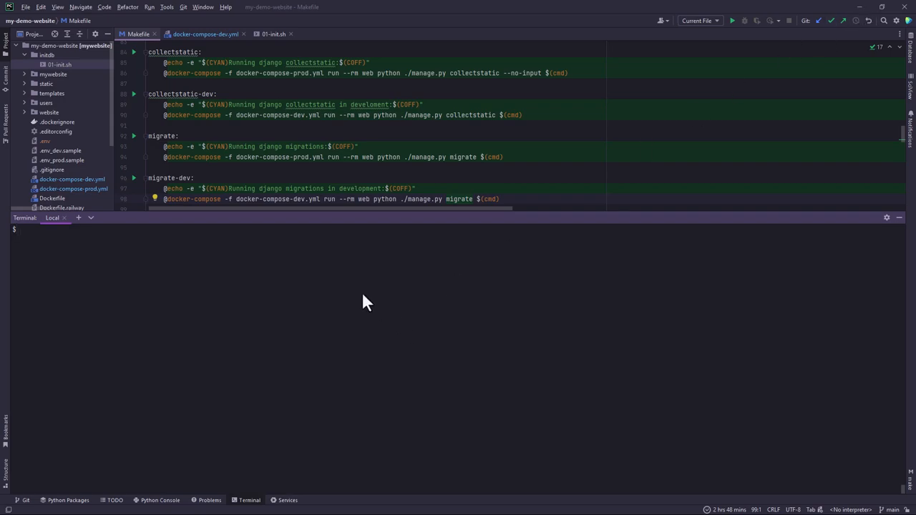
mouse_move(346, 215)
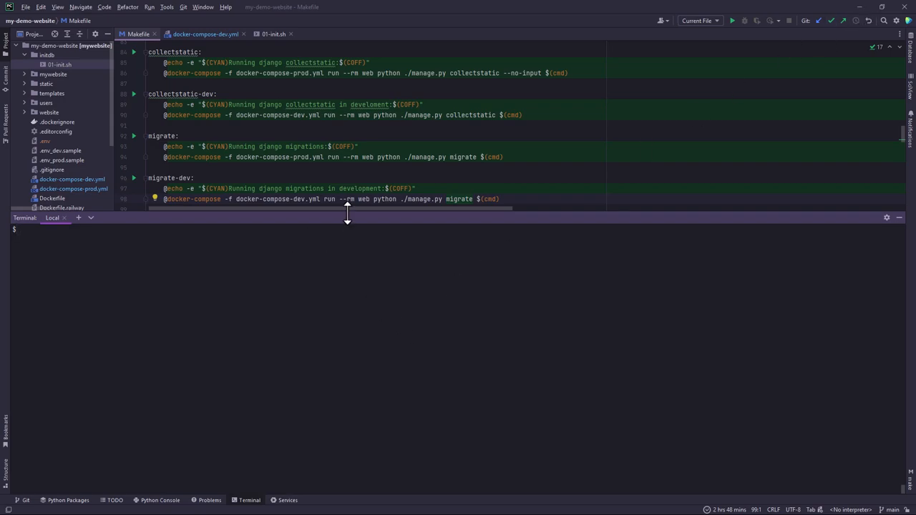
- Scroll the Makefile to bring its Django targets into view
scroll("down", 3)
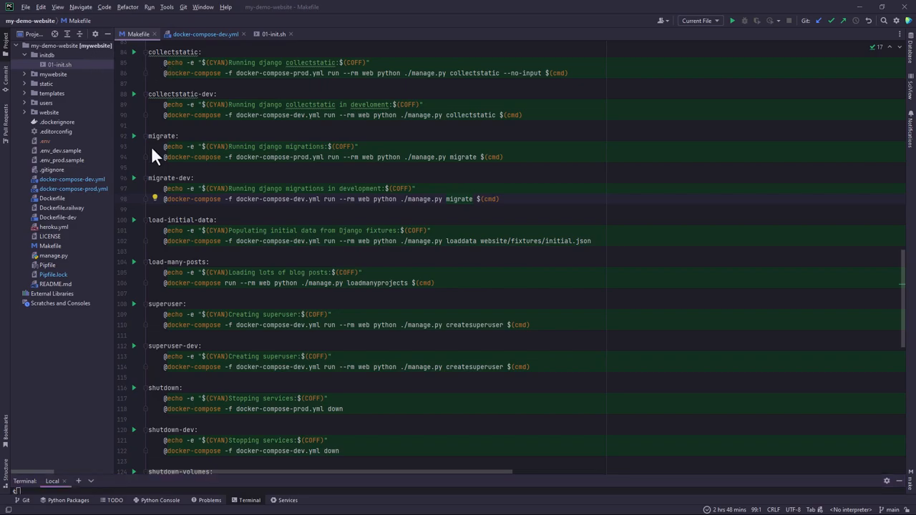
mouse_move(63, 218)
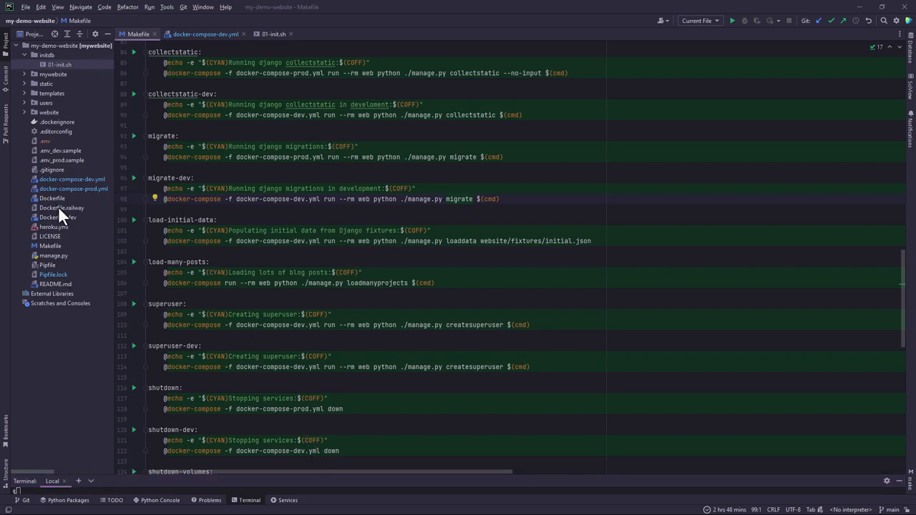
- Show Dockerfile.railway in the editor, scrolled down to its final CMD line
left_click(60, 207)
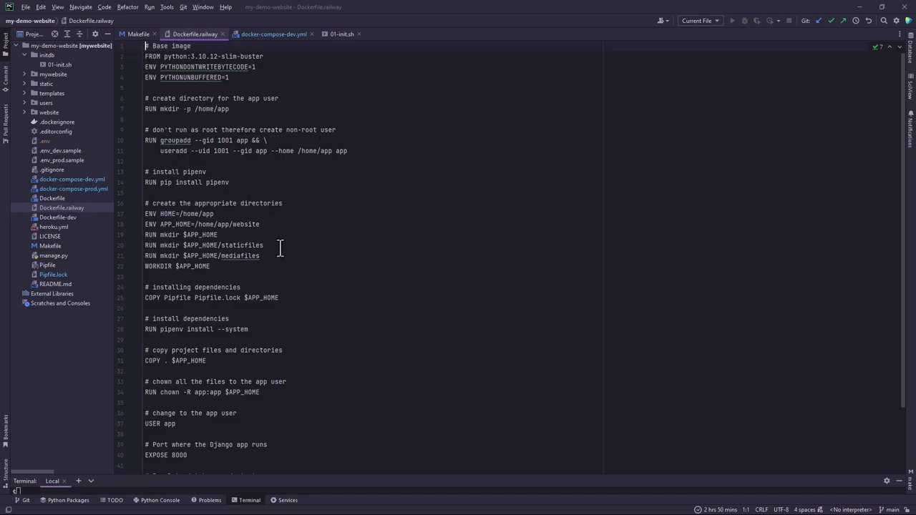
scroll("down", 3)
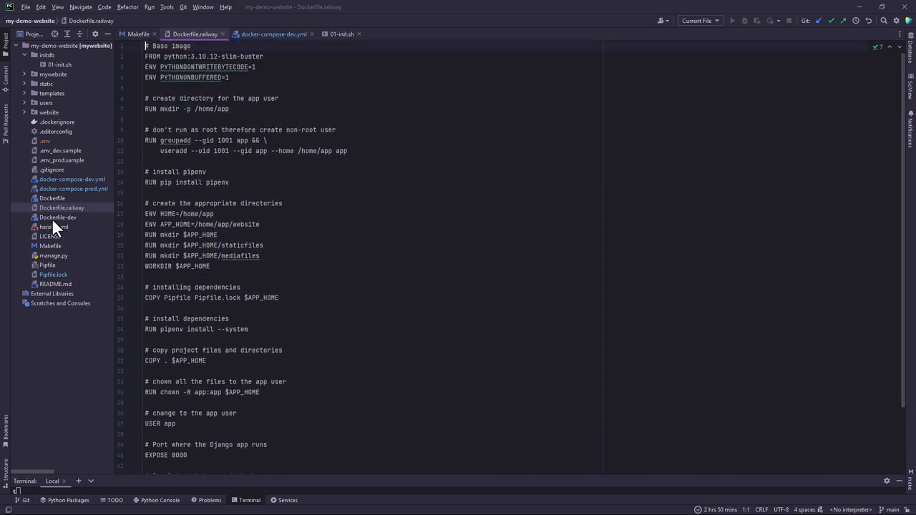
scroll("down", 3)
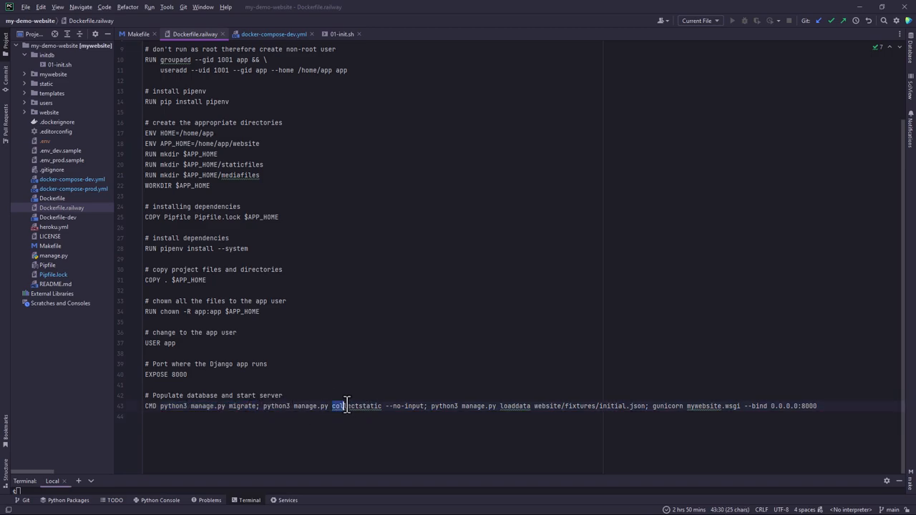
- Highlight the collectstatic, loaddata fixtures and gunicorn parts of the CMD line in turn
left_click_drag(332, 406, 424, 406)
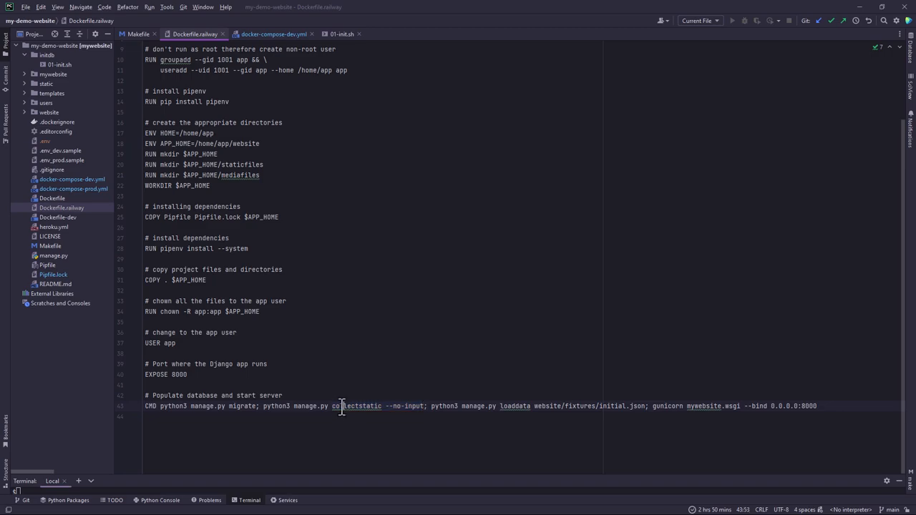
left_click_drag(430, 406, 818, 407)
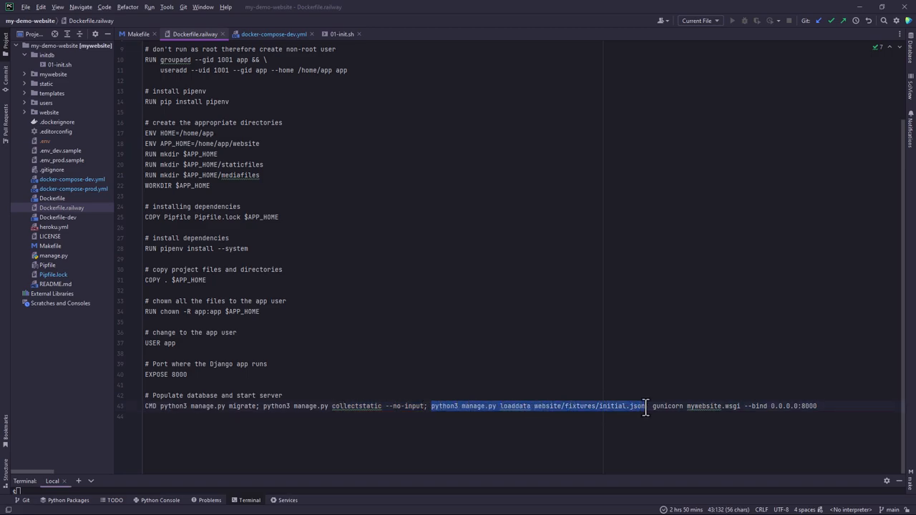
left_click_drag(647, 407, 808, 407)
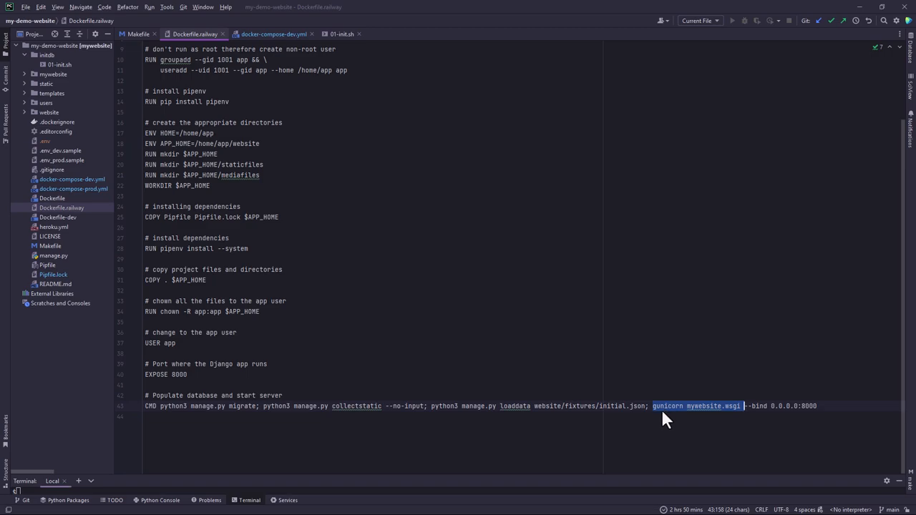
left_click(709, 406)
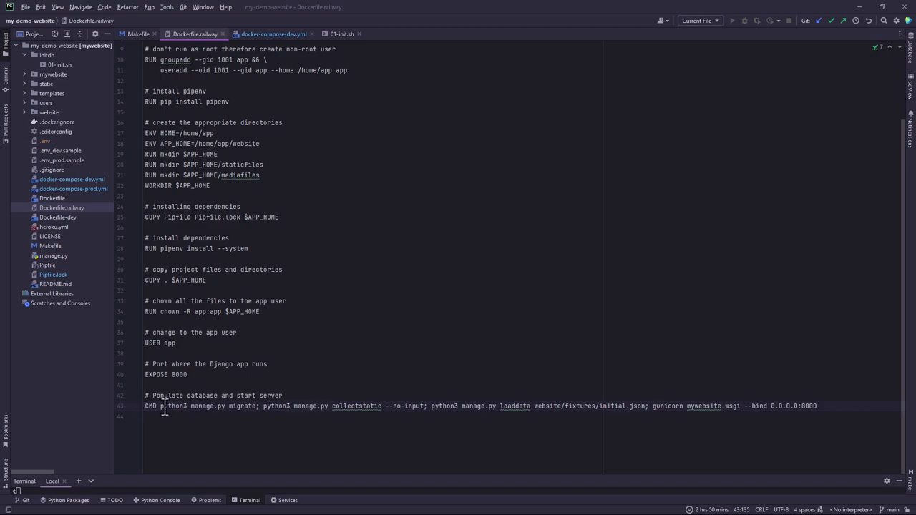
- Highlight the whole startup command chain from migrate through gunicorn
left_click_drag(160, 406, 534, 406)
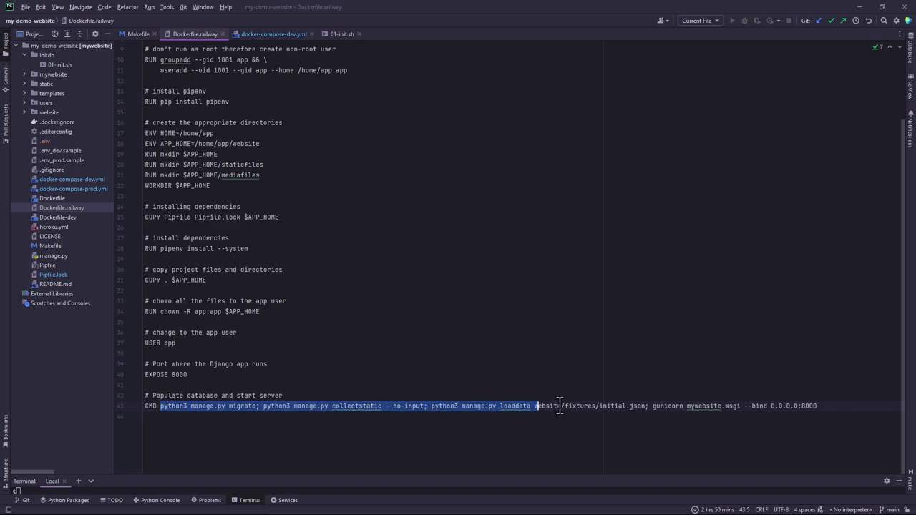
left_click_drag(535, 407, 819, 407)
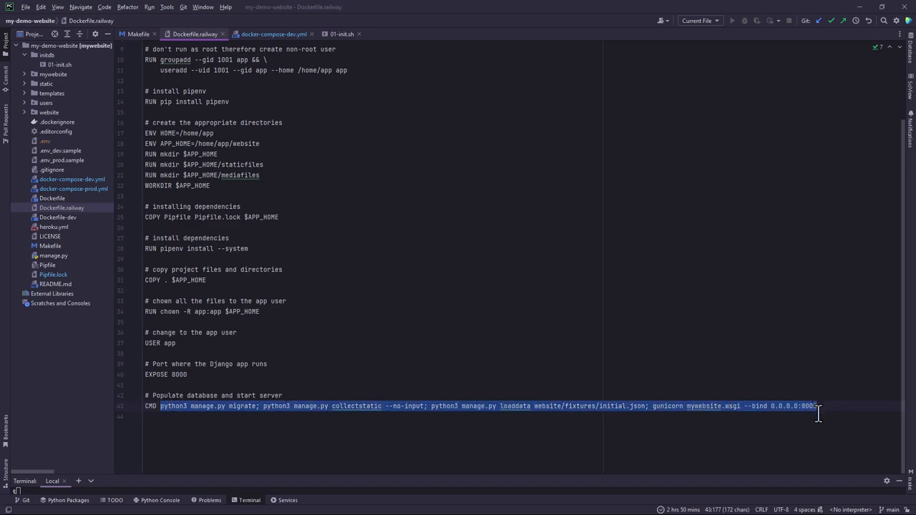
left_click(163, 407)
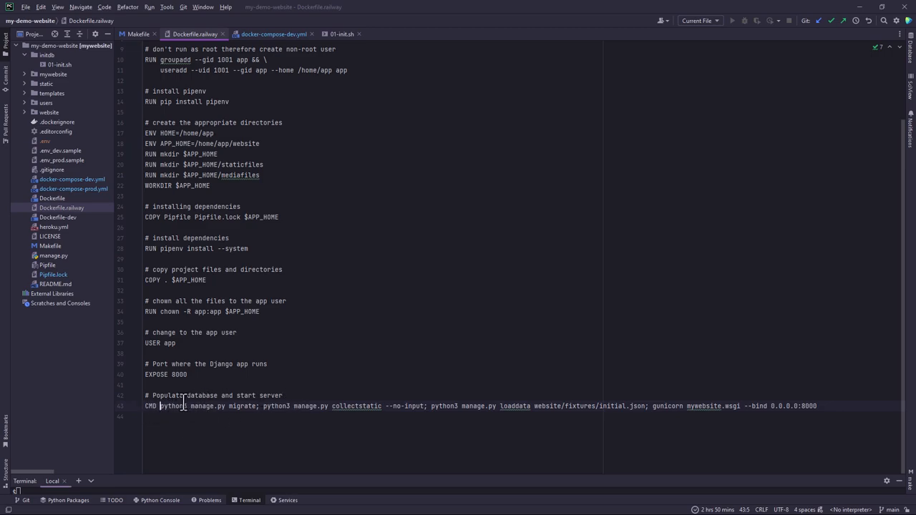
left_click_drag(160, 406, 719, 407)
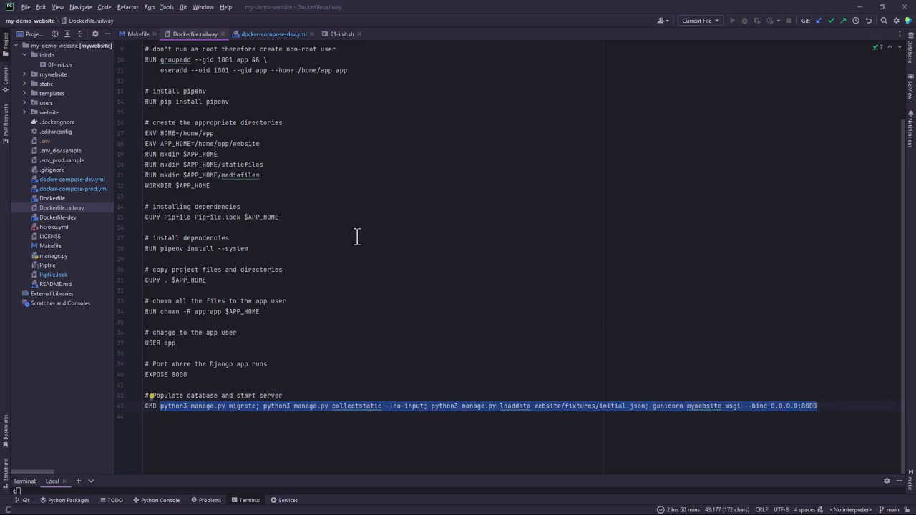
mouse_move(418, 195)
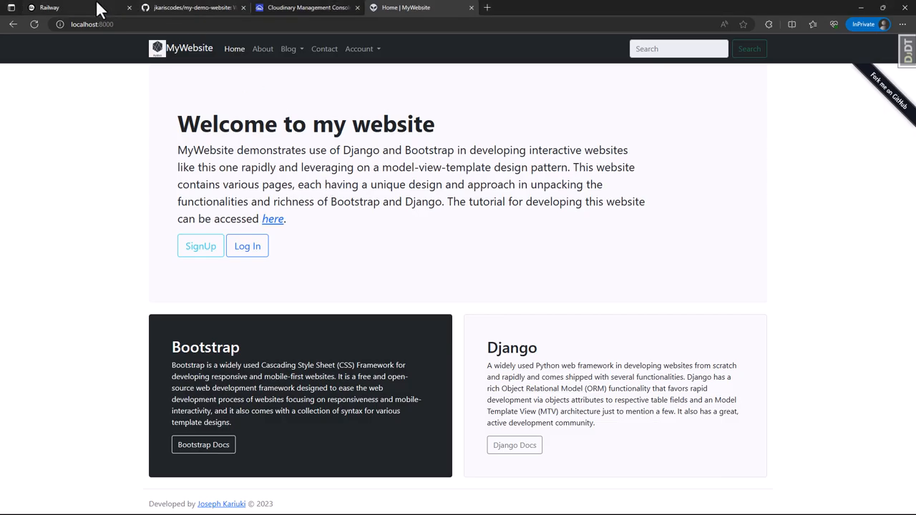
- Highlight the Starter plan wording and its August 1, 2023 discontinuation date in the Railway banner
left_click(49, 7)
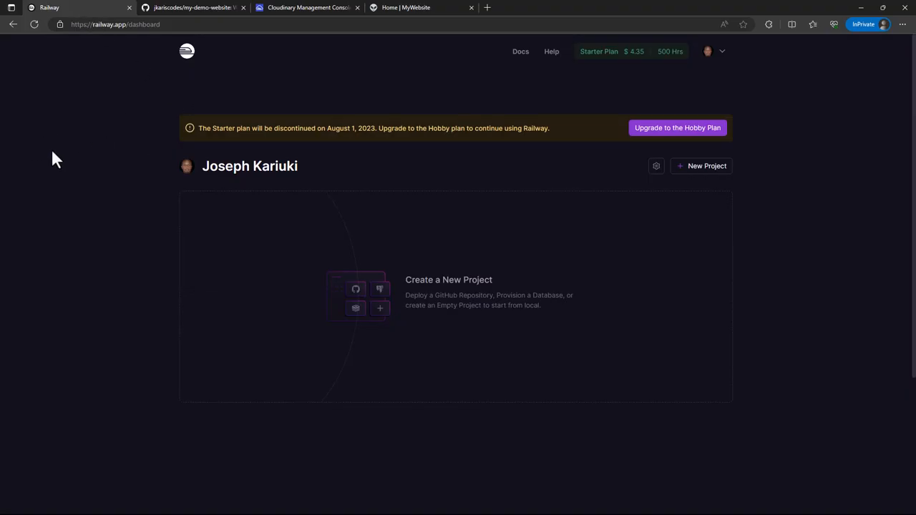
double_click(223, 128)
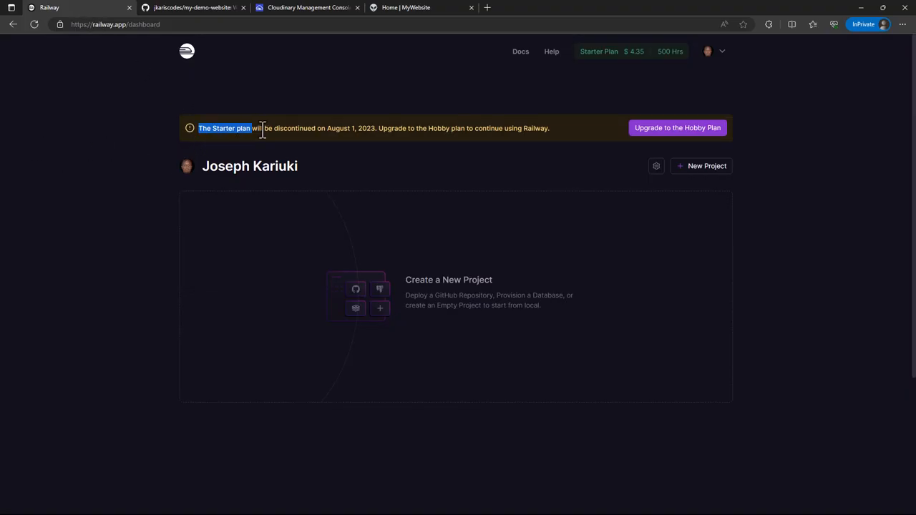
left_click(232, 127)
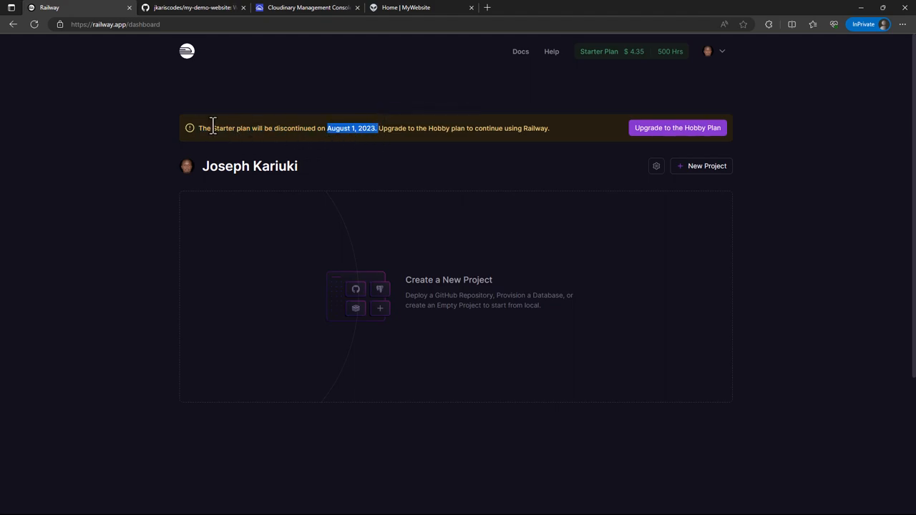
left_click_drag(212, 128, 408, 129)
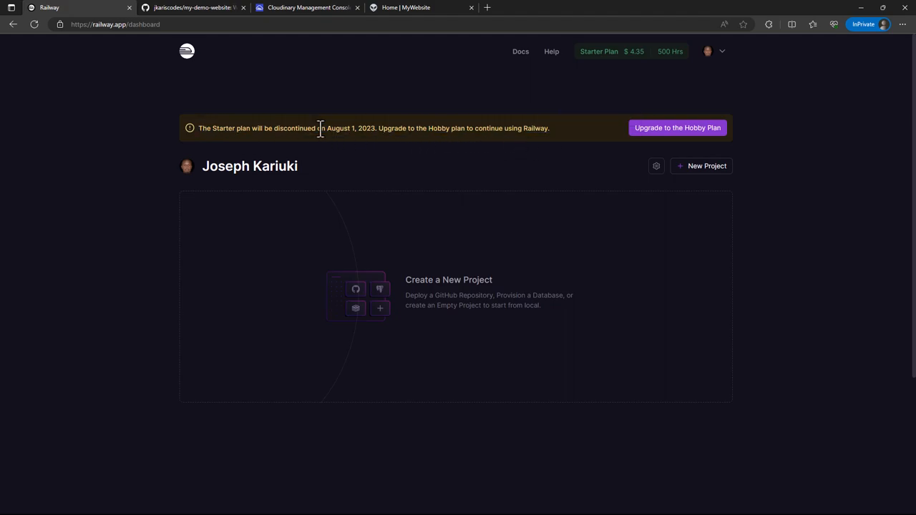
left_click_drag(199, 129, 343, 128)
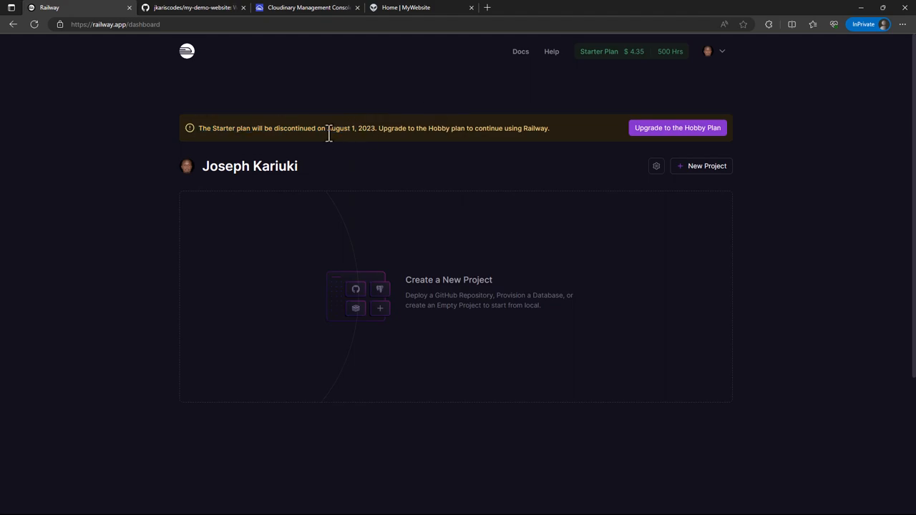
mouse_move(352, 132)
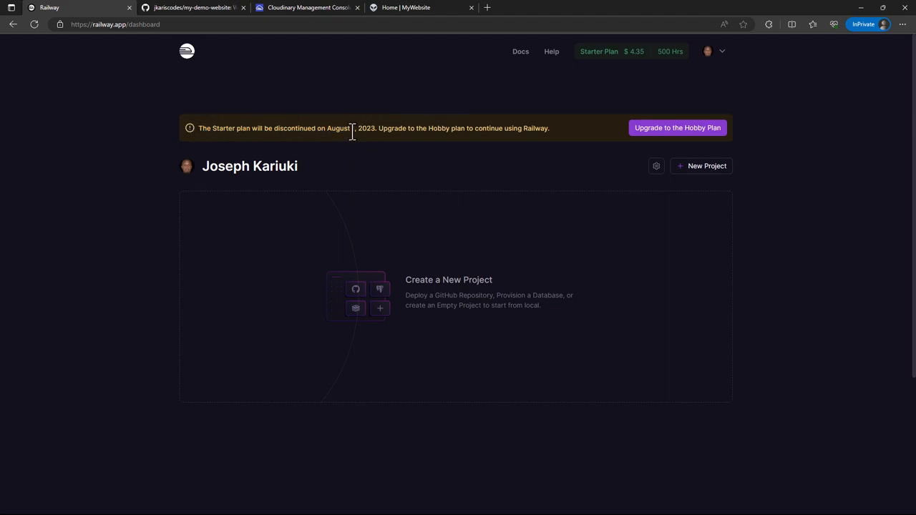
mouse_move(326, 202)
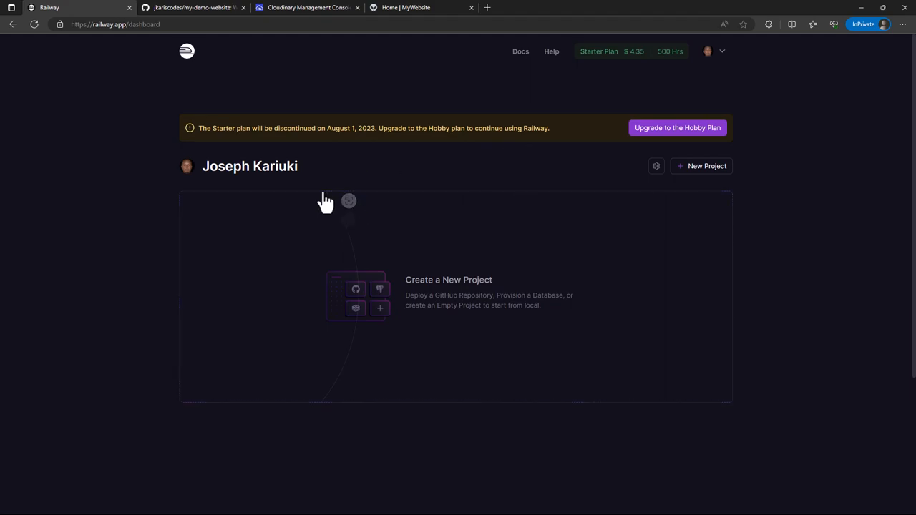
mouse_move(286, 154)
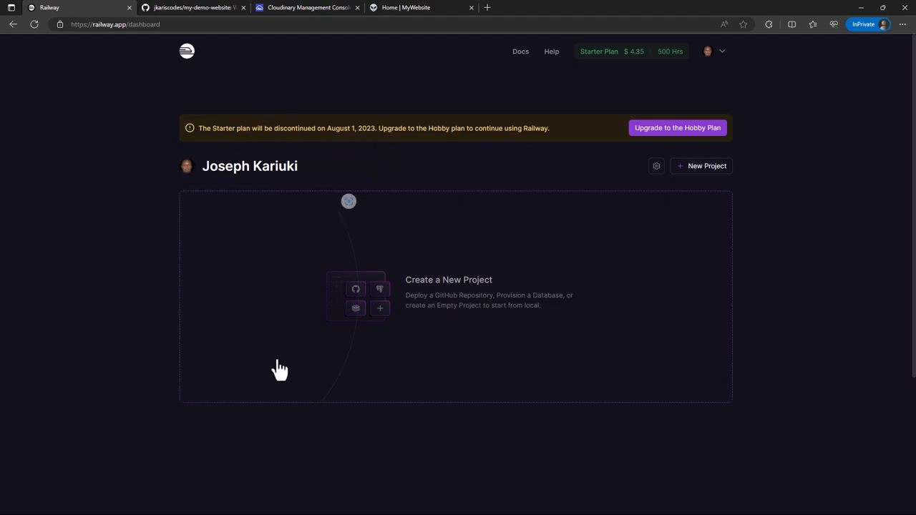
mouse_move(561, 93)
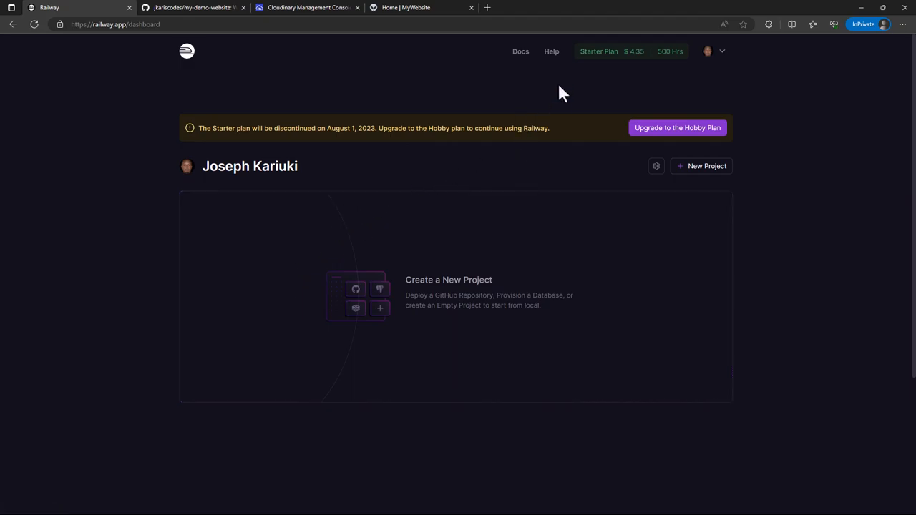
left_click(613, 52)
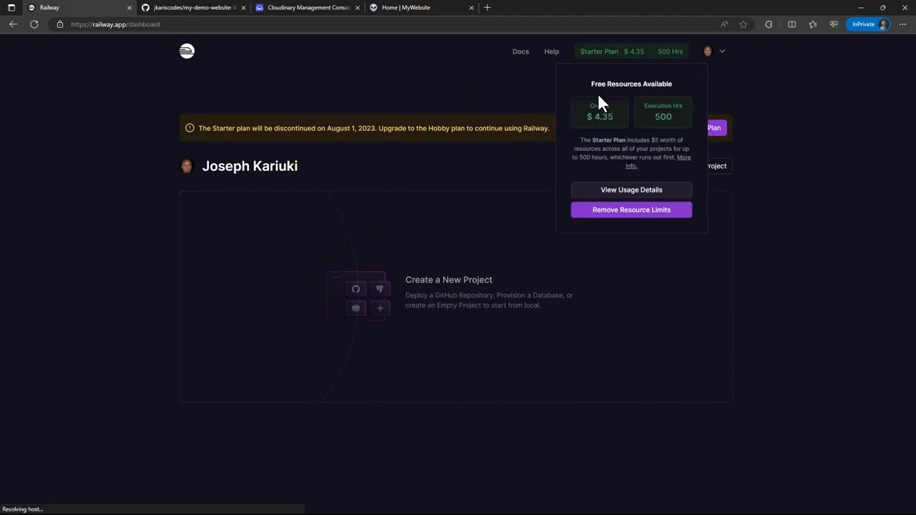
mouse_move(646, 86)
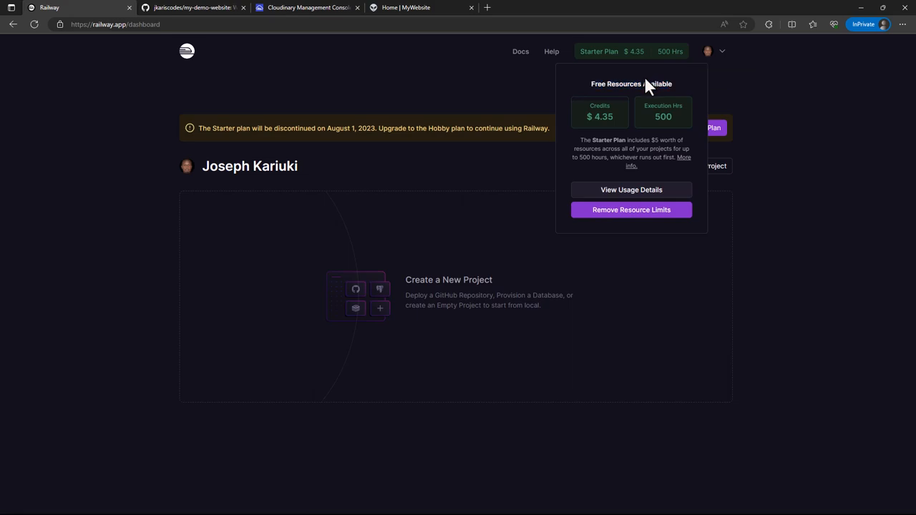
mouse_move(647, 154)
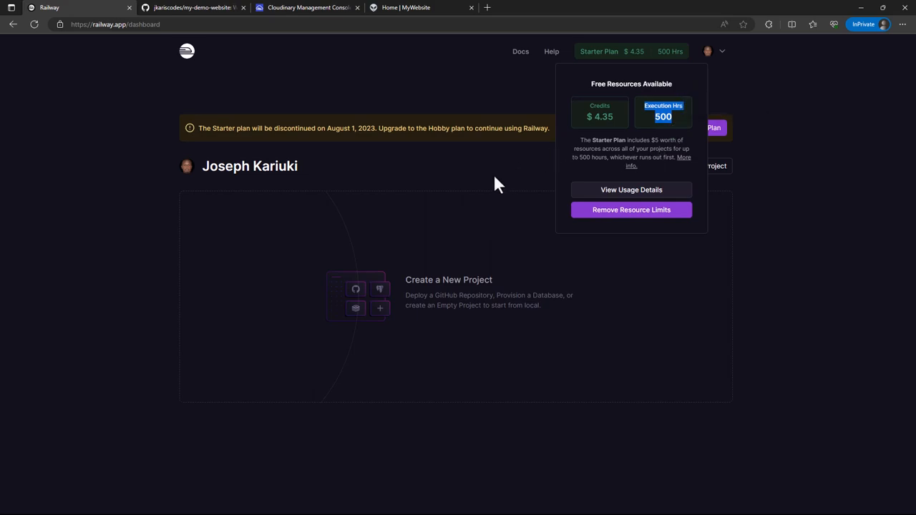
mouse_move(608, 209)
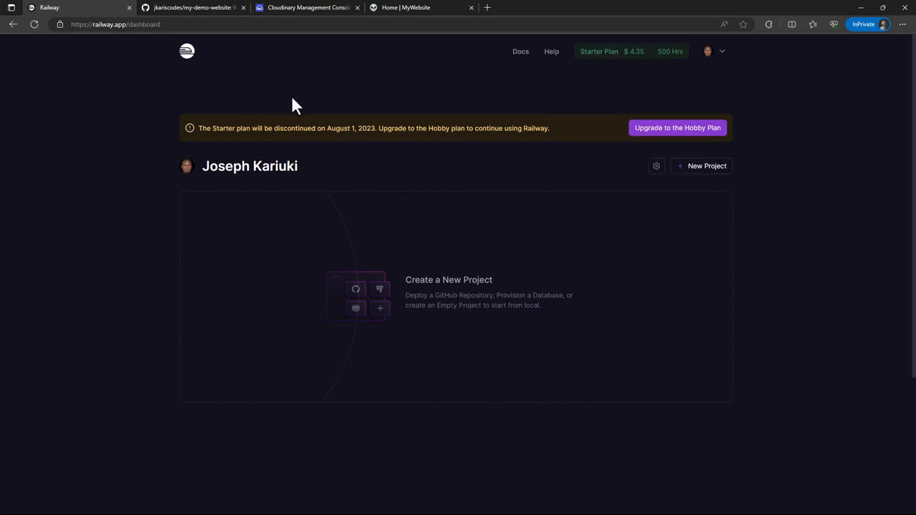
mouse_move(579, 97)
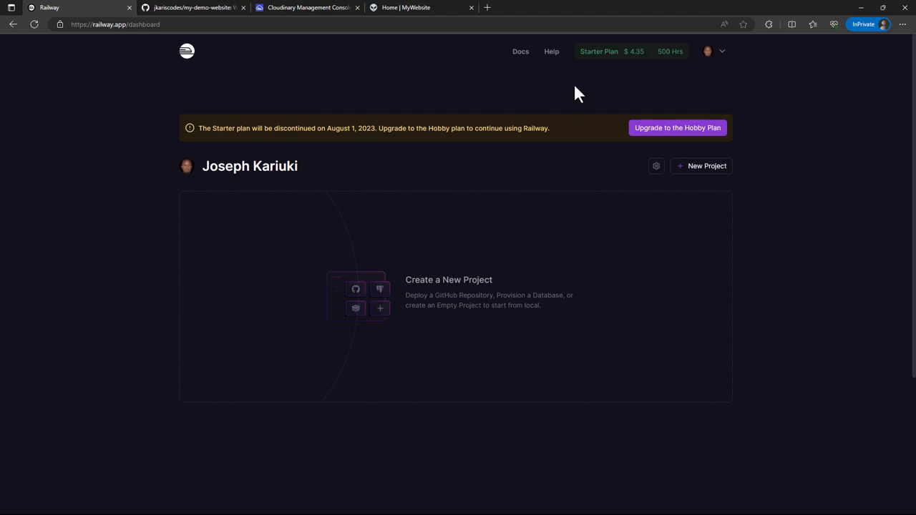
mouse_move(395, 273)
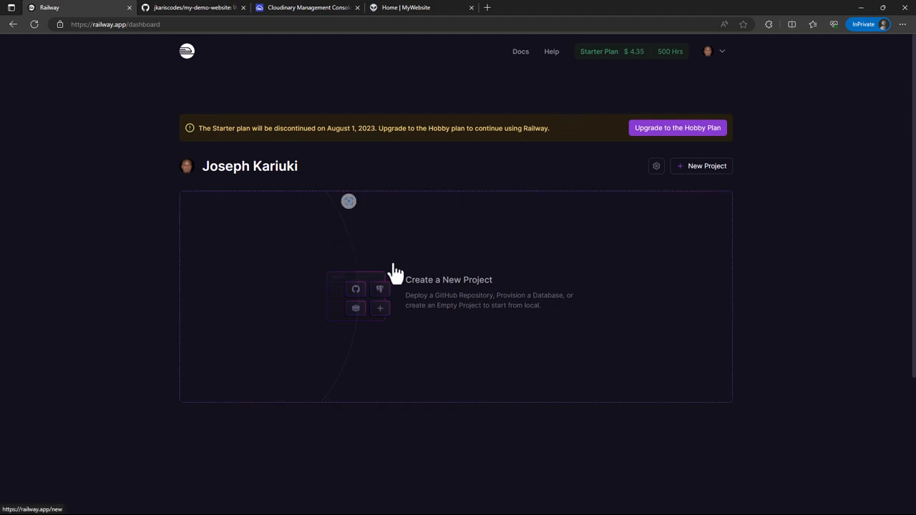
mouse_move(322, 235)
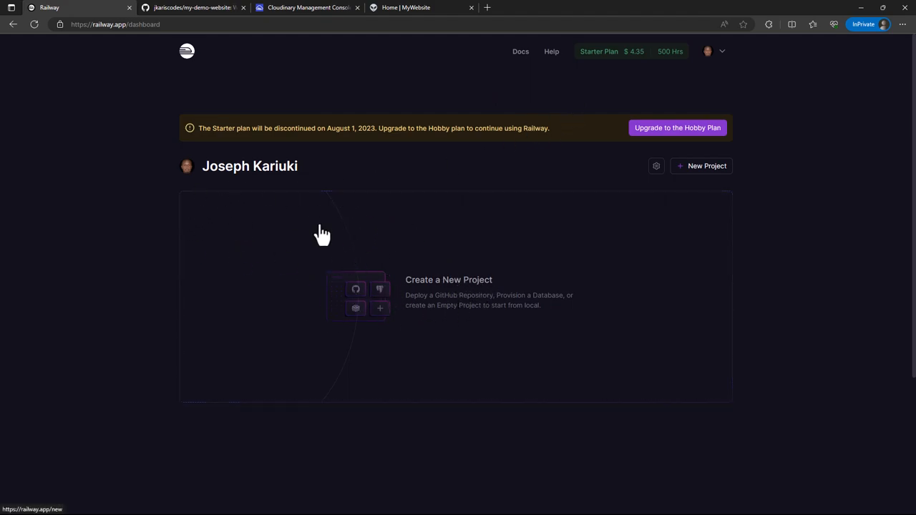
mouse_move(181, 246)
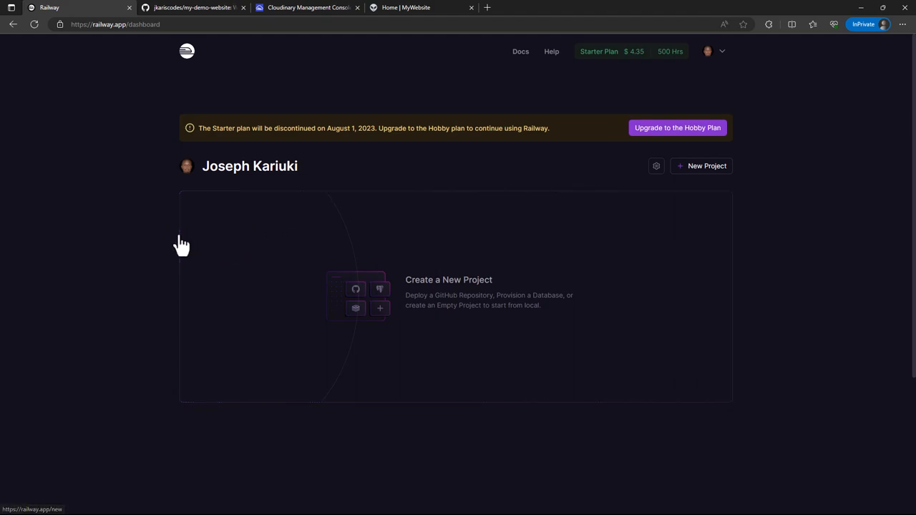
mouse_move(751, 179)
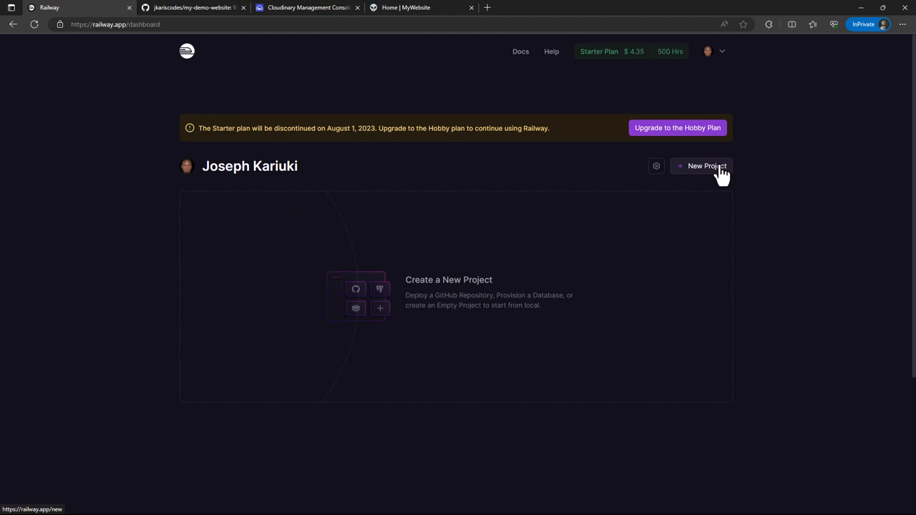
- Create a new Railway project using the Provision PostgreSQL option
left_click(707, 166)
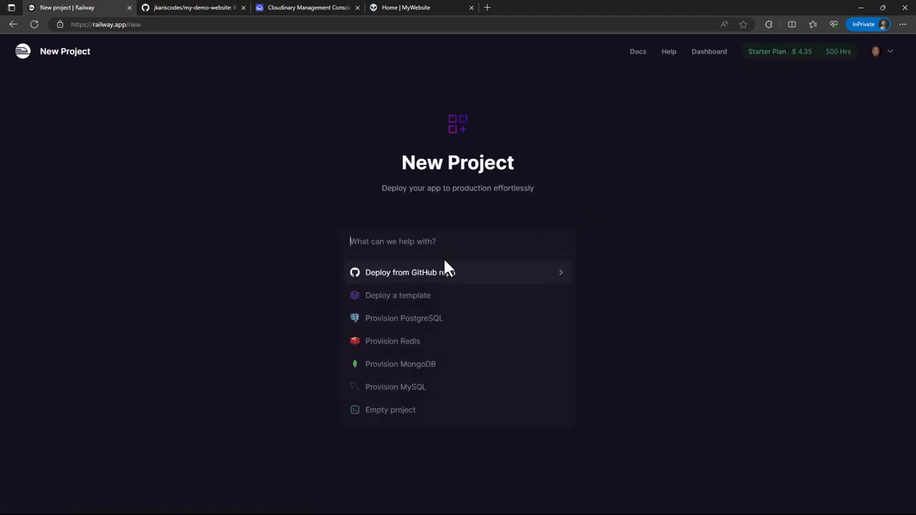
mouse_move(652, 265)
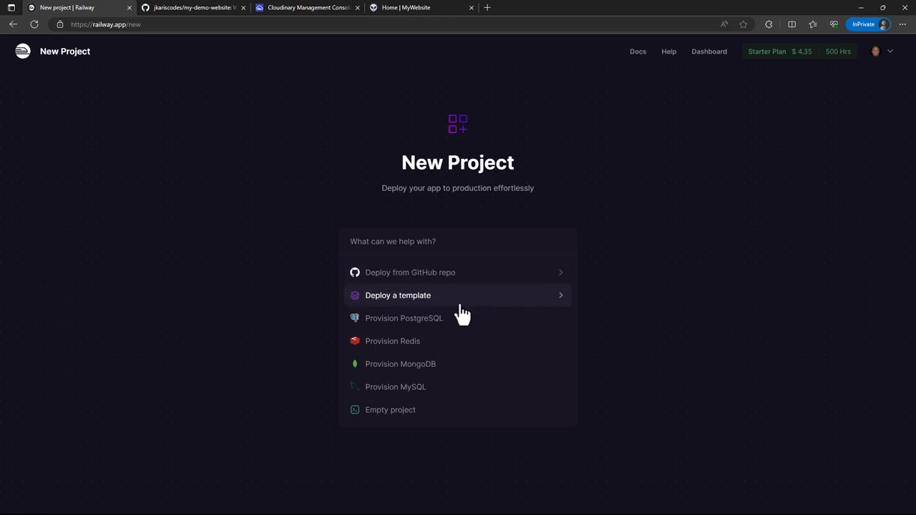
mouse_move(601, 249)
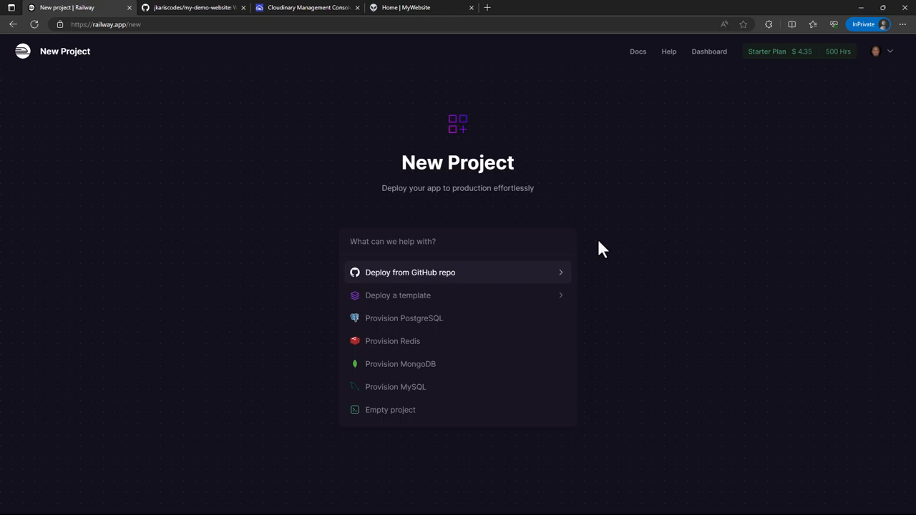
mouse_move(424, 340)
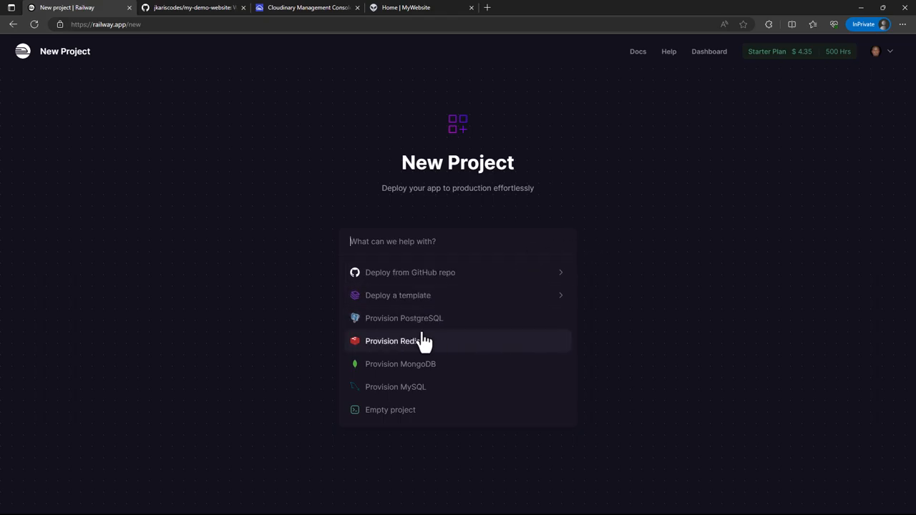
mouse_move(427, 366)
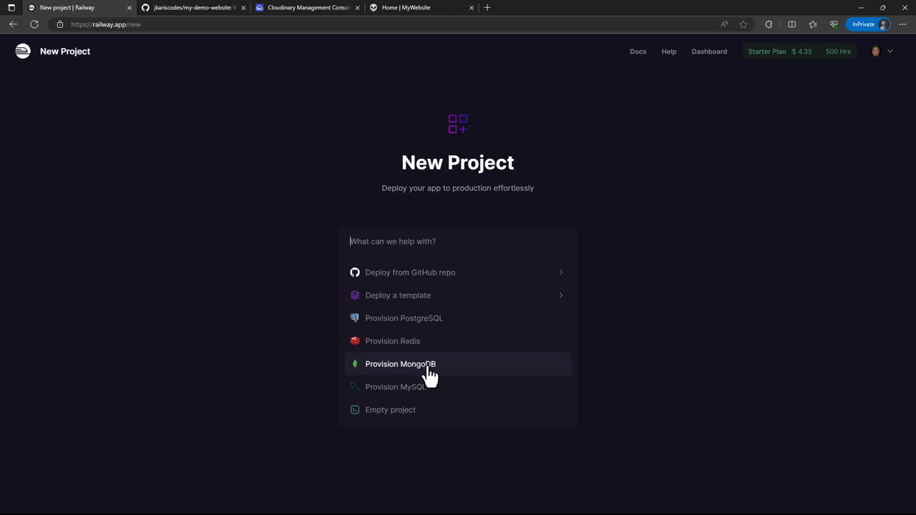
mouse_move(398, 409)
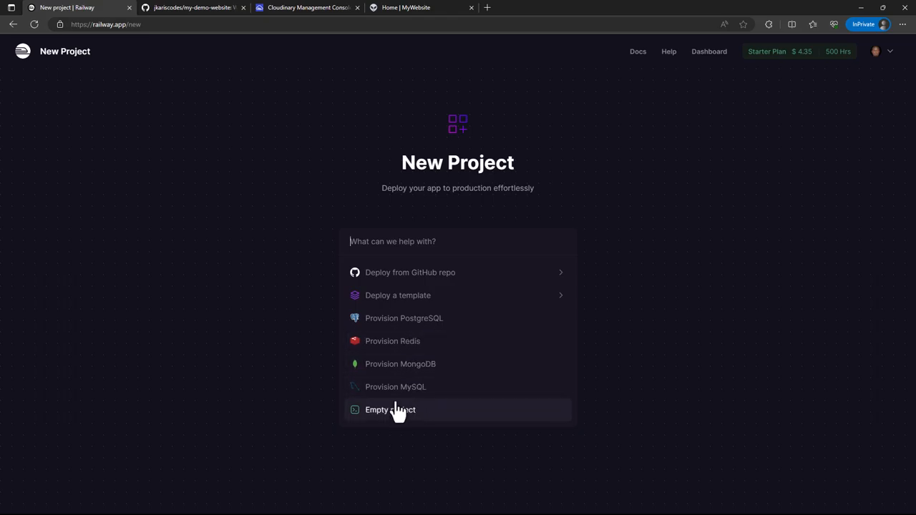
mouse_move(408, 416)
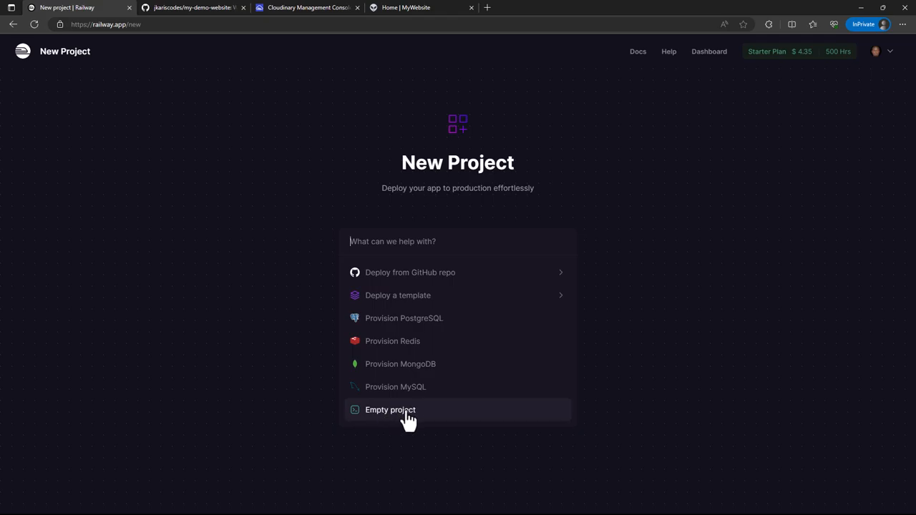
mouse_move(386, 318)
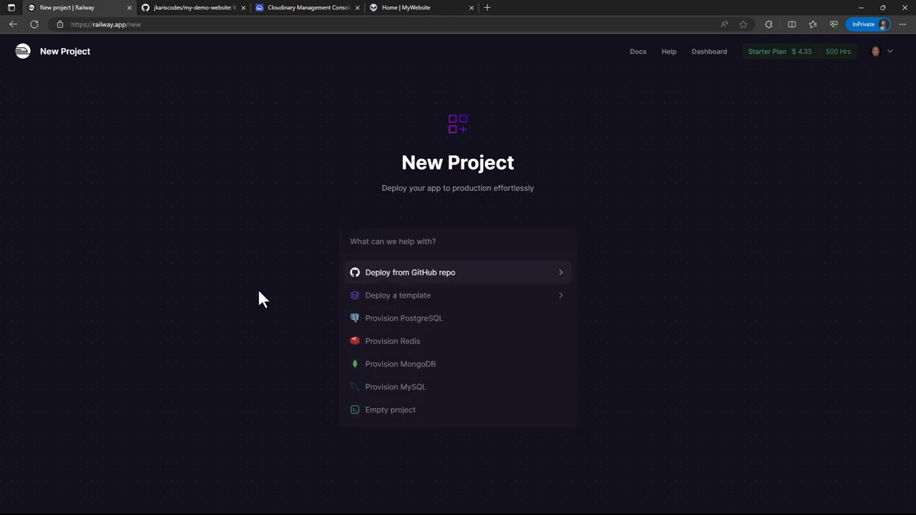
mouse_move(422, 318)
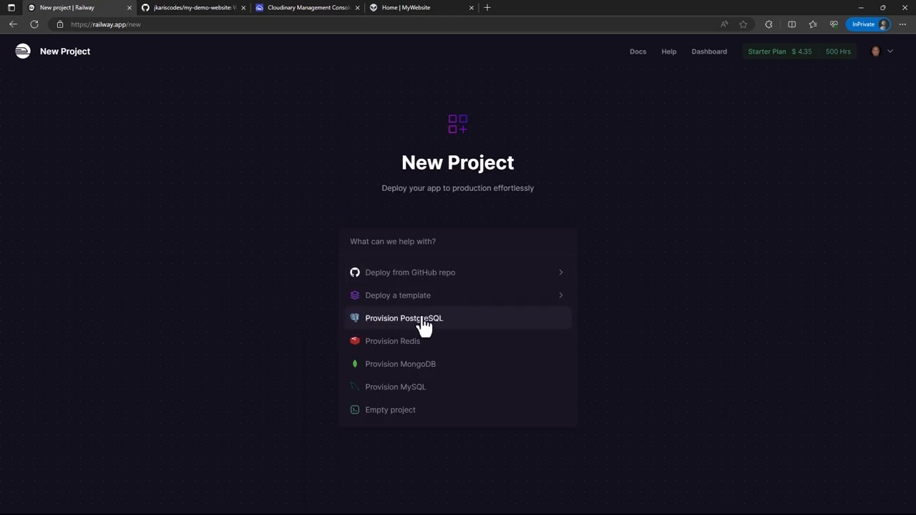
left_click(404, 318)
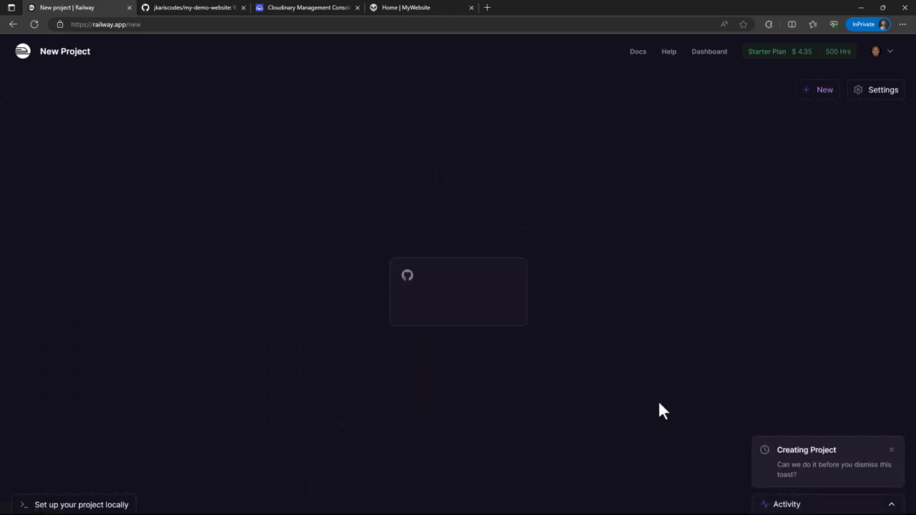
mouse_move(418, 246)
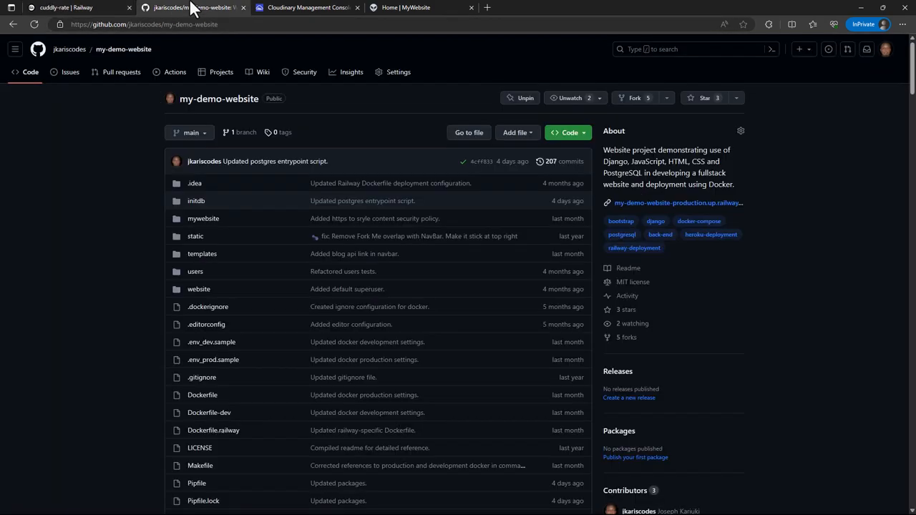
- View docker-compose-prod.yml in the GitHub repository, scrolling through its database and web services
scroll("down", 3)
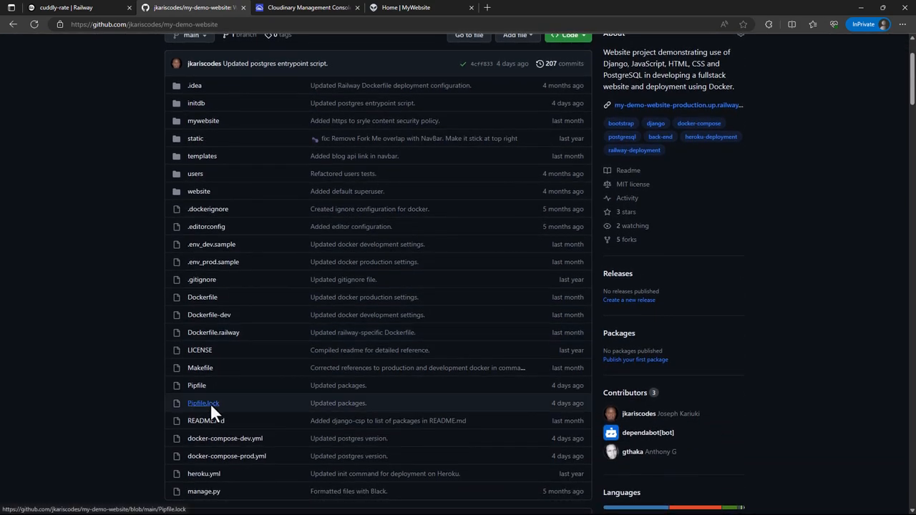
scroll("down", 3)
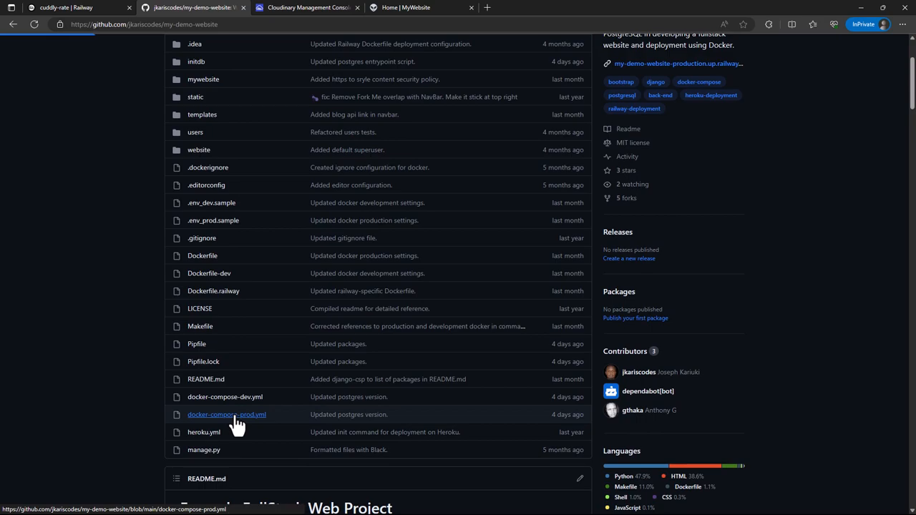
left_click(226, 415)
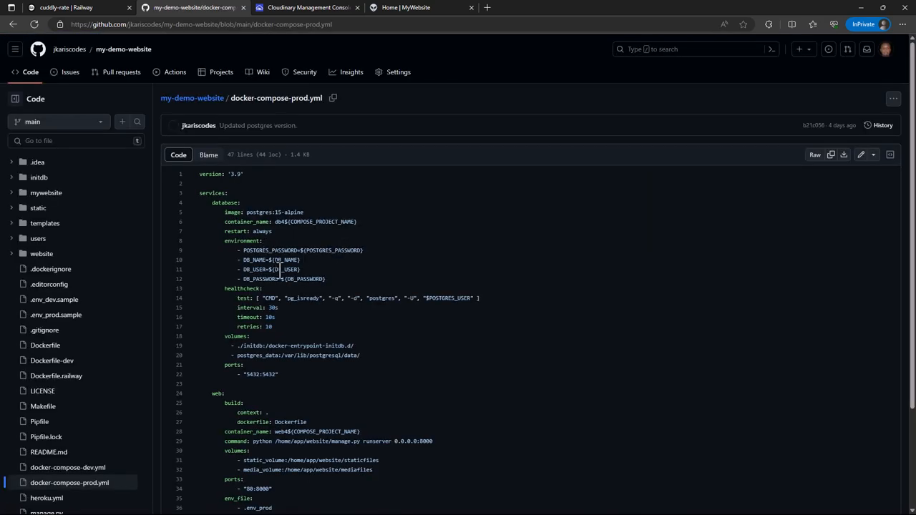
scroll("down", 3)
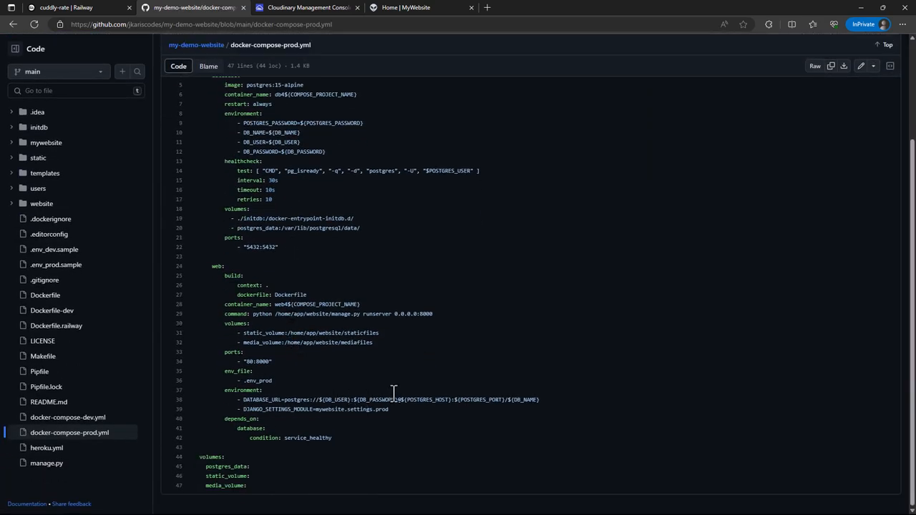
scroll("up", 3)
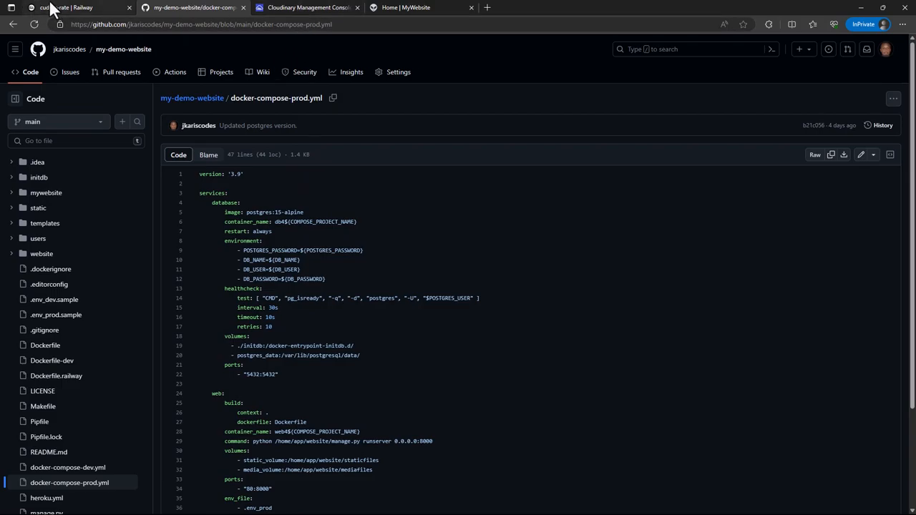
- Back in Railway, view the Postgres service then return to the account dashboard listing cuddly-rate
left_click(64, 7)
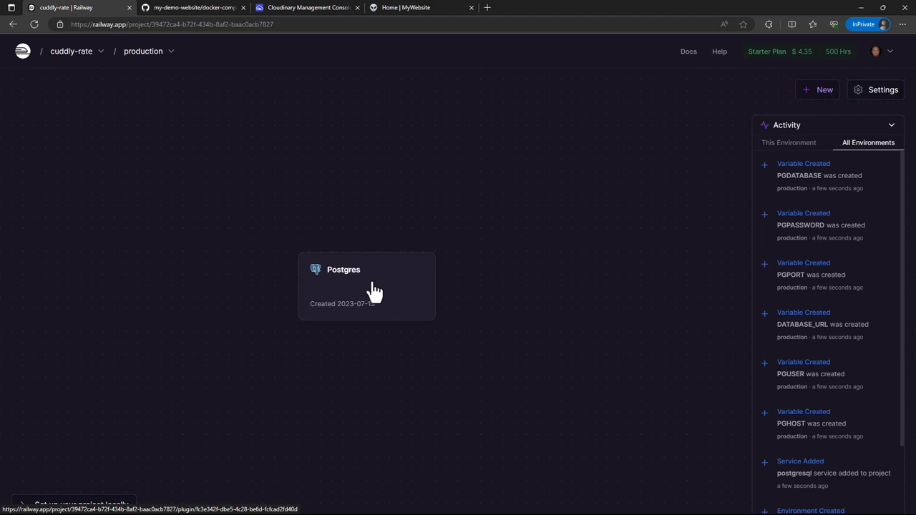
mouse_move(361, 286)
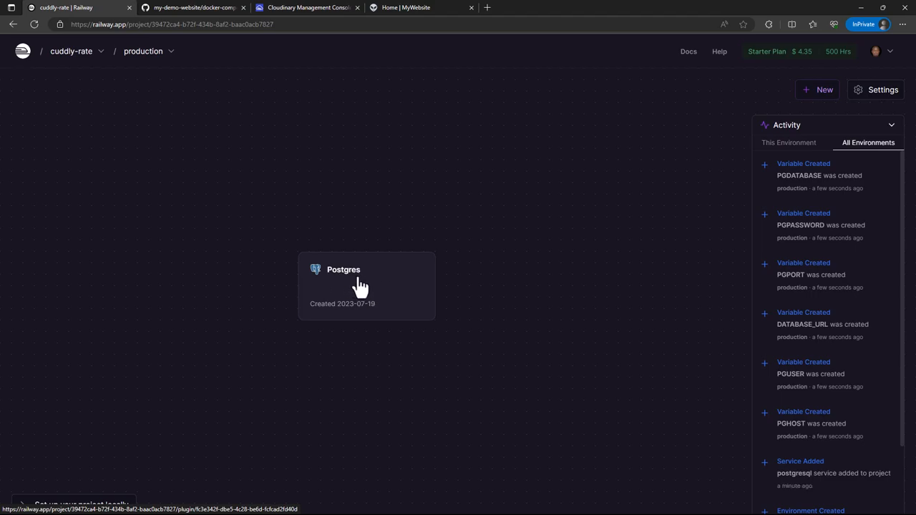
mouse_move(236, 95)
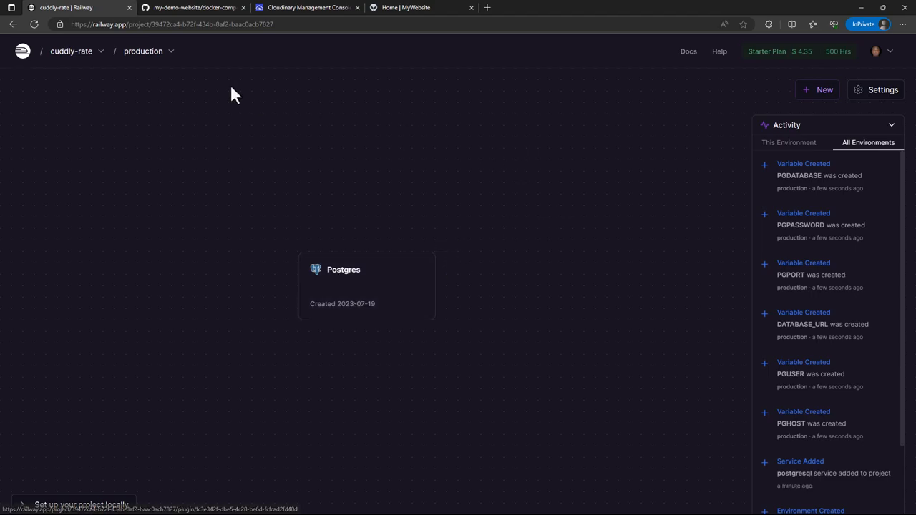
left_click(72, 52)
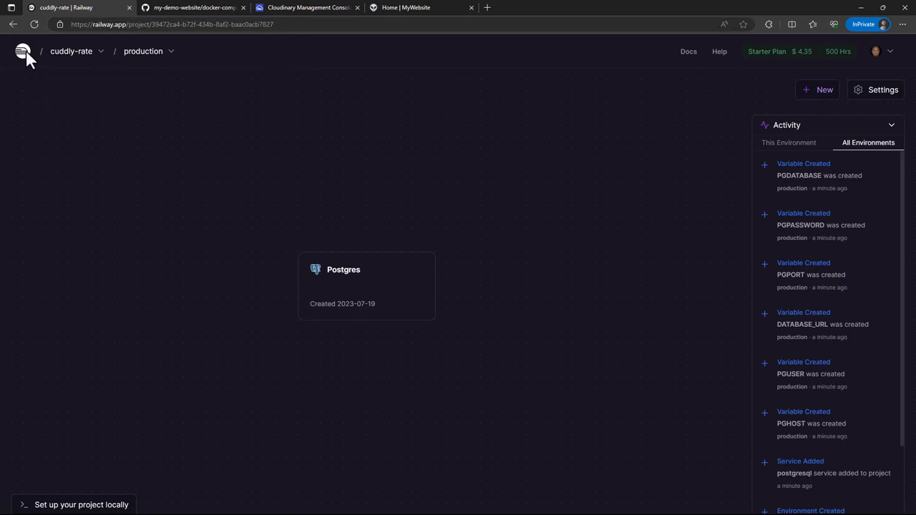
left_click(23, 51)
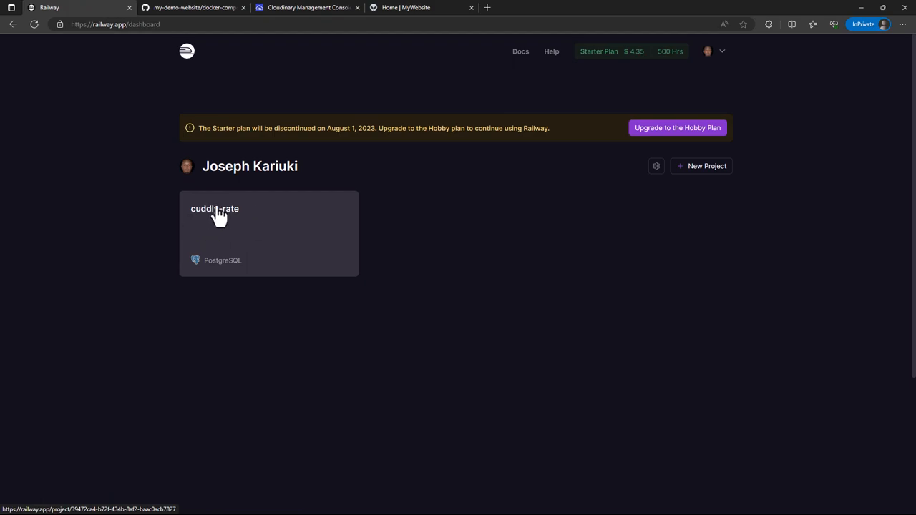
mouse_move(229, 229)
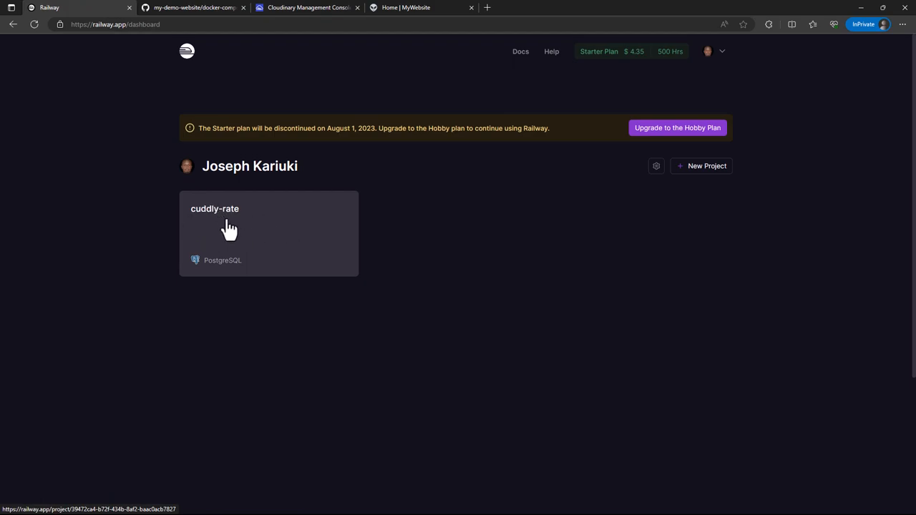
mouse_move(256, 242)
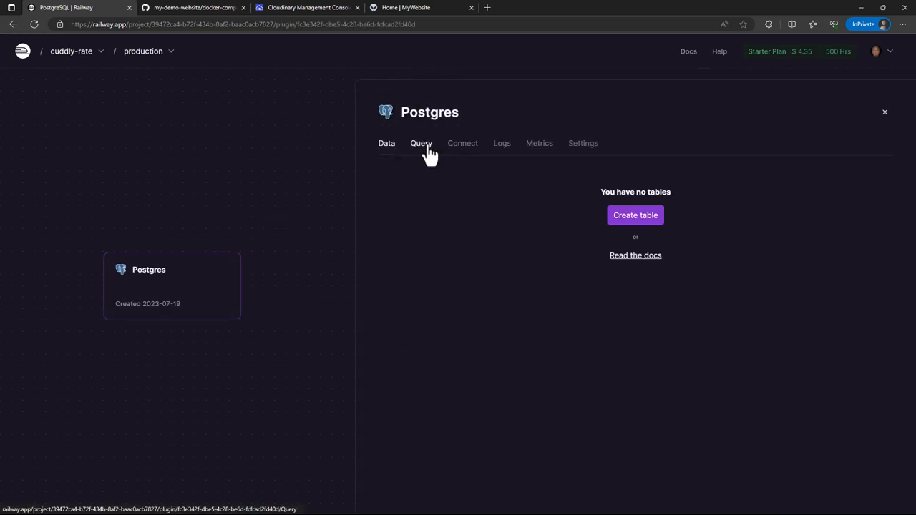
- Review the Postgres service's connection details and scroll through its logs
left_click(462, 143)
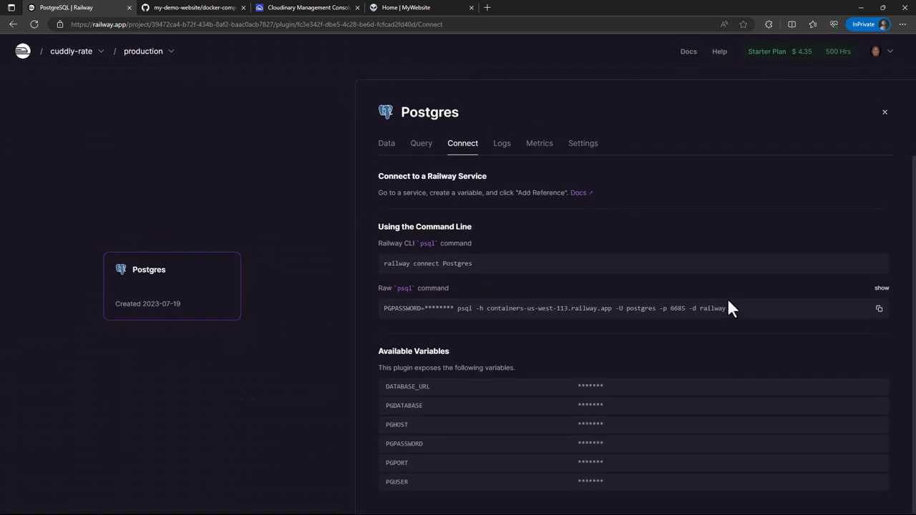
mouse_move(658, 375)
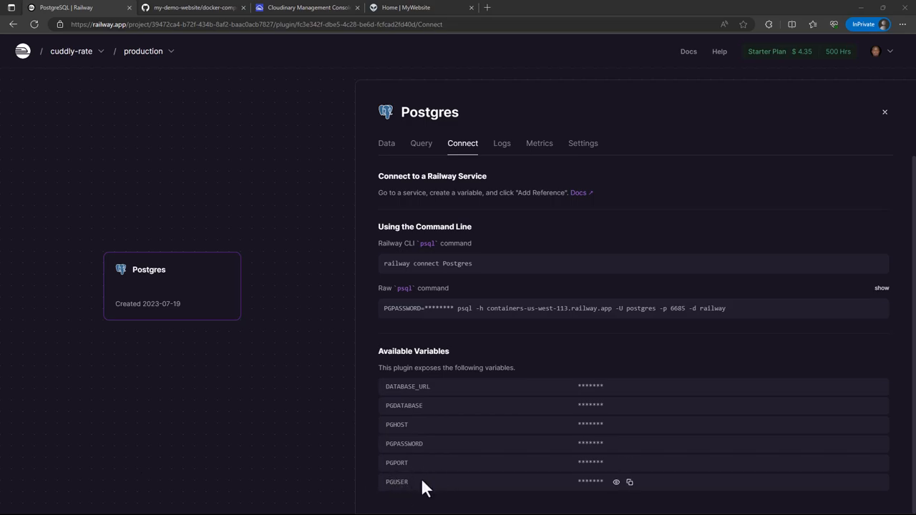
mouse_move(455, 261)
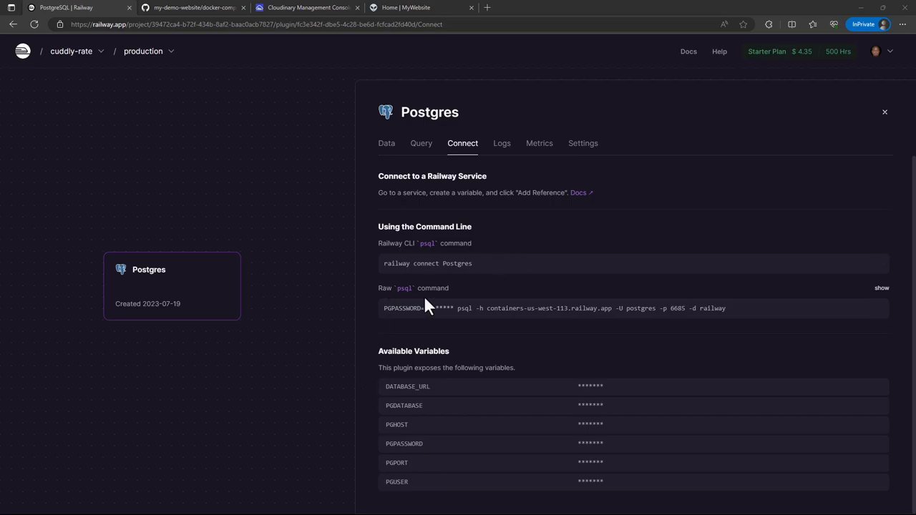
left_click(501, 143)
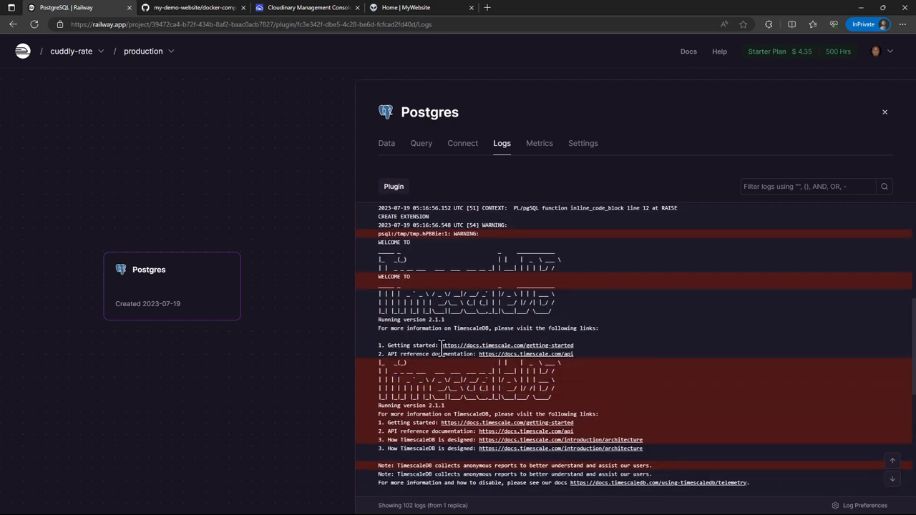
scroll("down", 3)
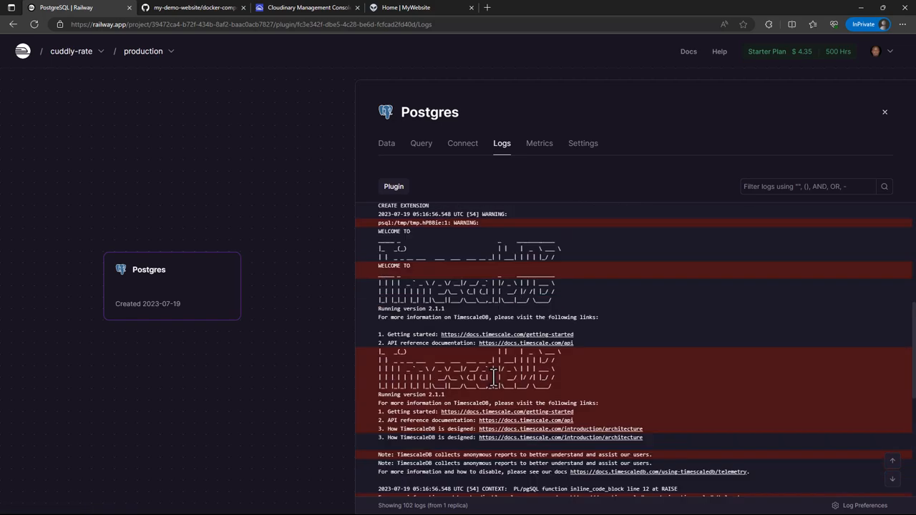
- Check the Postgres usage metrics, then bring up its backup, restart and credential-reset settings
left_click(538, 143)
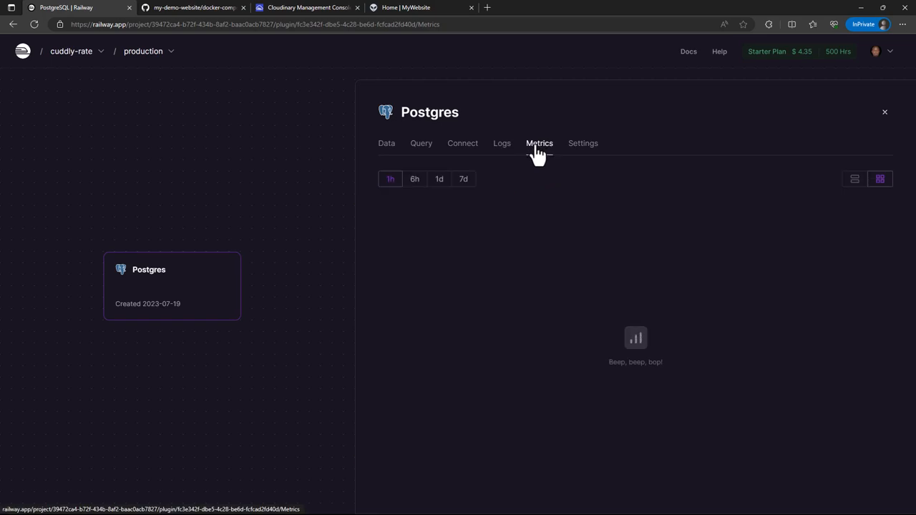
left_click(538, 143)
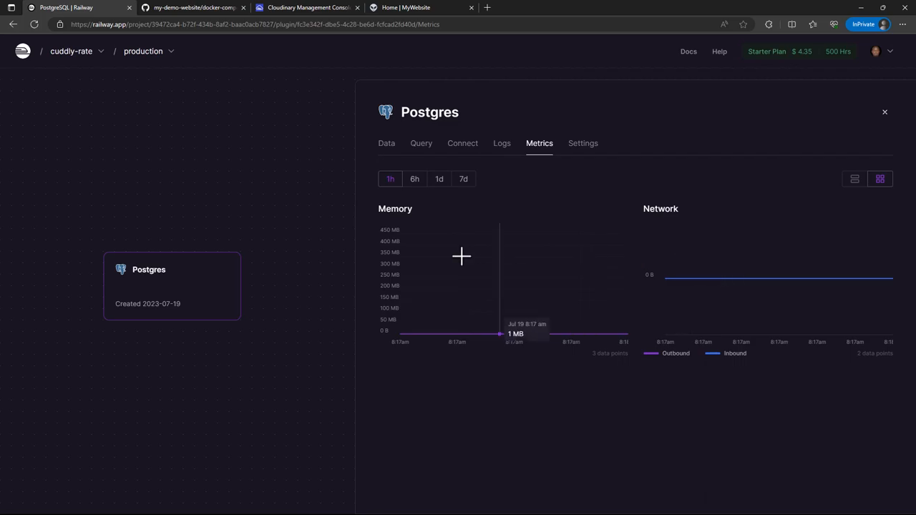
mouse_move(464, 261)
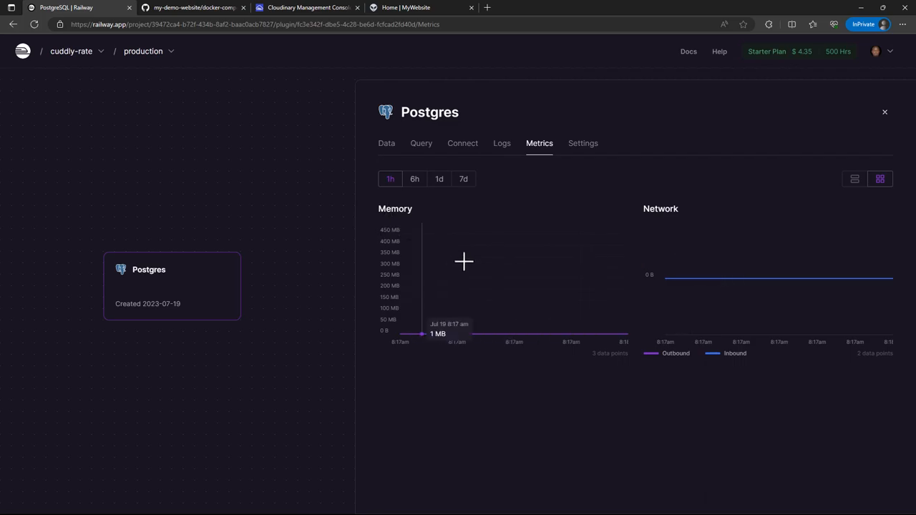
left_click(582, 143)
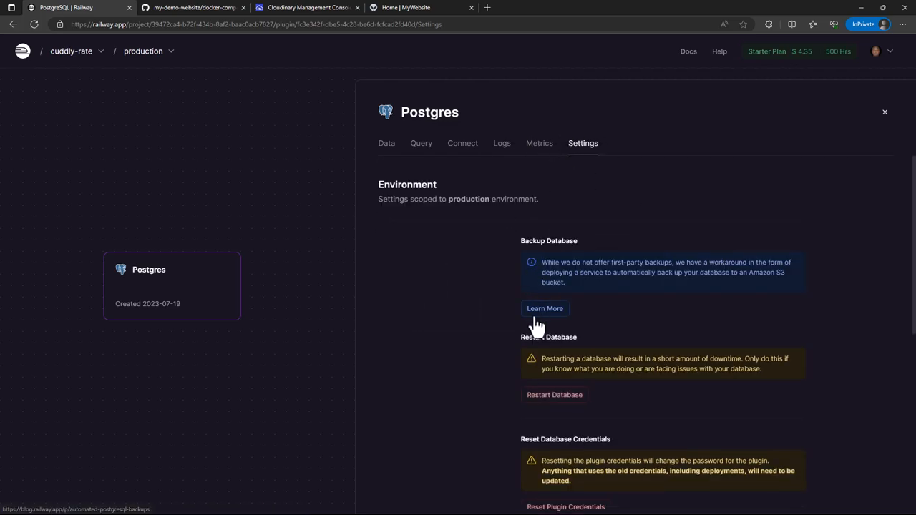
scroll("down", 3)
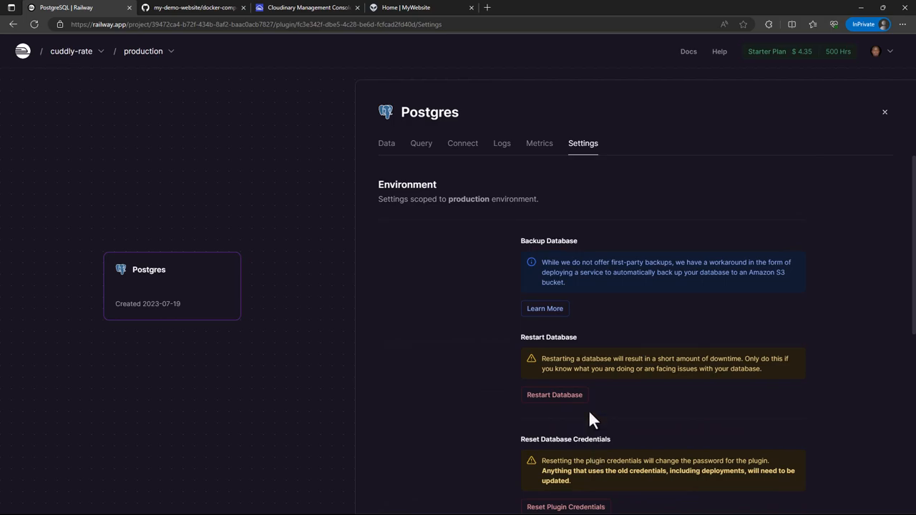
mouse_move(498, 355)
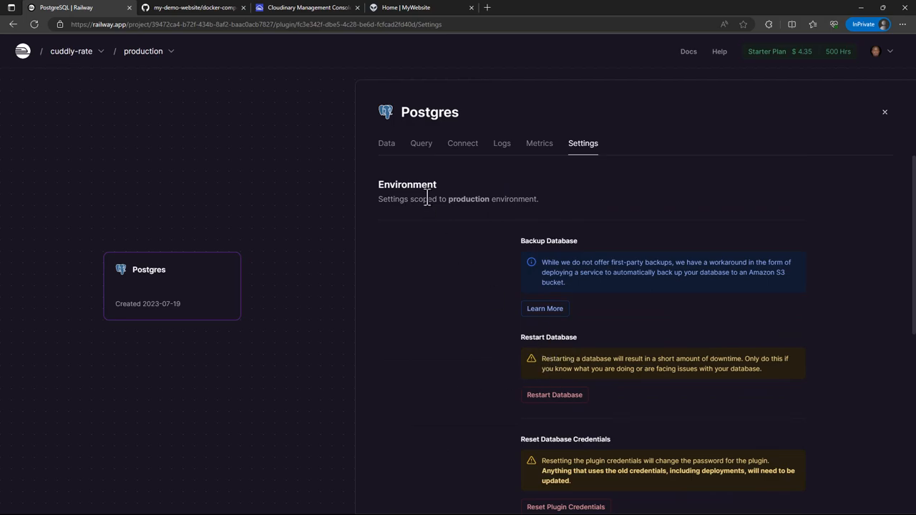
- Add a new service to cuddly-rate deployed from the my-demo-website GitHub repository
left_click(884, 111)
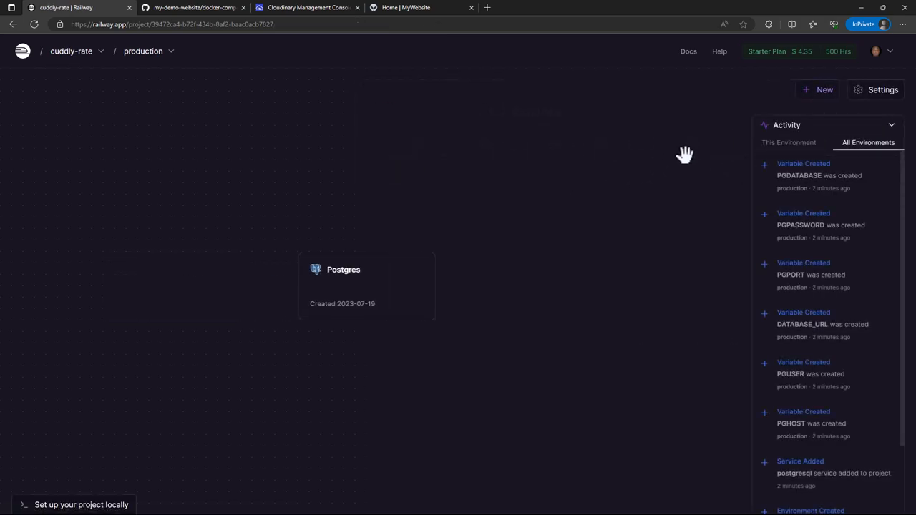
mouse_move(824, 89)
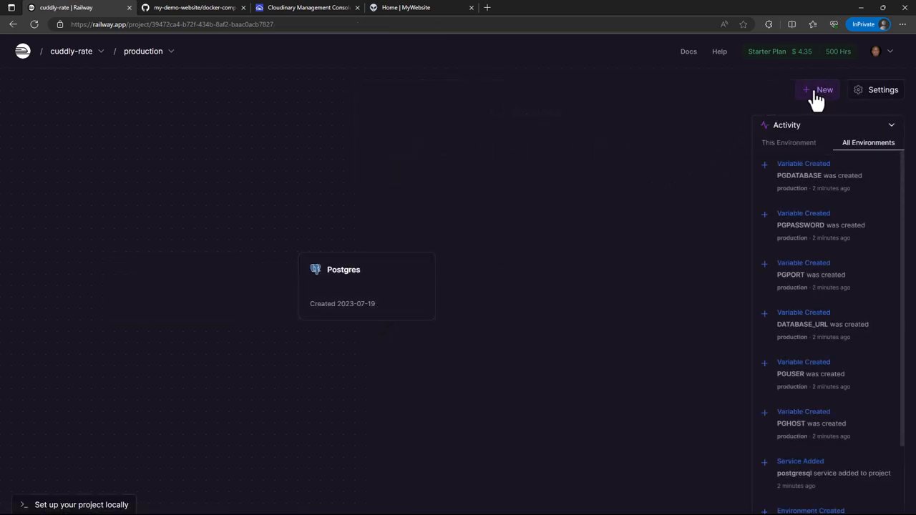
left_click(819, 88)
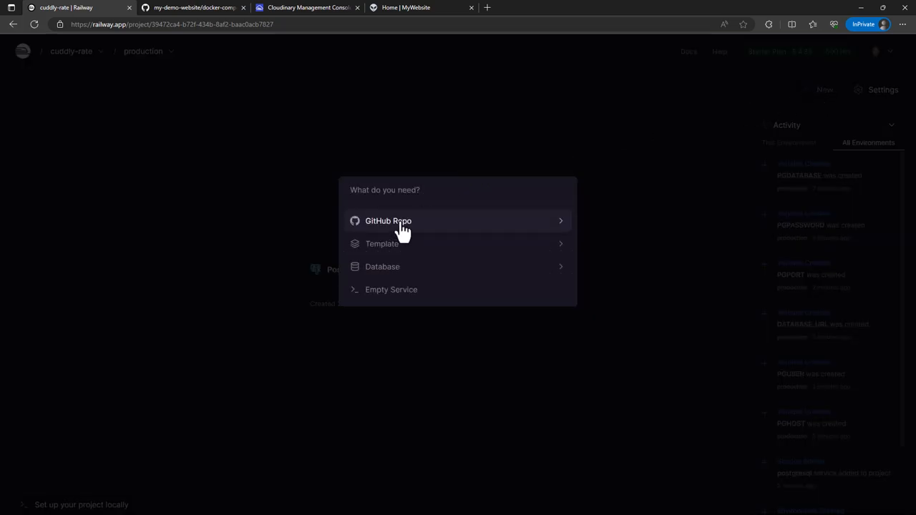
mouse_move(402, 235)
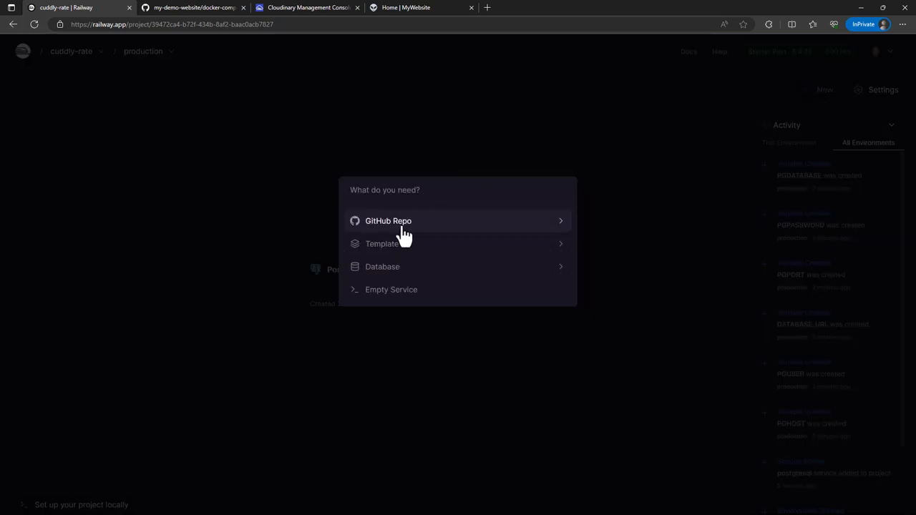
left_click(193, 7)
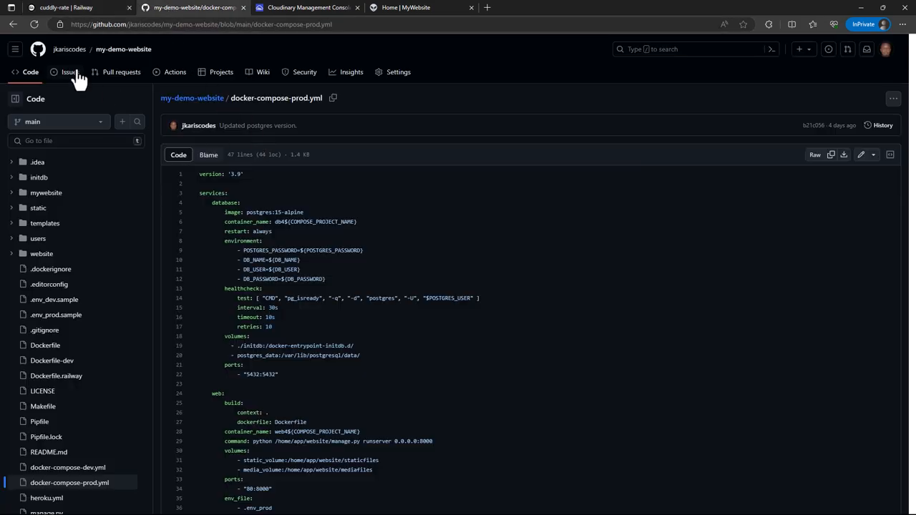
mouse_move(192, 97)
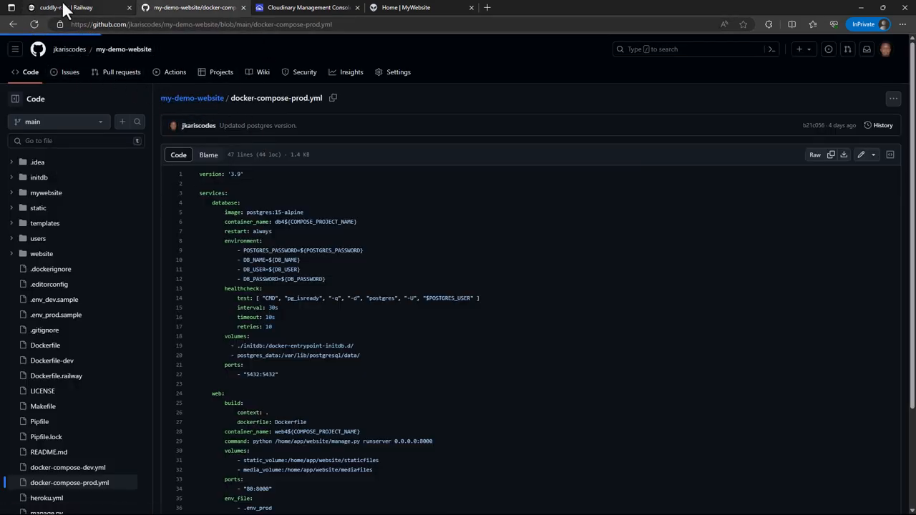
left_click(64, 8)
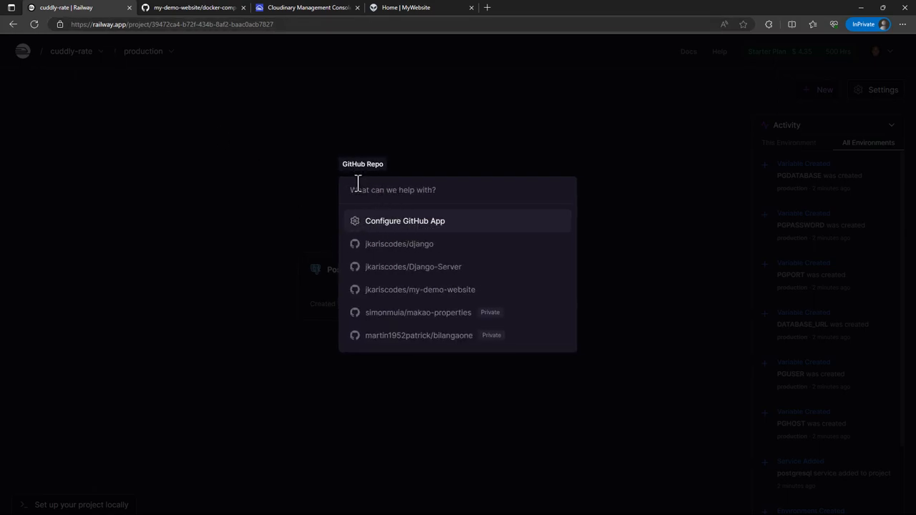
mouse_move(421, 289)
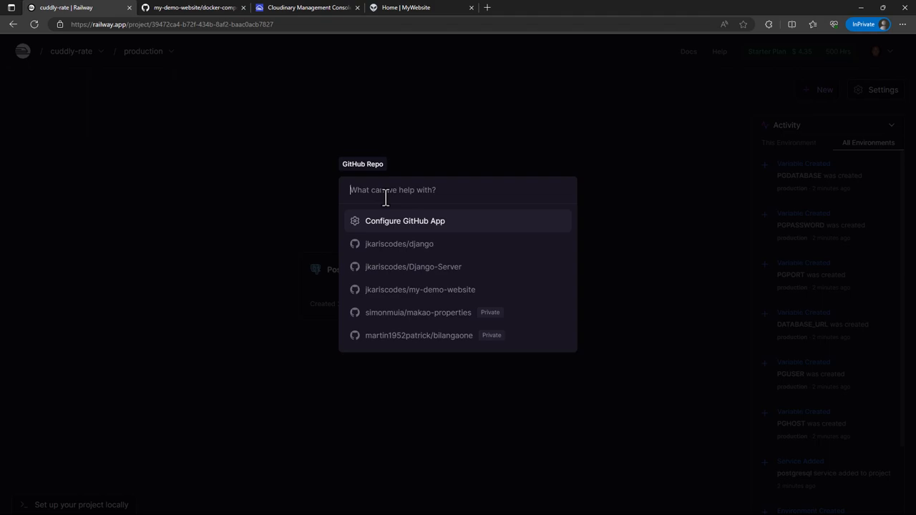
mouse_move(430, 289)
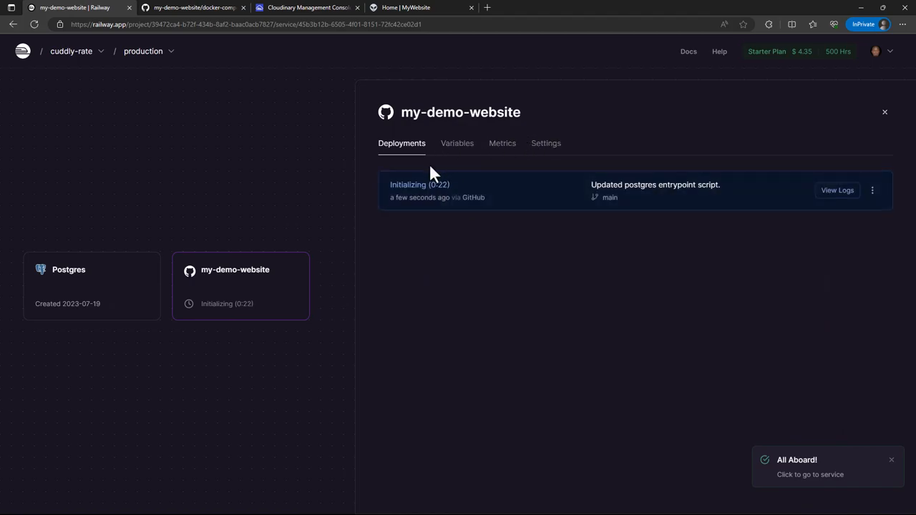
mouse_move(226, 289)
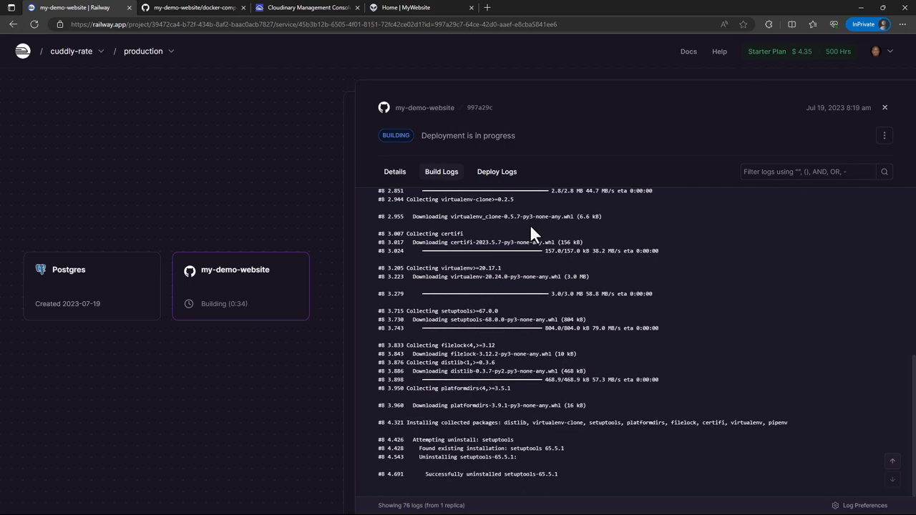
- Scroll the my-demo-website build logs as the image layers finish building
scroll("down", 3)
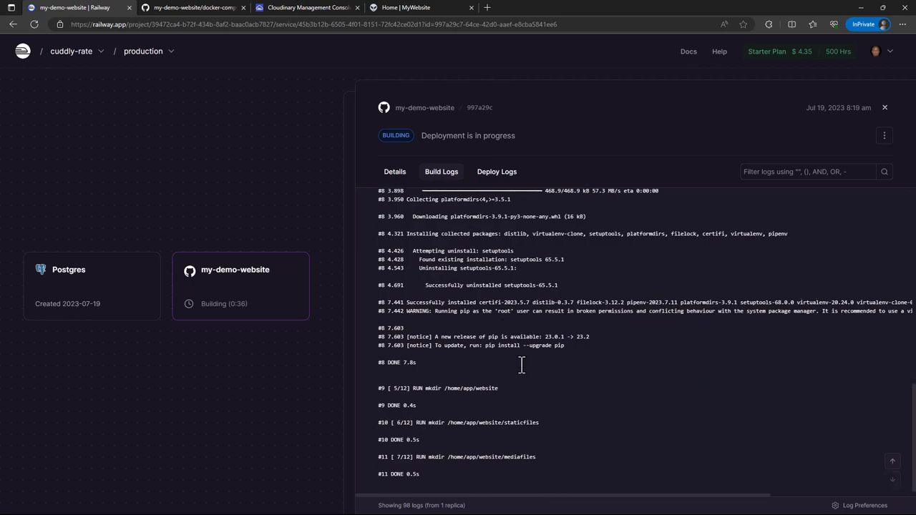
scroll("down", 3)
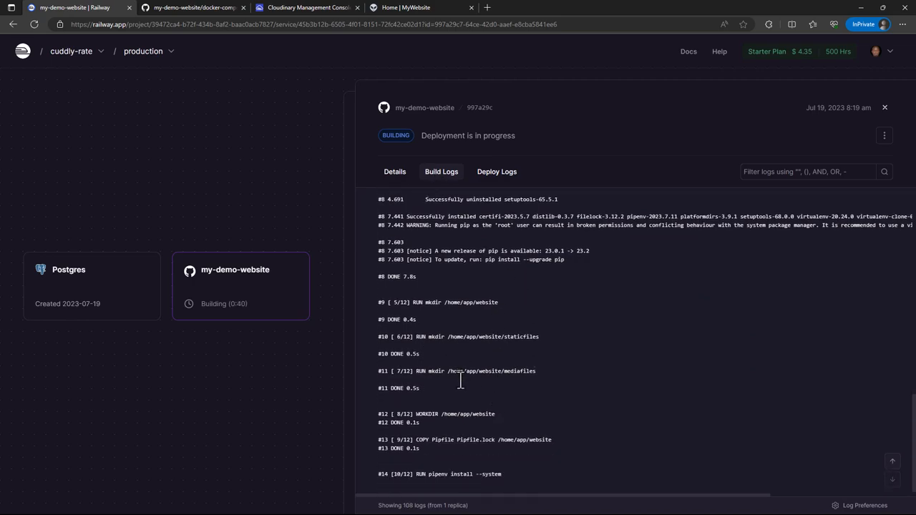
mouse_move(146, 478)
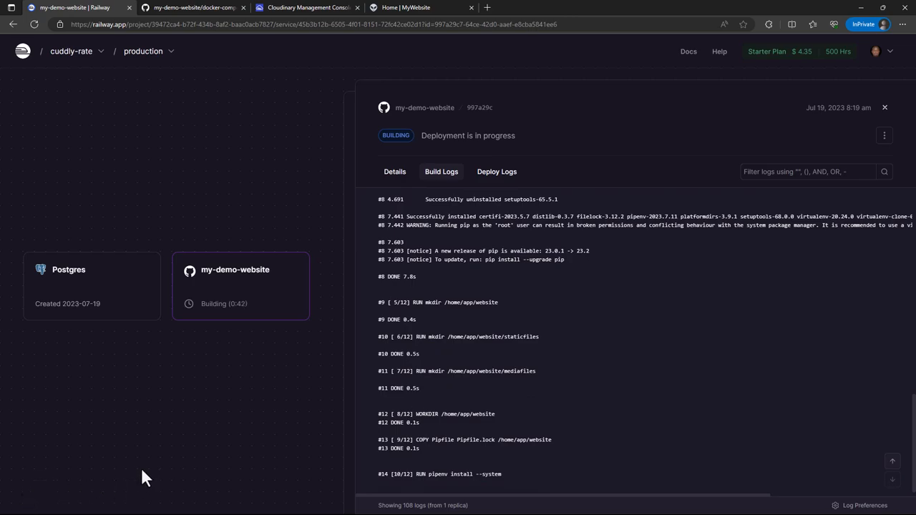
mouse_move(326, 358)
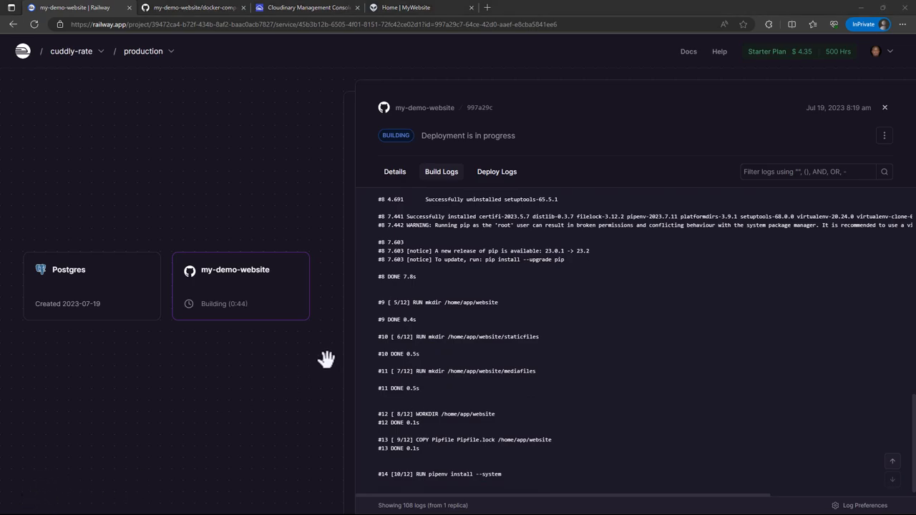
mouse_move(464, 369)
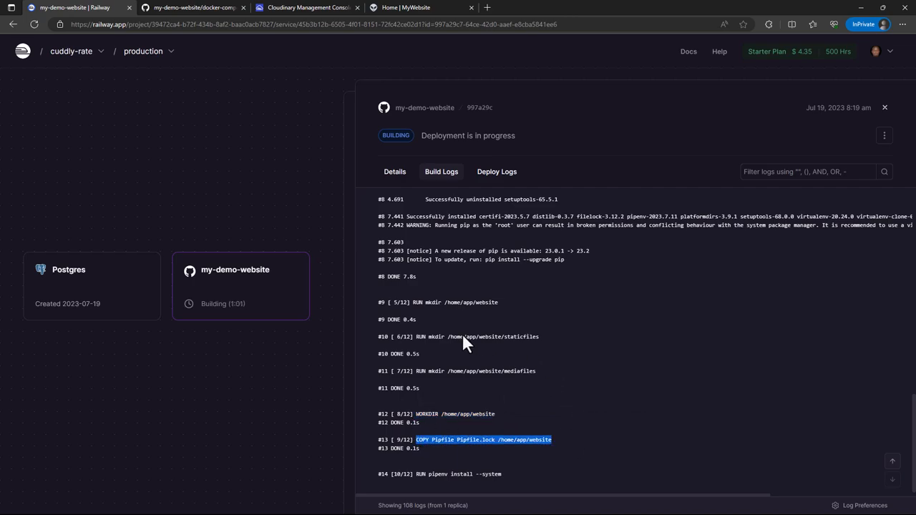
mouse_move(506, 289)
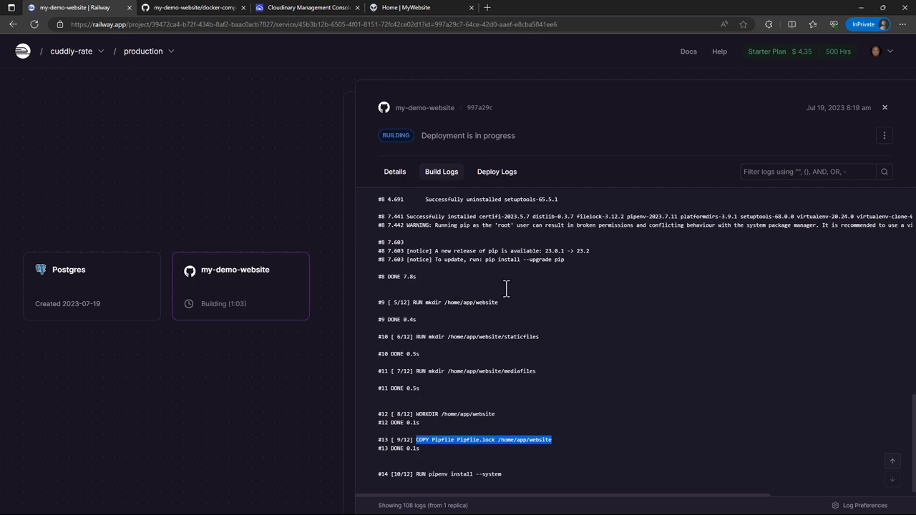
mouse_move(503, 286)
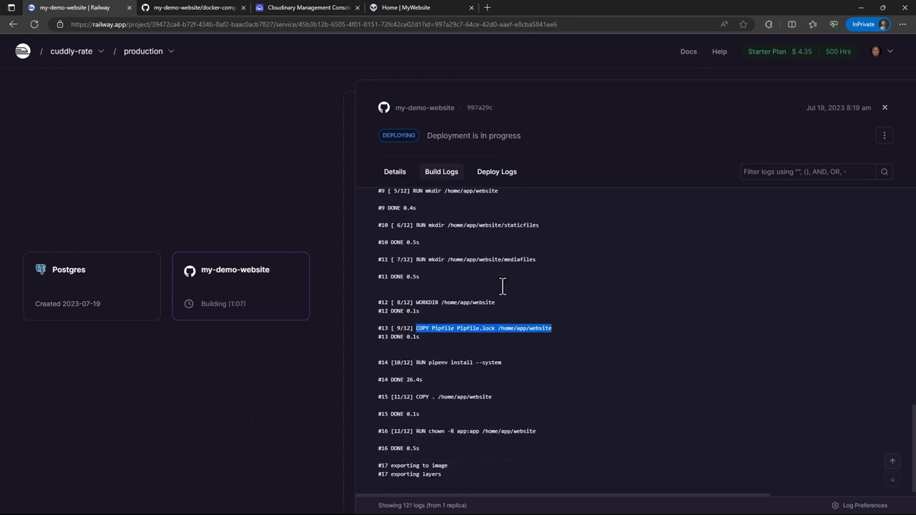
scroll("down", 3)
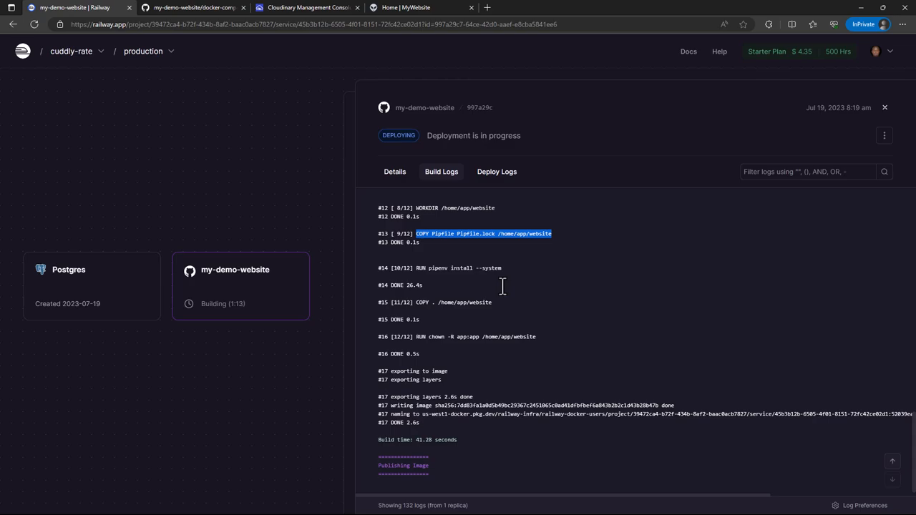
mouse_move(449, 203)
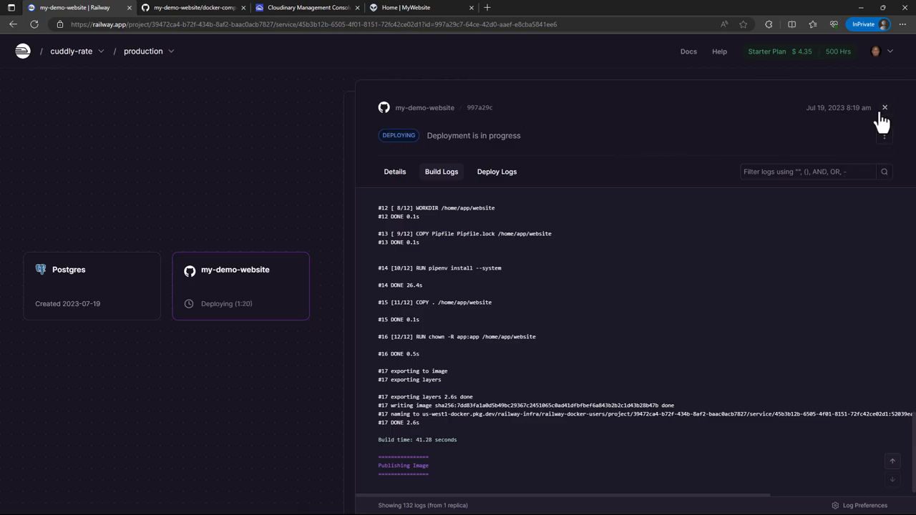
left_click(547, 143)
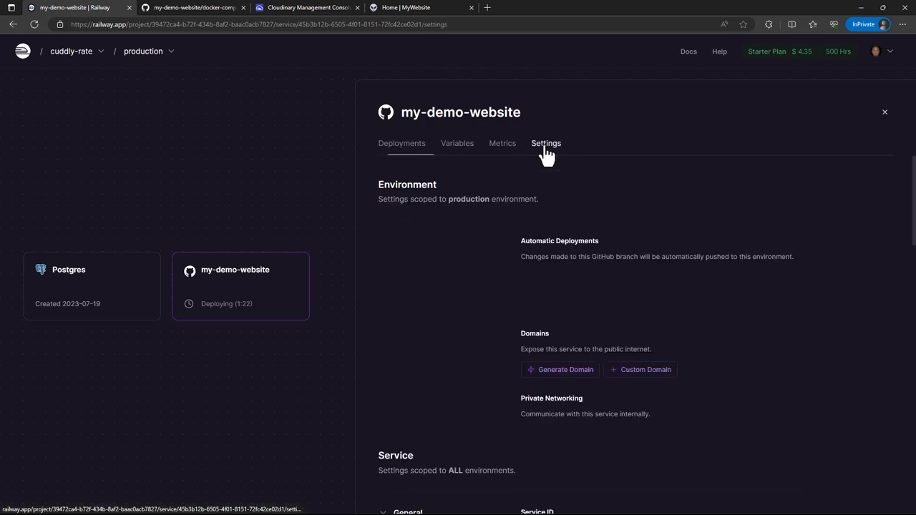
left_click(546, 143)
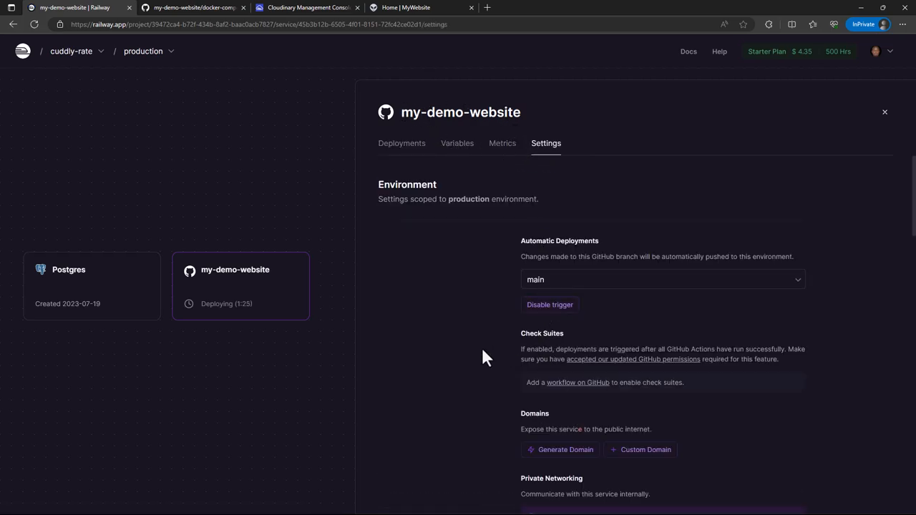
scroll("down", 3)
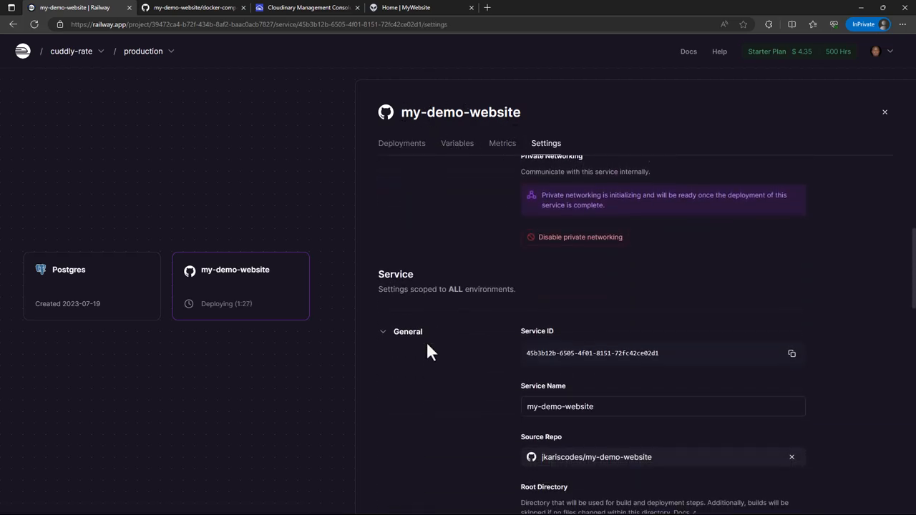
scroll("down", 3)
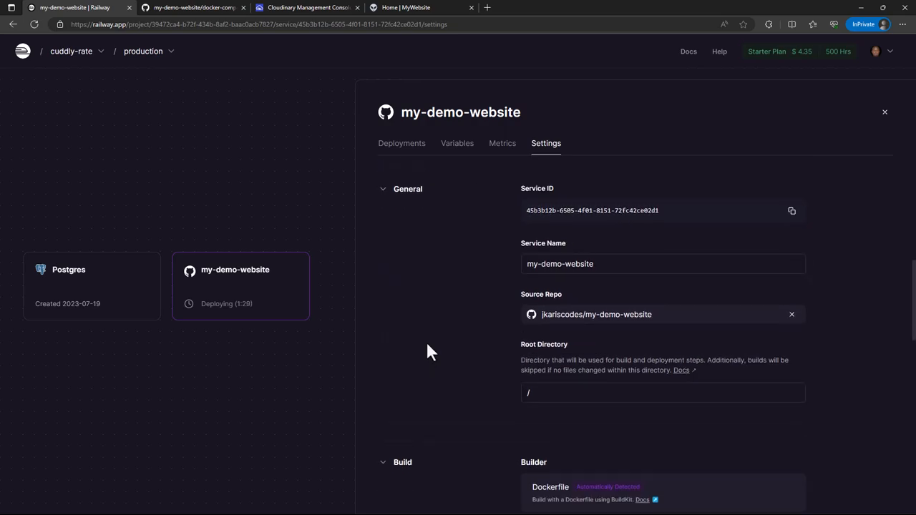
scroll("down", 3)
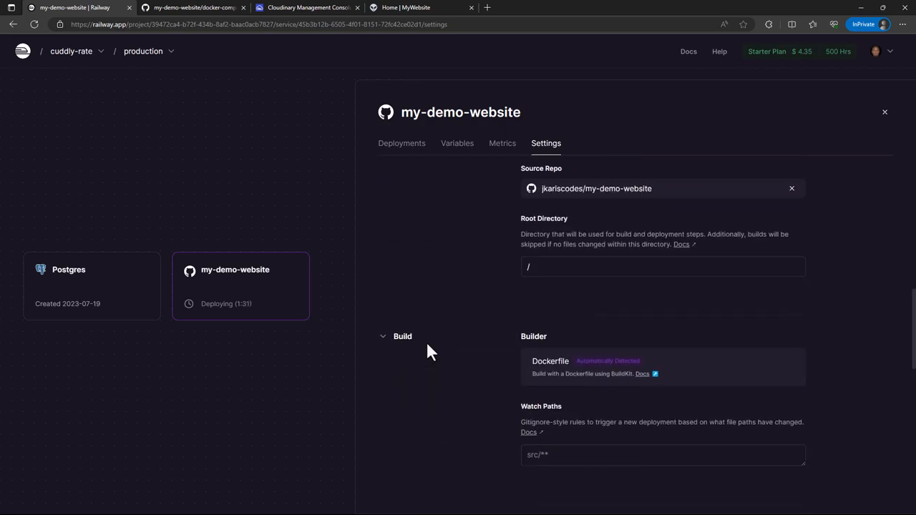
left_click(407, 167)
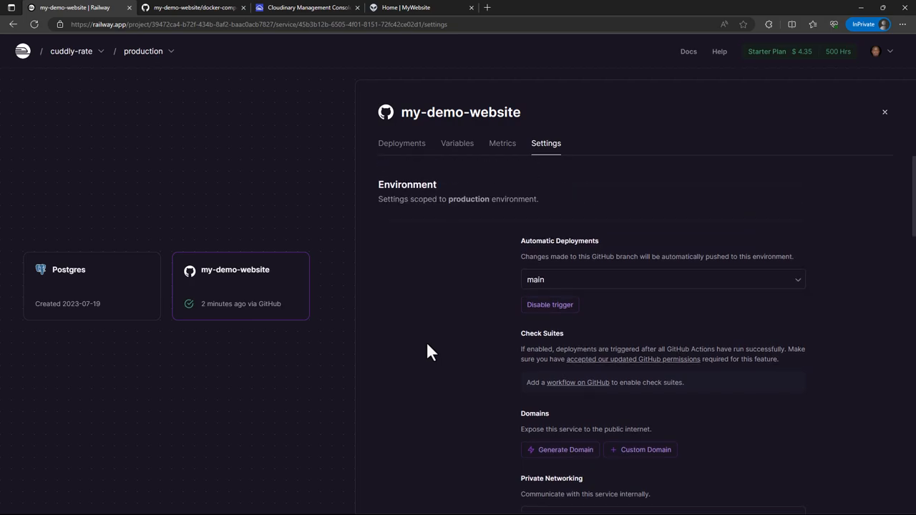
mouse_move(421, 273)
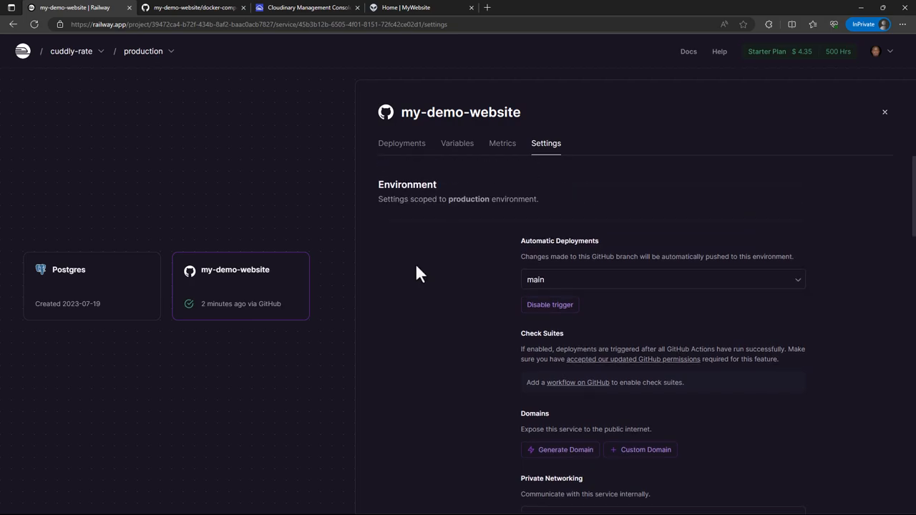
mouse_move(479, 280)
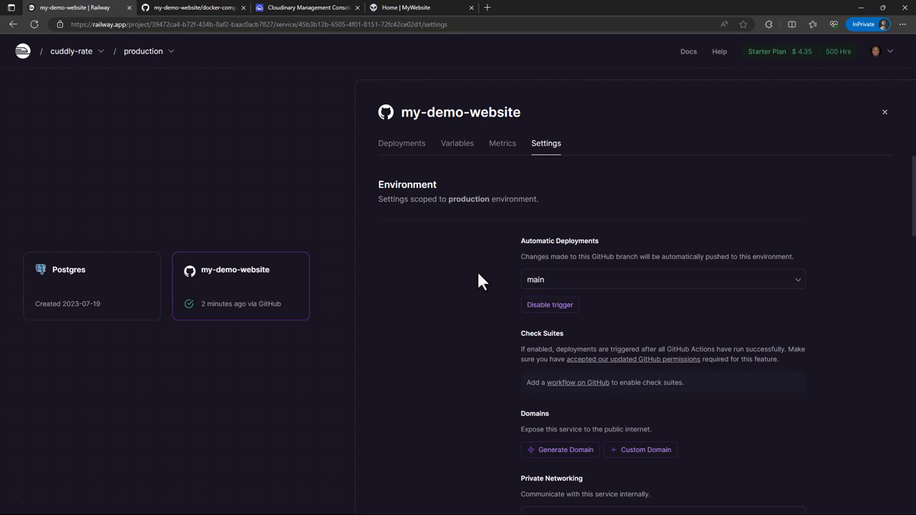
mouse_move(440, 220)
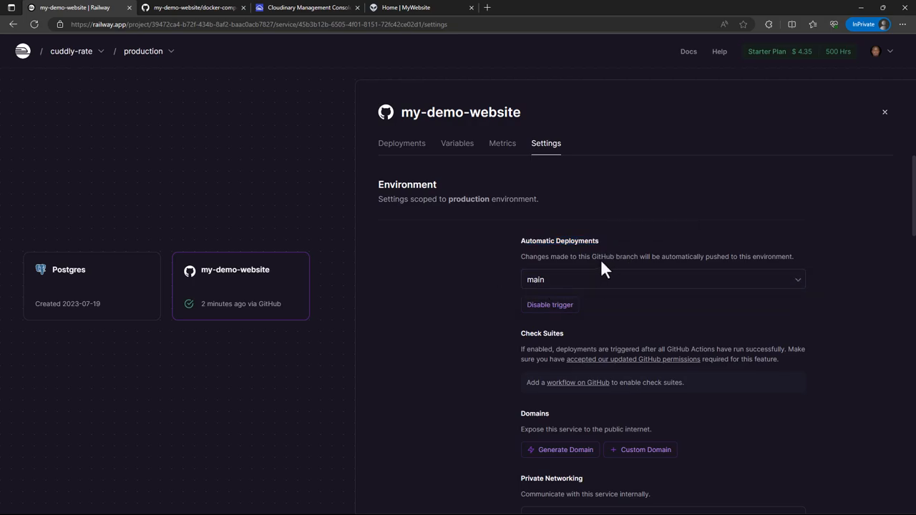
left_click(661, 280)
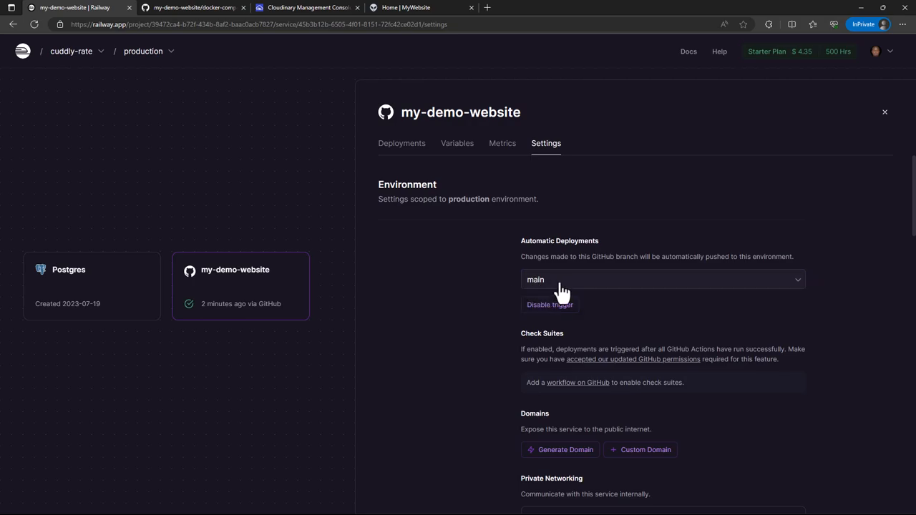
mouse_move(592, 264)
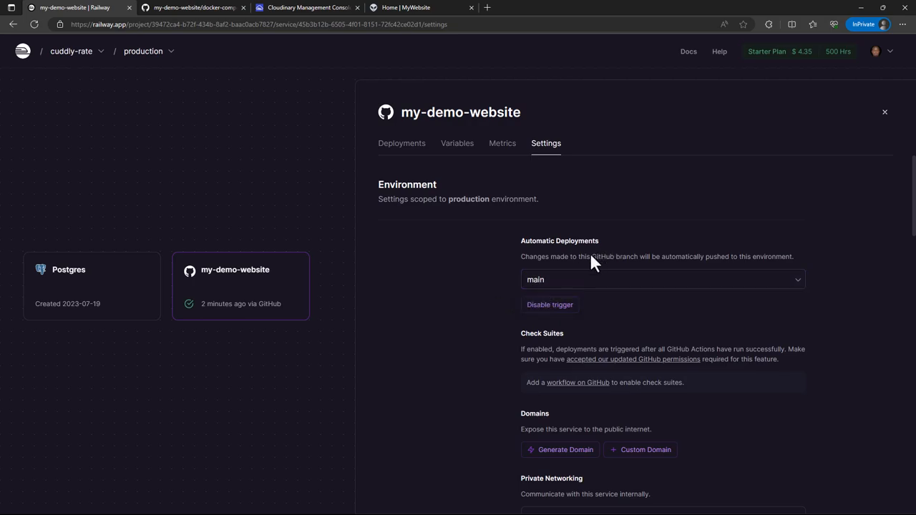
mouse_move(536, 293)
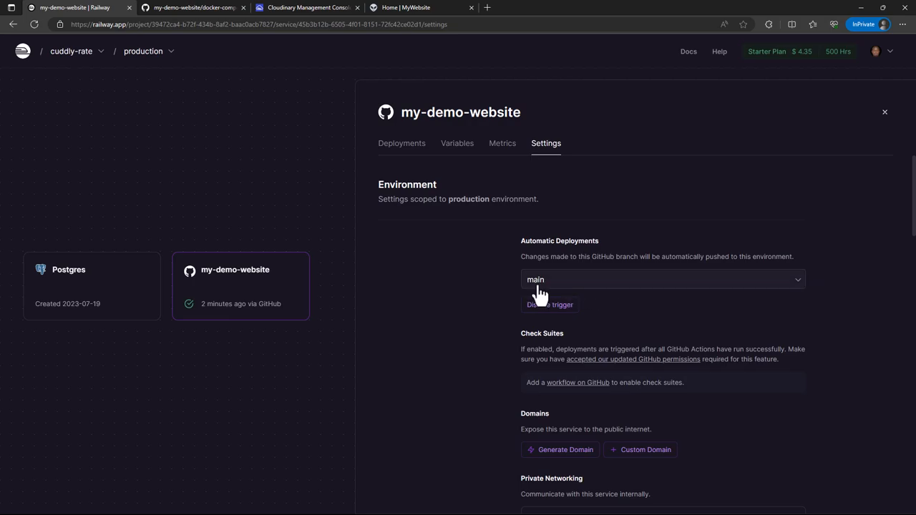
mouse_move(556, 295)
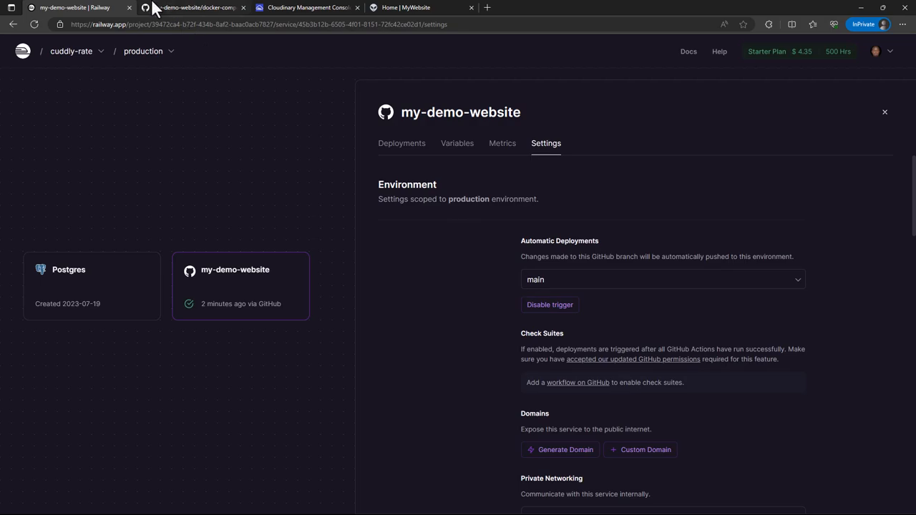
left_click(193, 7)
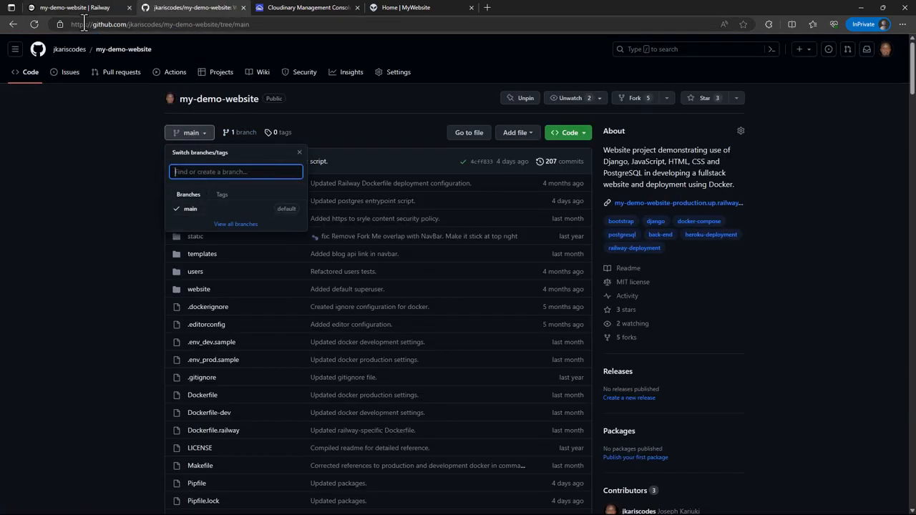
- Generate the public domain my-demo-website-production.up.railway.app under the service's Domains settings
left_click(71, 7)
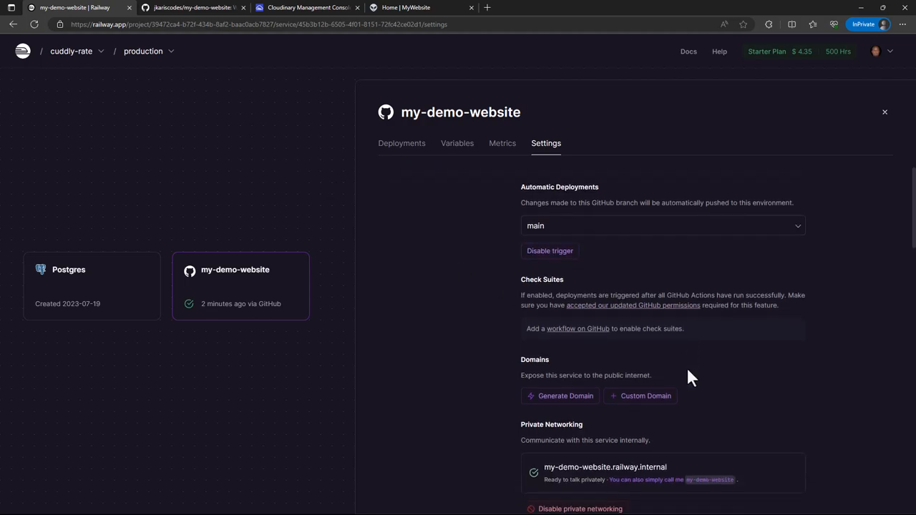
double_click(535, 360)
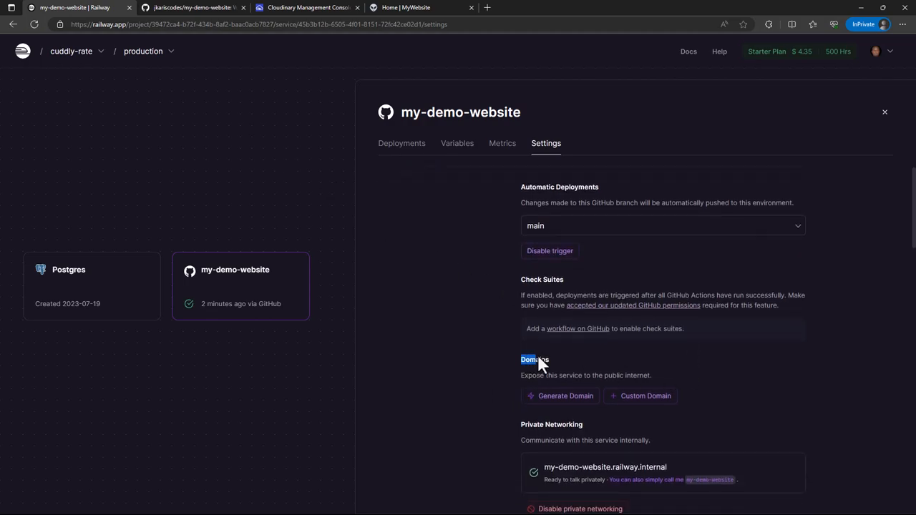
mouse_move(475, 373)
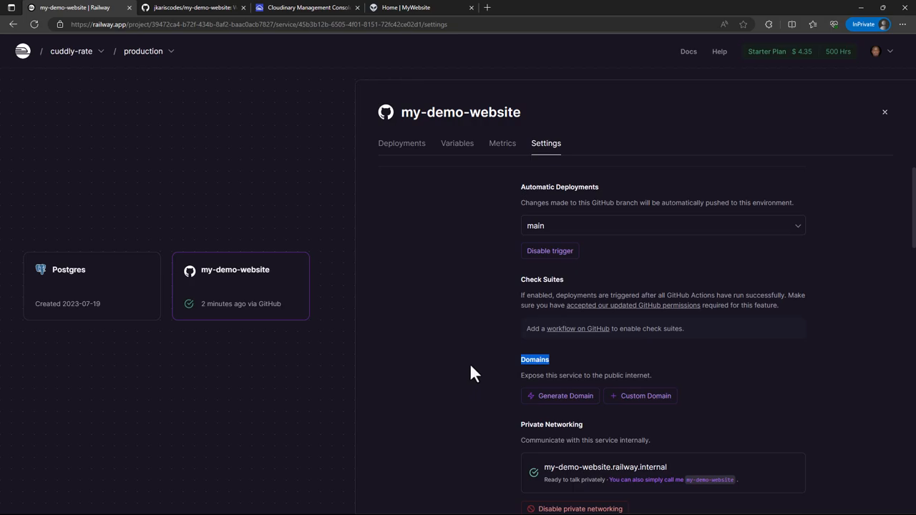
mouse_move(509, 389)
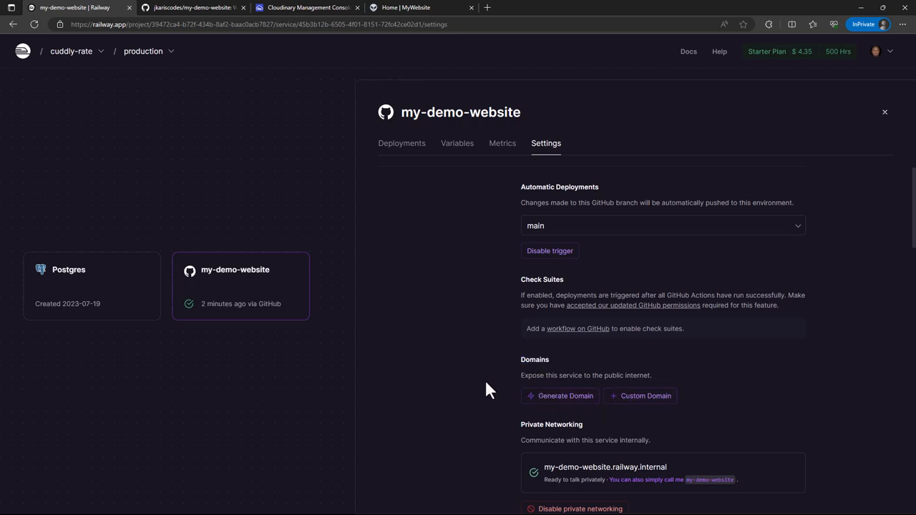
left_click(564, 395)
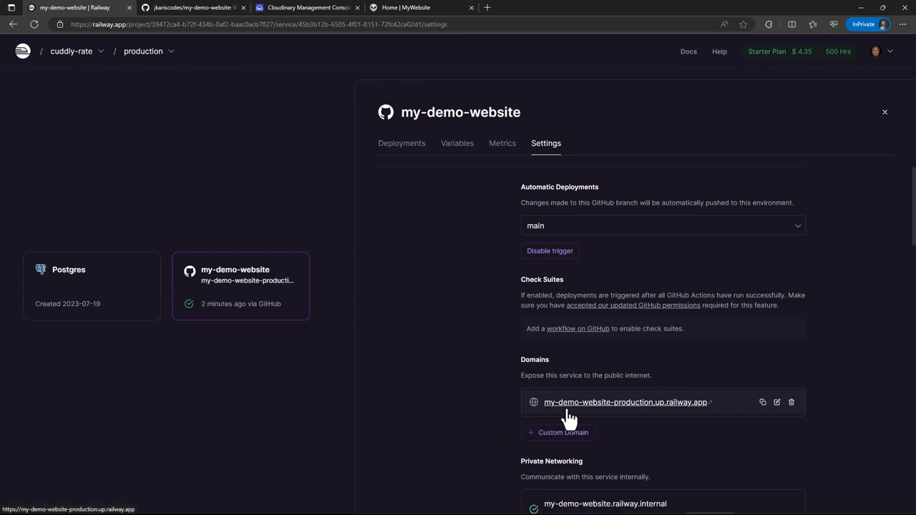
mouse_move(533, 428)
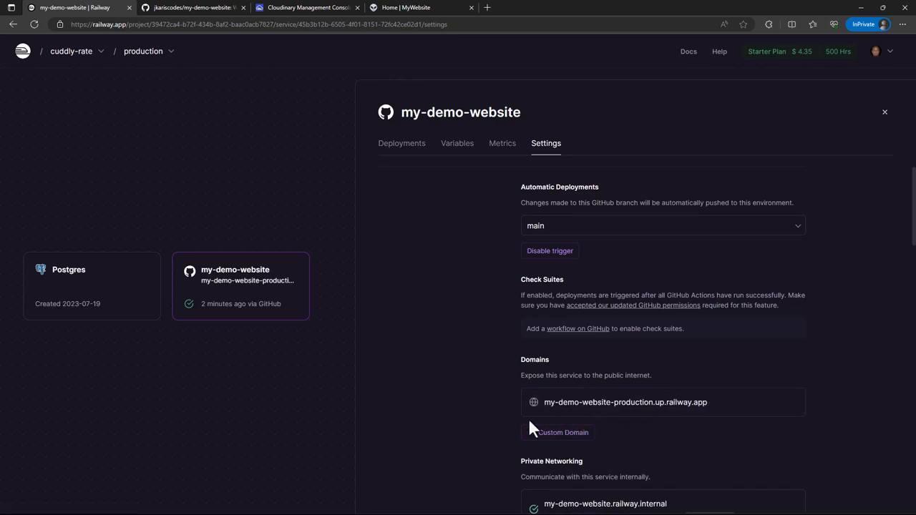
mouse_move(521, 449)
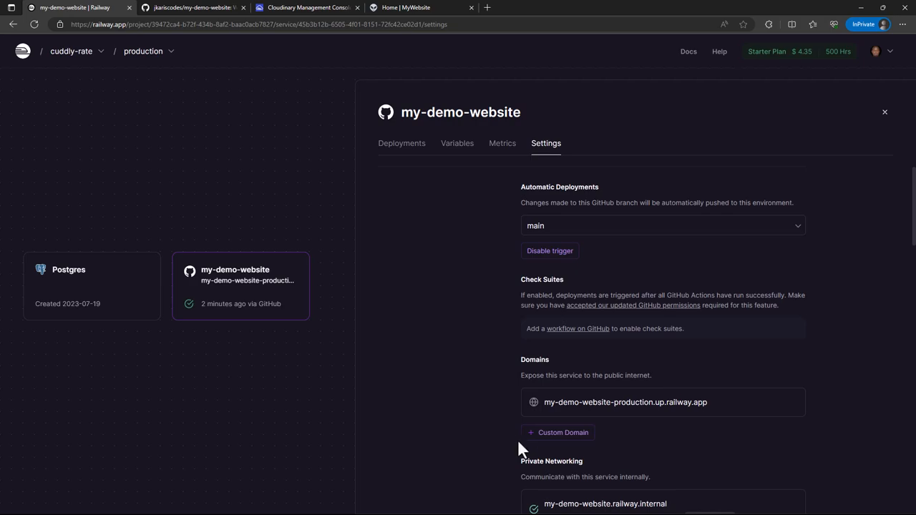
mouse_move(635, 454)
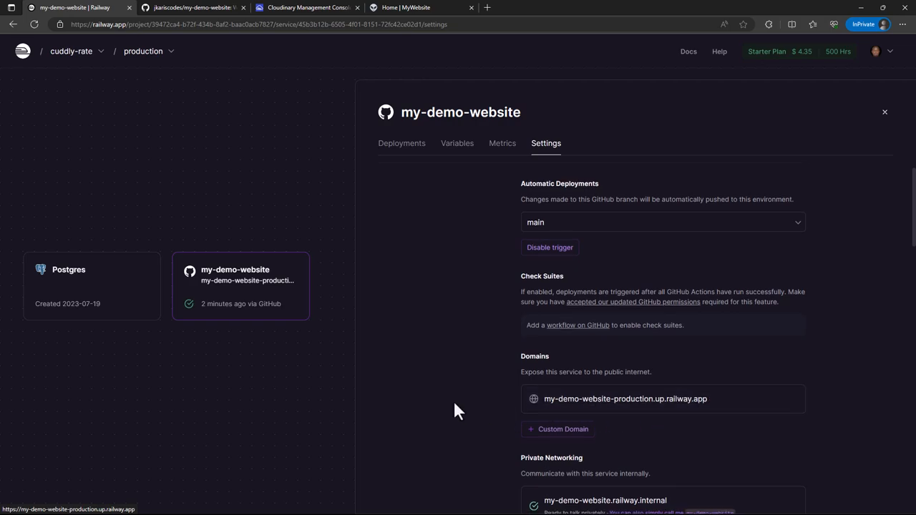
scroll("down", 3)
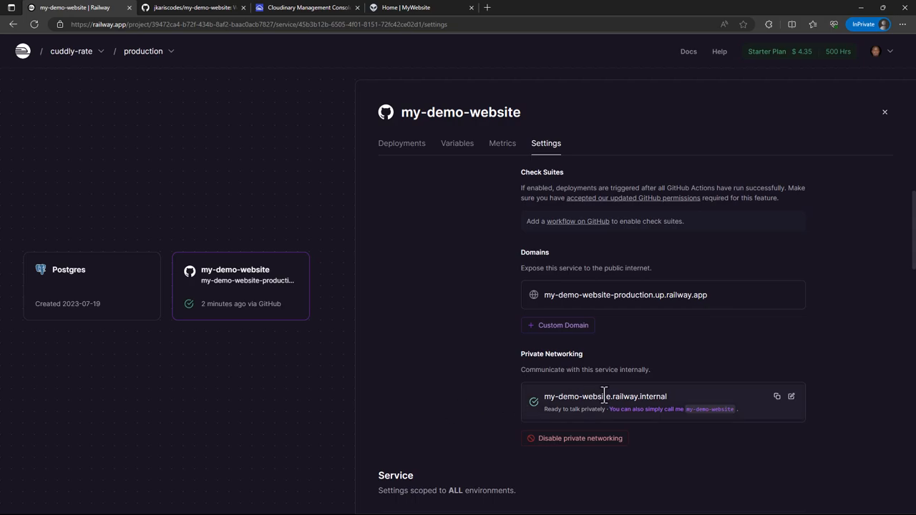
scroll("down", 3)
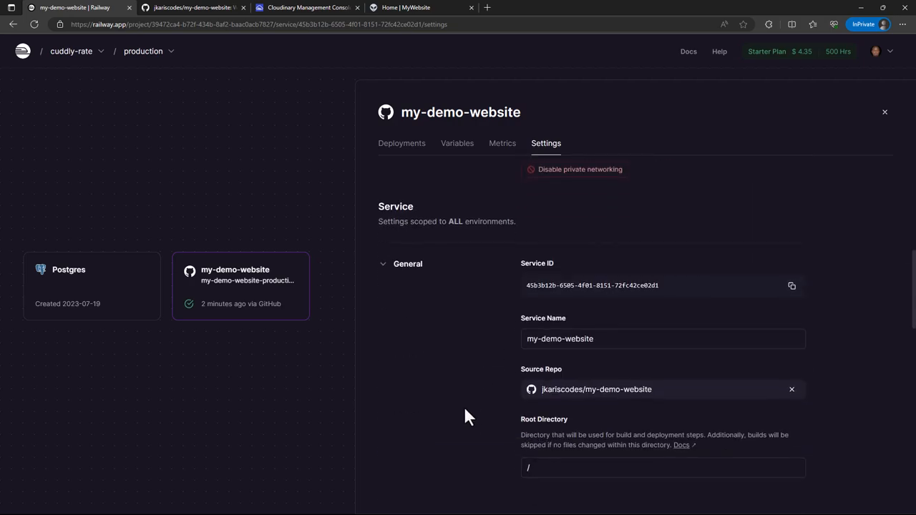
scroll("down", 3)
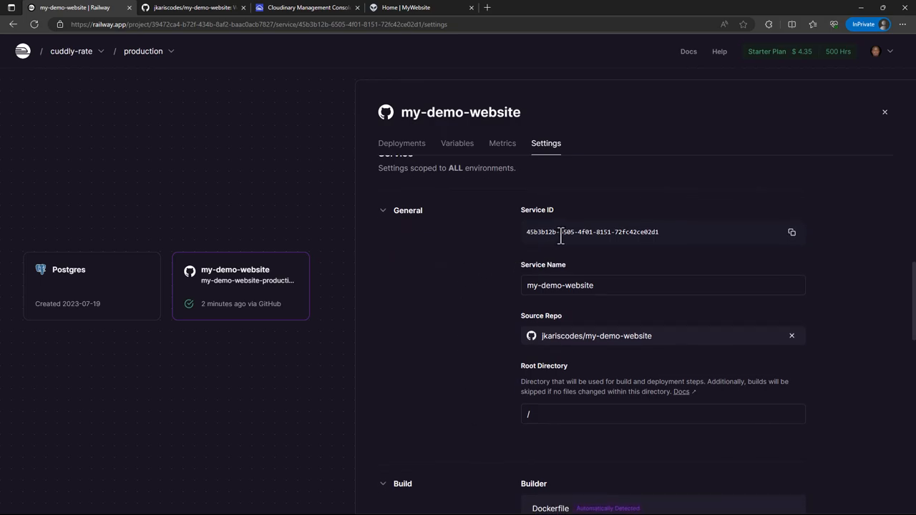
double_click(592, 231)
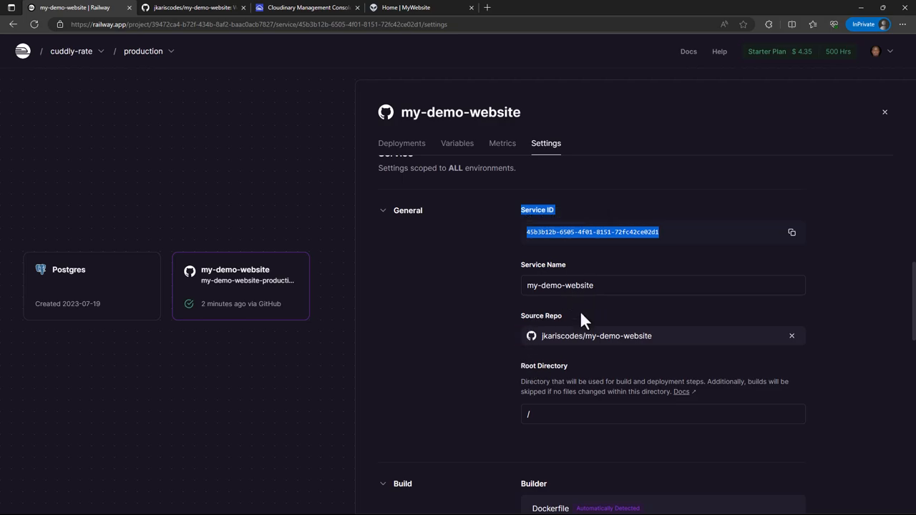
scroll("down", 3)
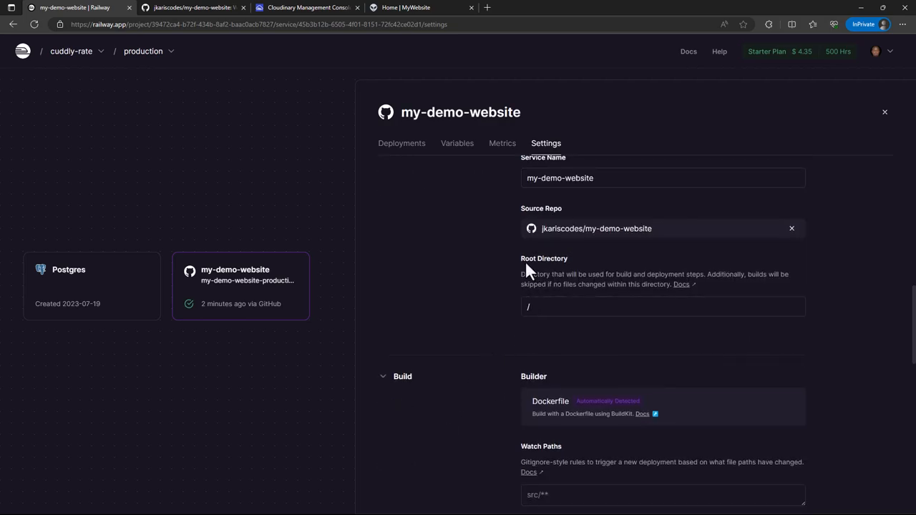
scroll("down", 3)
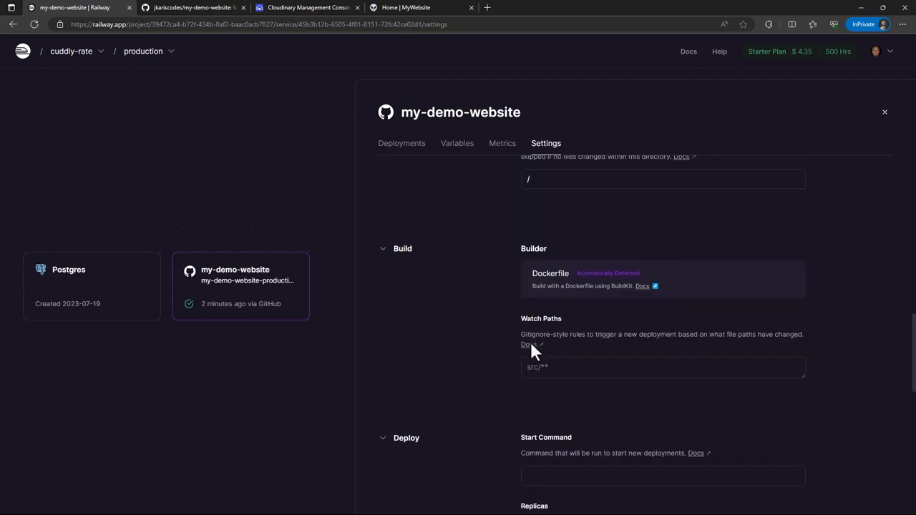
scroll("down", 3)
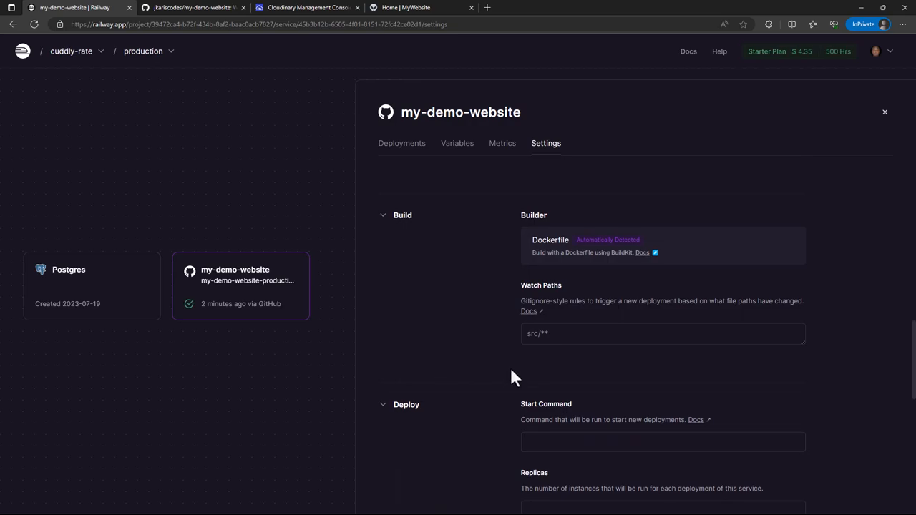
scroll("down", 3)
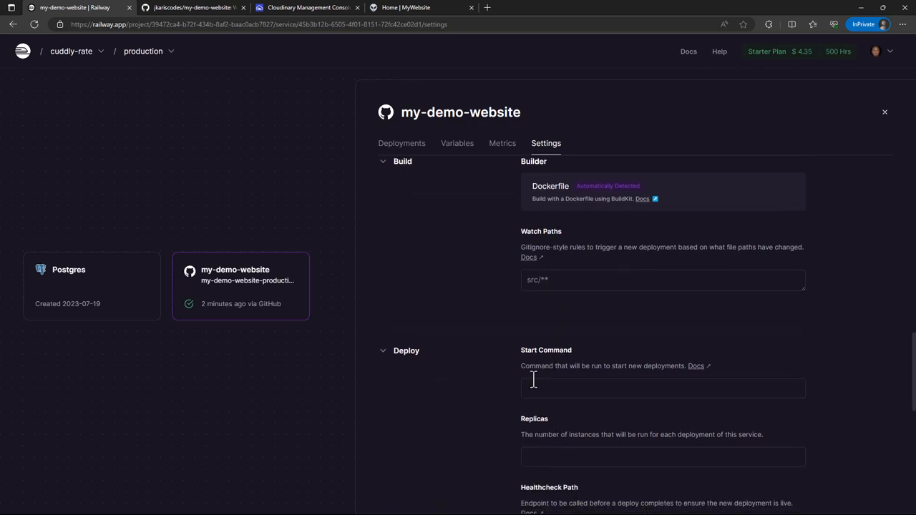
double_click(529, 349)
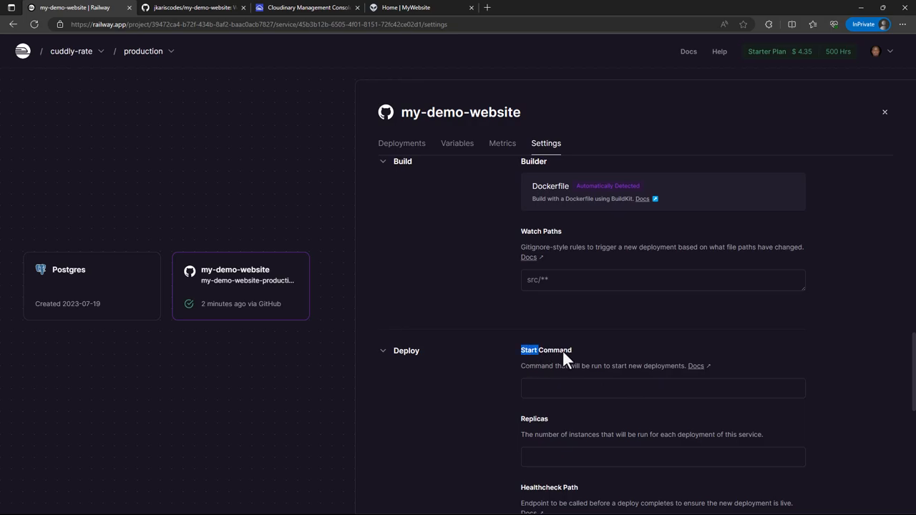
left_click(661, 390)
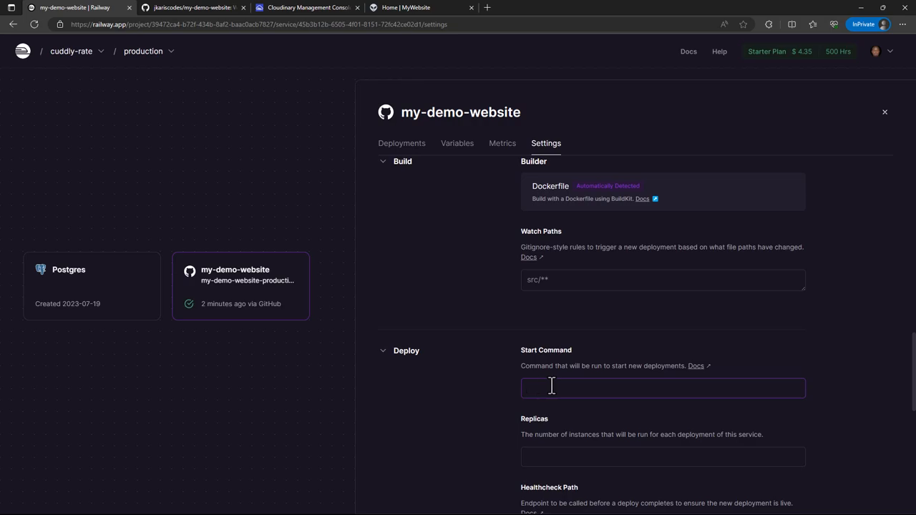
mouse_move(770, 387)
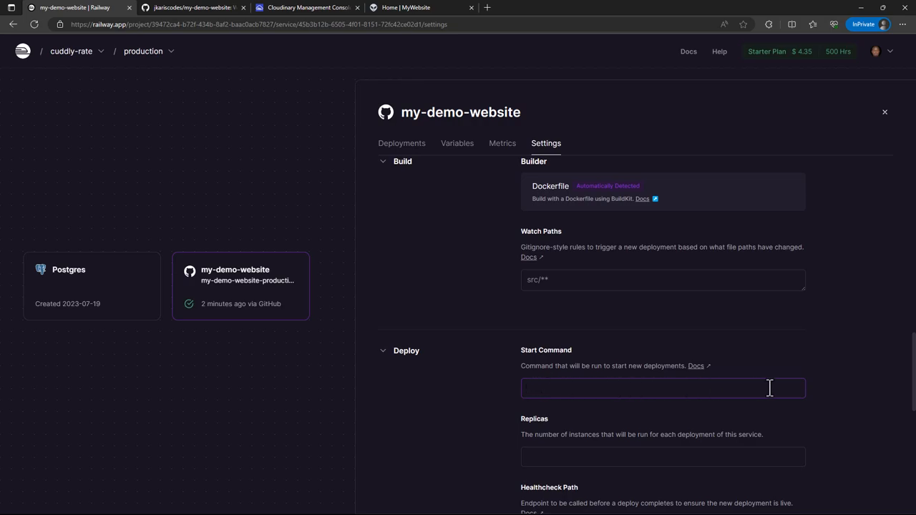
scroll("down", 3)
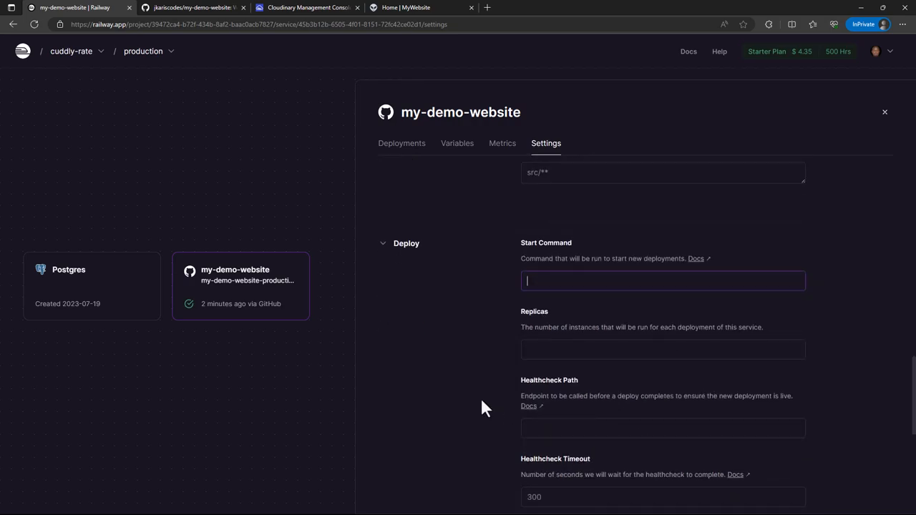
scroll("down", 3)
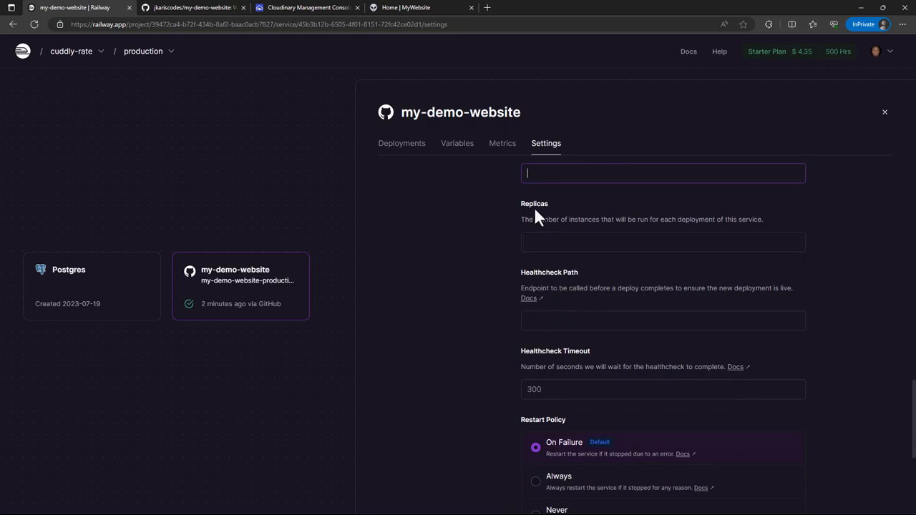
mouse_move(541, 249)
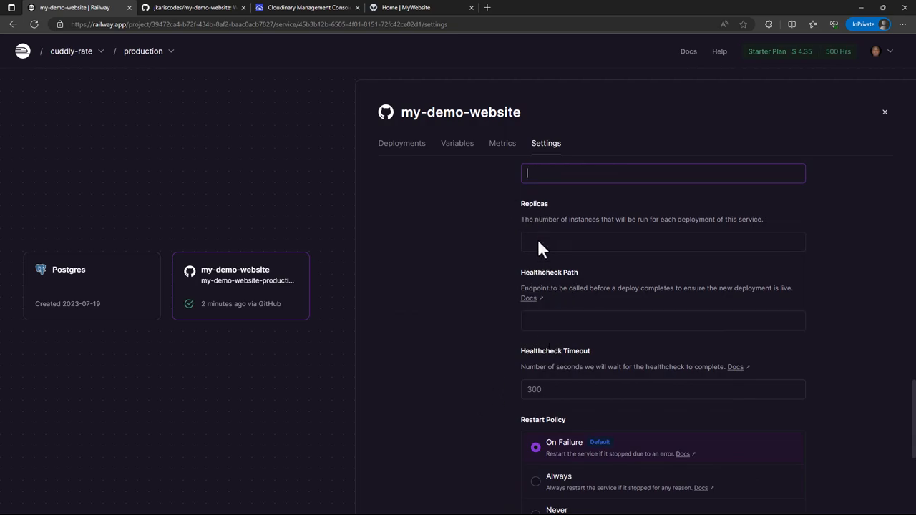
mouse_move(489, 338)
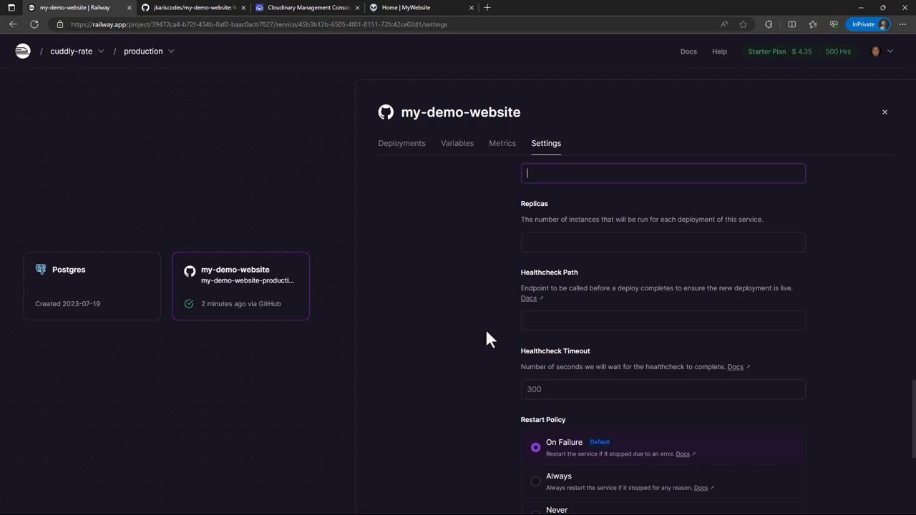
scroll("down", 3)
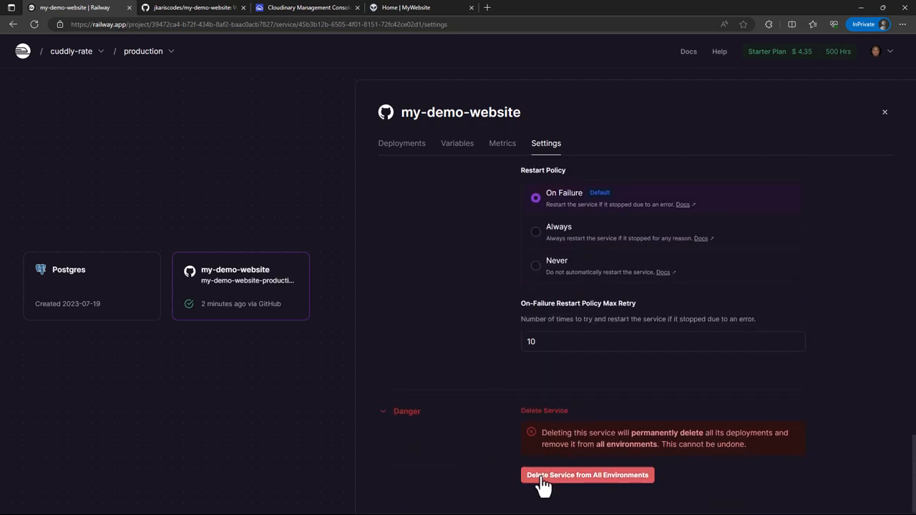
mouse_move(624, 435)
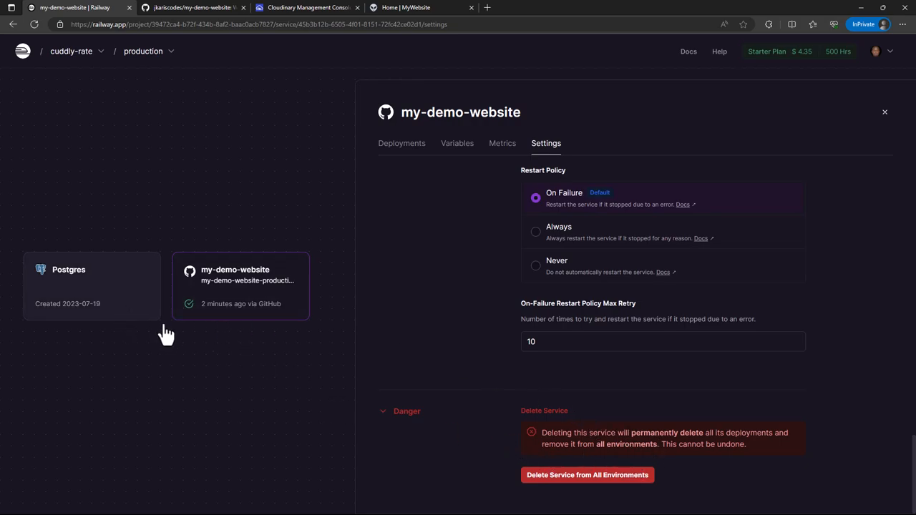
mouse_move(504, 465)
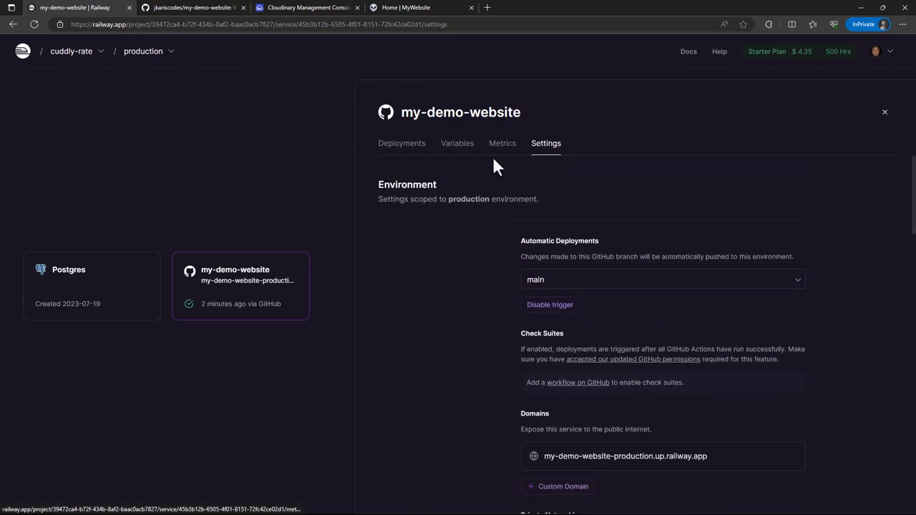
mouse_move(458, 143)
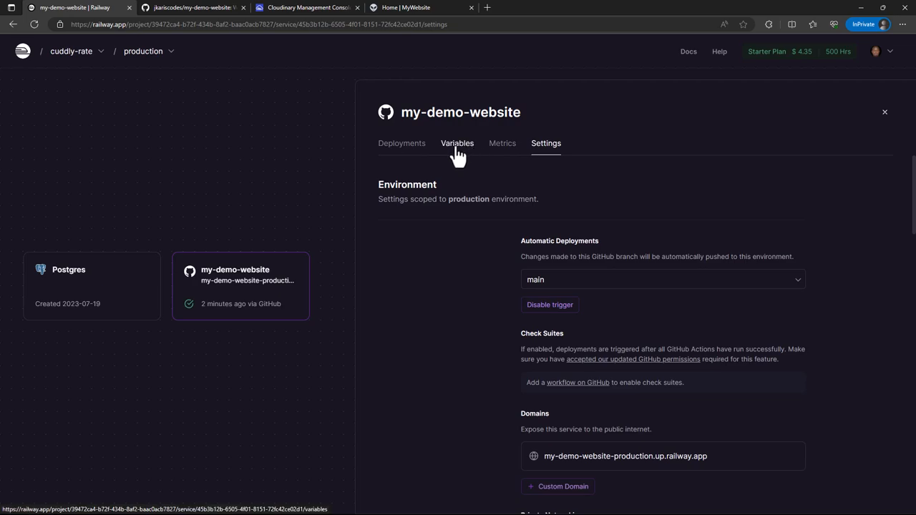
- Review the active deployment's empty build and deploy logs, then show the my-demo-website Variables tab
left_click(401, 143)
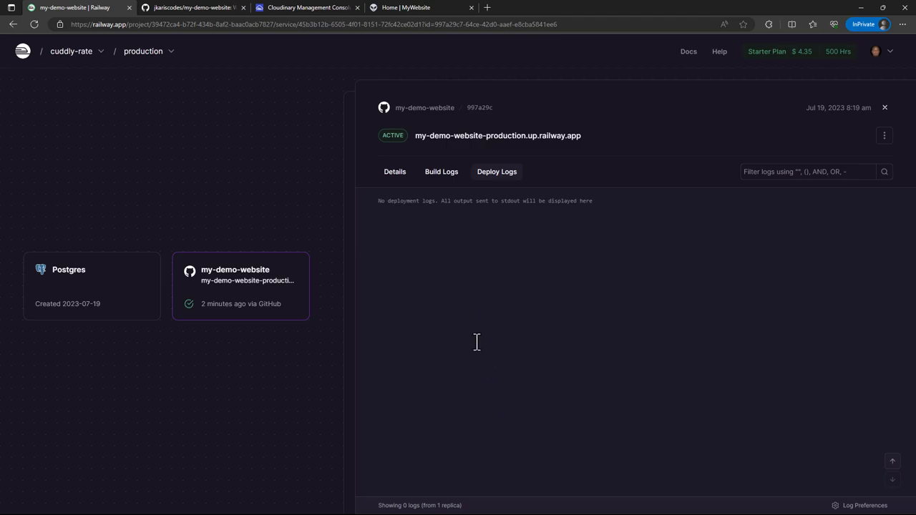
left_click_drag(378, 200, 449, 200)
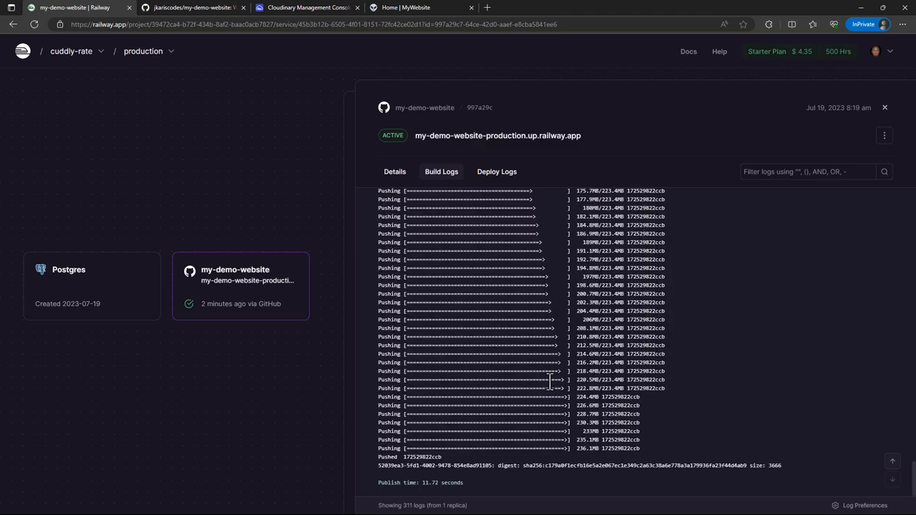
mouse_move(523, 359)
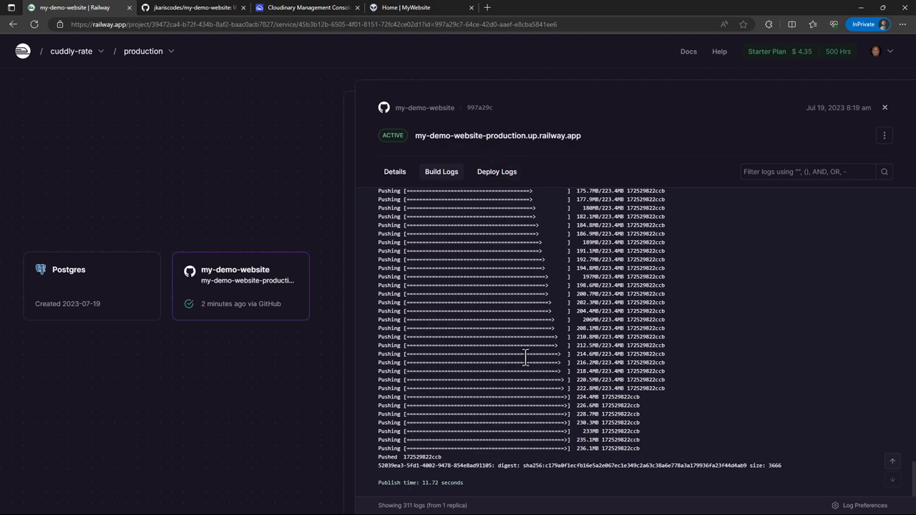
left_click(497, 172)
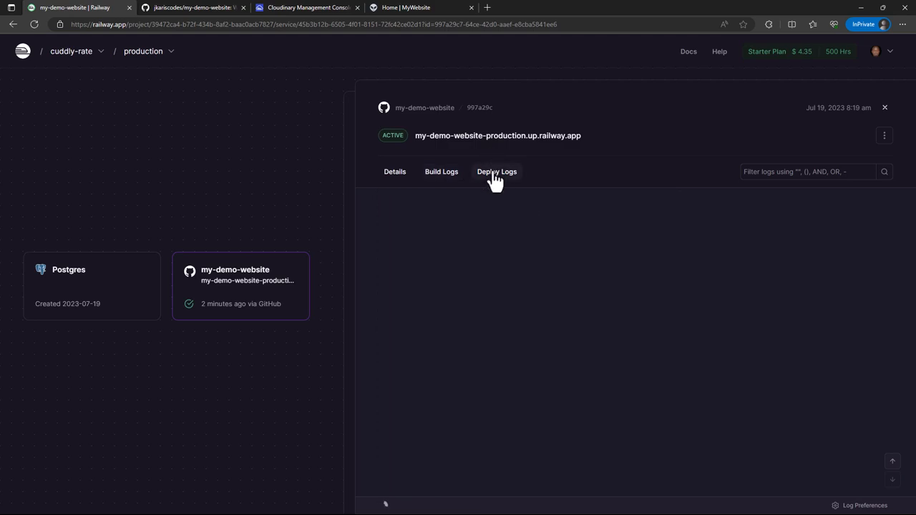
left_click(496, 172)
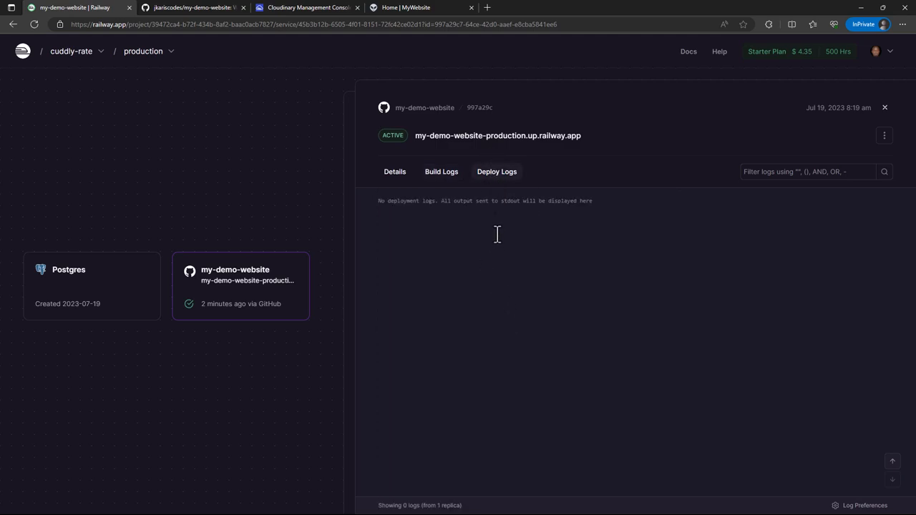
mouse_move(871, 121)
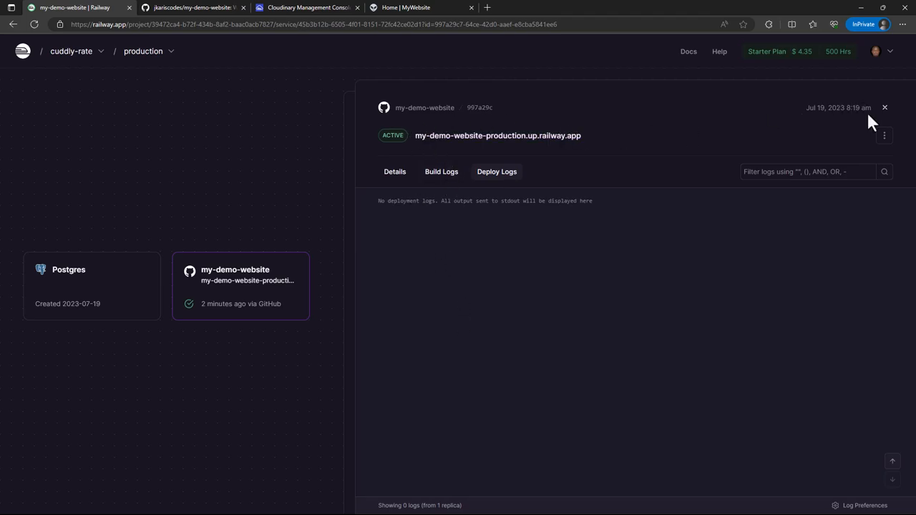
left_click(458, 143)
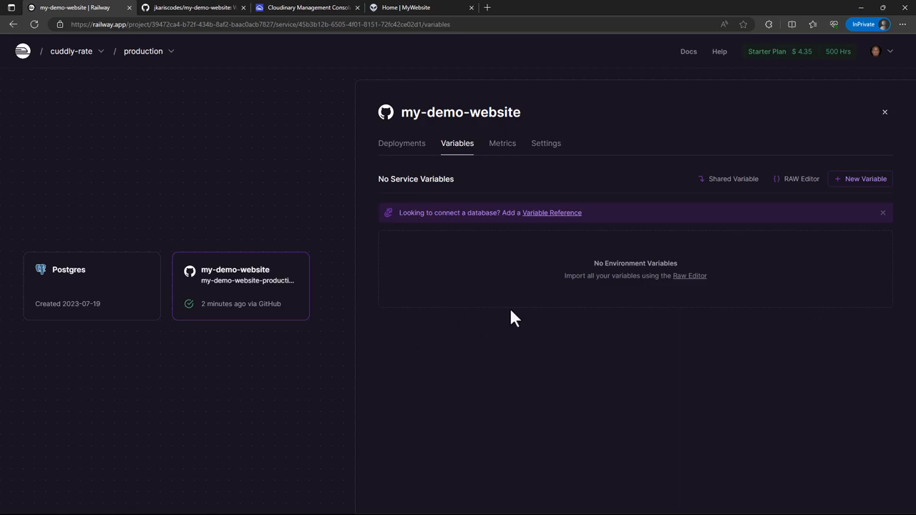
mouse_move(322, 361)
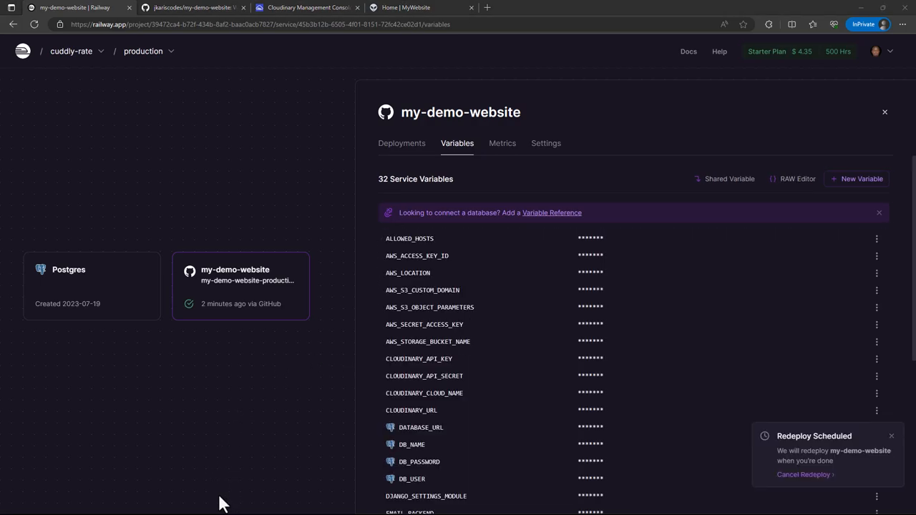
mouse_move(458, 237)
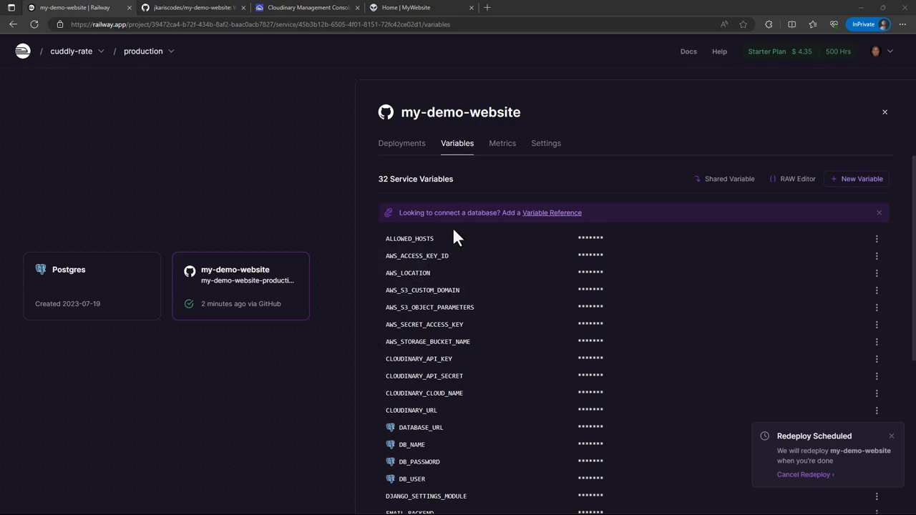
mouse_move(512, 255)
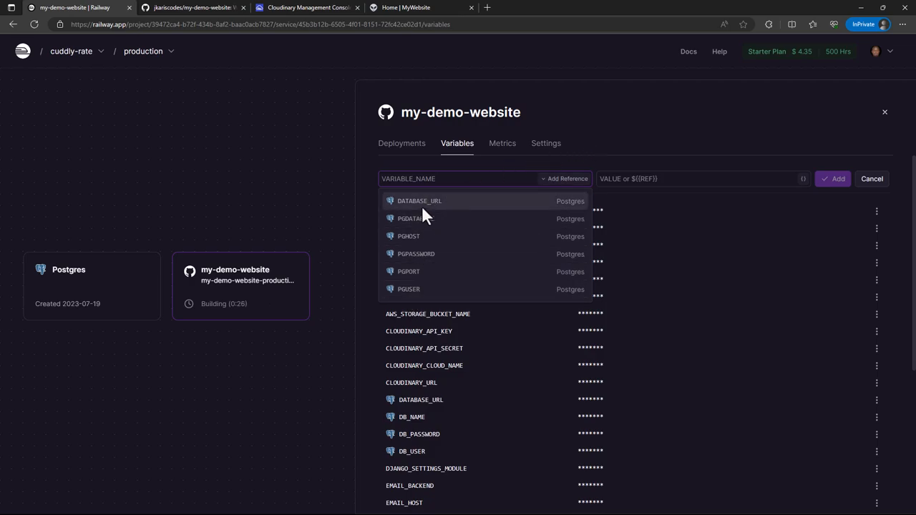
left_click(458, 178)
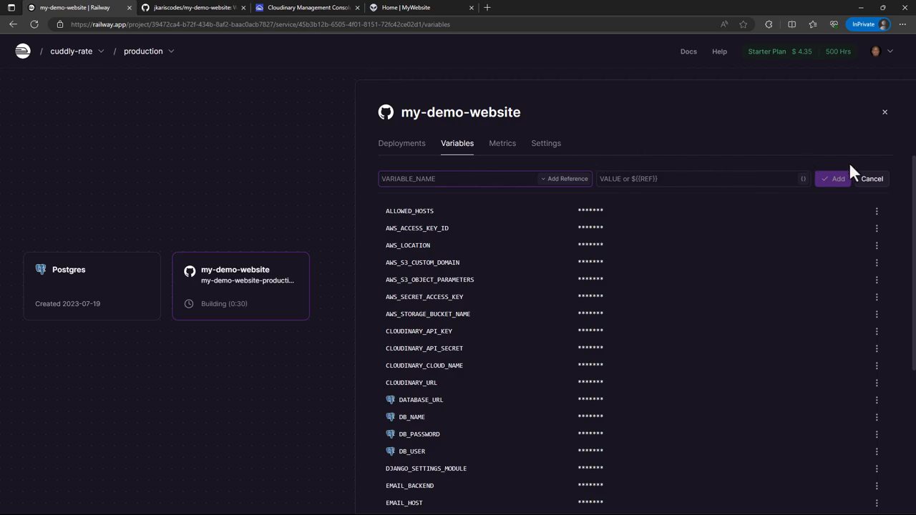
left_click(872, 177)
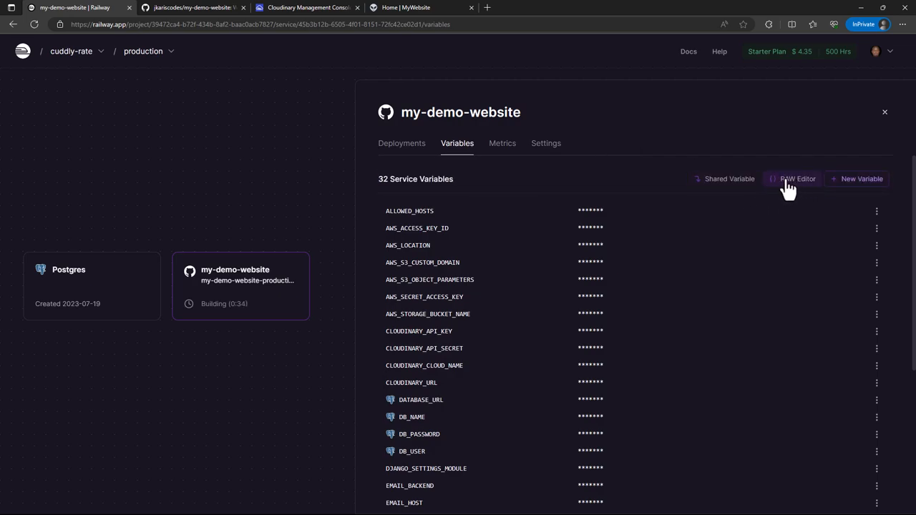
mouse_move(857, 178)
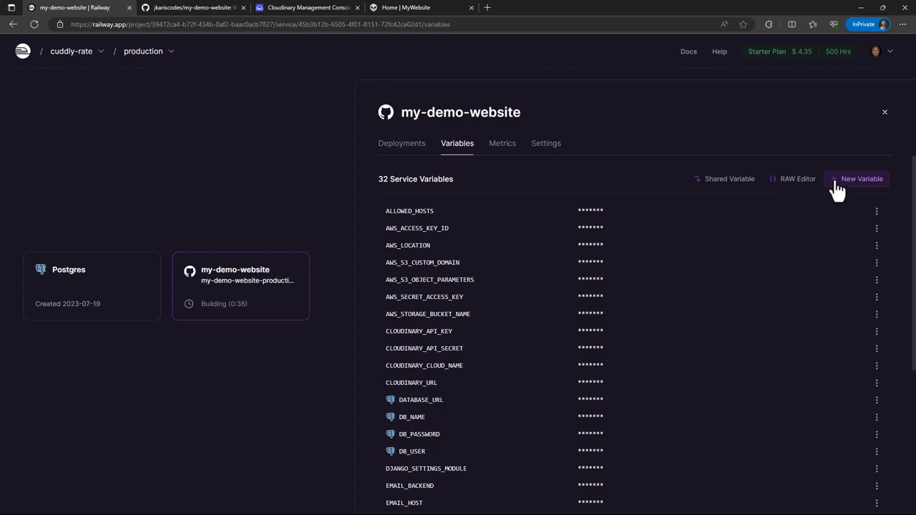
mouse_move(422, 245)
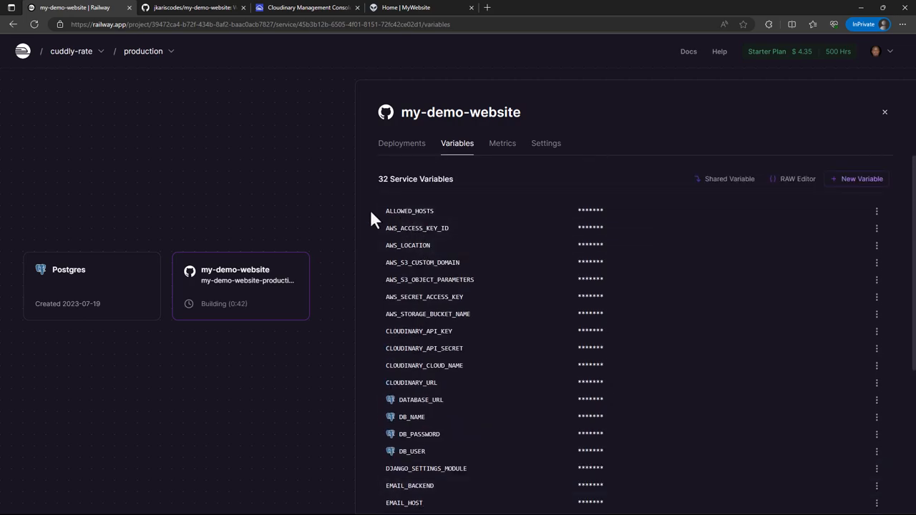
mouse_move(418, 211)
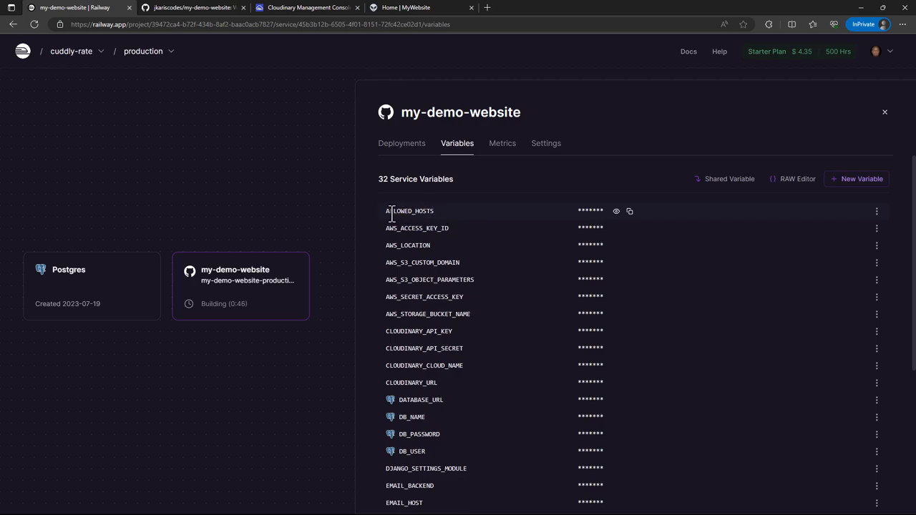
mouse_move(442, 214)
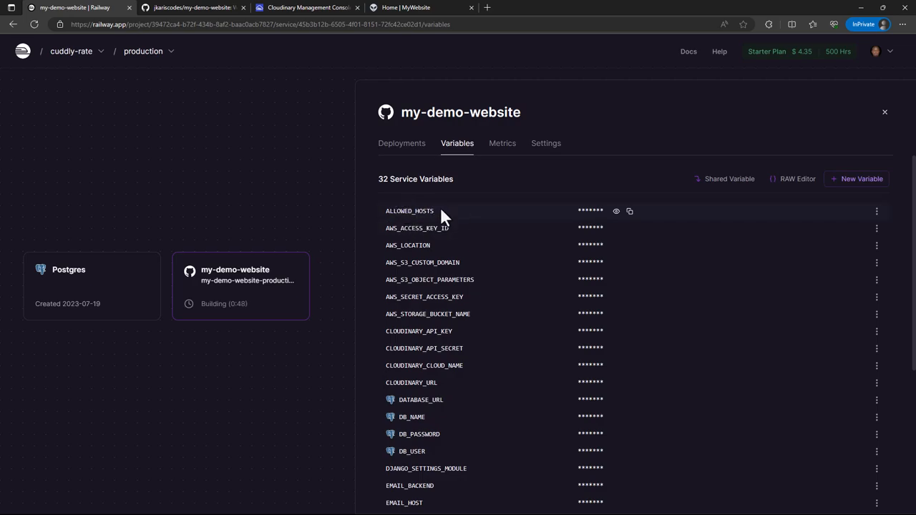
mouse_move(465, 215)
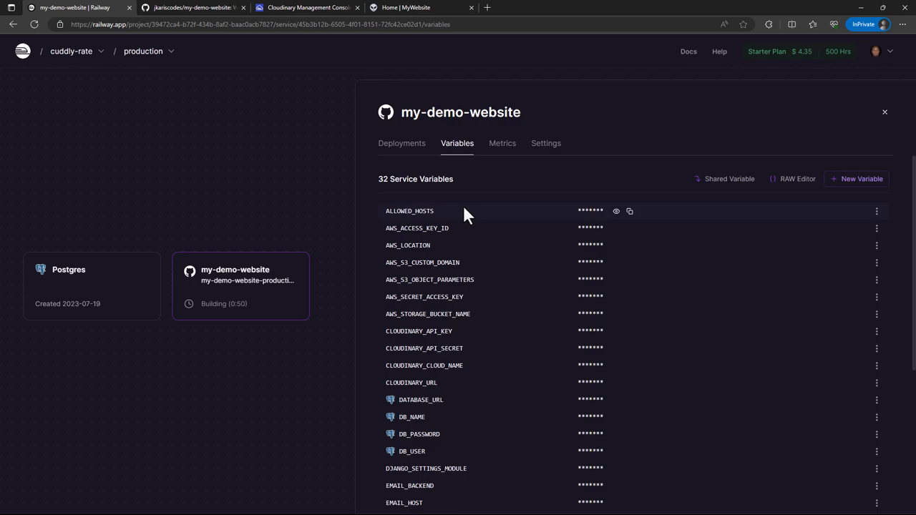
left_click(615, 211)
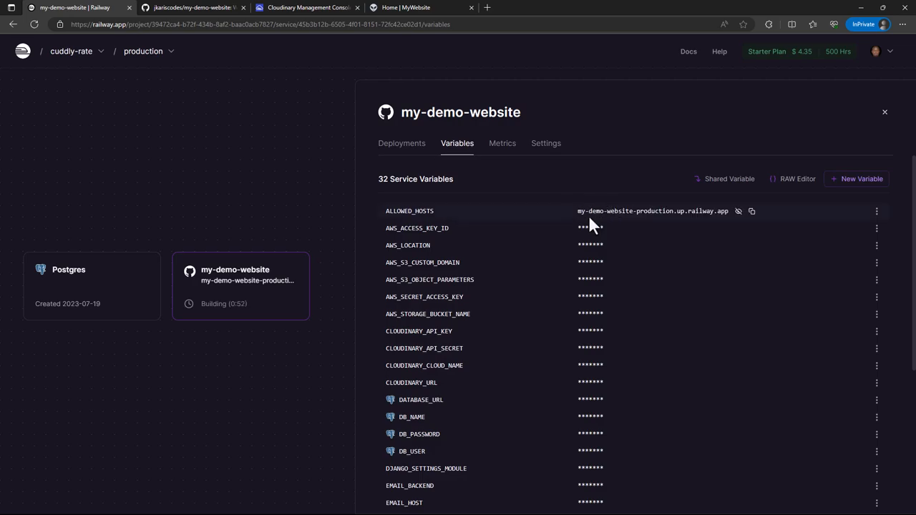
mouse_move(730, 222)
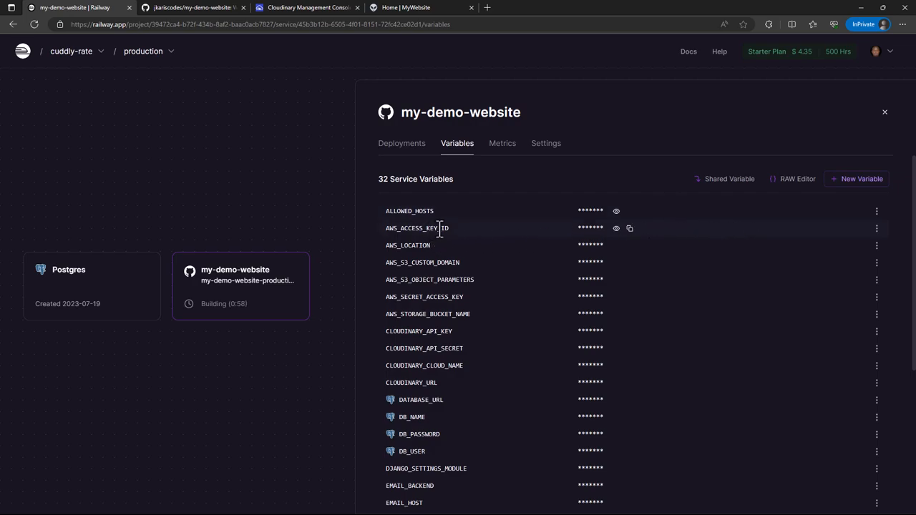
mouse_move(408, 245)
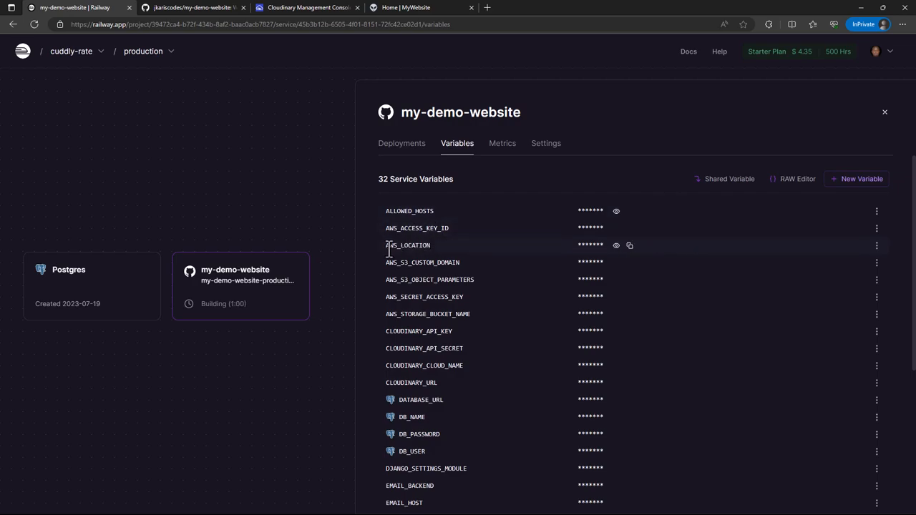
mouse_move(399, 315)
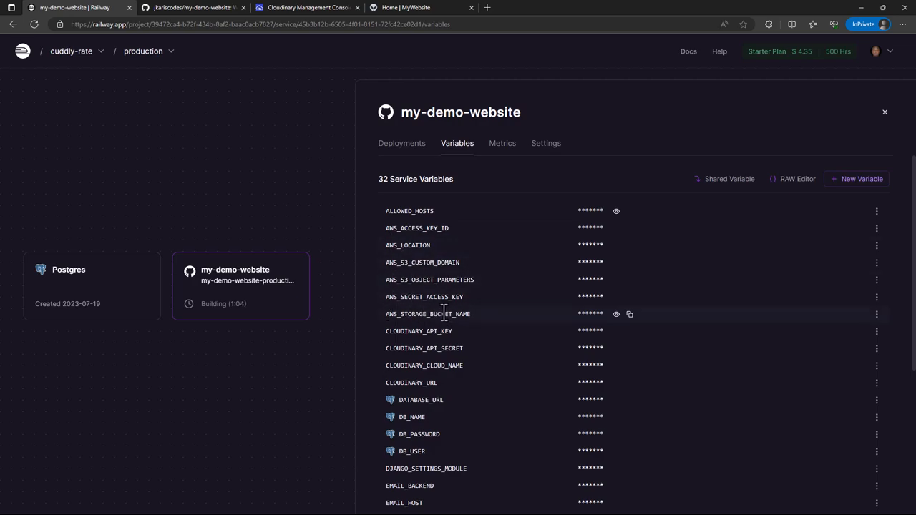
mouse_move(429, 279)
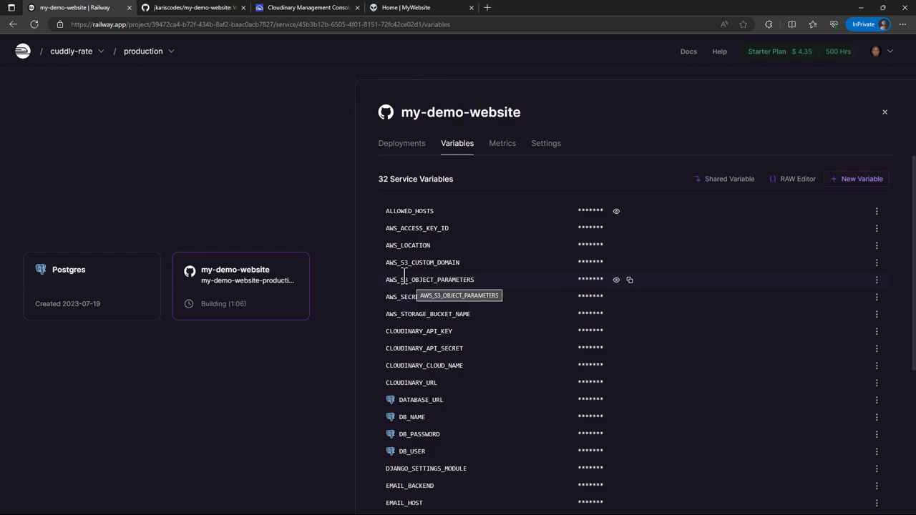
mouse_move(408, 275)
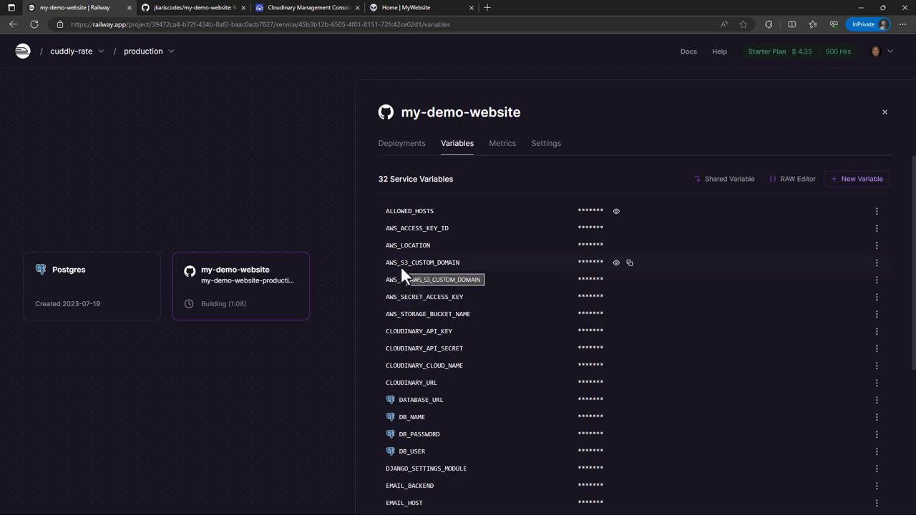
mouse_move(412, 296)
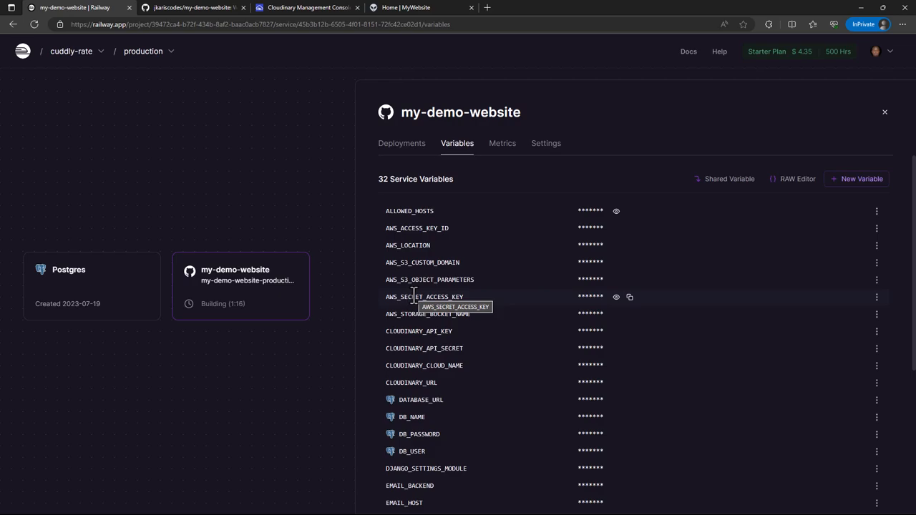
mouse_move(413, 279)
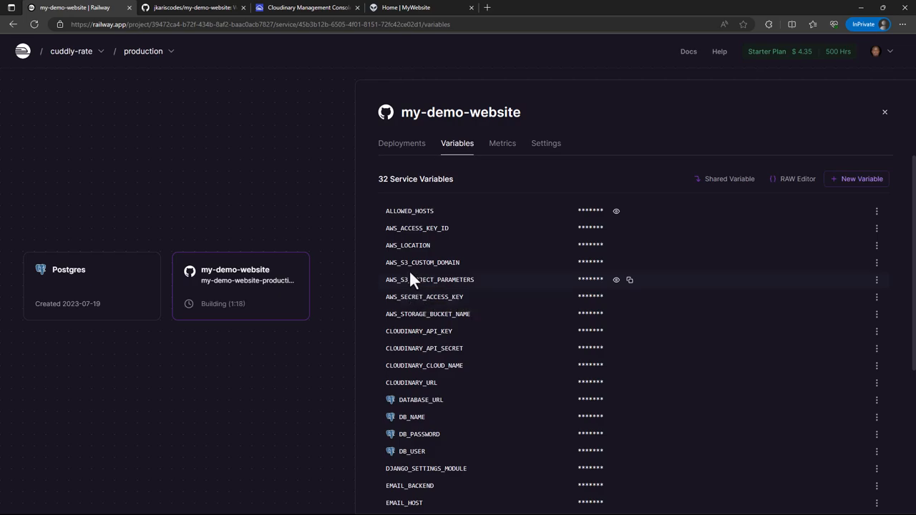
mouse_move(608, 169)
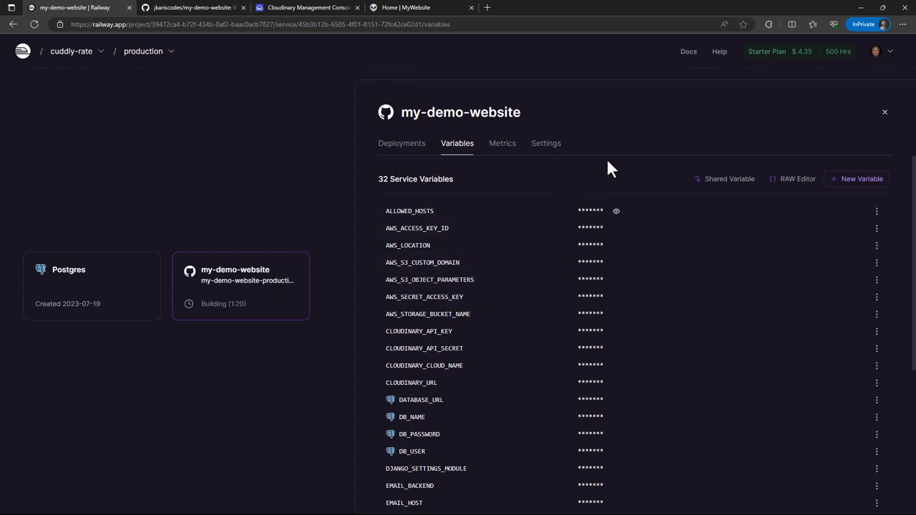
mouse_move(626, 152)
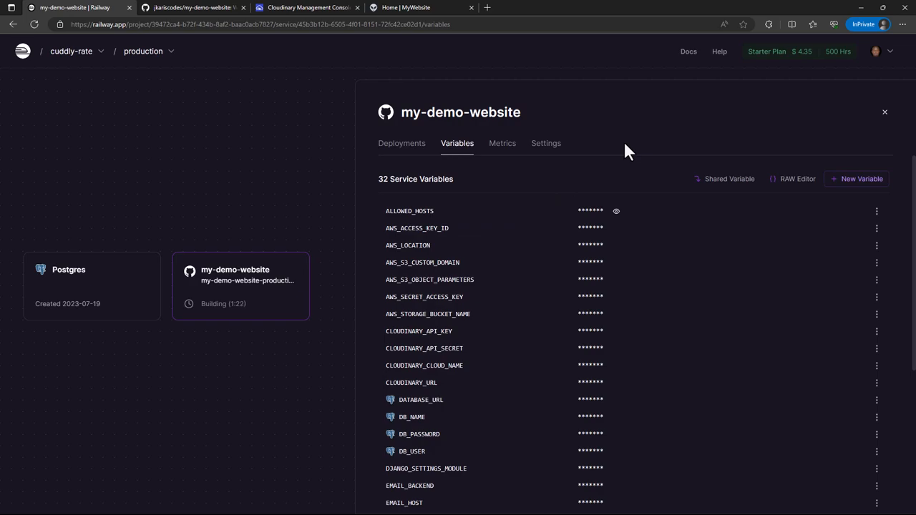
mouse_move(451, 279)
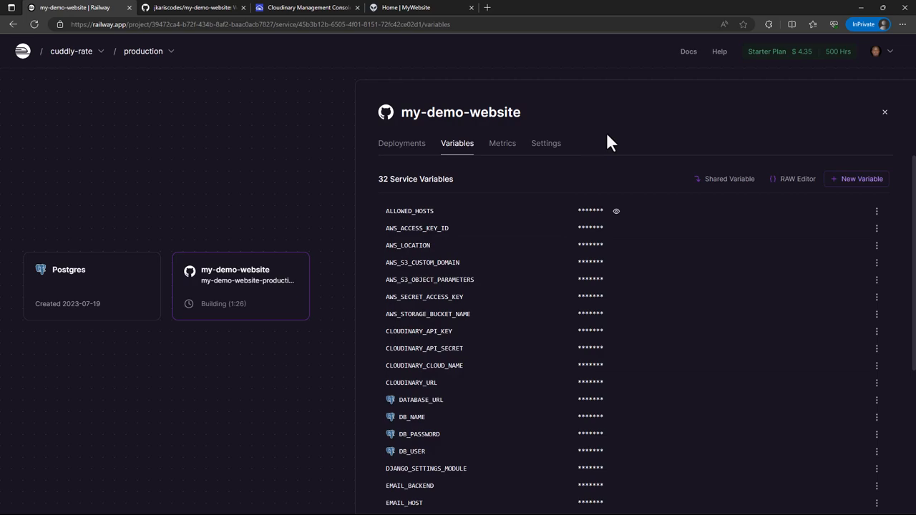
mouse_move(787, 7)
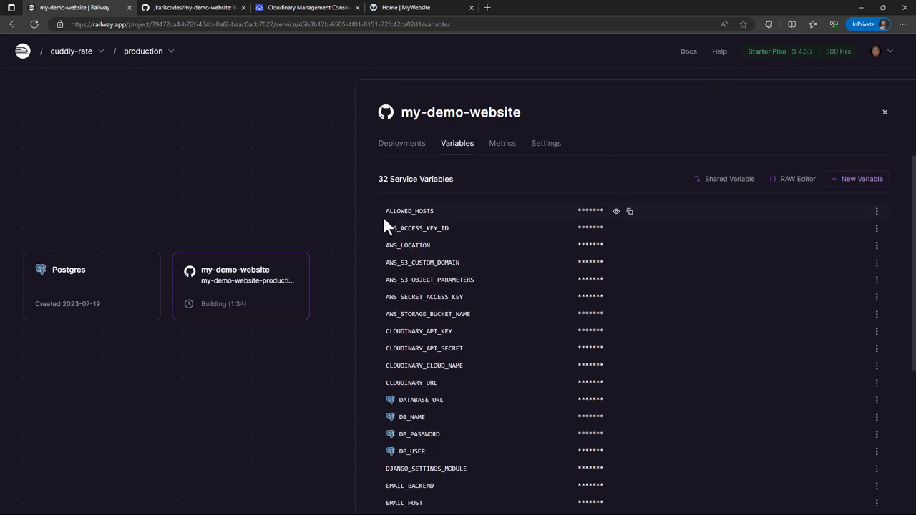
mouse_move(390, 232)
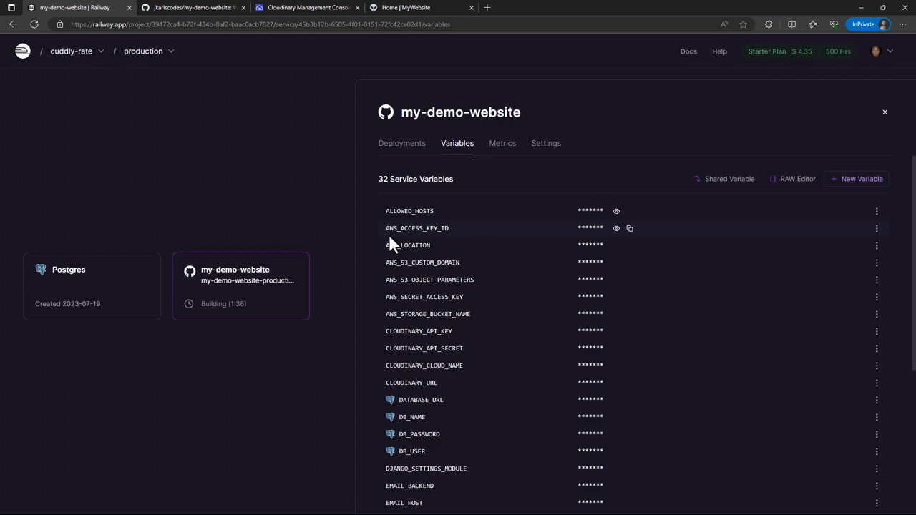
mouse_move(412, 289)
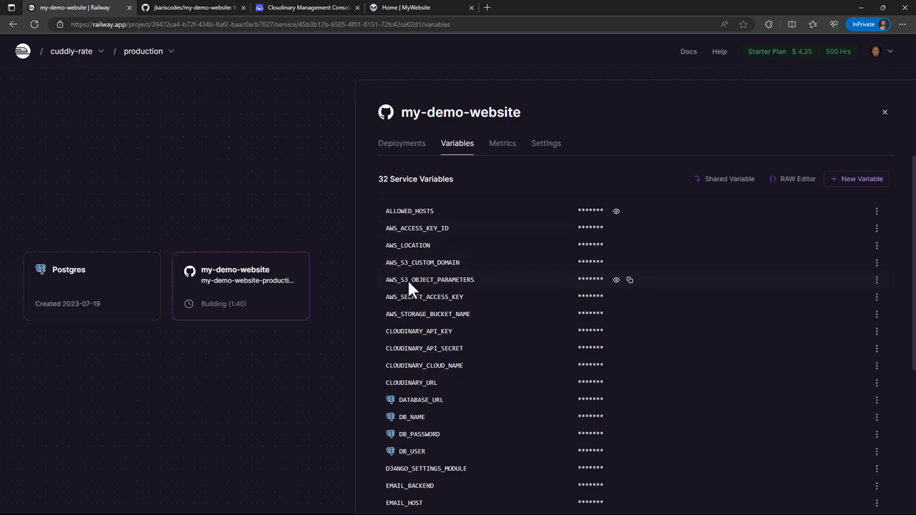
scroll("down", 3)
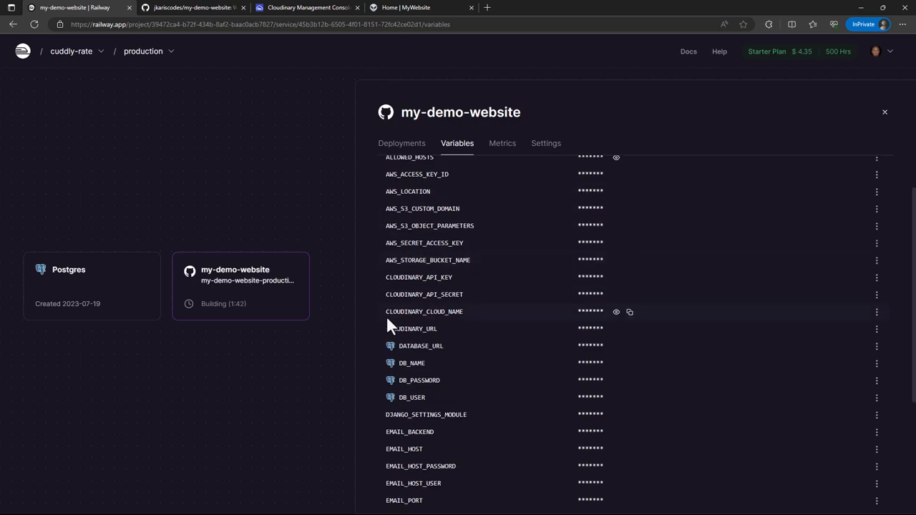
mouse_move(390, 278)
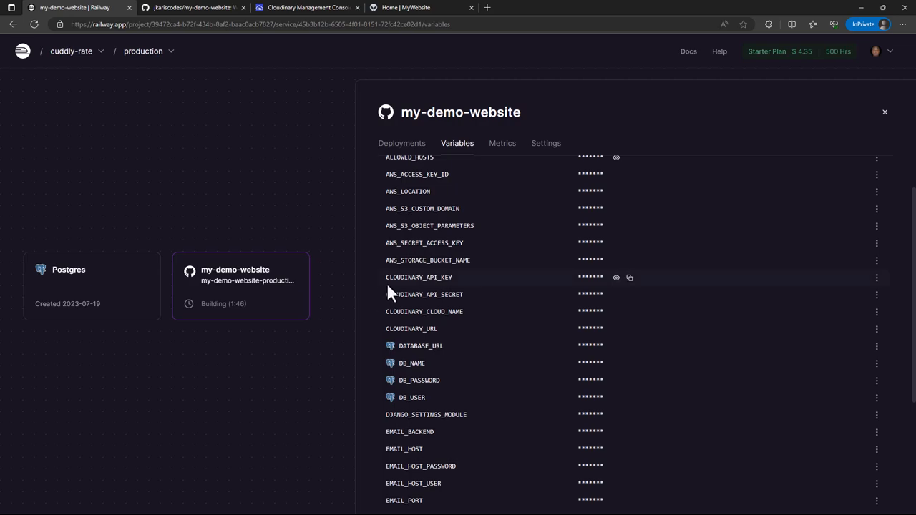
mouse_move(378, 324)
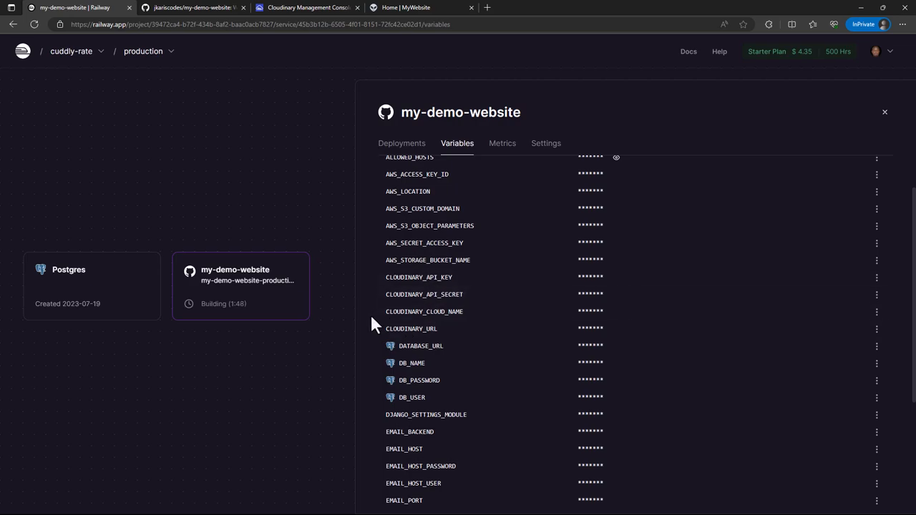
mouse_move(361, 315)
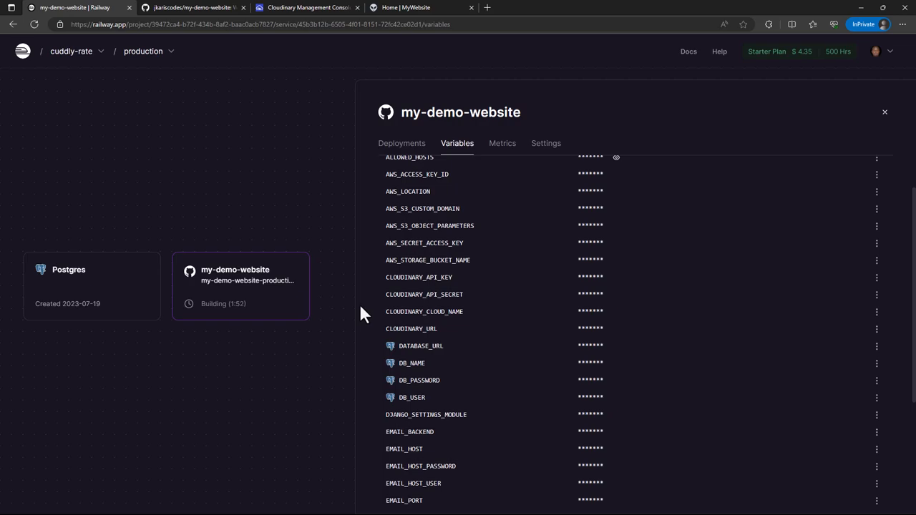
mouse_move(366, 313)
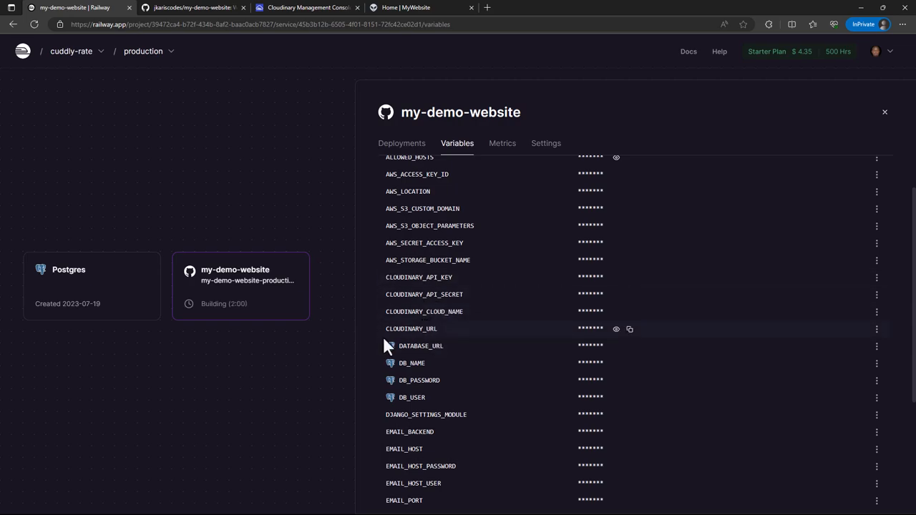
scroll("down", 3)
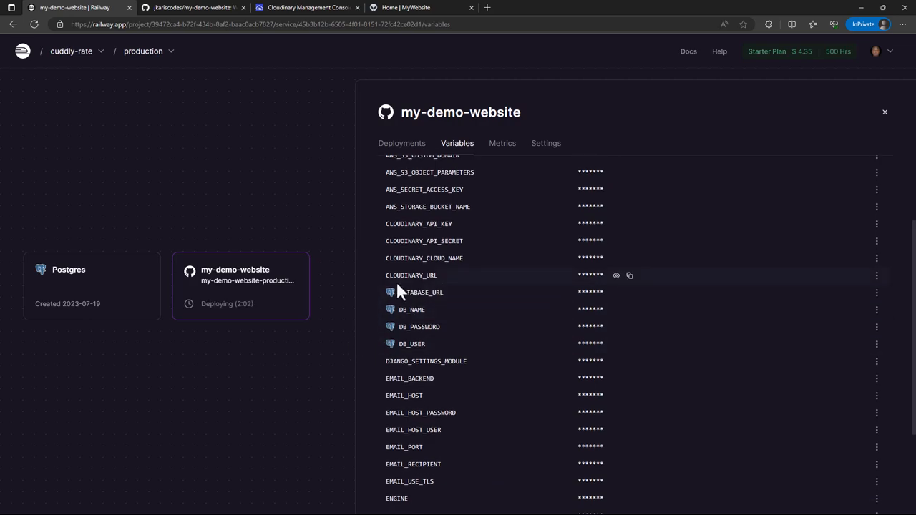
mouse_move(375, 306)
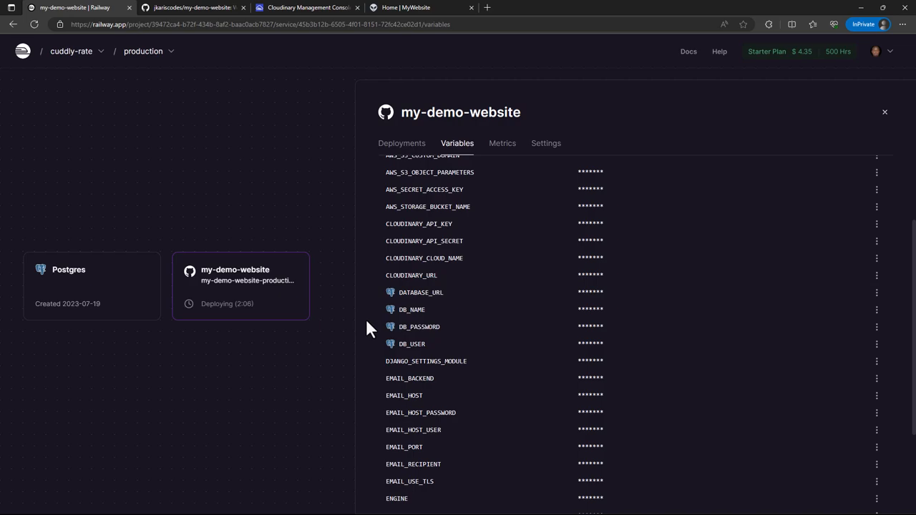
mouse_move(438, 296)
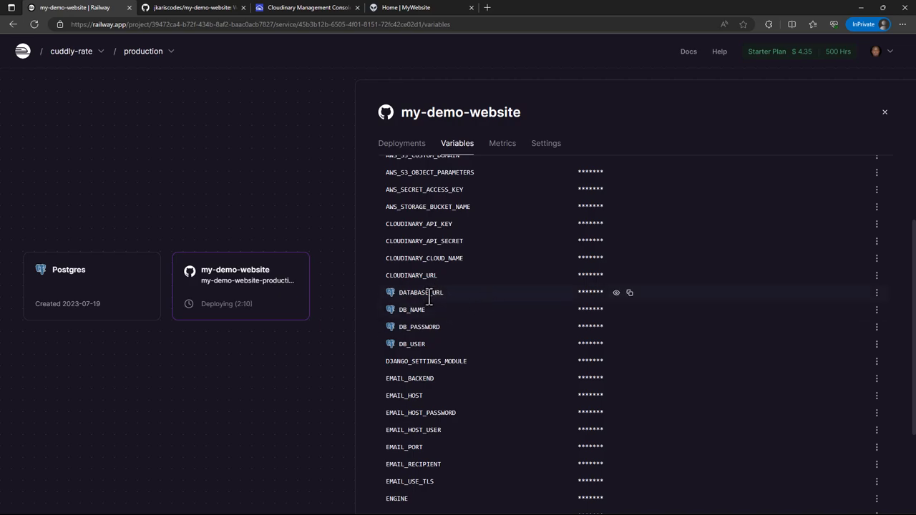
left_click(616, 292)
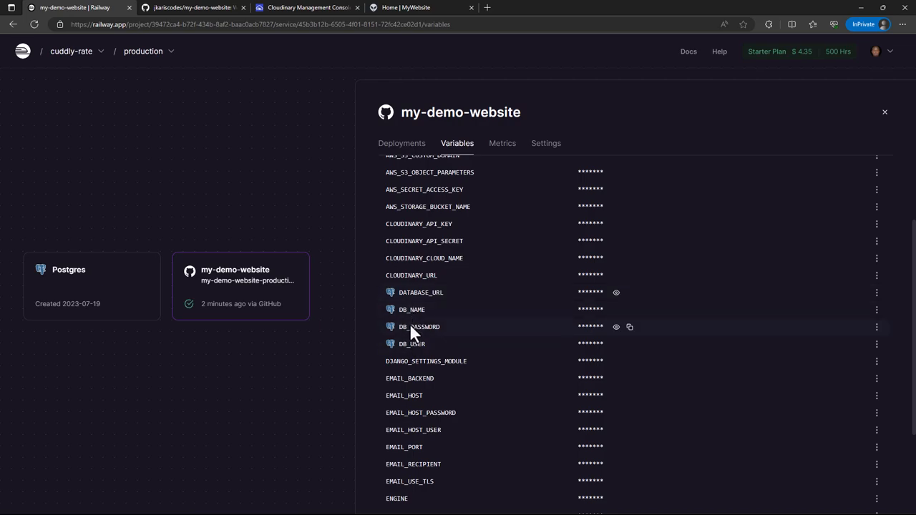
scroll("down", 3)
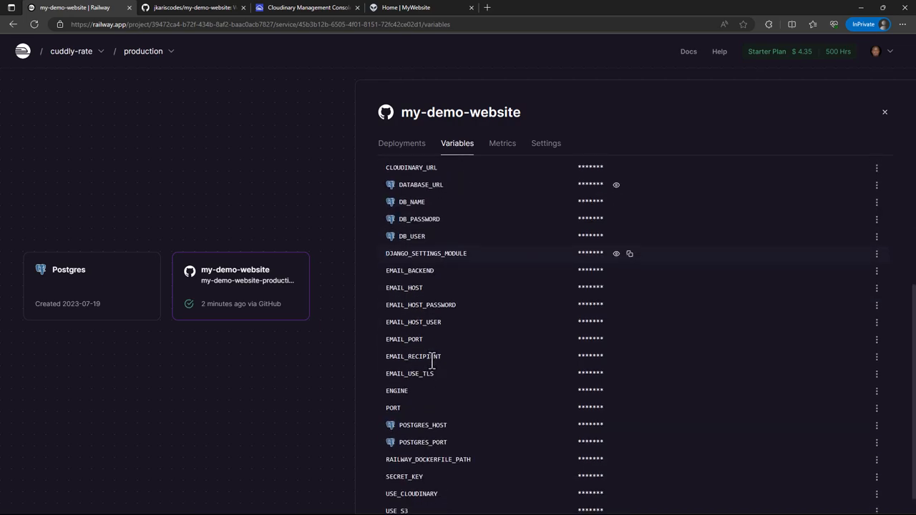
mouse_move(618, 265)
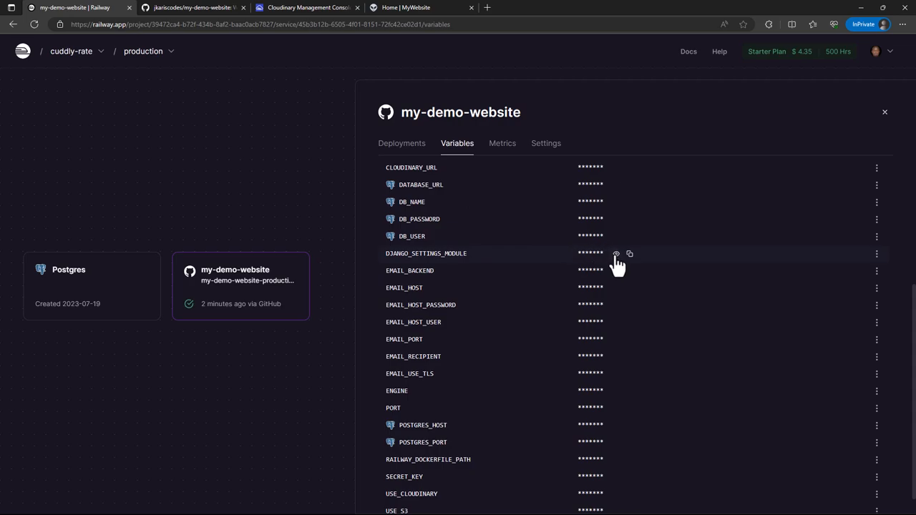
left_click(615, 254)
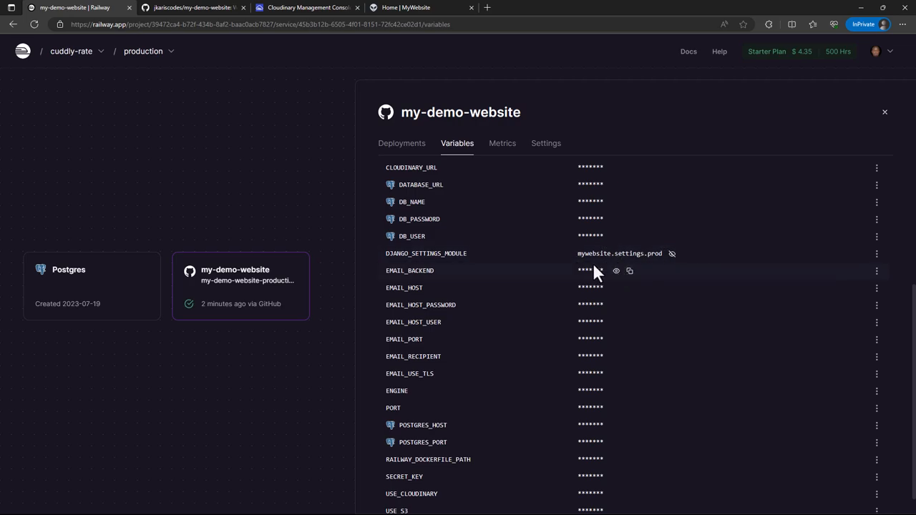
mouse_move(580, 263)
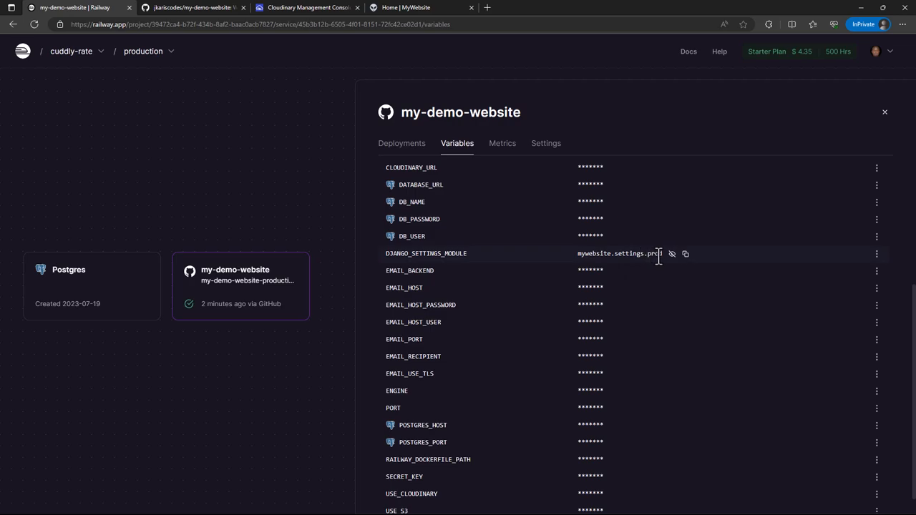
mouse_move(657, 271)
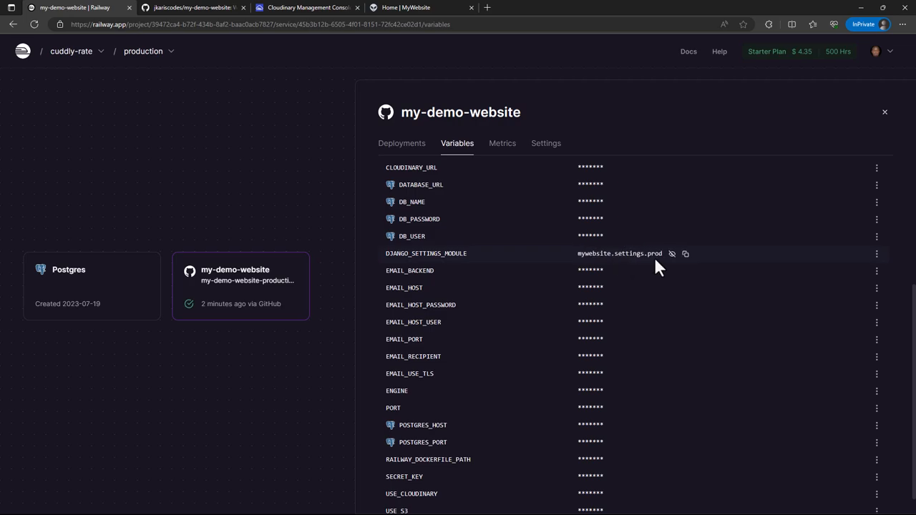
mouse_move(671, 254)
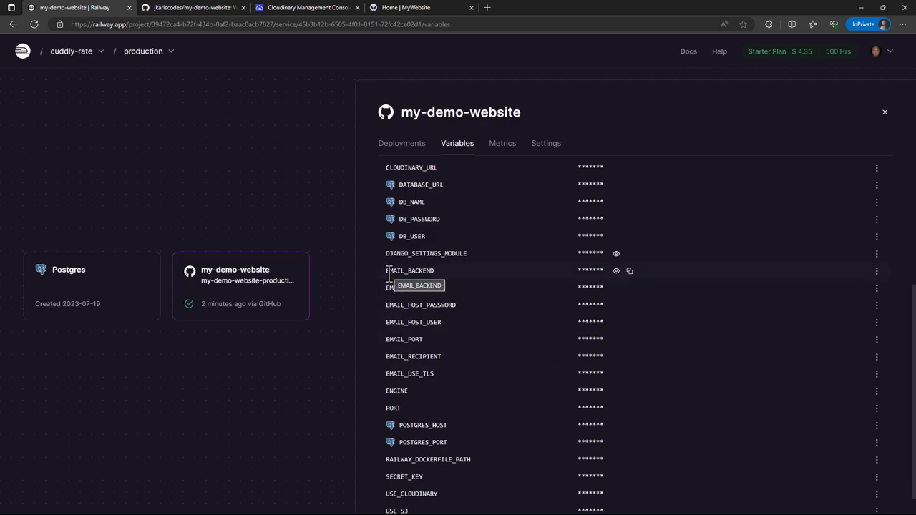
mouse_move(418, 286)
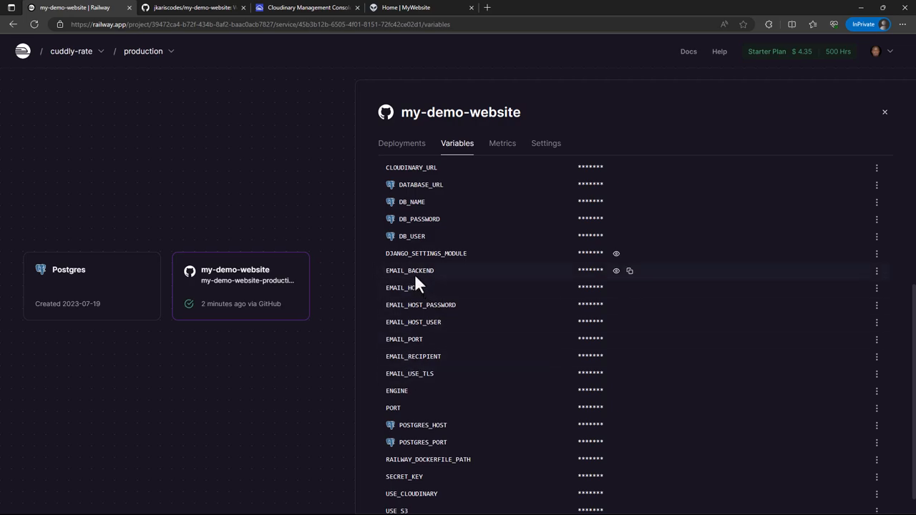
mouse_move(409, 271)
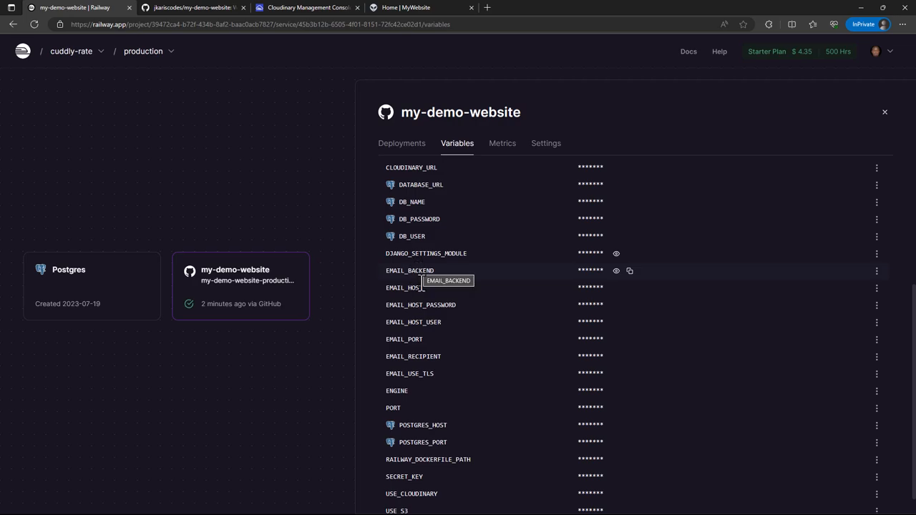
mouse_move(422, 304)
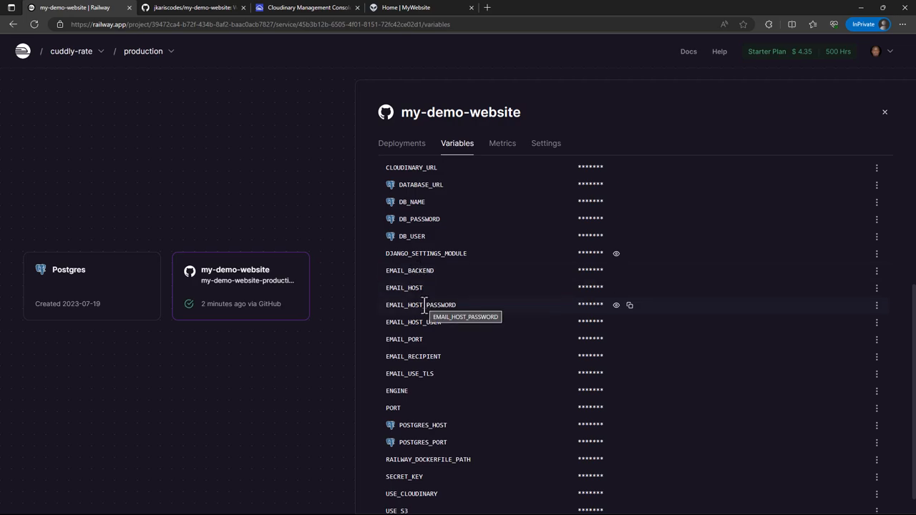
mouse_move(412, 357)
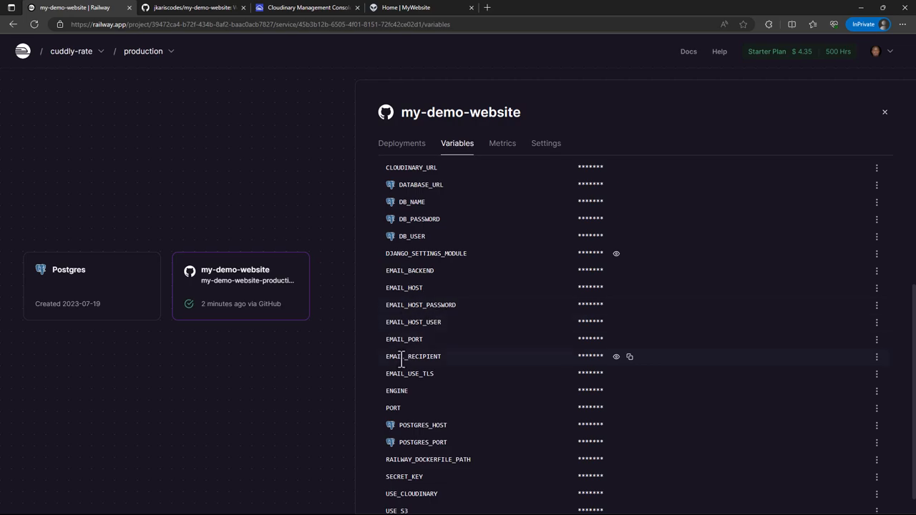
mouse_move(392, 296)
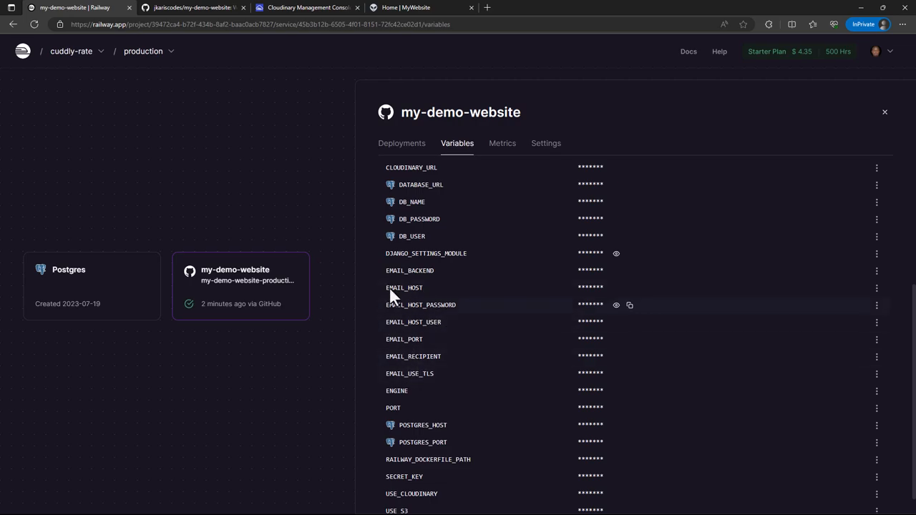
mouse_move(414, 399)
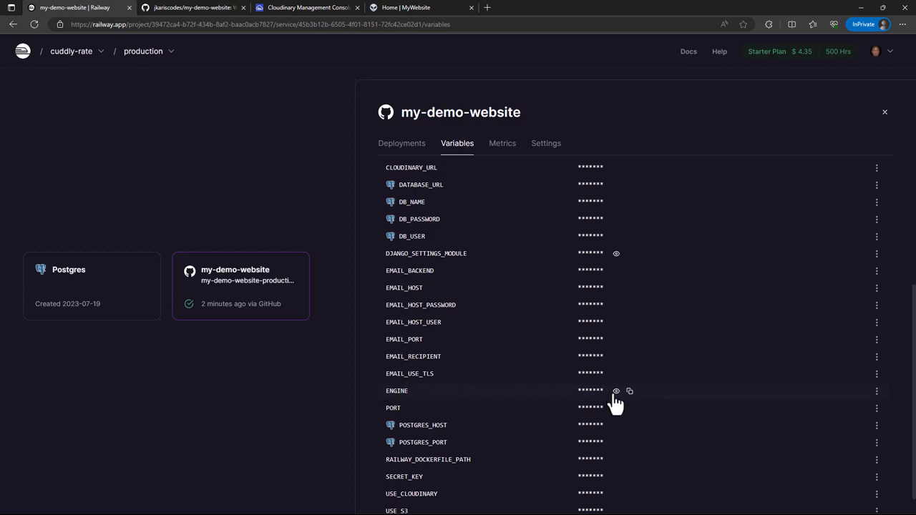
left_click(615, 391)
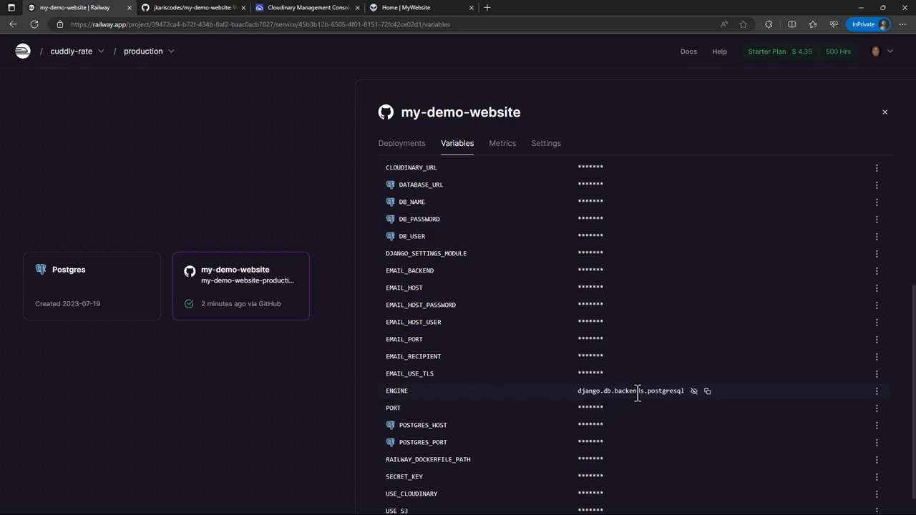
mouse_move(549, 407)
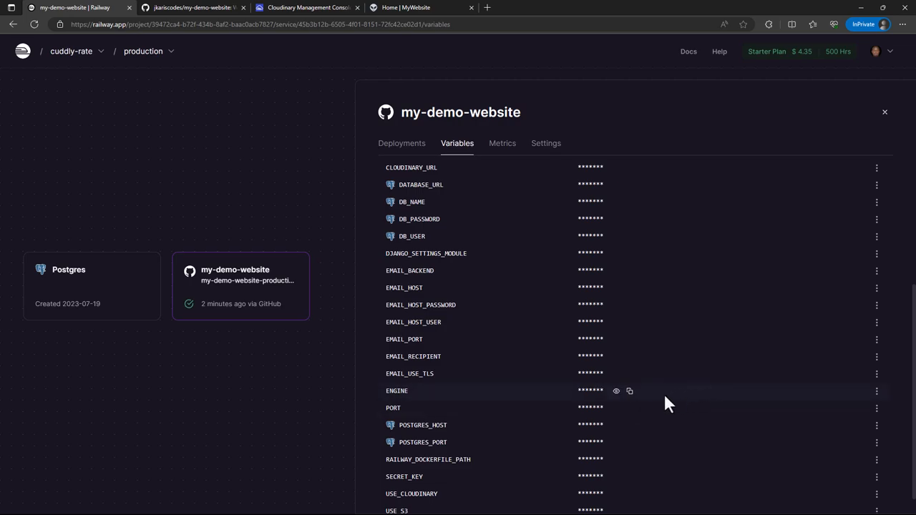
scroll("down", 3)
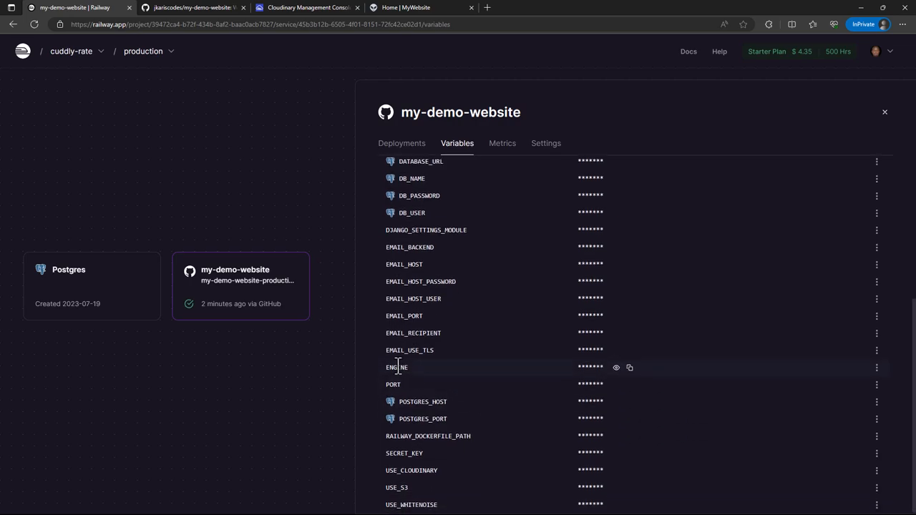
mouse_move(392, 380)
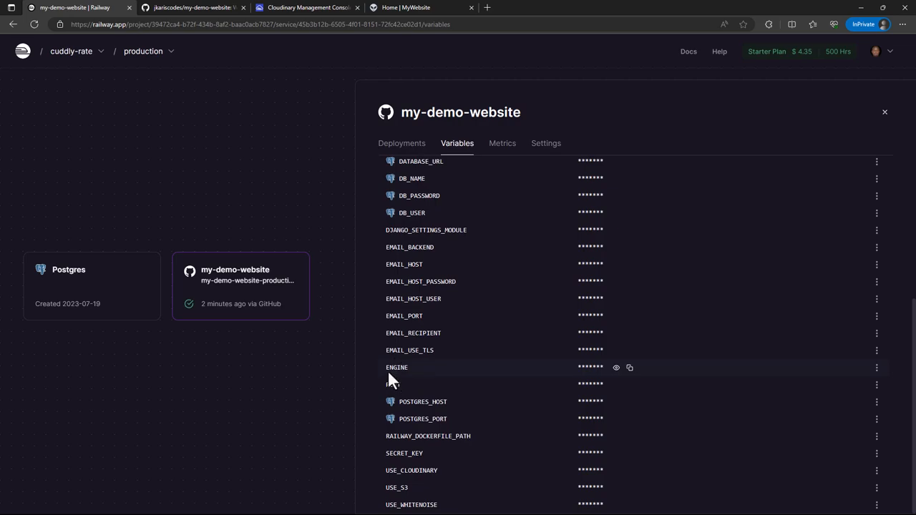
mouse_move(389, 384)
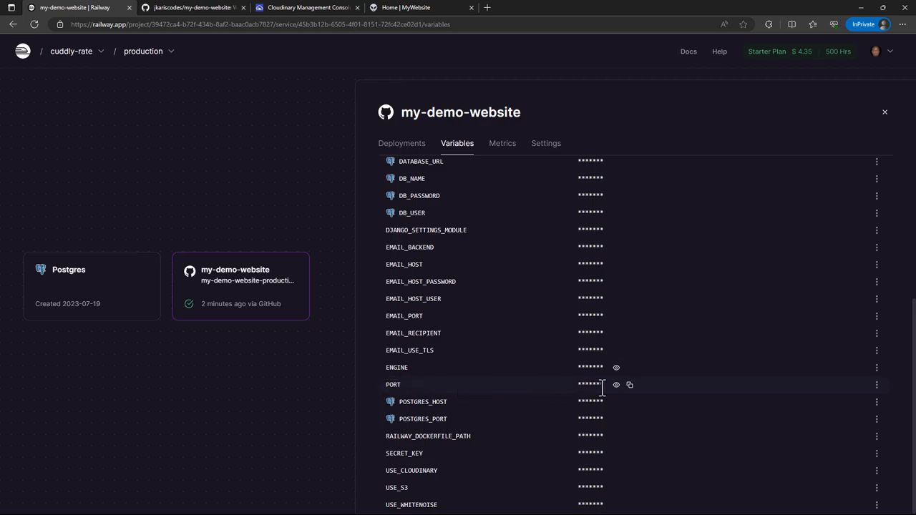
left_click(615, 383)
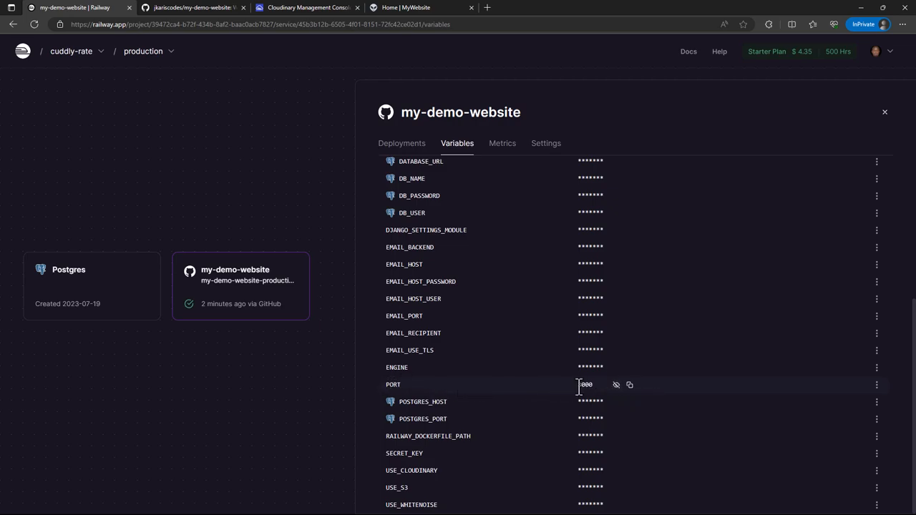
double_click(584, 383)
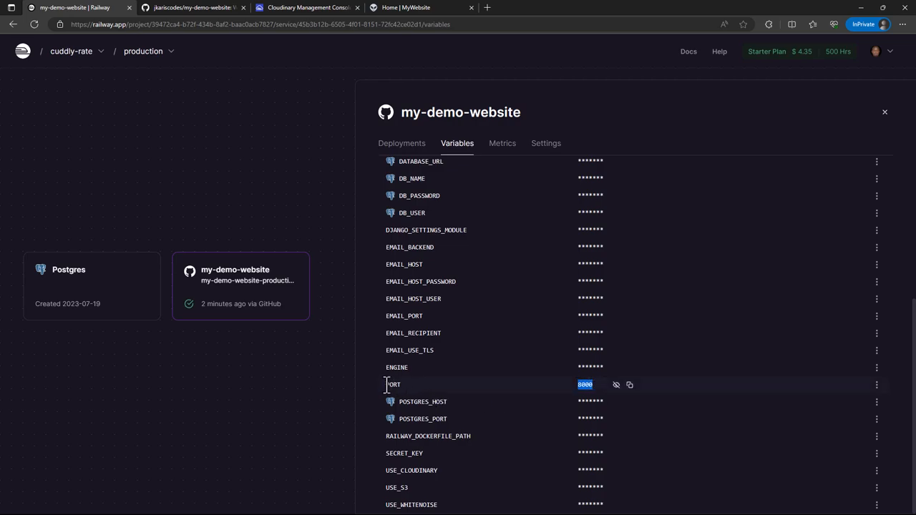
double_click(392, 384)
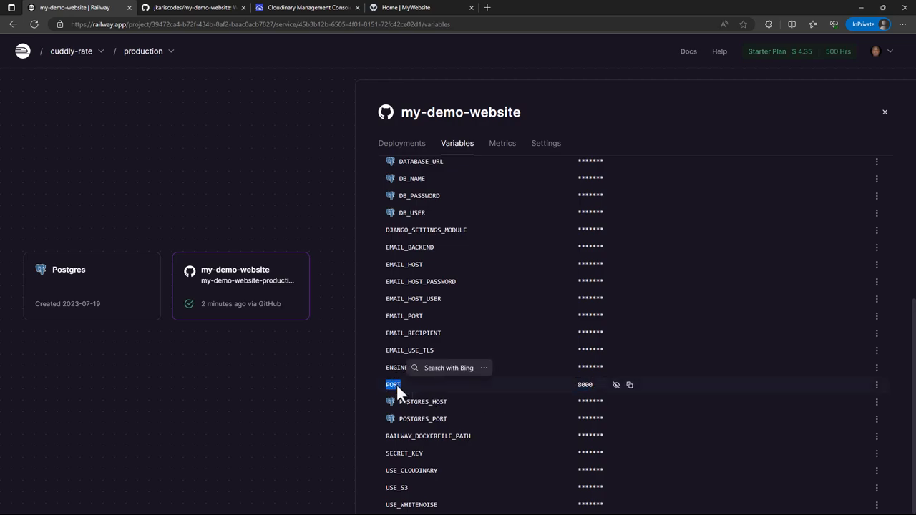
left_click(392, 384)
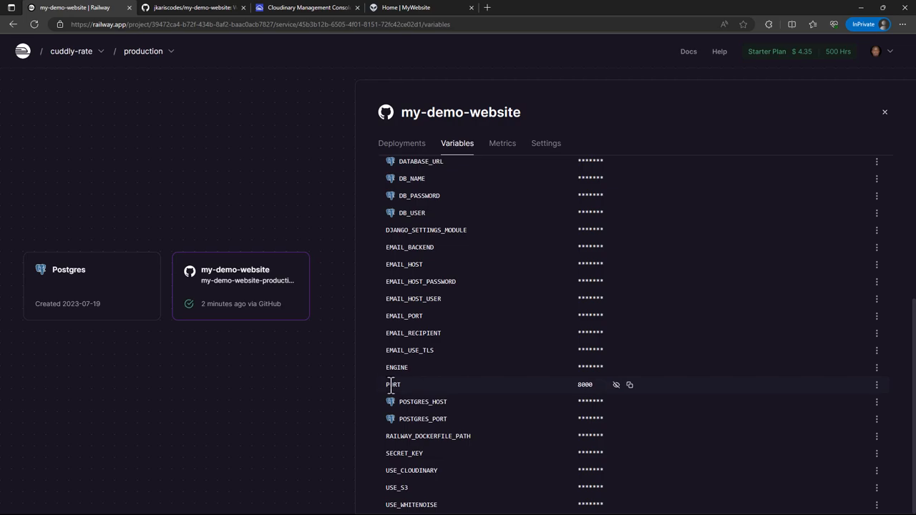
mouse_move(404, 397)
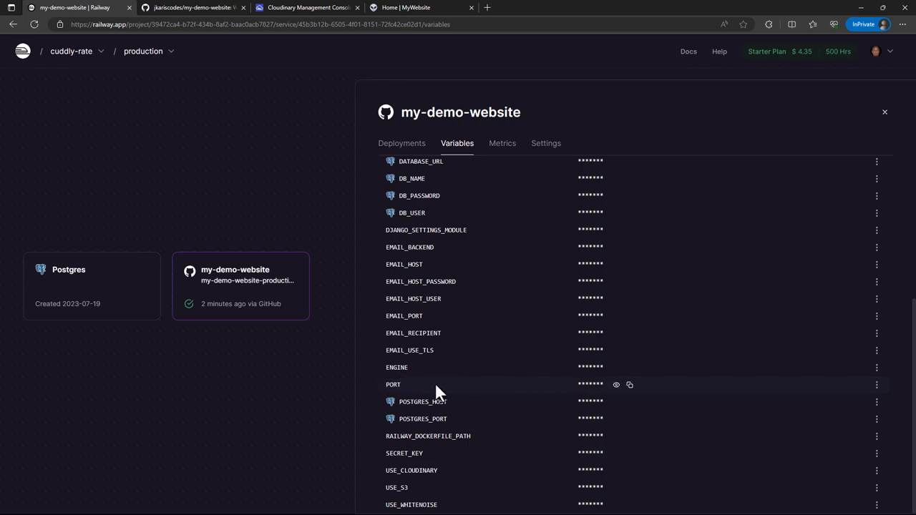
left_click(615, 385)
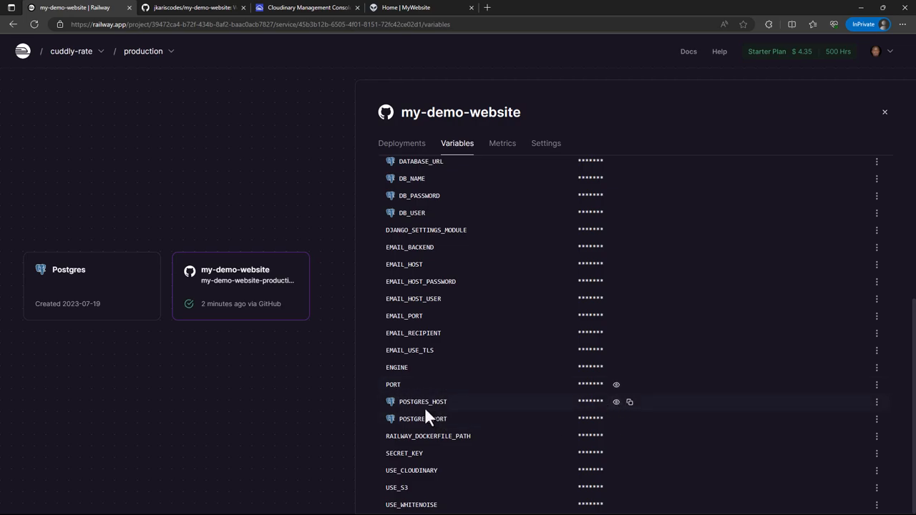
mouse_move(413, 435)
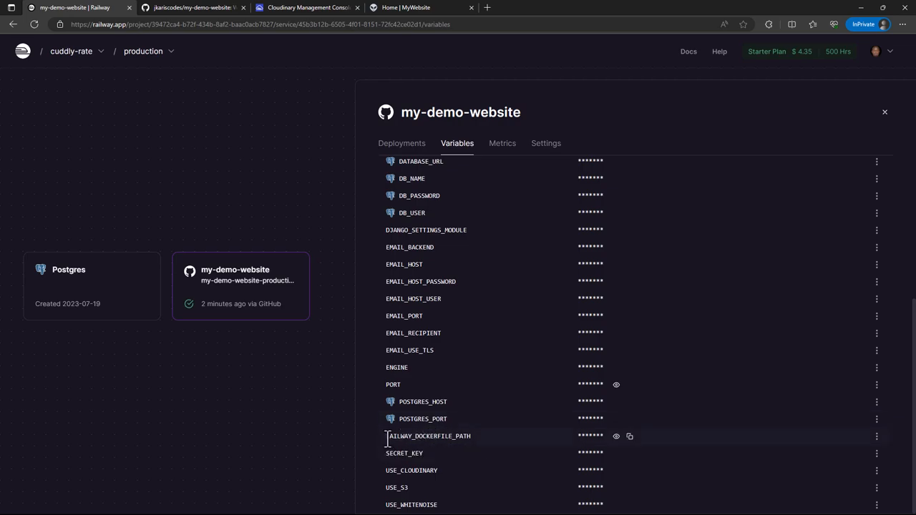
left_click(615, 435)
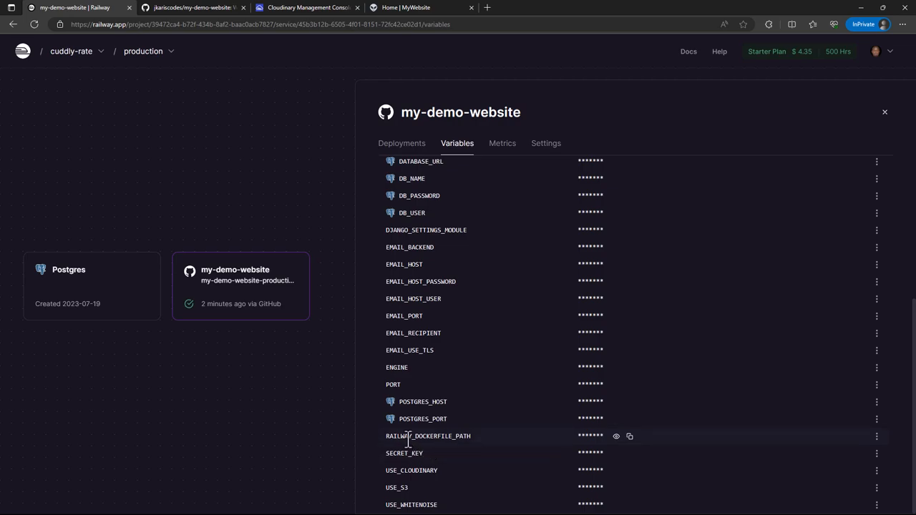
double_click(428, 435)
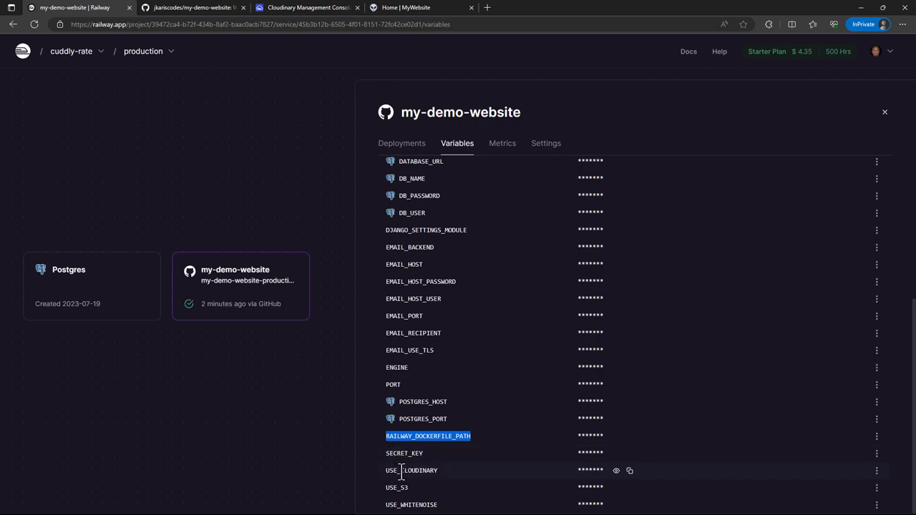
mouse_move(446, 495)
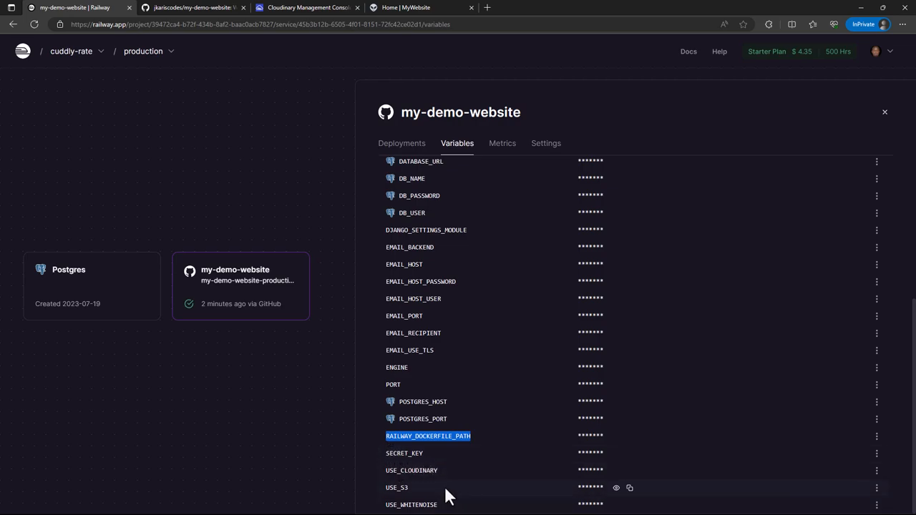
mouse_move(470, 469)
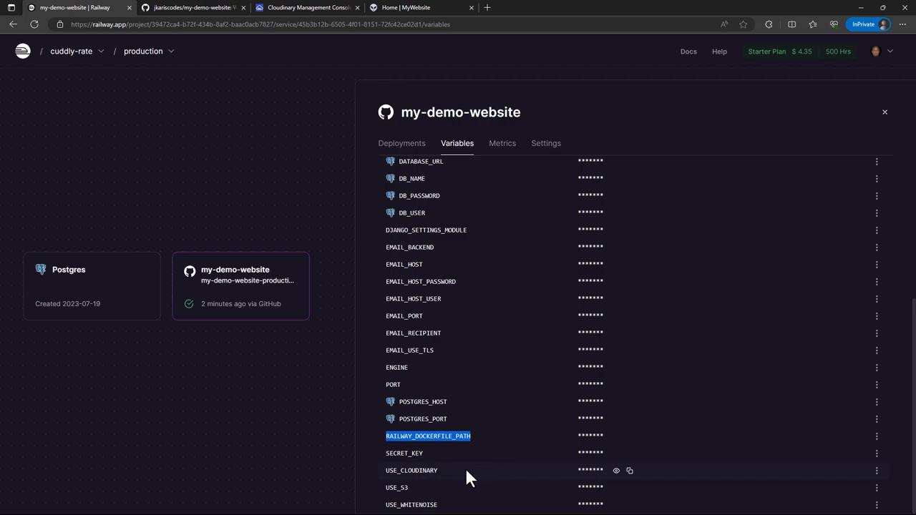
mouse_move(403, 485)
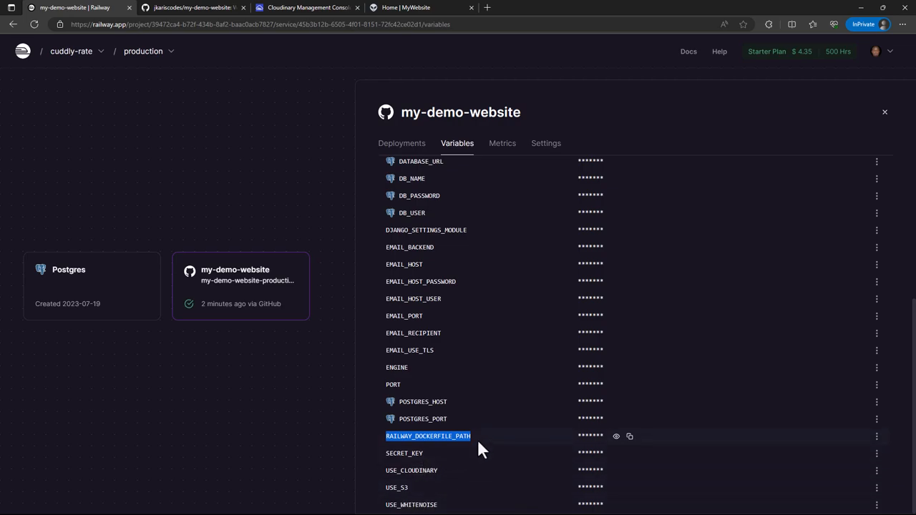
mouse_move(621, 475)
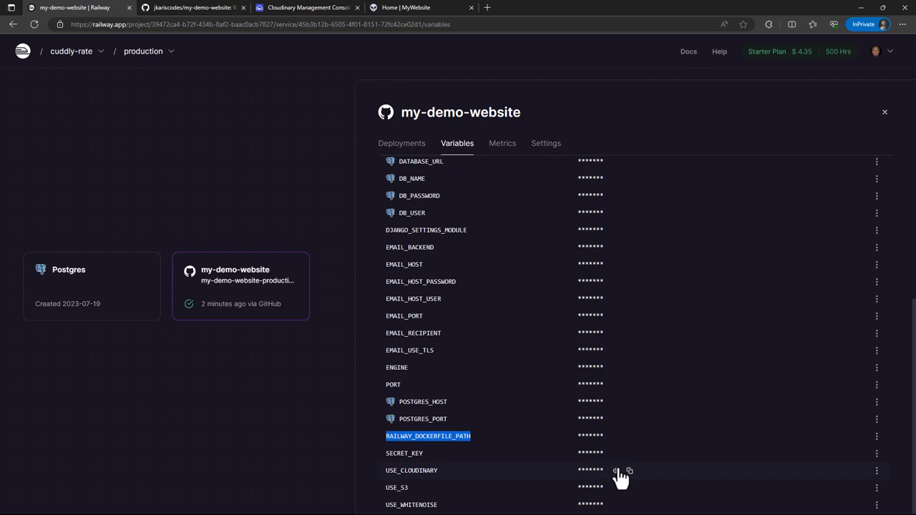
left_click(616, 469)
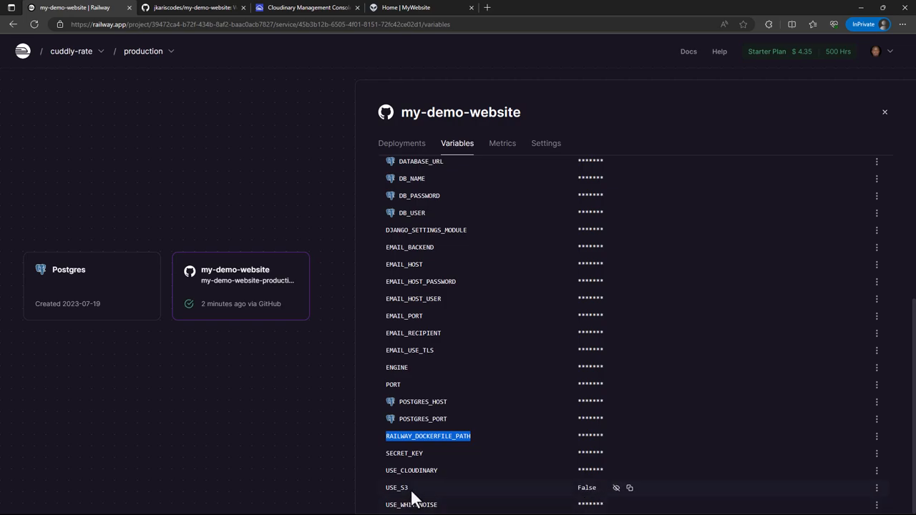
mouse_move(616, 503)
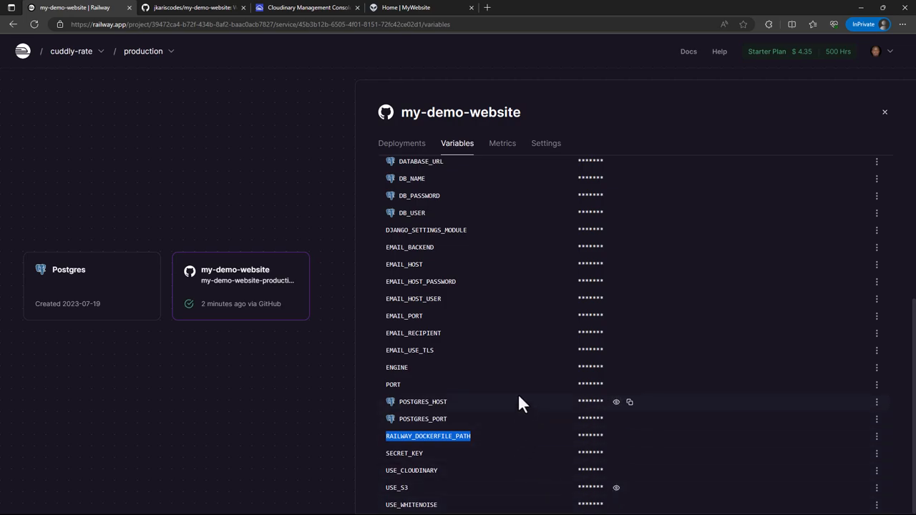
mouse_move(408, 494)
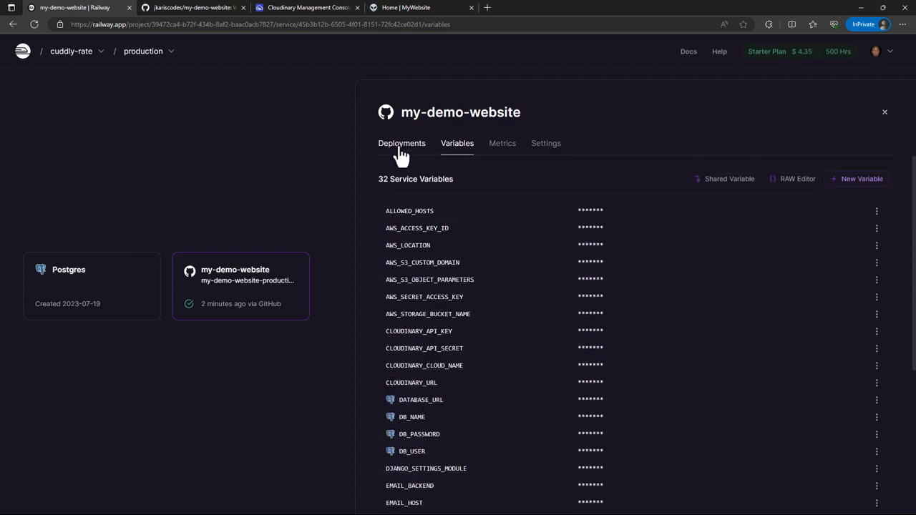
- View the active deployment's logs, checking build logs and deploy logs with the applied Django migrations
left_click(400, 143)
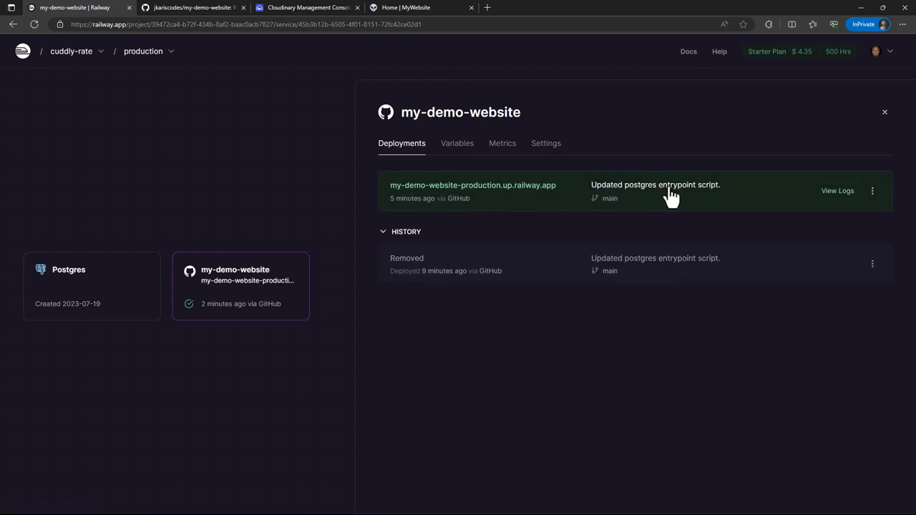
mouse_move(836, 191)
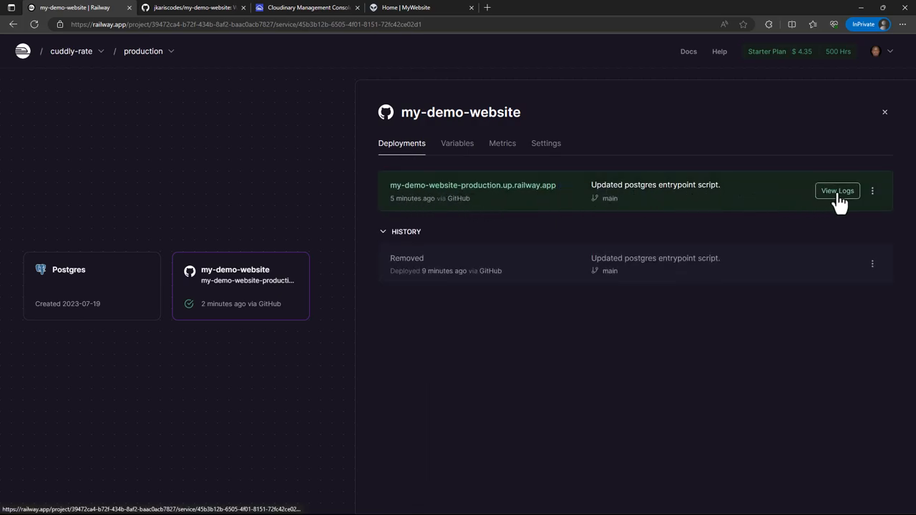
left_click(835, 190)
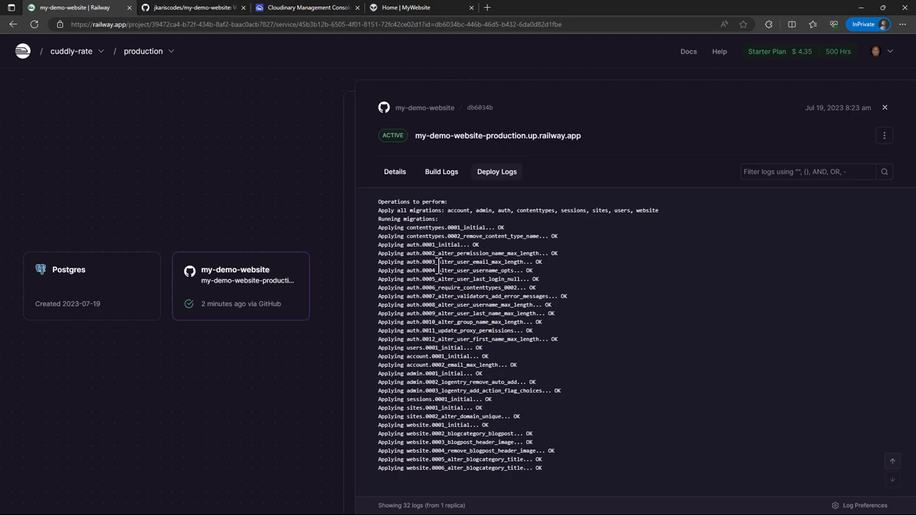
mouse_move(441, 295)
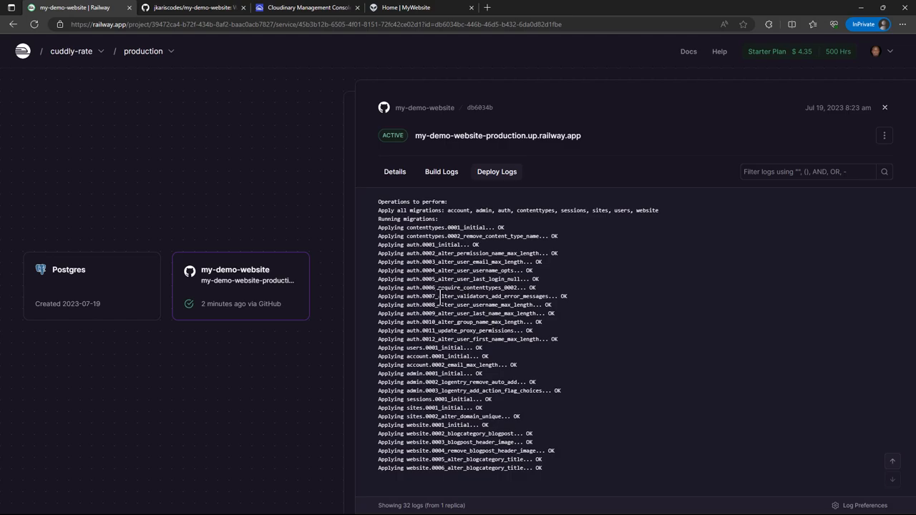
mouse_move(372, 226)
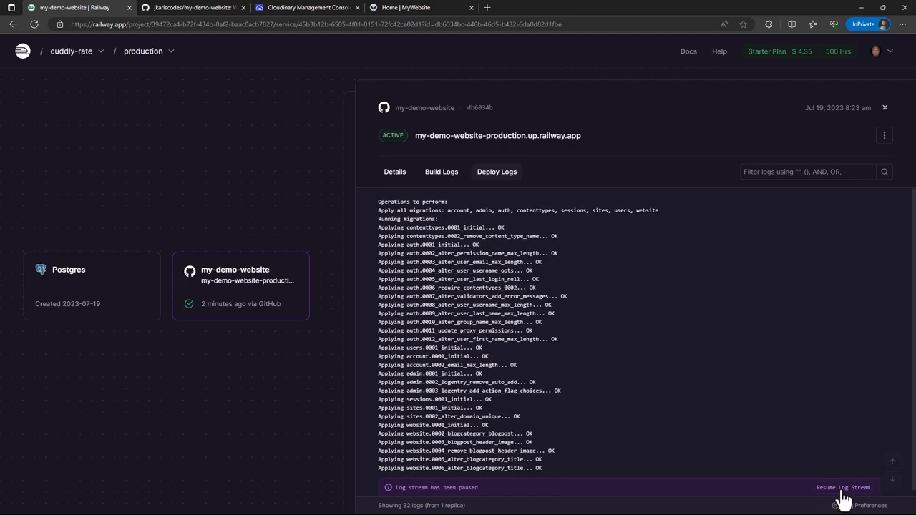
left_click(843, 486)
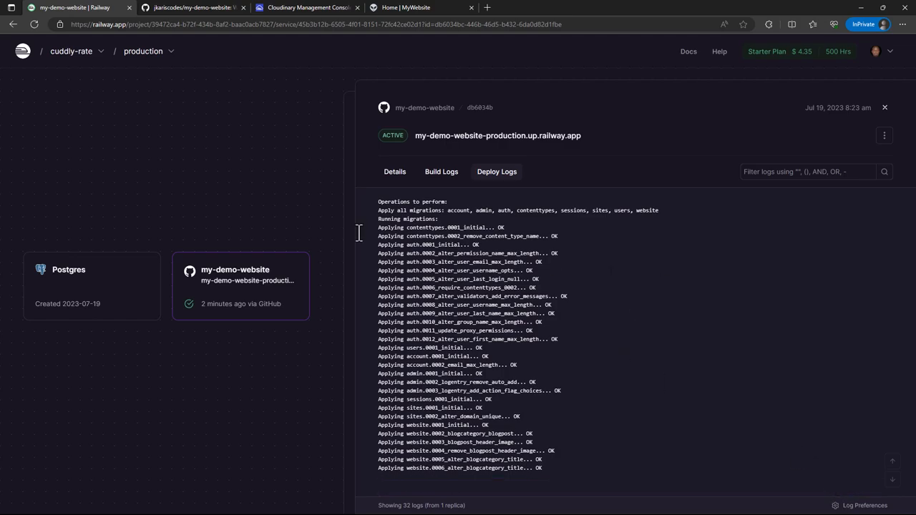
left_click(441, 172)
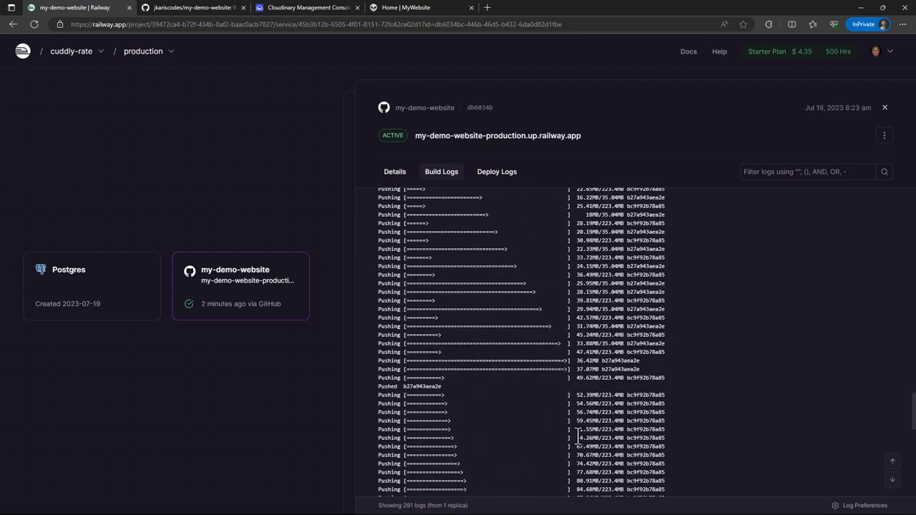
scroll("down", 3)
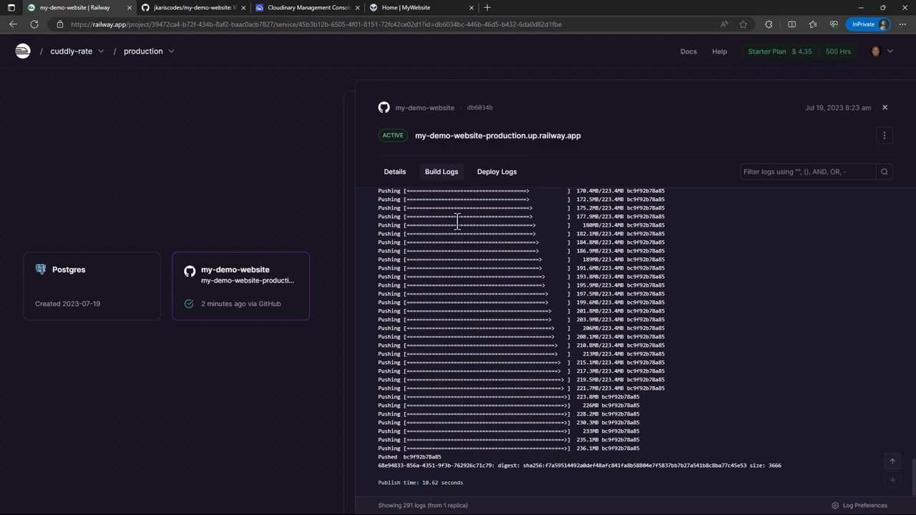
mouse_move(497, 172)
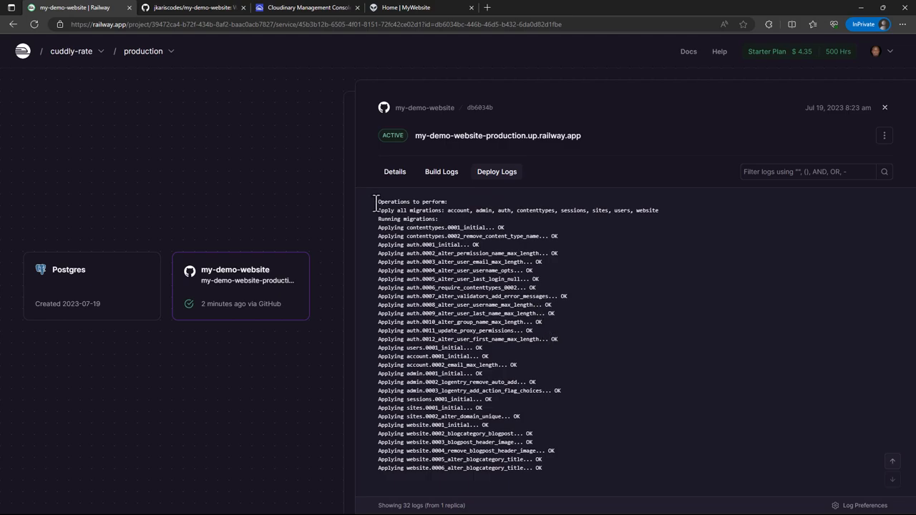
left_click_drag(375, 200, 547, 472)
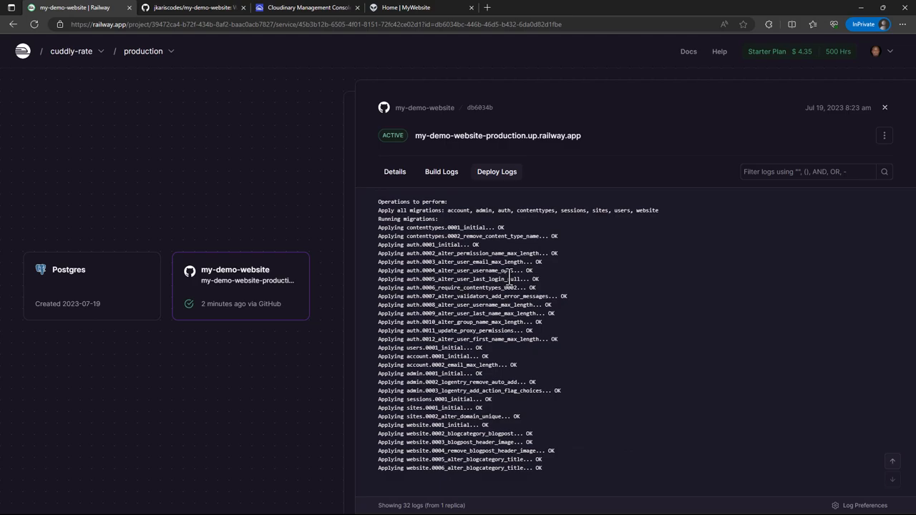
mouse_move(512, 275)
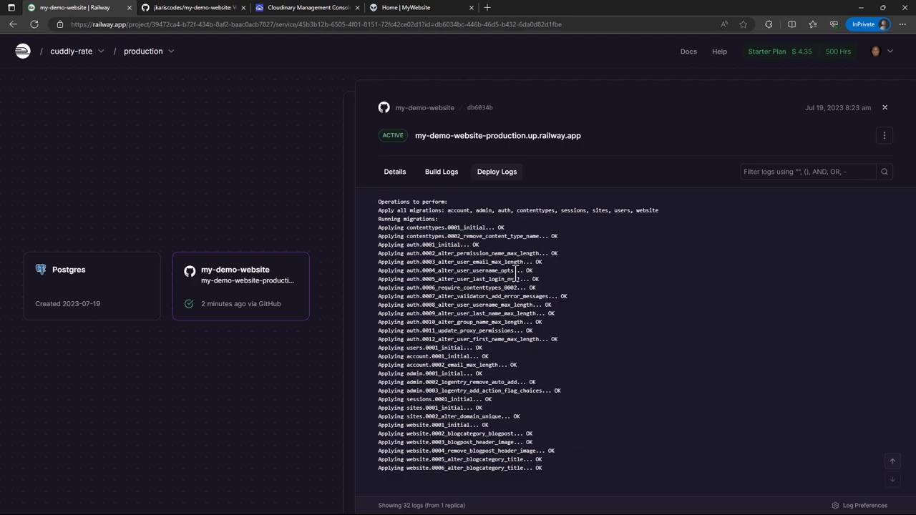
mouse_move(529, 342)
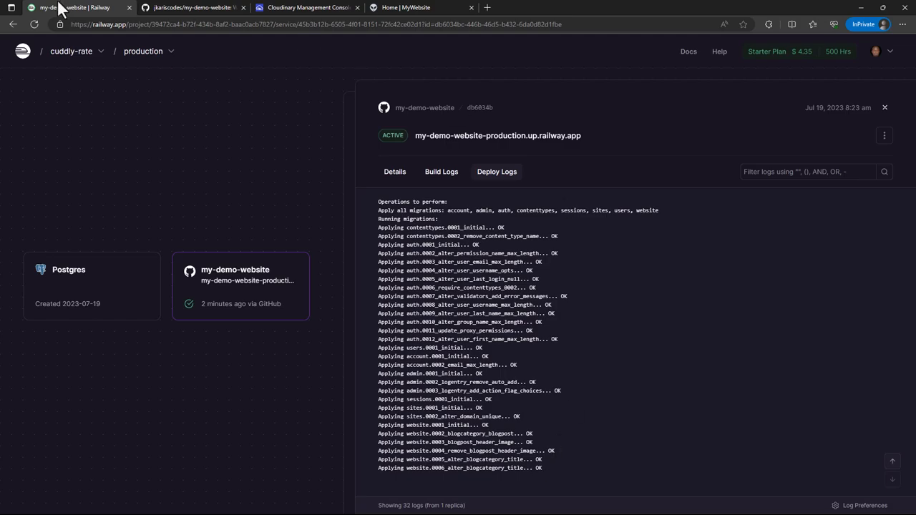
mouse_move(237, 283)
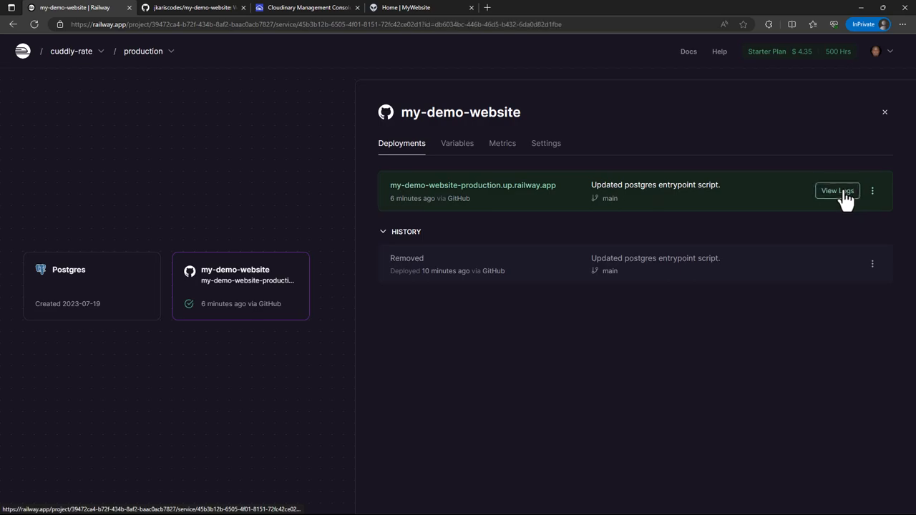
left_click(836, 190)
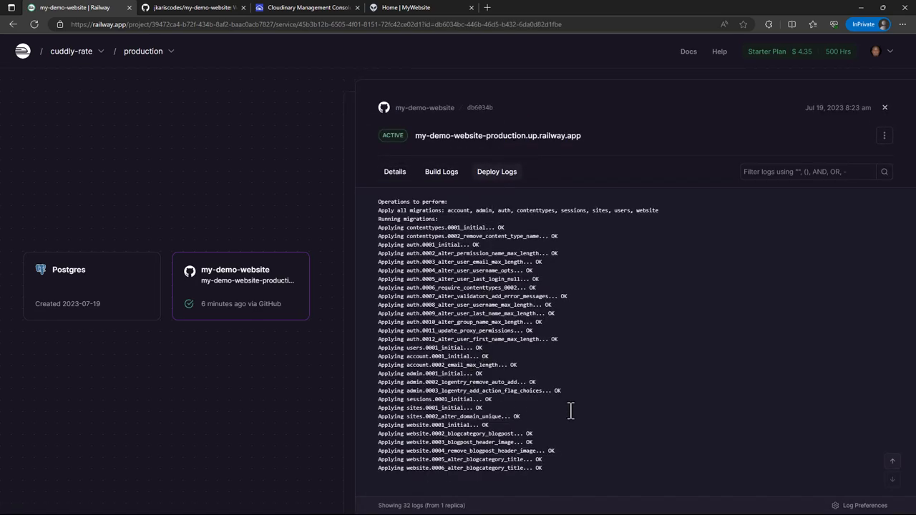
left_click(885, 135)
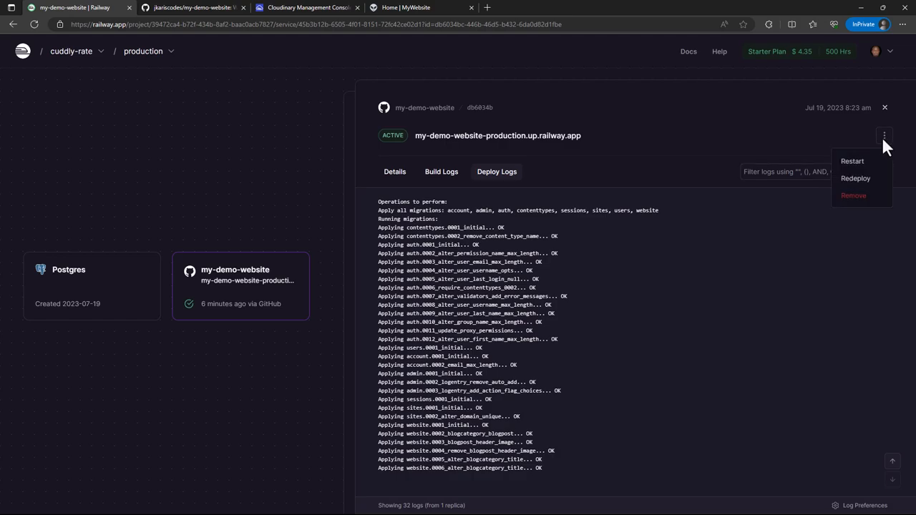
left_click(283, 92)
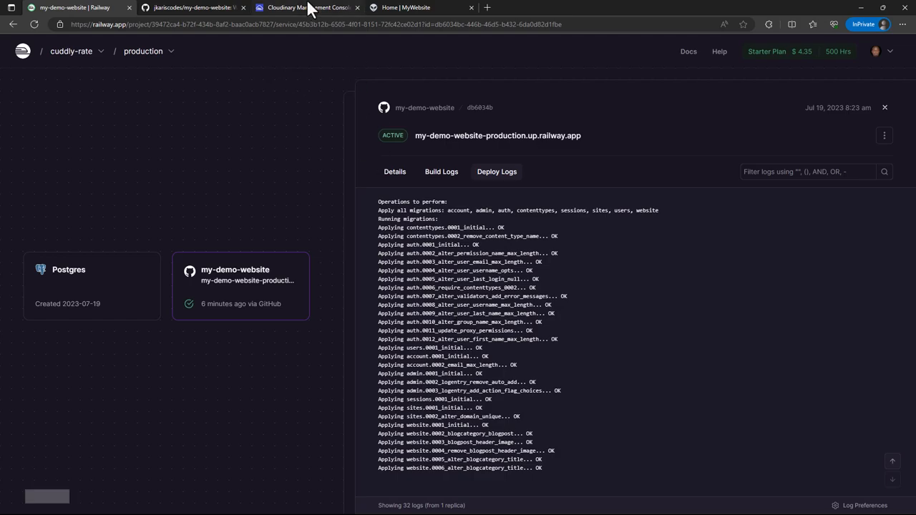
- Browse Cloudinary Media Library folders into static > ckeditor > ckeditor to see the uploaded assets
left_click(308, 8)
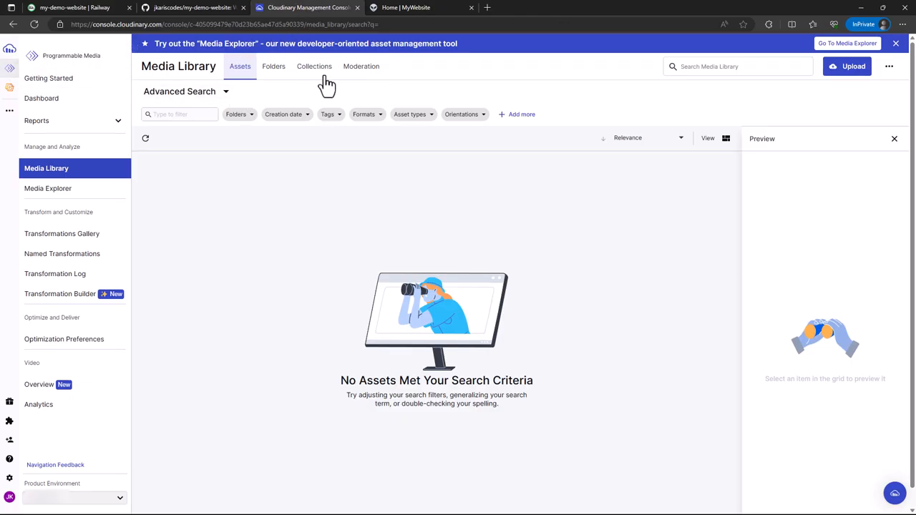
mouse_move(375, 238)
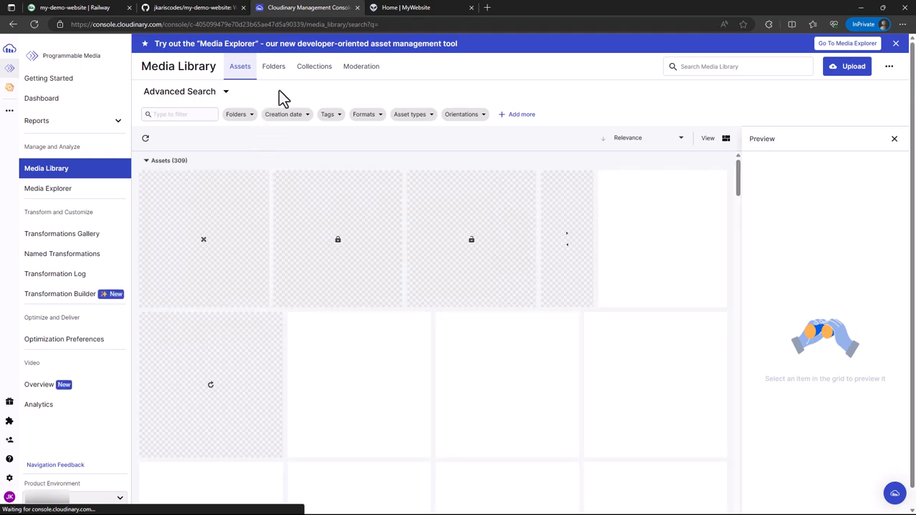
left_click(274, 66)
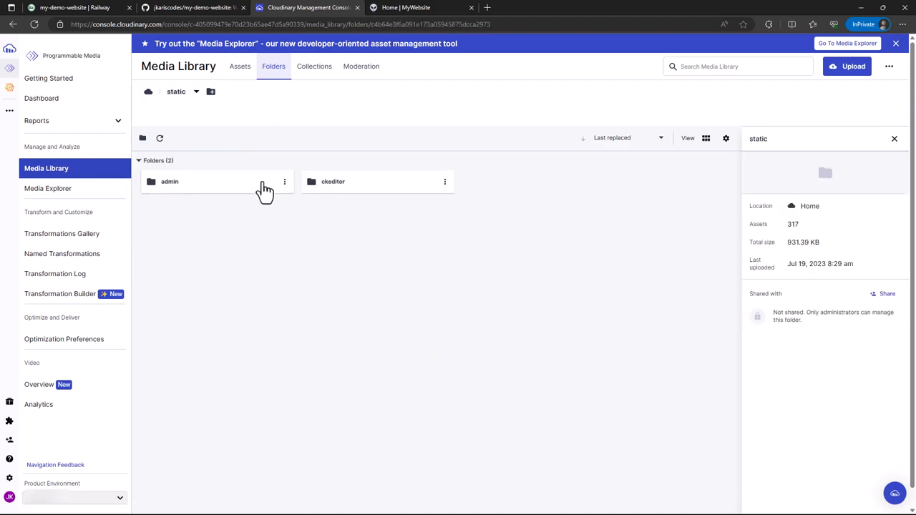
mouse_move(178, 199)
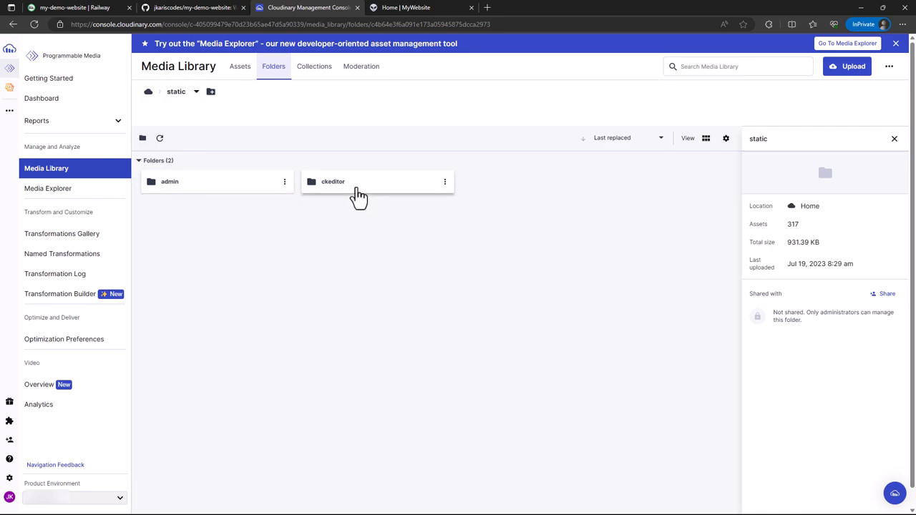
left_click(332, 180)
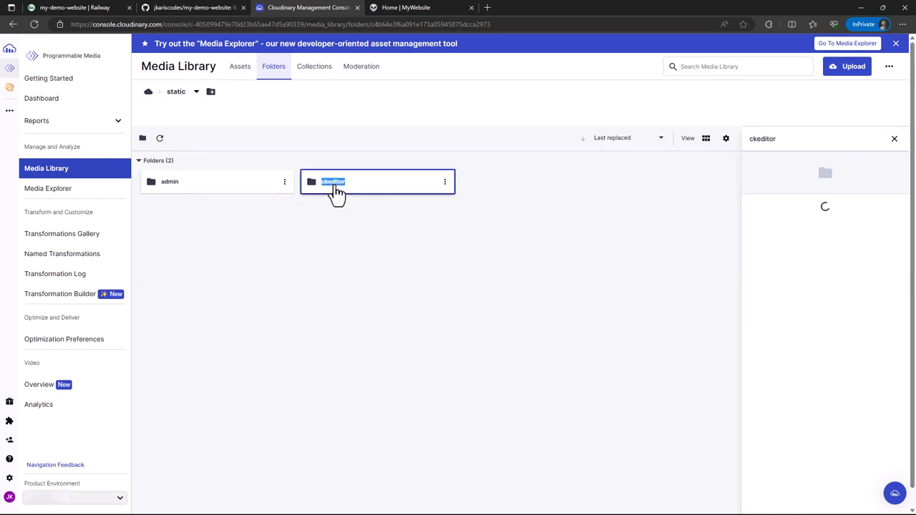
double_click(332, 180)
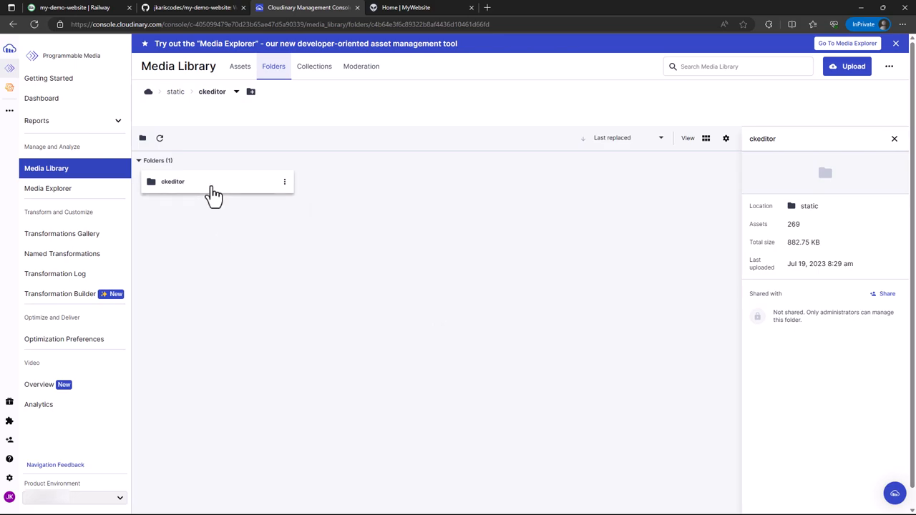
double_click(172, 181)
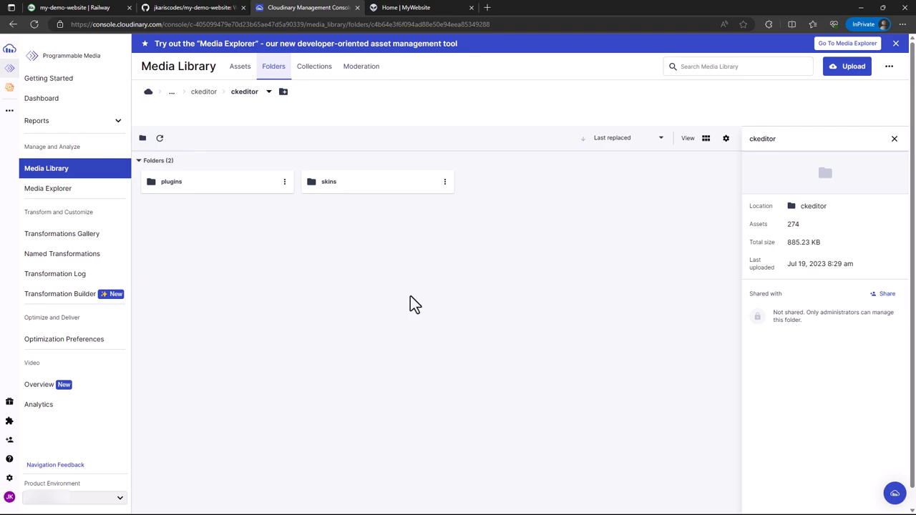
mouse_move(238, 193)
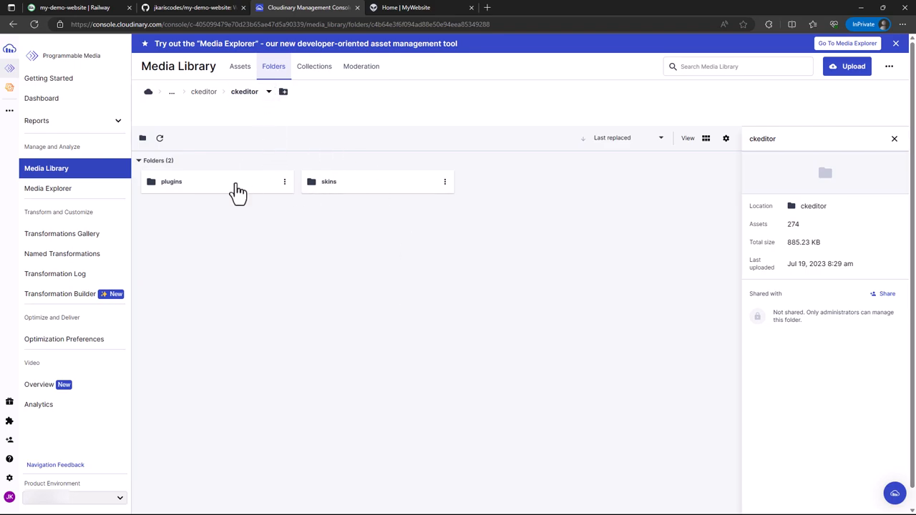
mouse_move(206, 200)
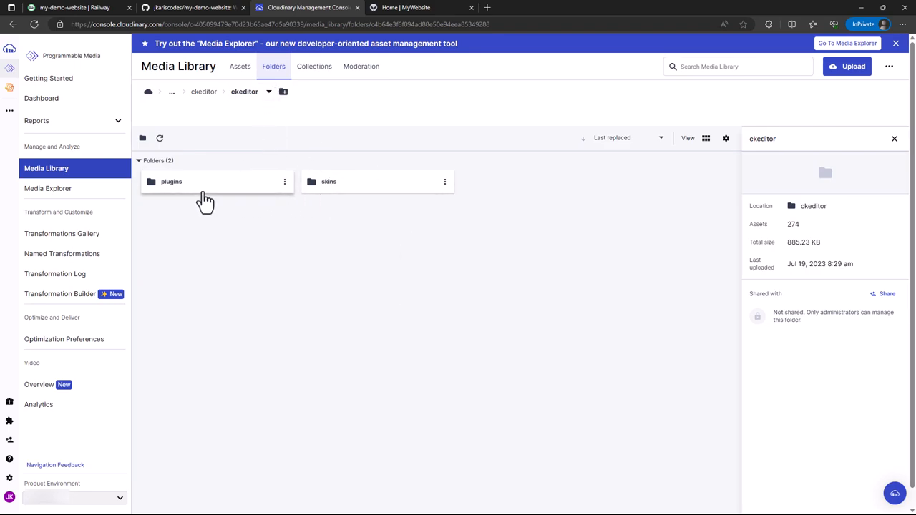
mouse_move(335, 189)
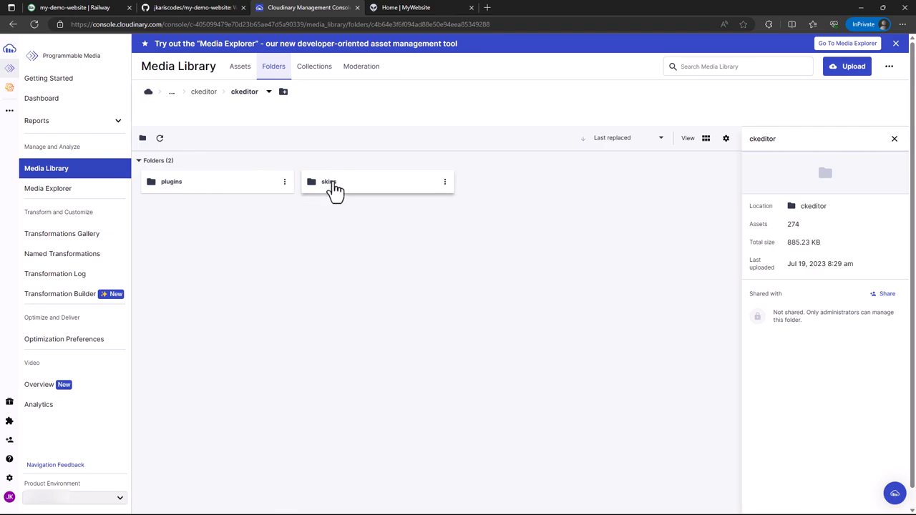
mouse_move(222, 159)
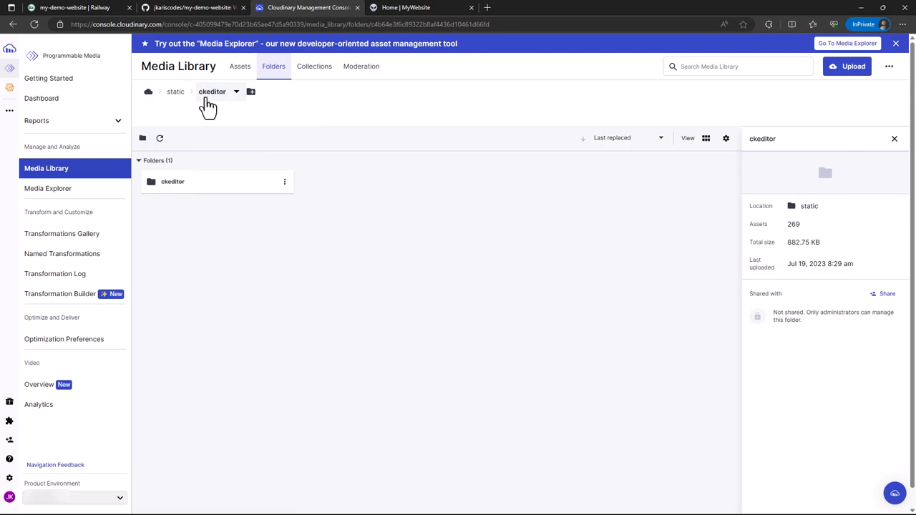
mouse_move(220, 112)
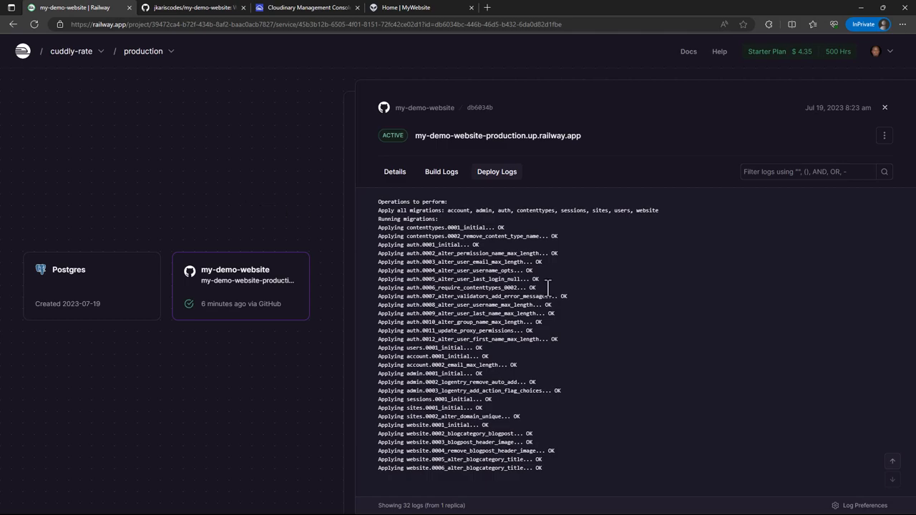
mouse_move(472, 392)
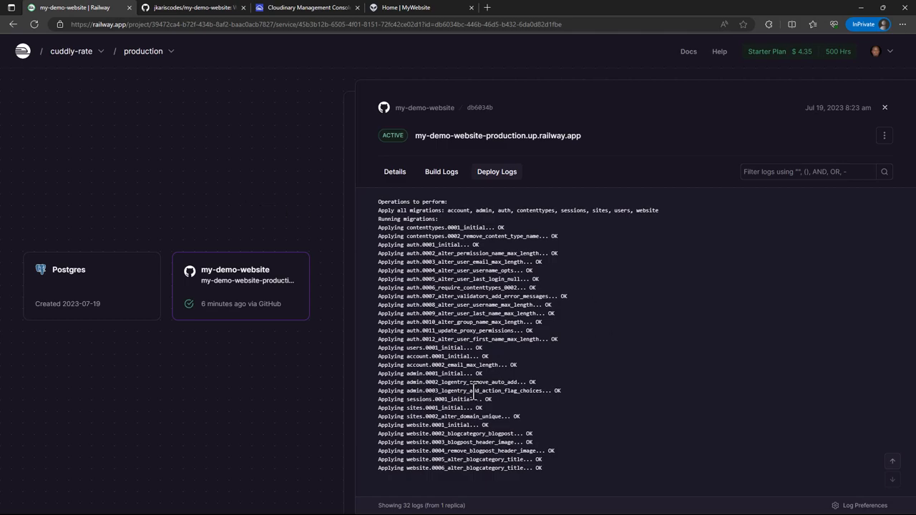
mouse_move(565, 135)
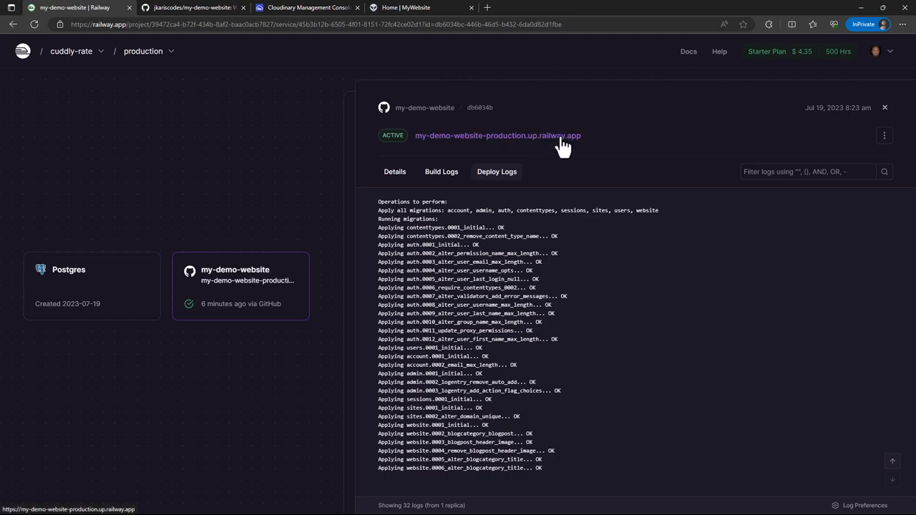
left_click(497, 134)
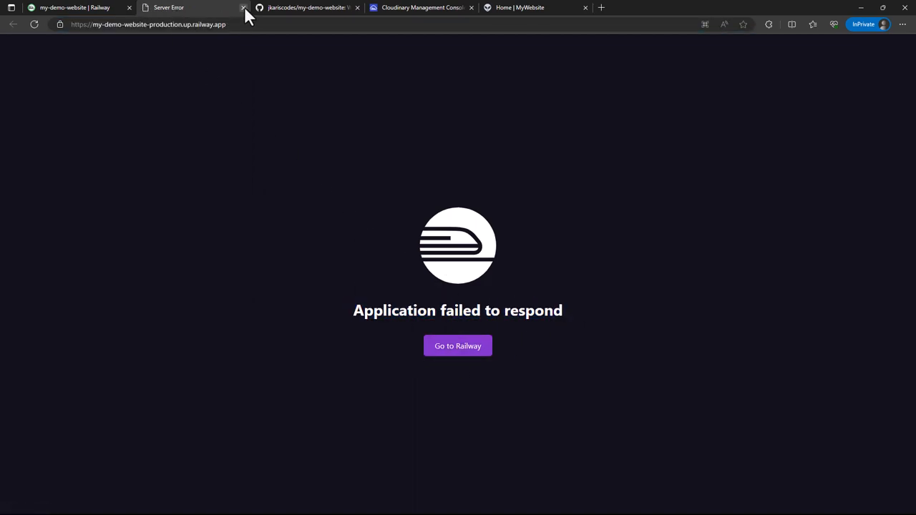
left_click(243, 8)
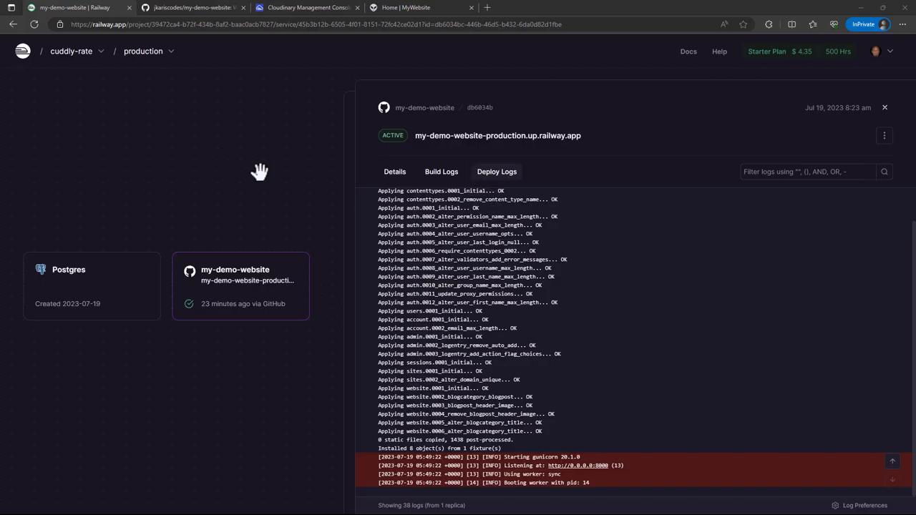
mouse_move(384, 416)
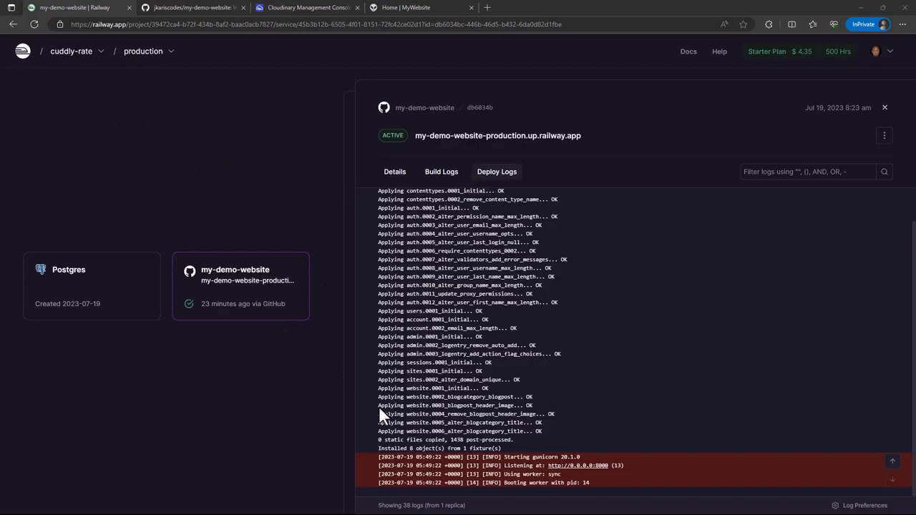
mouse_move(286, 510)
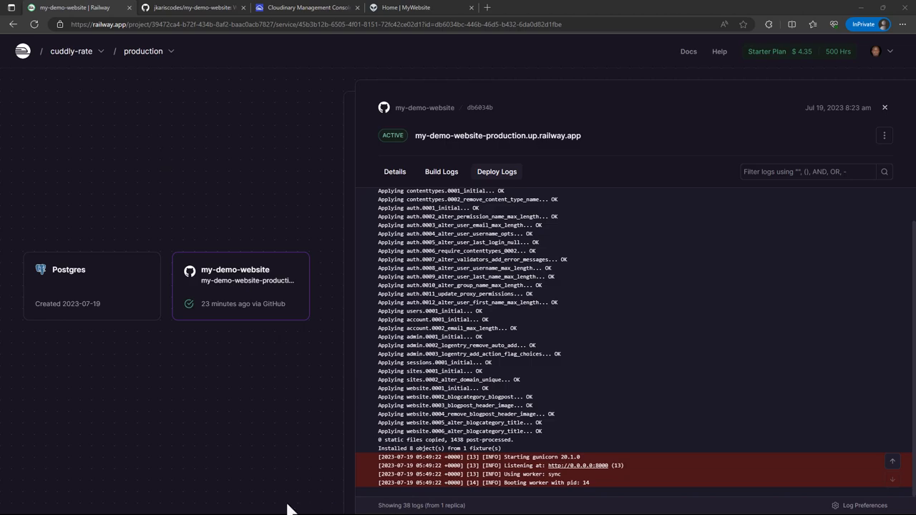
mouse_move(176, 429)
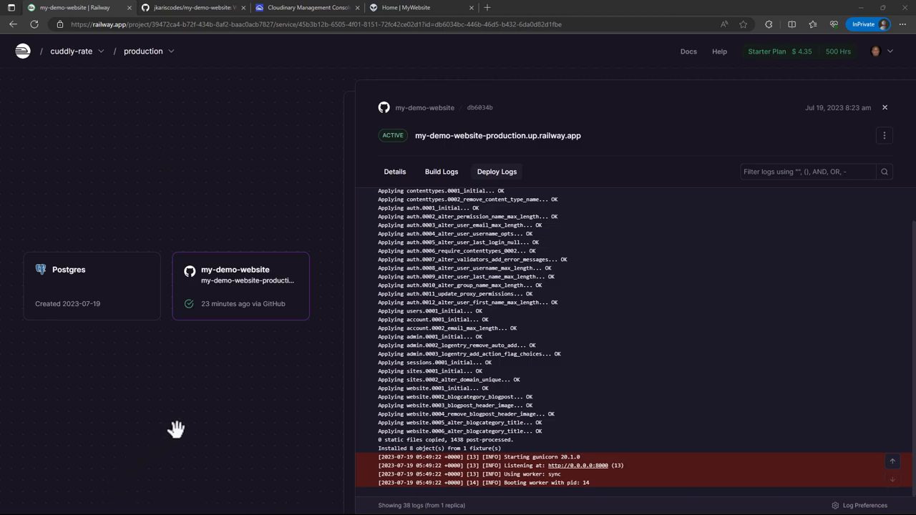
mouse_move(470, 212)
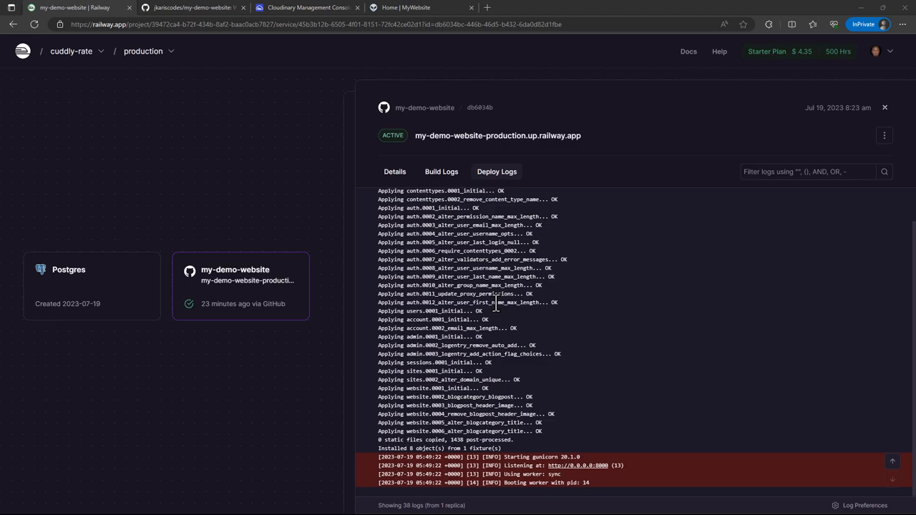
mouse_move(504, 475)
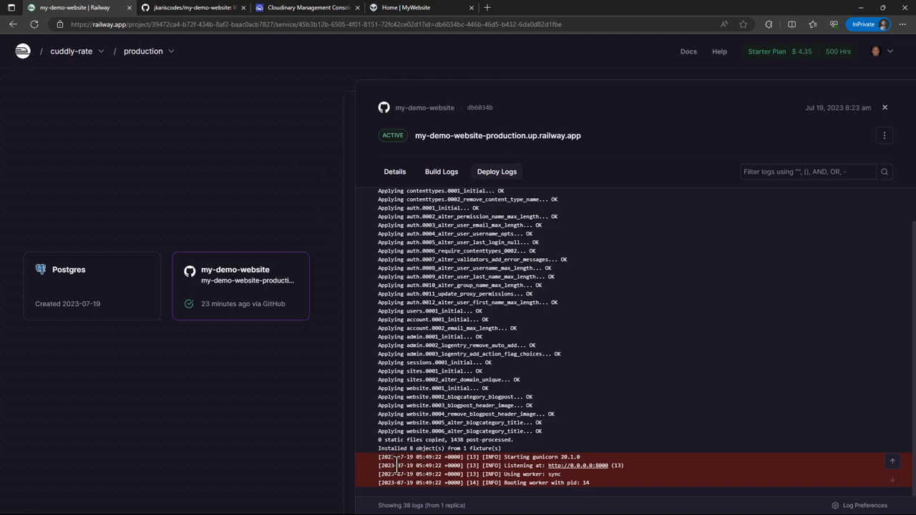
- Read the CMD startup command in the repository's Dockerfile.railway on GitHub, then return to Railway
left_click(189, 7)
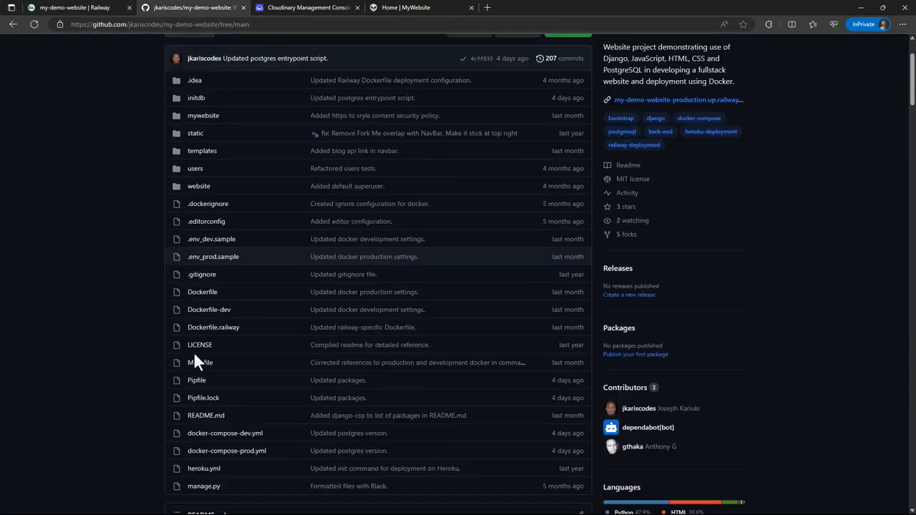
scroll("down", 3)
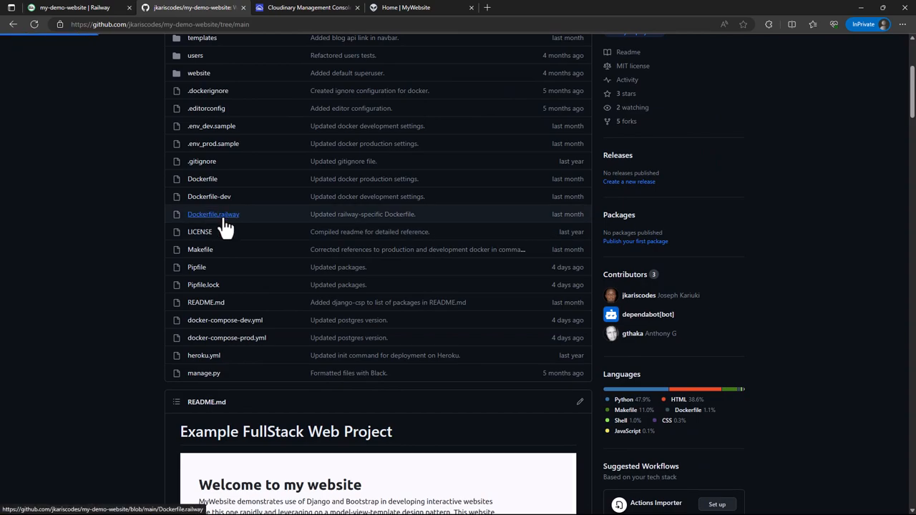
left_click(212, 215)
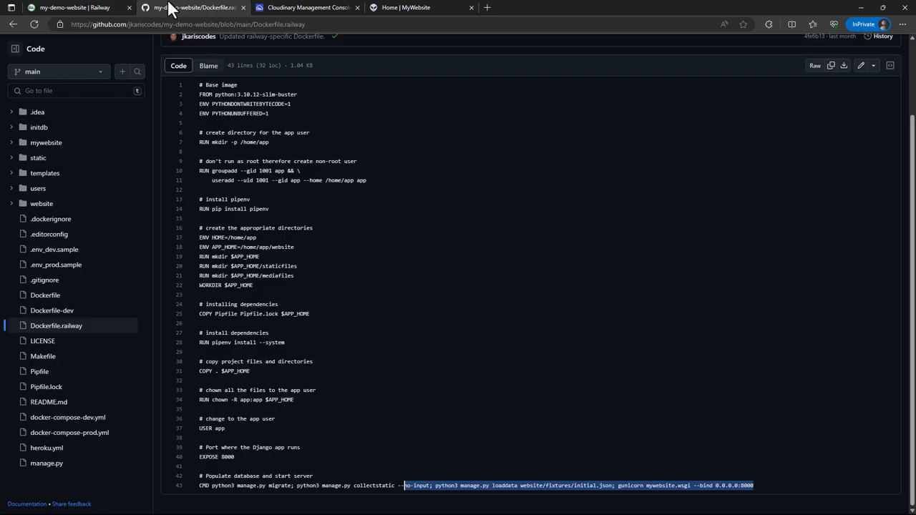
left_click(72, 7)
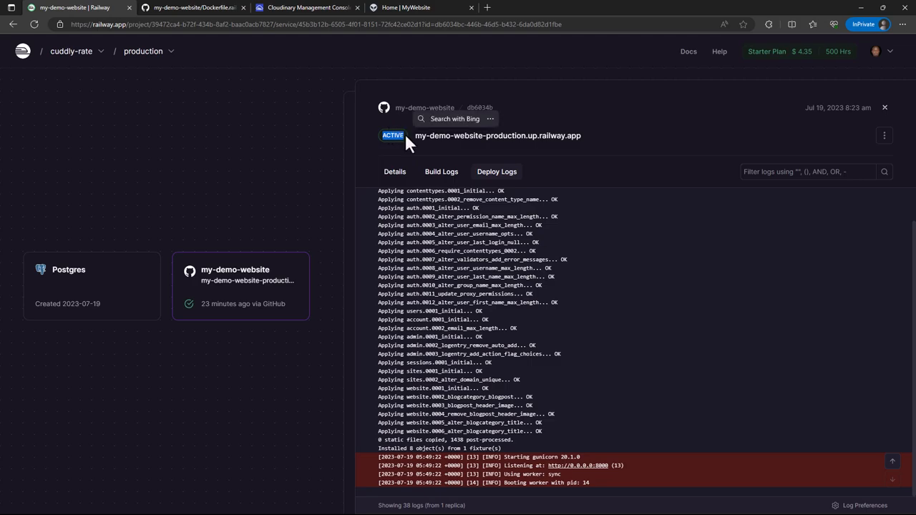
mouse_move(401, 148)
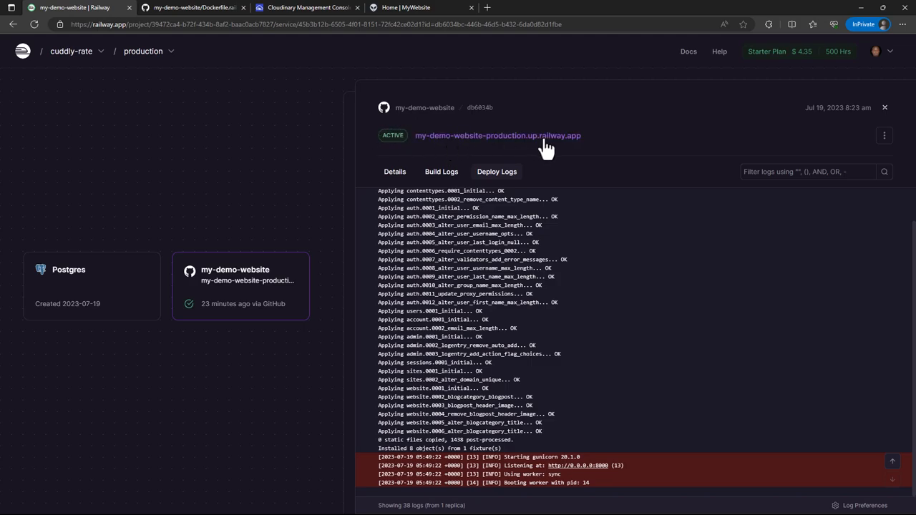
mouse_move(561, 148)
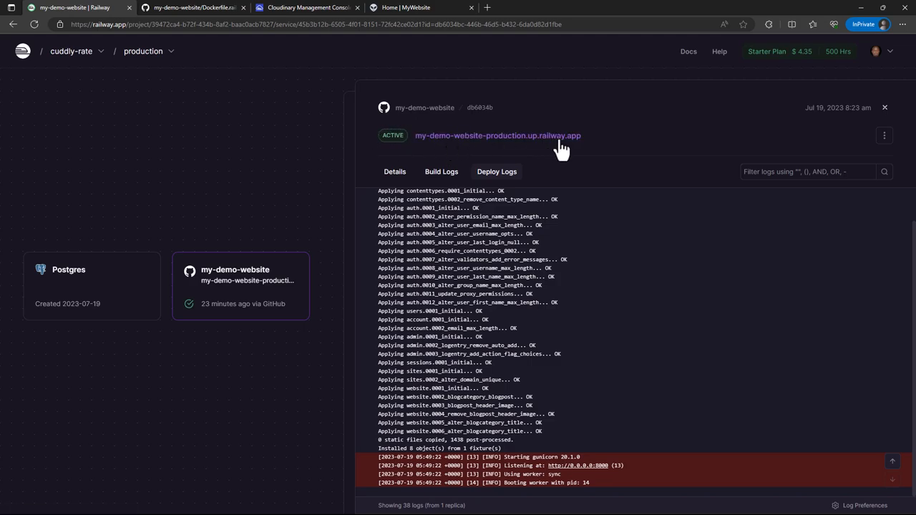
- Load the live home page at my-demo-website-production.up.railway.app and highlight its address
left_click(498, 134)
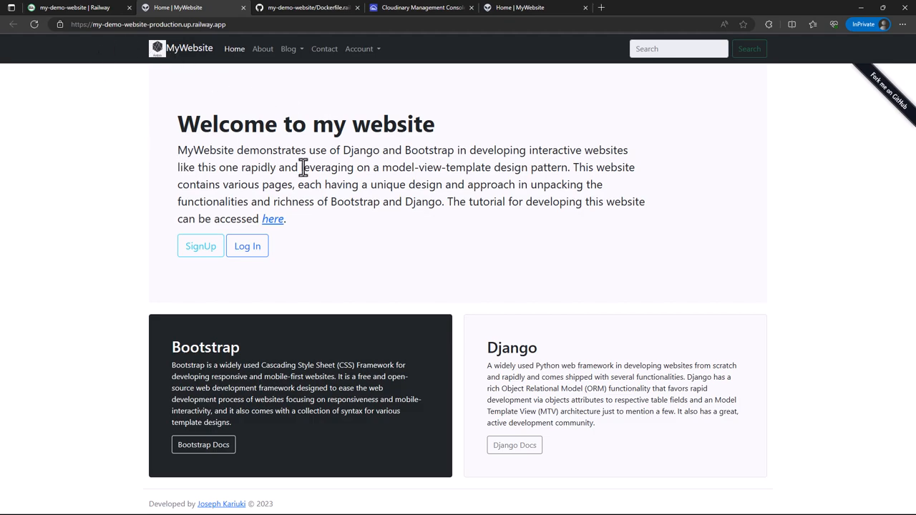
left_click(157, 23)
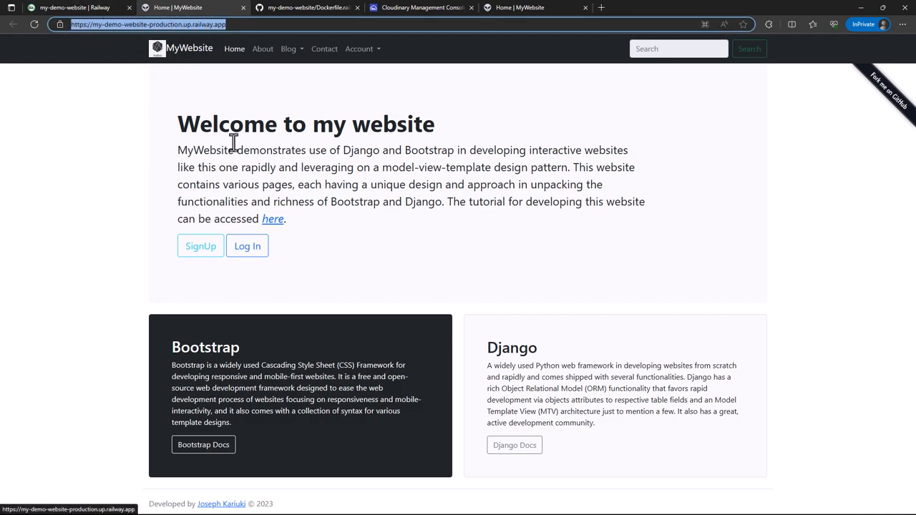
mouse_move(100, 444)
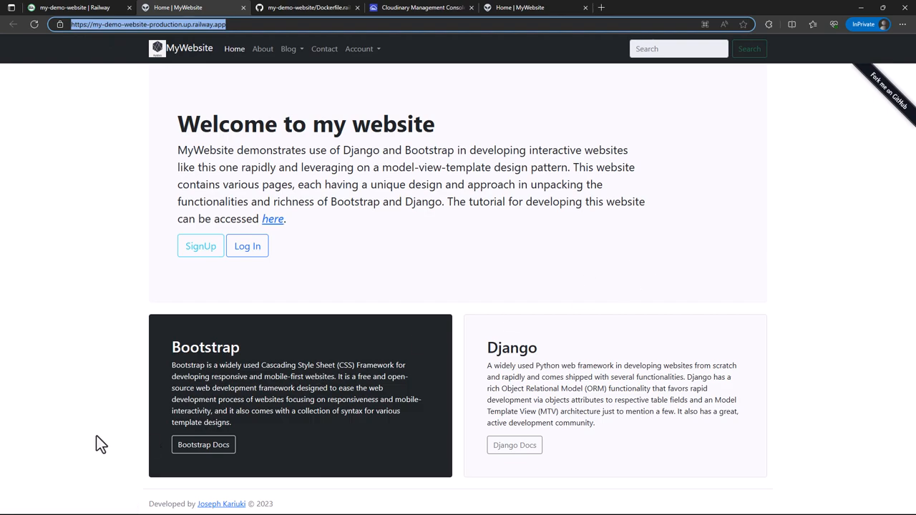
mouse_move(518, 226)
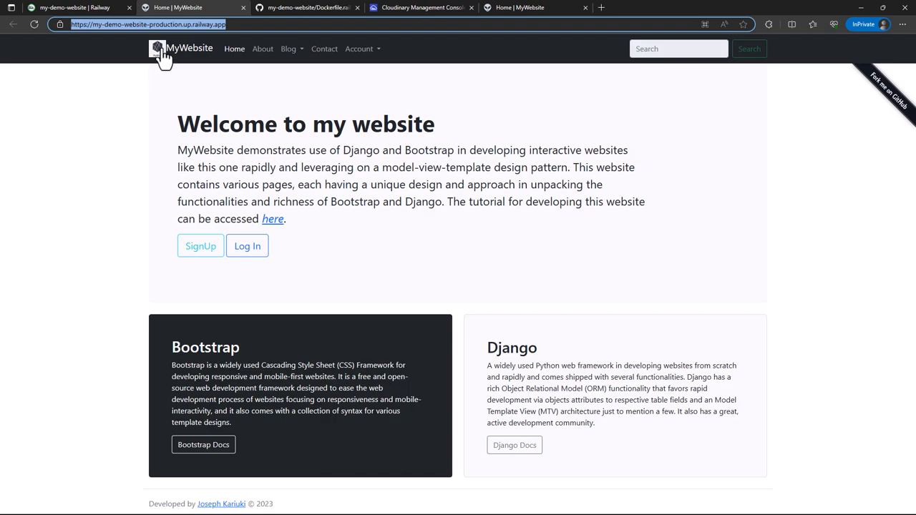
mouse_move(270, 9)
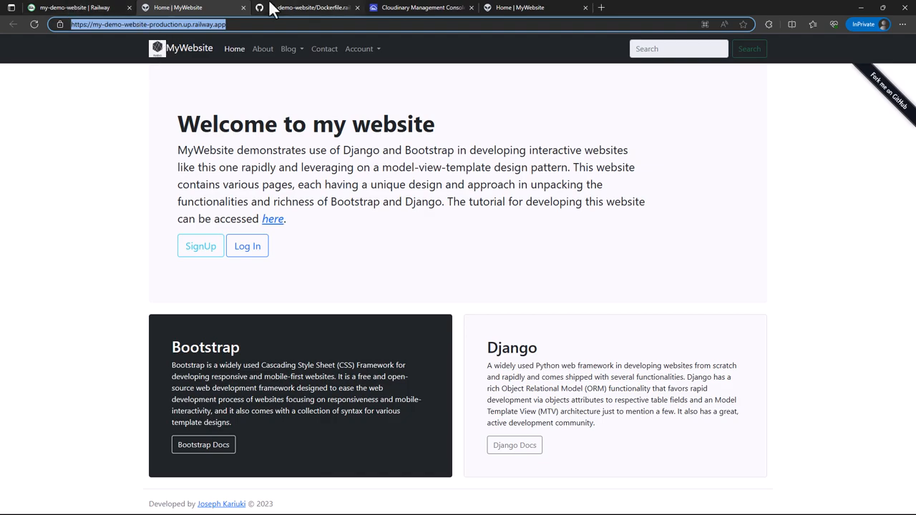
- Find the admin login credentials in the repository README.md, then return to the deployed site
left_click(308, 7)
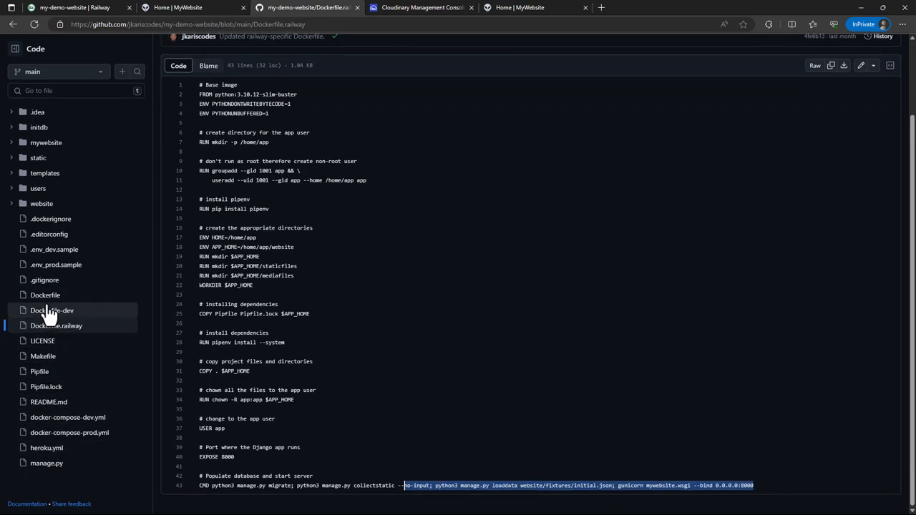
mouse_move(43, 355)
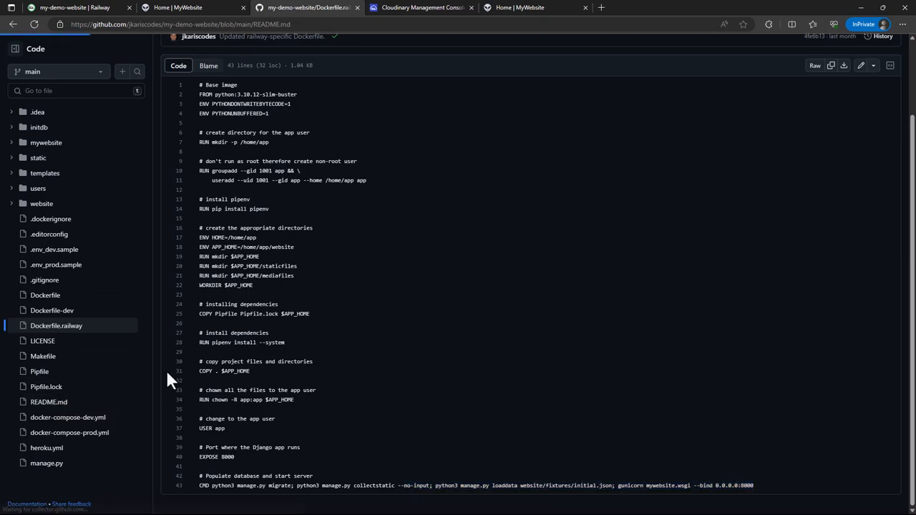
left_click(48, 401)
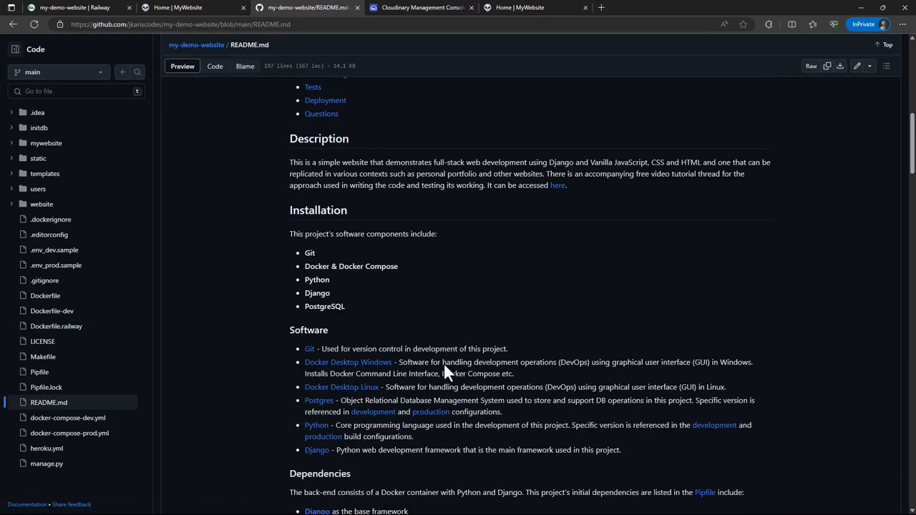
scroll("down", 3)
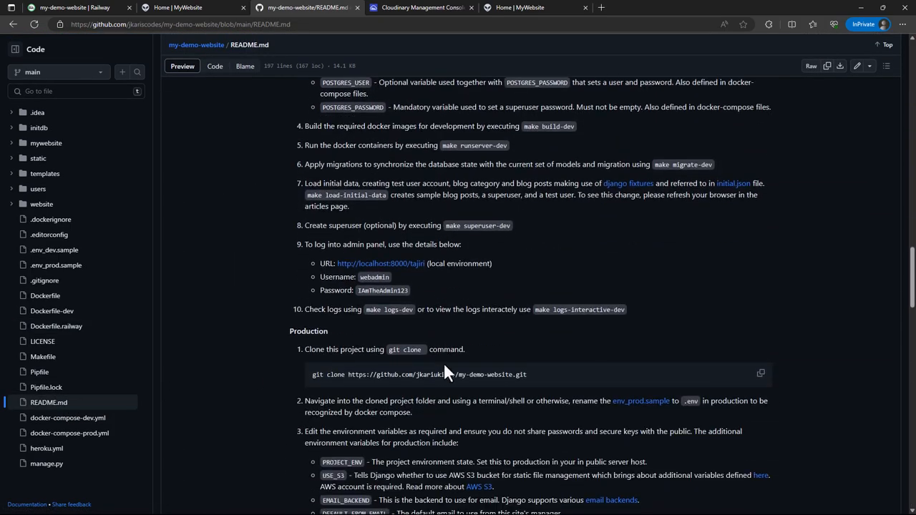
scroll("down", 3)
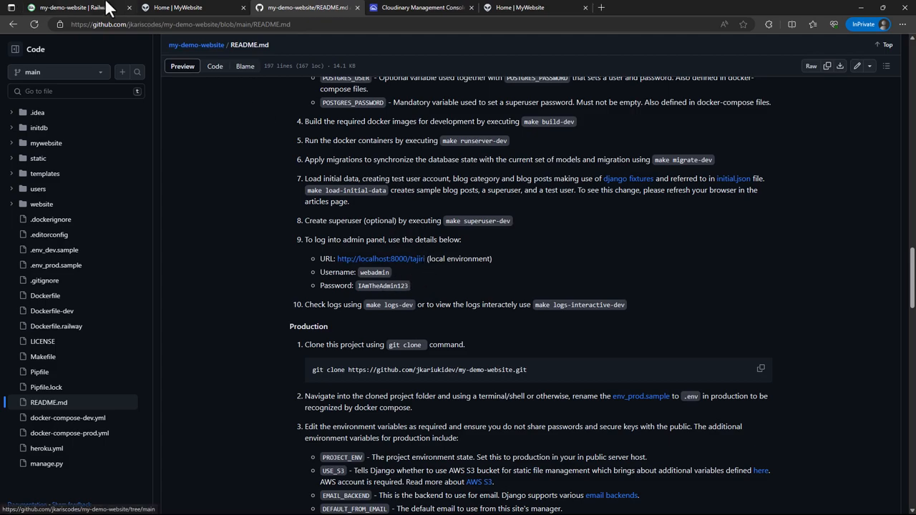
left_click(177, 7)
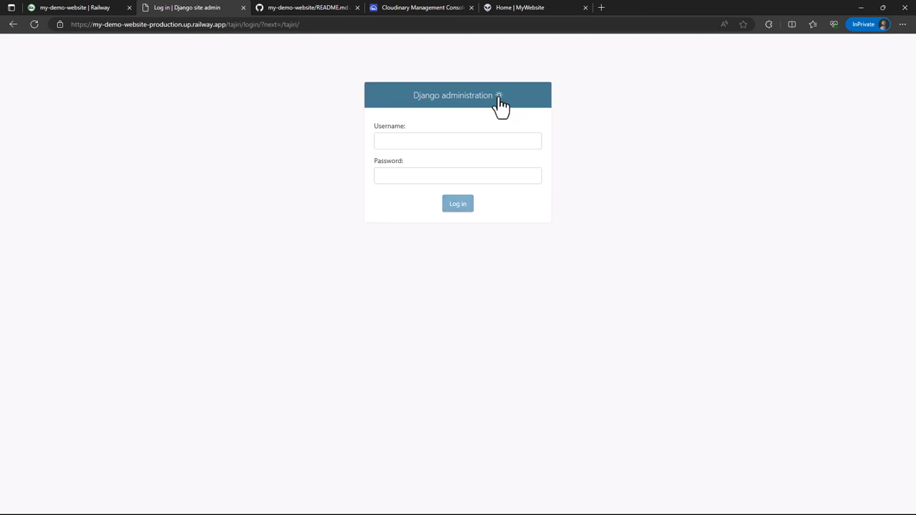
- Log in to the live Django admin in dark theme as webadmin with the README password
left_click(498, 94)
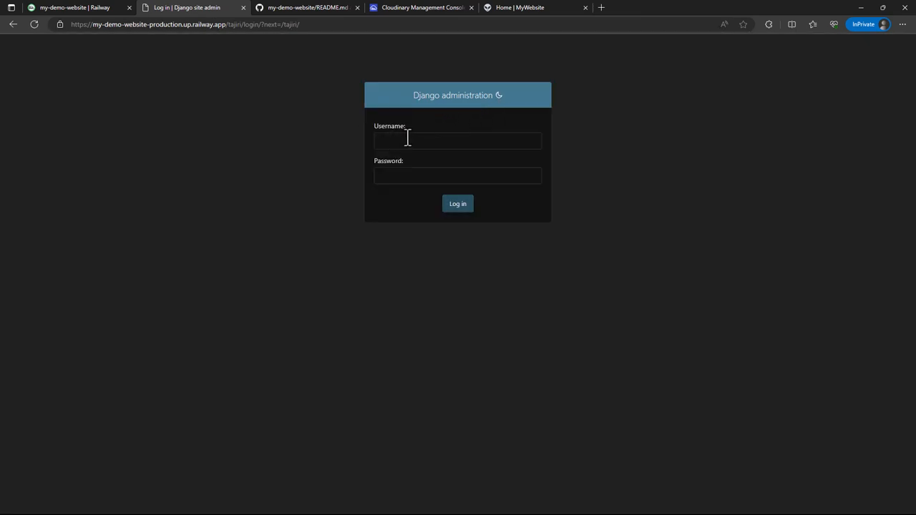
left_click(308, 7)
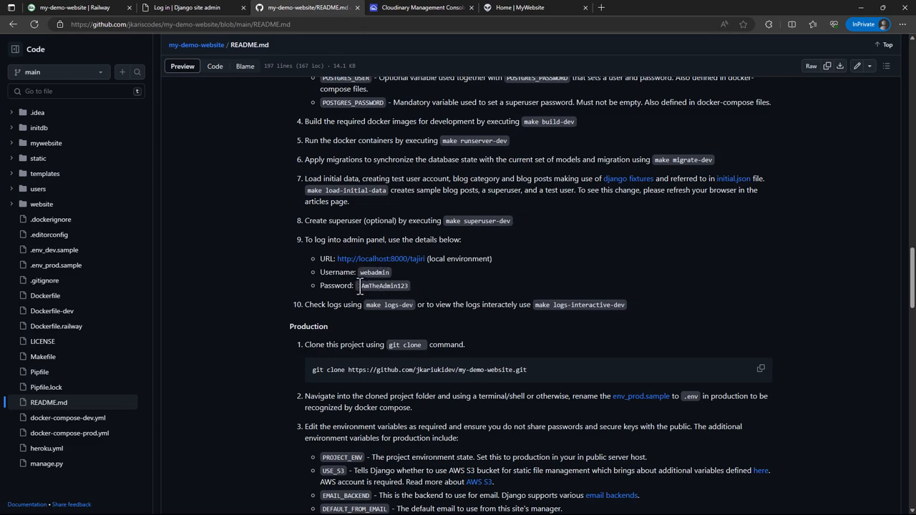
right_click(383, 286)
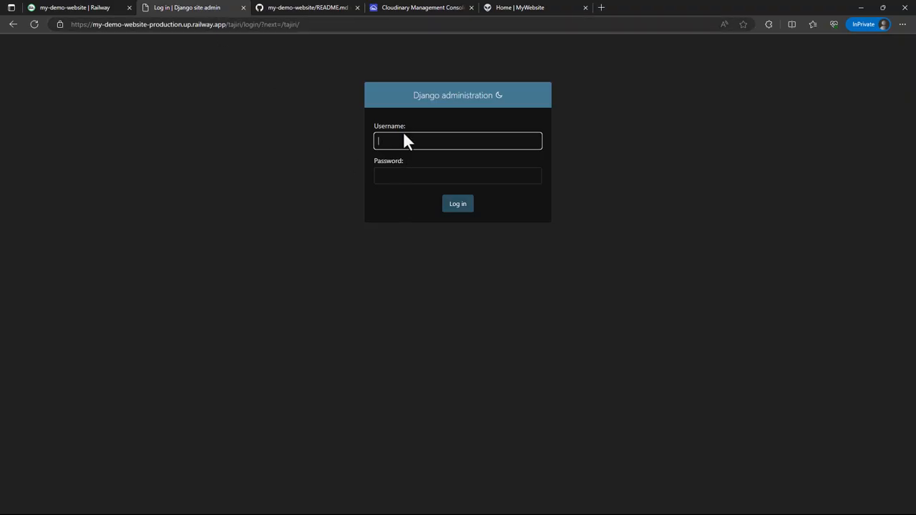
type("webadmin")
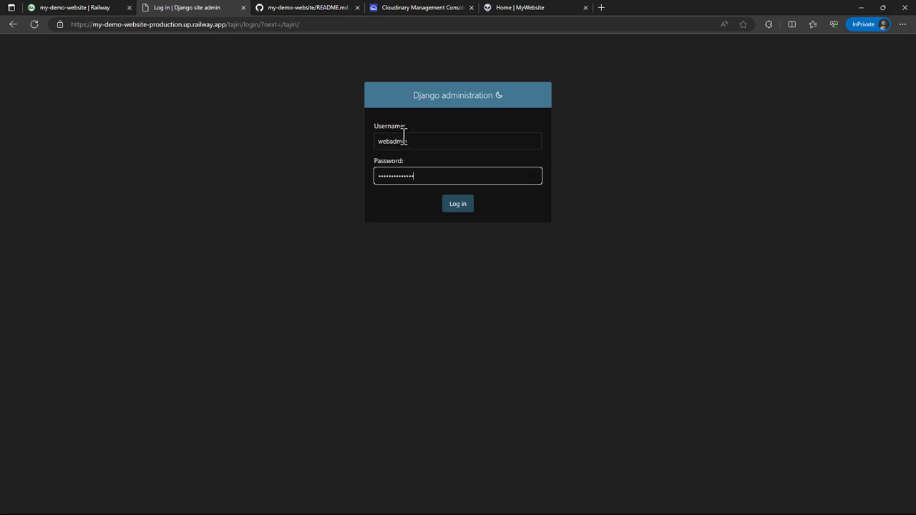
left_click(458, 203)
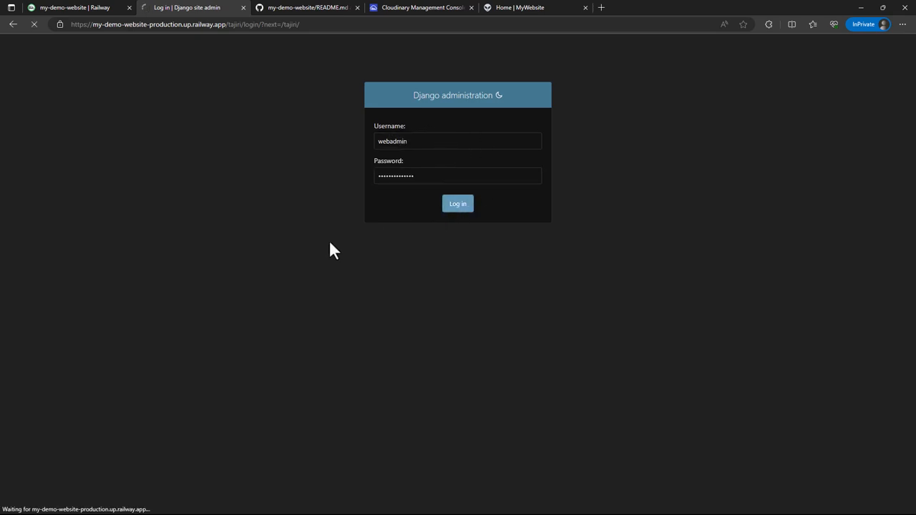
left_click(458, 203)
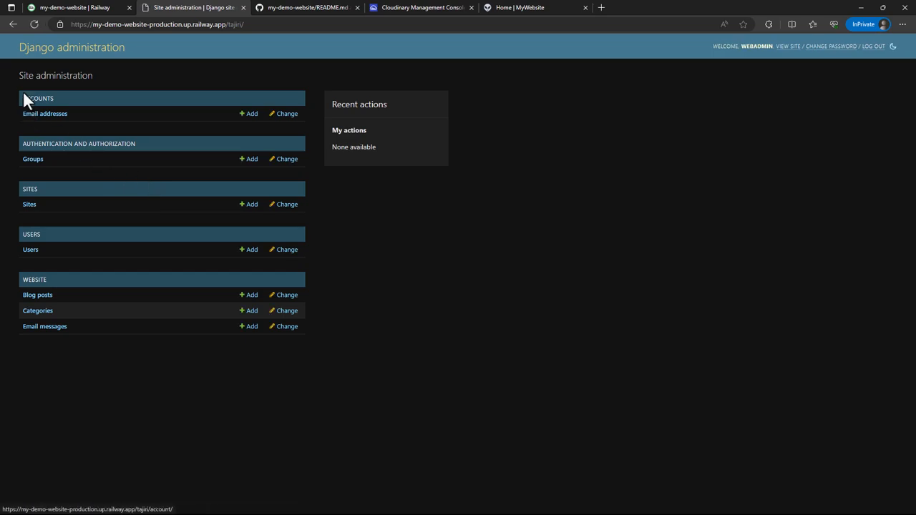
mouse_move(338, 308)
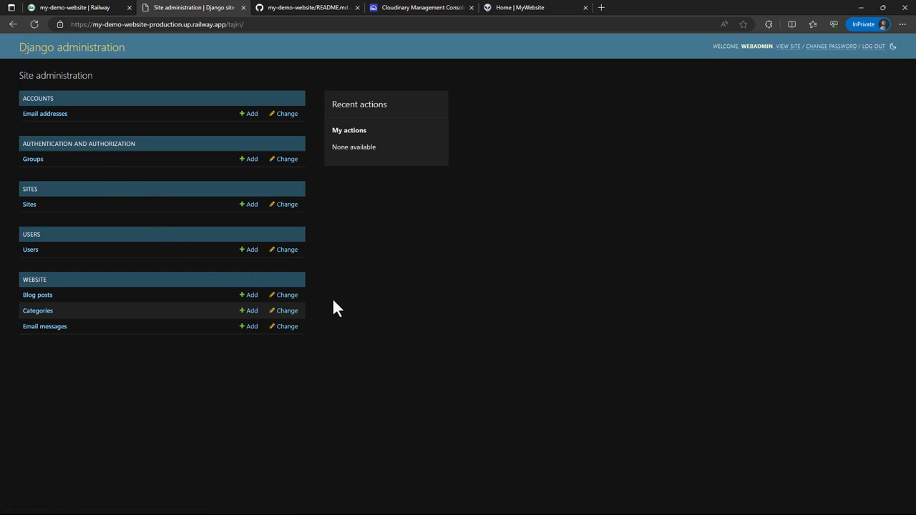
mouse_move(100, 393)
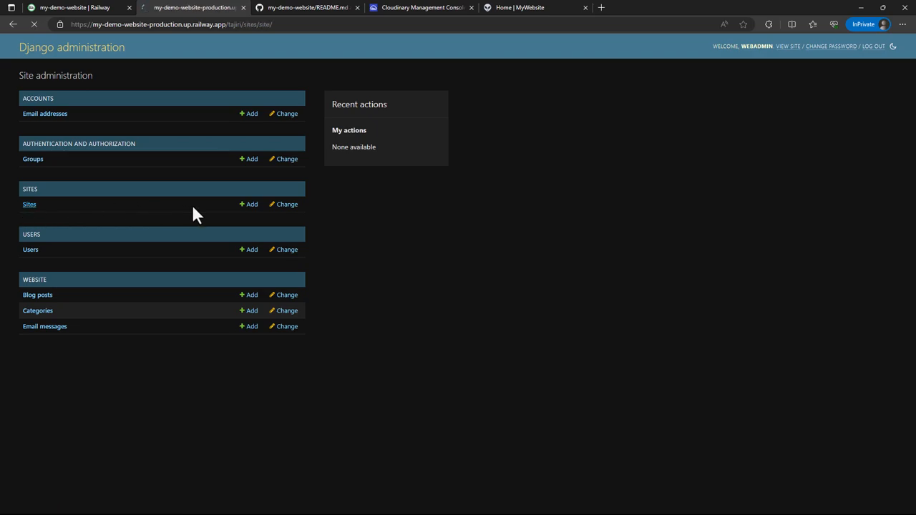
- Change the example.com site's domain and display name to my-demo-website-production.up.railway.app and save
left_click(29, 203)
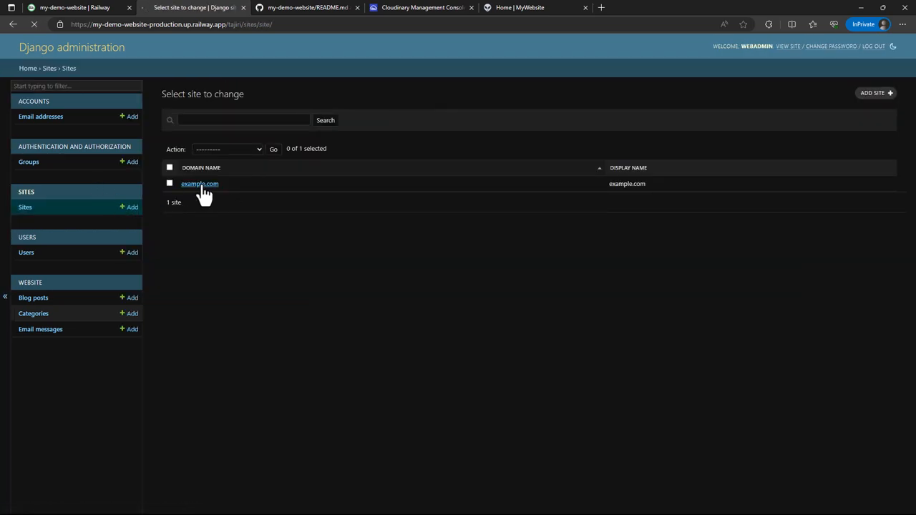
left_click(200, 183)
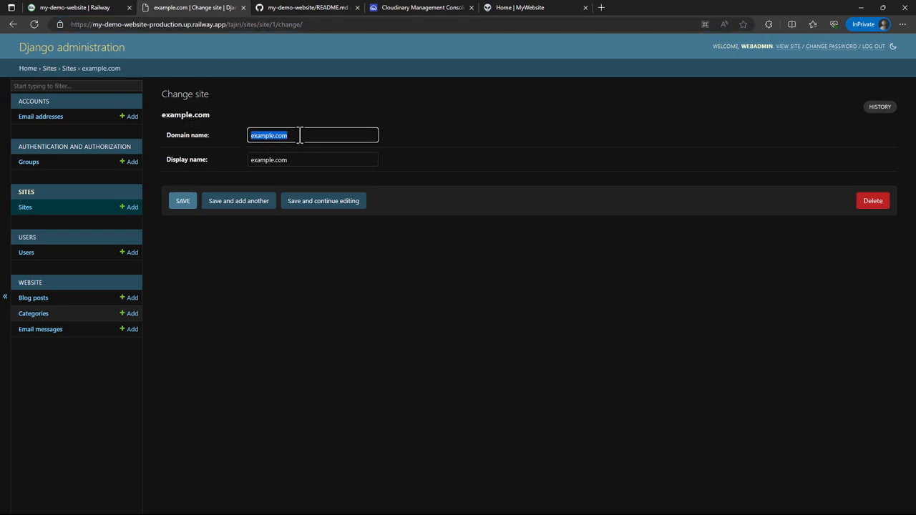
type("my-demo-website-production.up.railway.app")
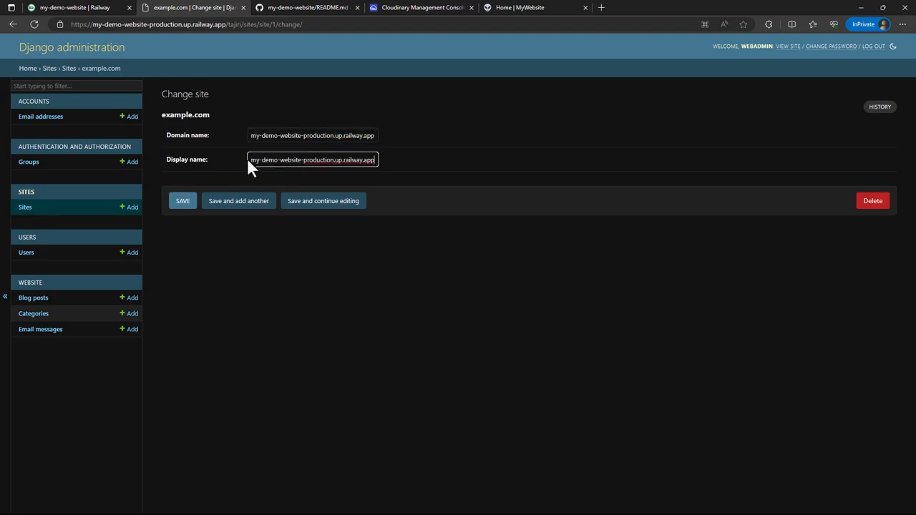
mouse_move(819, 203)
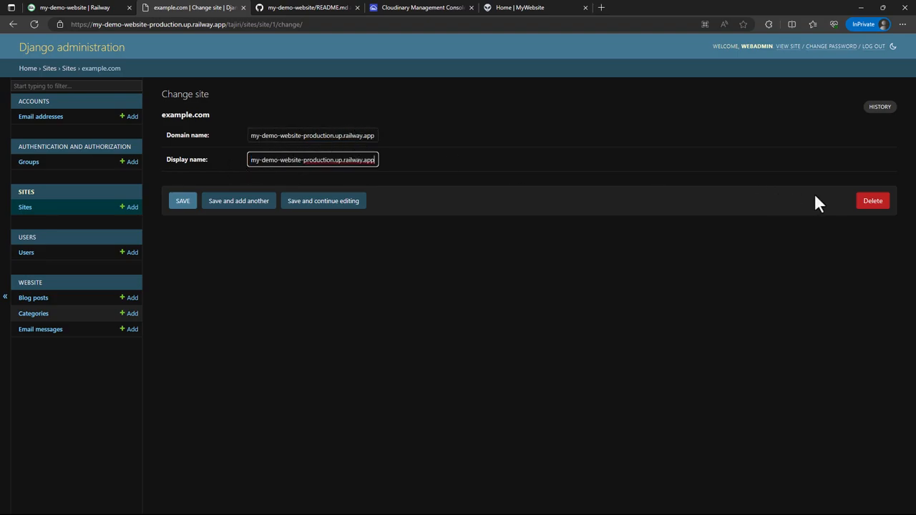
left_click(183, 201)
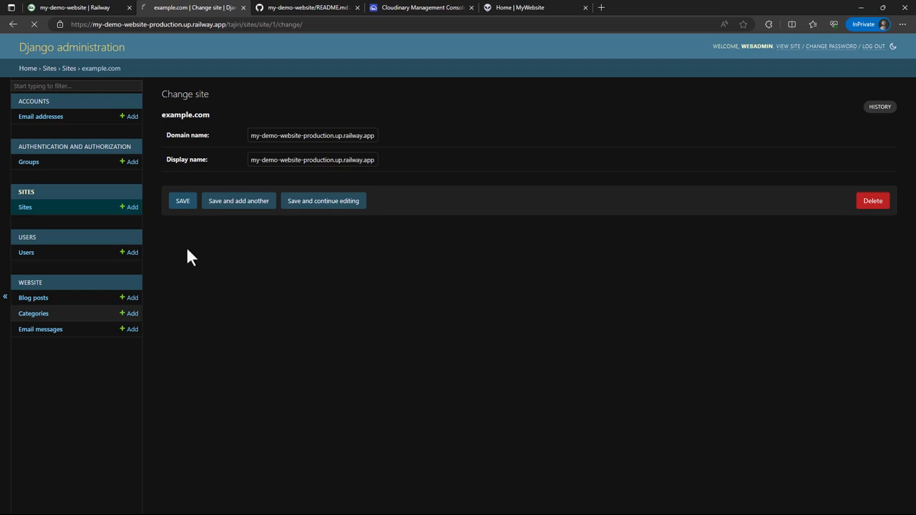
left_click(183, 200)
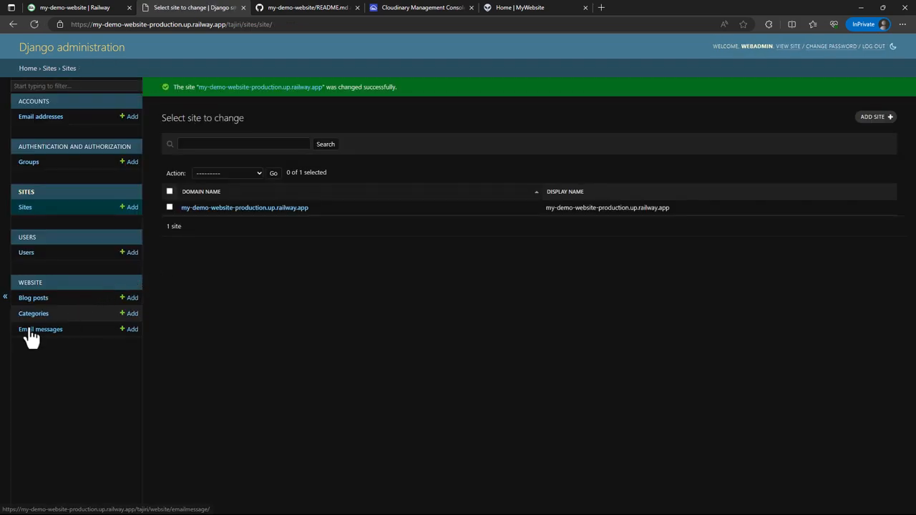
- List the five blog posts in Django admin
left_click(33, 298)
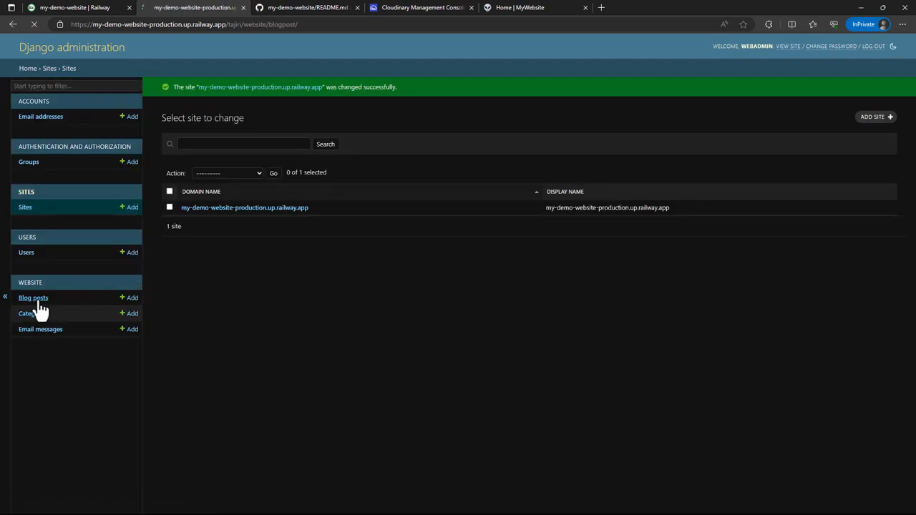
left_click(33, 297)
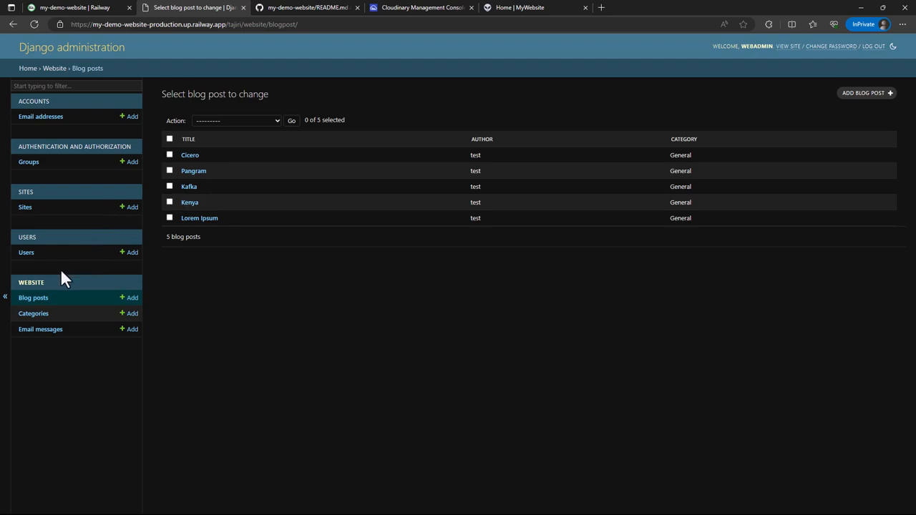
mouse_move(28, 160)
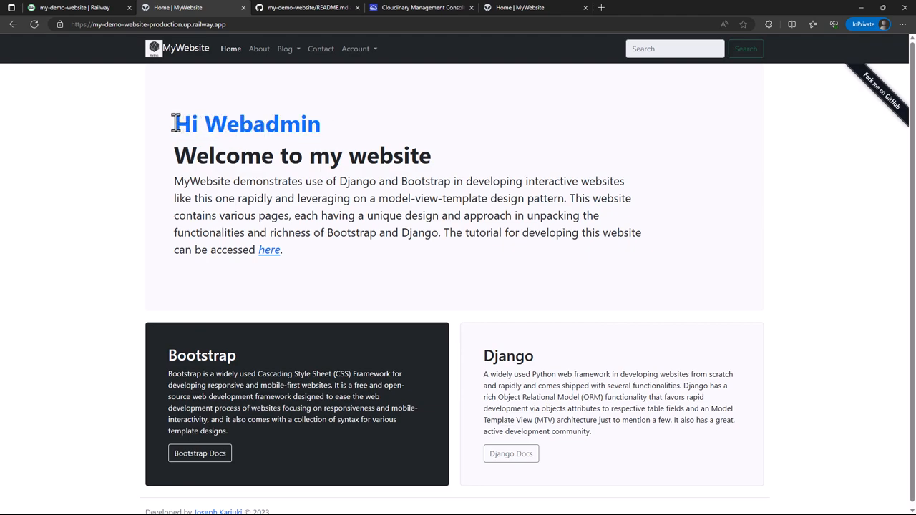
mouse_move(280, 124)
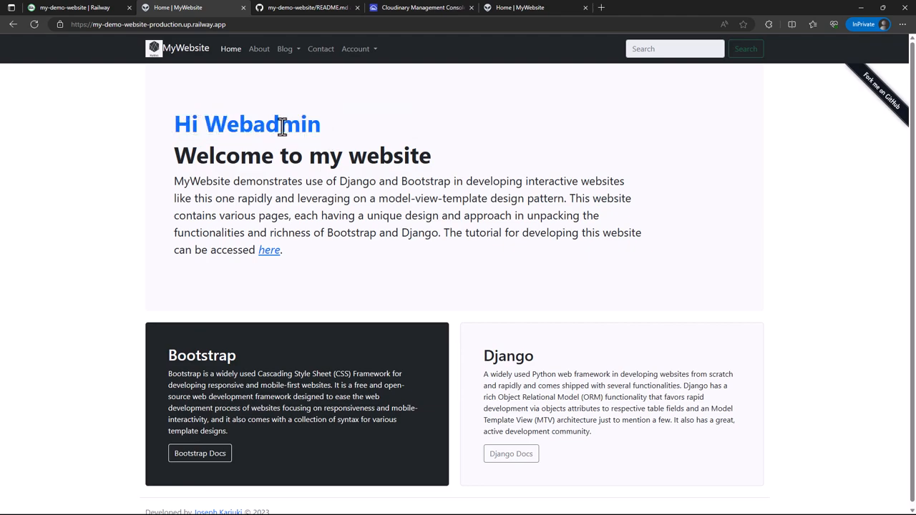
mouse_move(236, 155)
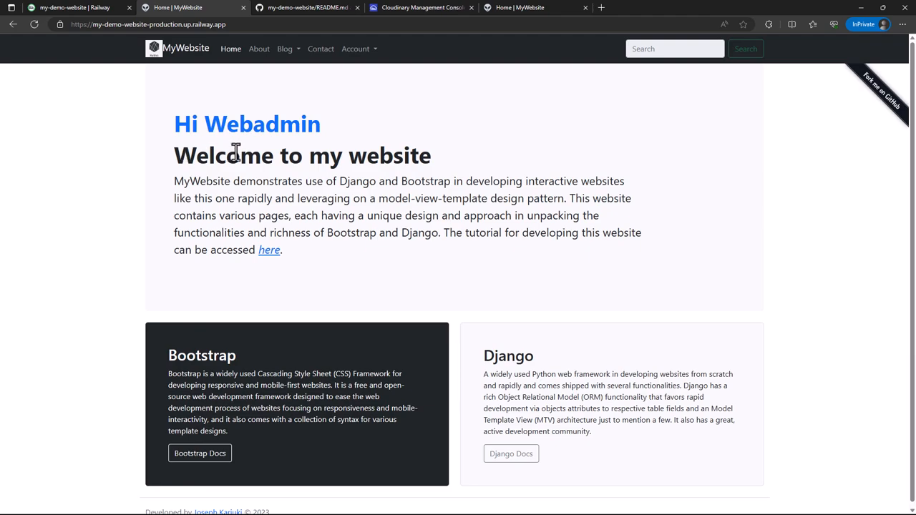
mouse_move(254, 76)
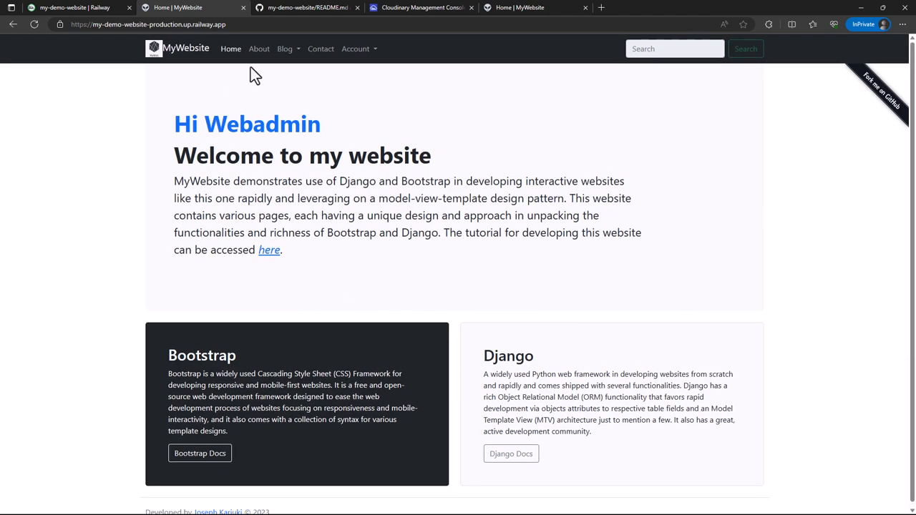
- Go to Blog > Create Post and show the DevTools console errors for the failed Cloudinary script loads
left_click(285, 49)
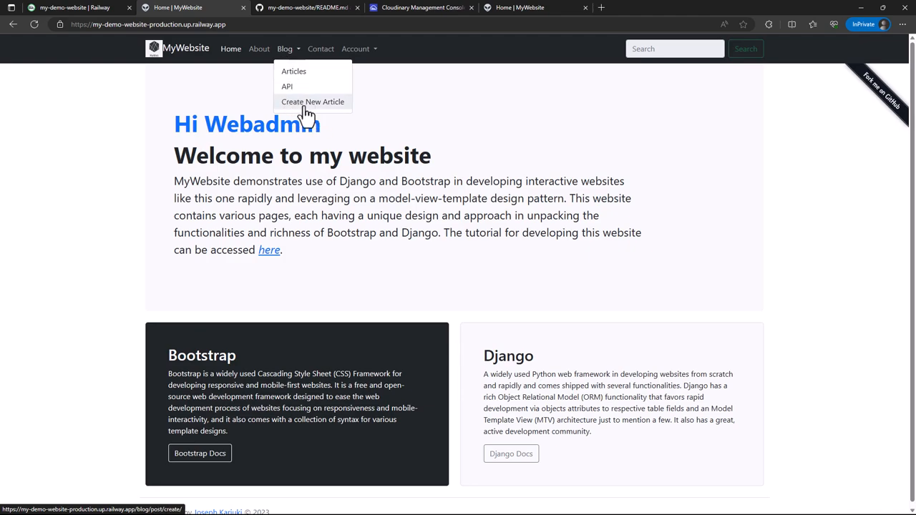
mouse_move(334, 115)
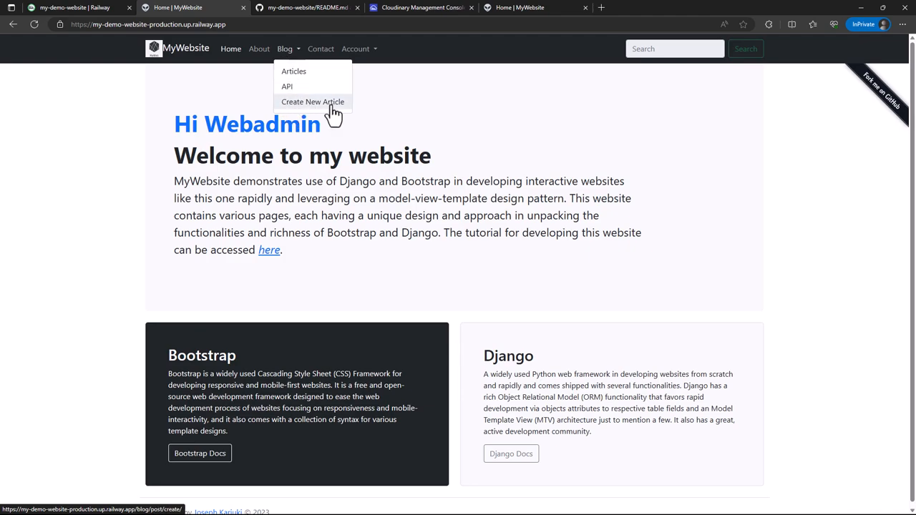
left_click(312, 102)
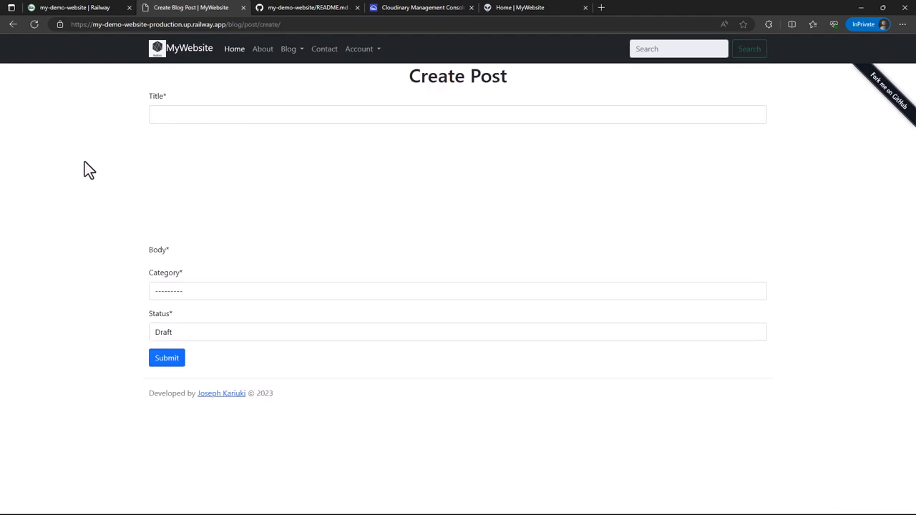
mouse_move(29, 167)
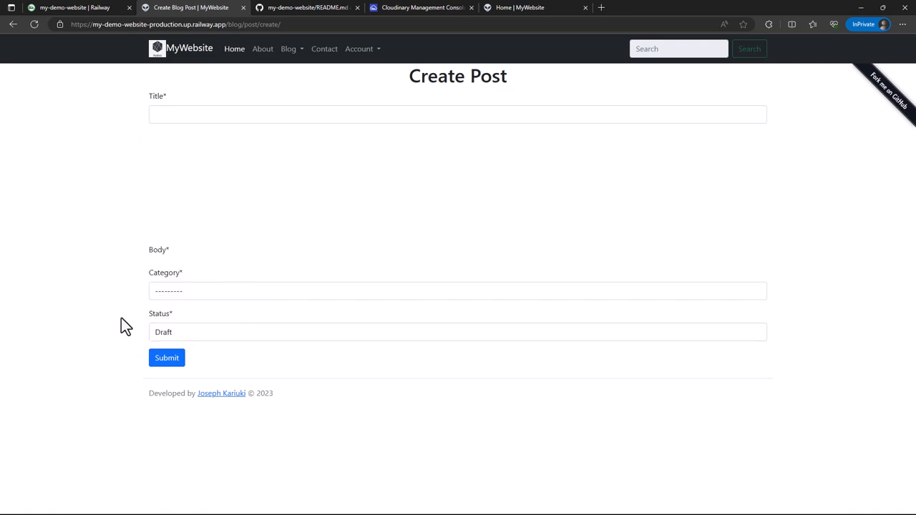
key("F12")
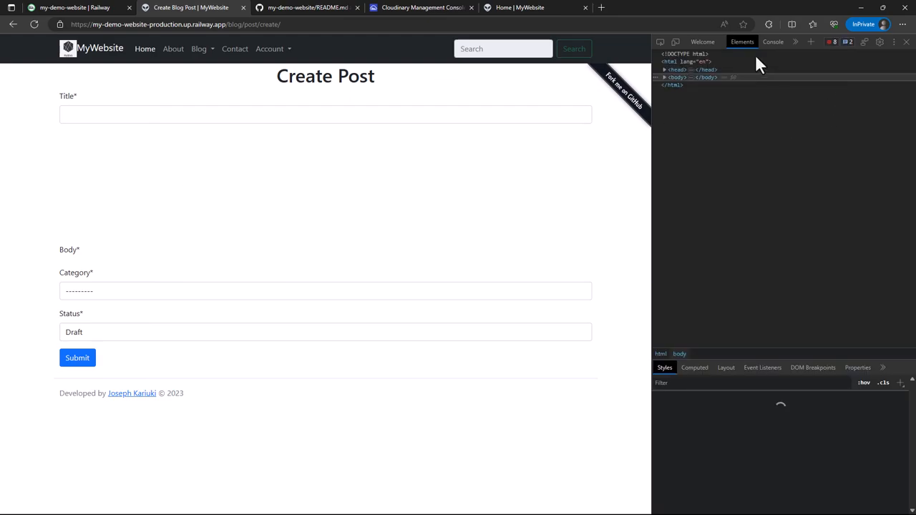
left_click(773, 42)
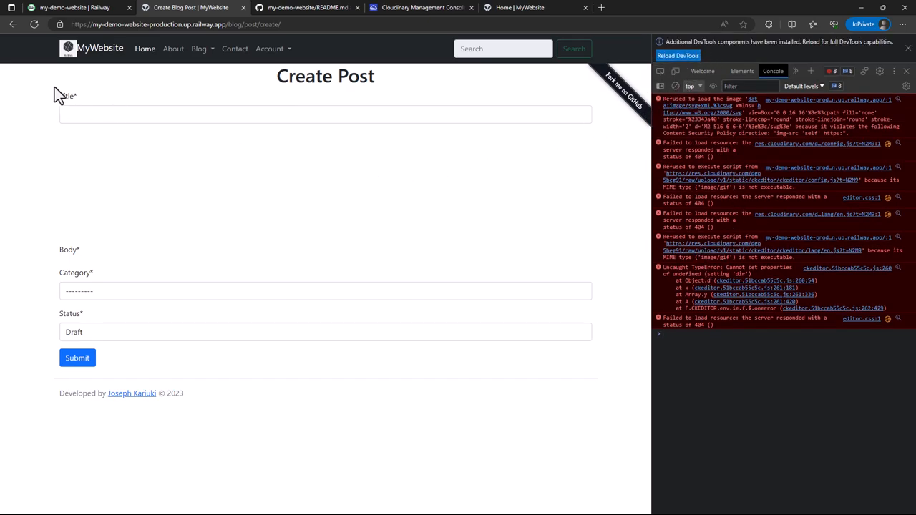
mouse_move(292, 220)
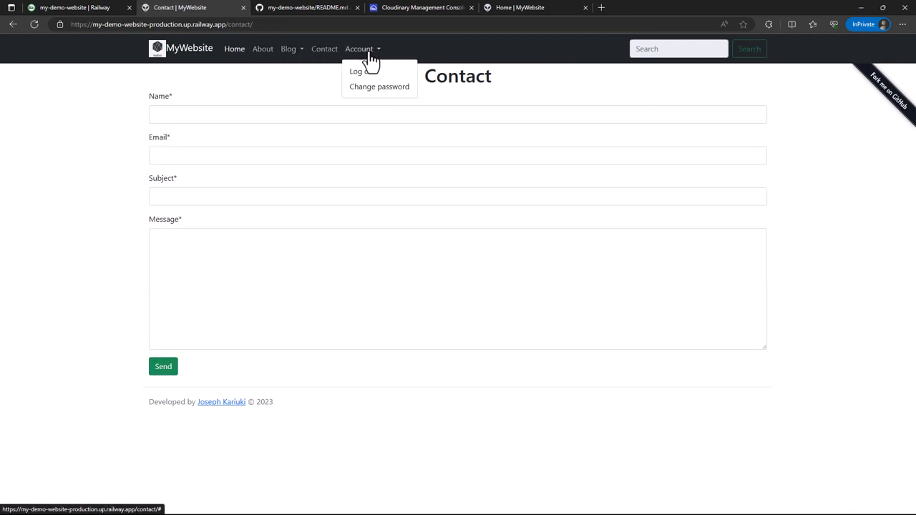
mouse_move(372, 97)
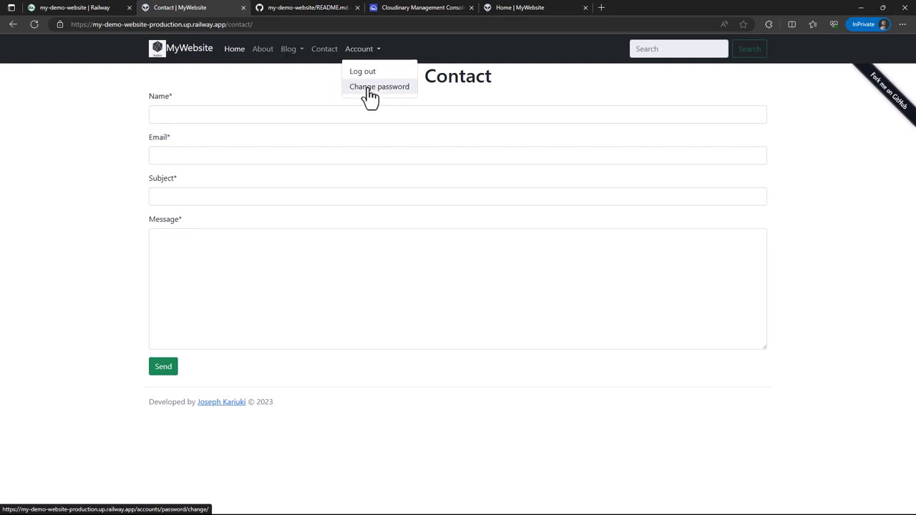
- Visit Account > Change password and the Forgot Password reset page, then return to the home page
left_click(379, 87)
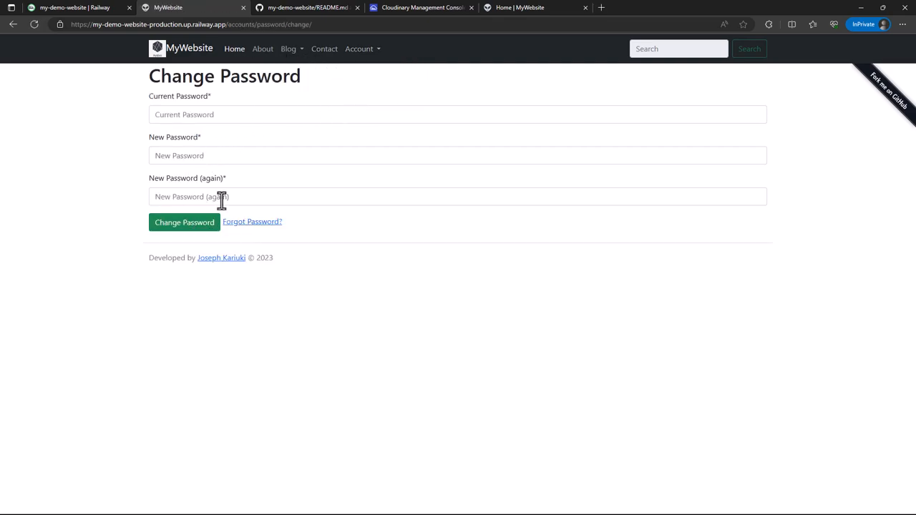
left_click(458, 196)
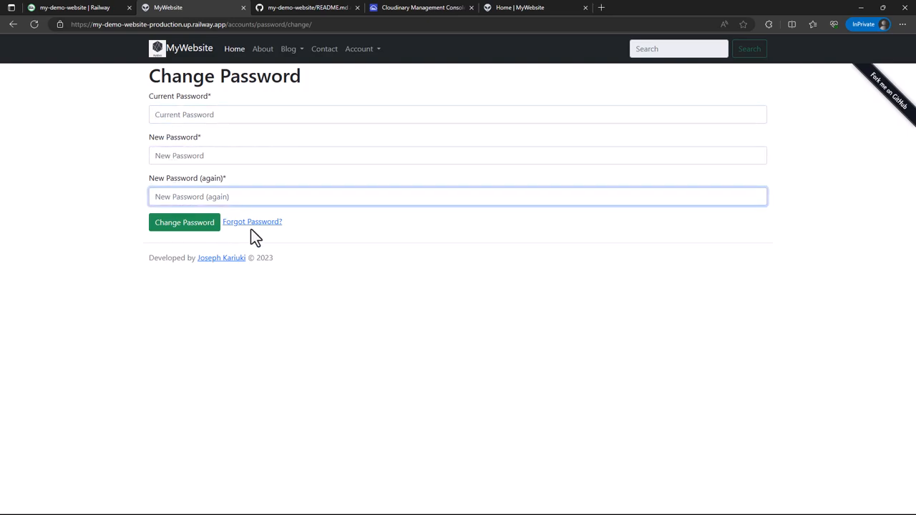
left_click(251, 221)
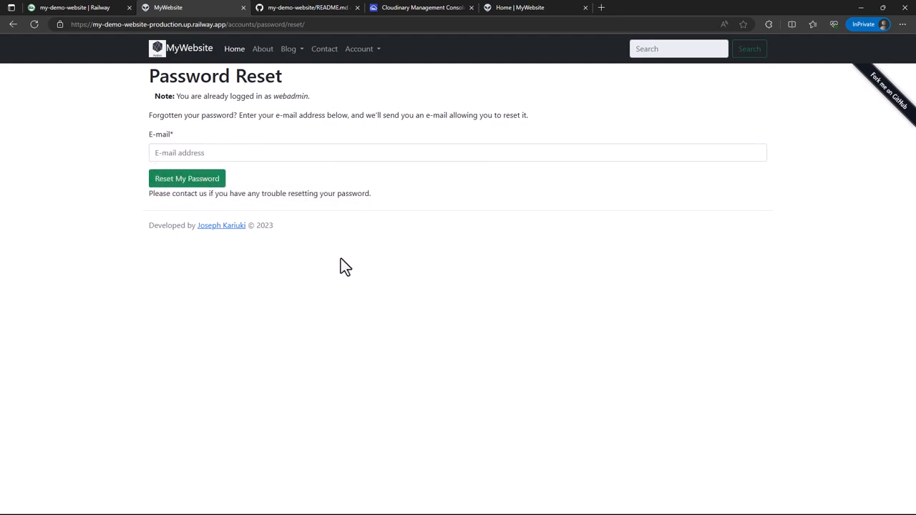
left_click(186, 178)
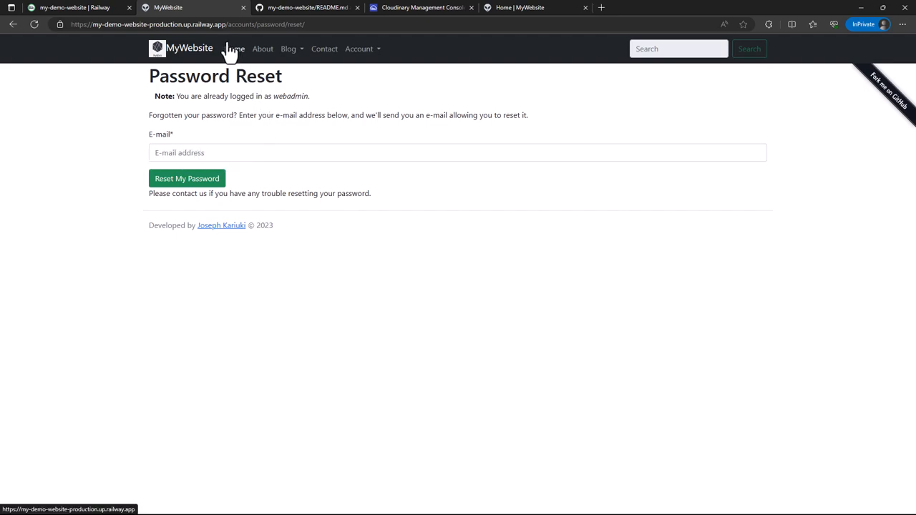
mouse_move(264, 49)
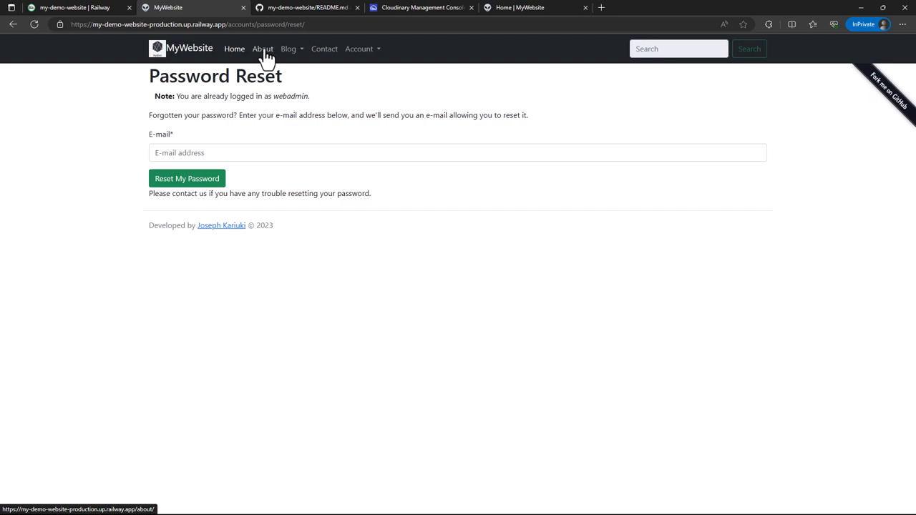
mouse_move(235, 49)
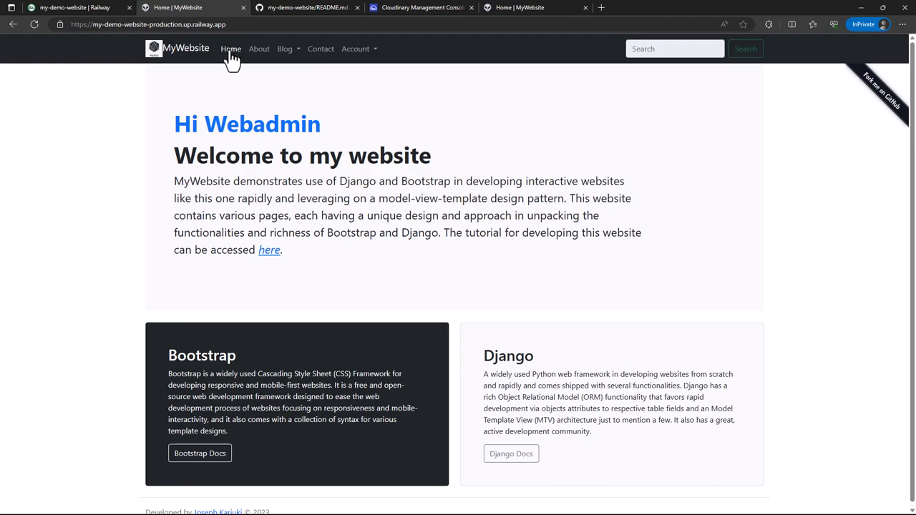
left_click(285, 49)
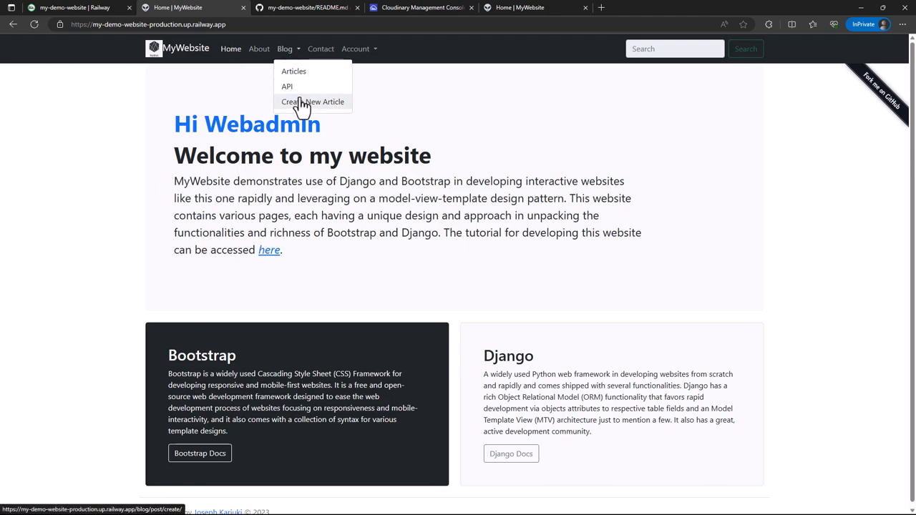
- Open the Blog Post List Api page from the Blog menu, returning published posts as JSON
left_click(286, 86)
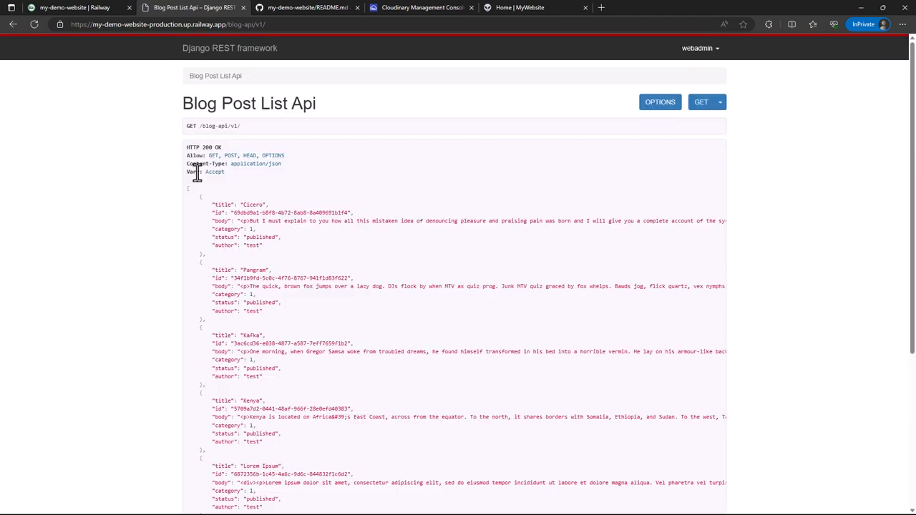
mouse_move(328, 208)
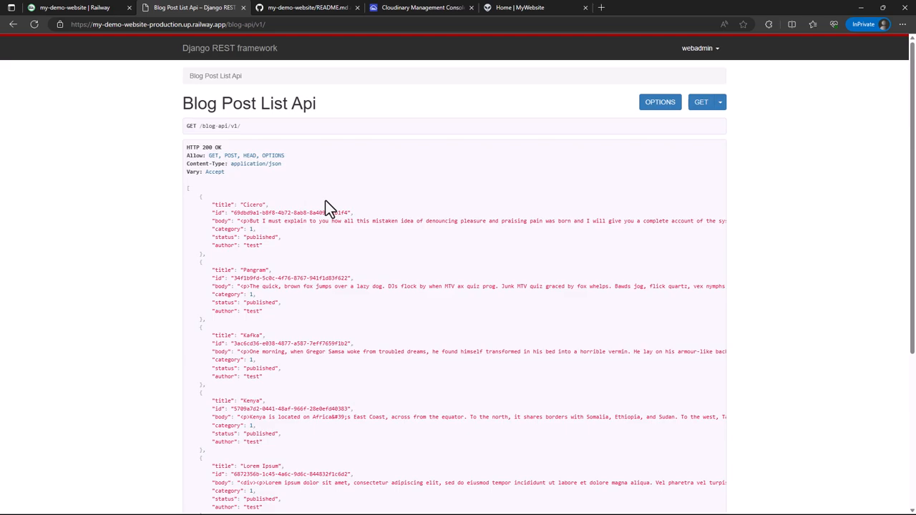
mouse_move(471, 195)
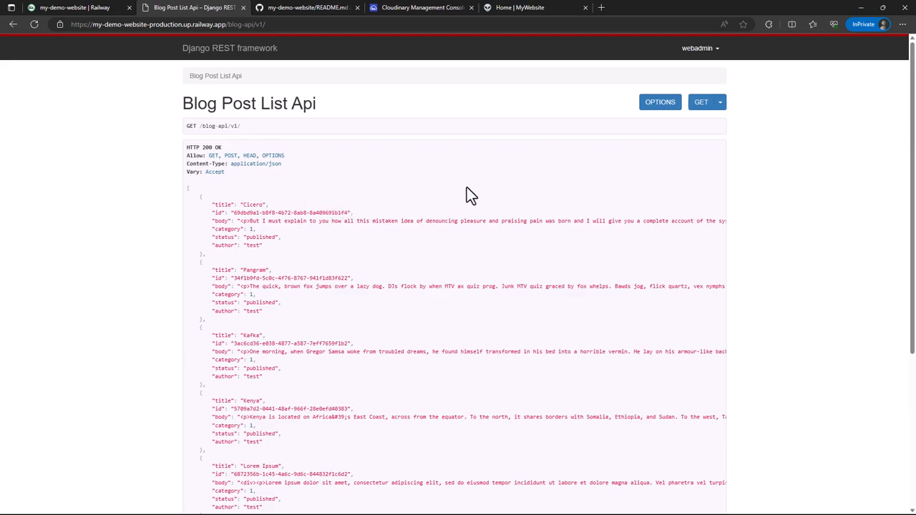
mouse_move(237, 146)
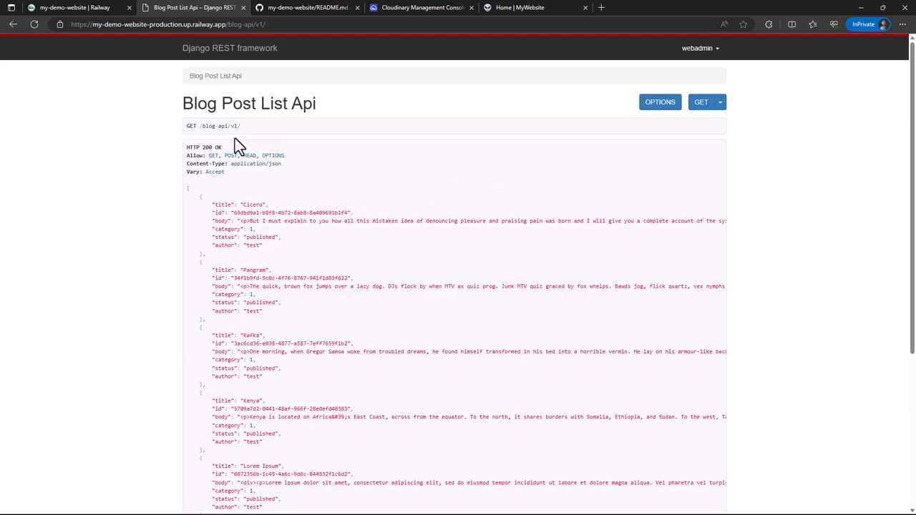
- Return to the Railway tab to read my-demo-website's deploy logs (migrations, collectstatic, gunicorn)
left_click(72, 8)
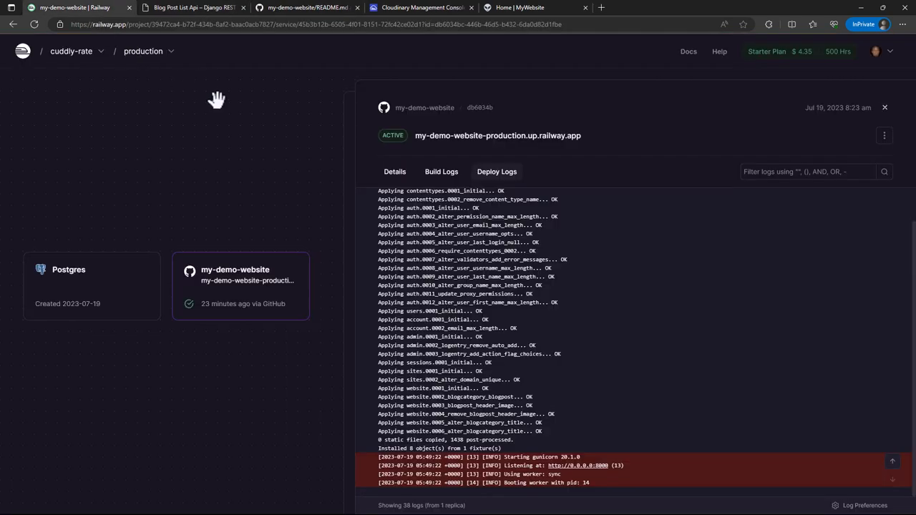
mouse_move(571, 332)
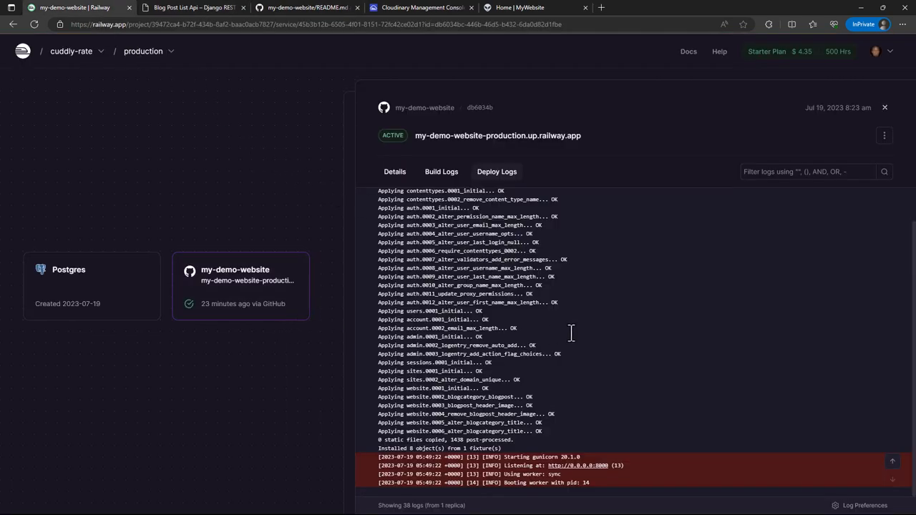
mouse_move(460, 345)
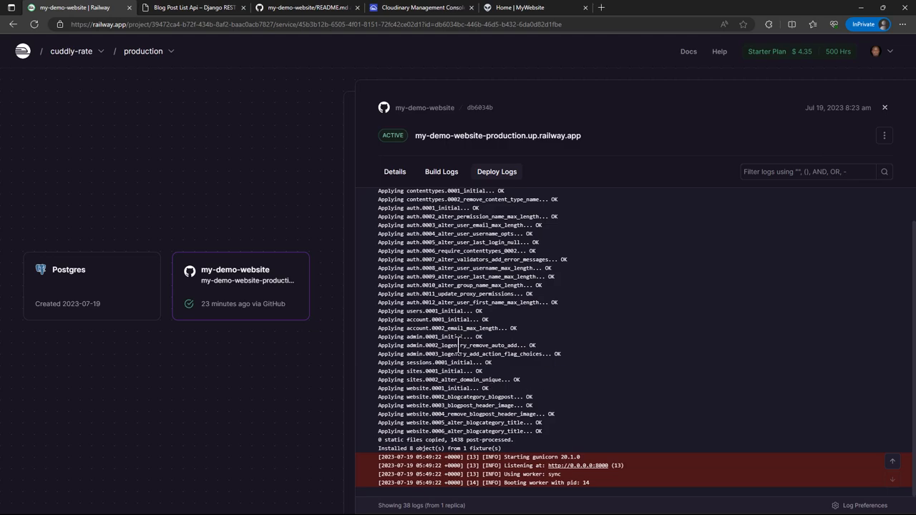
mouse_move(461, 349)
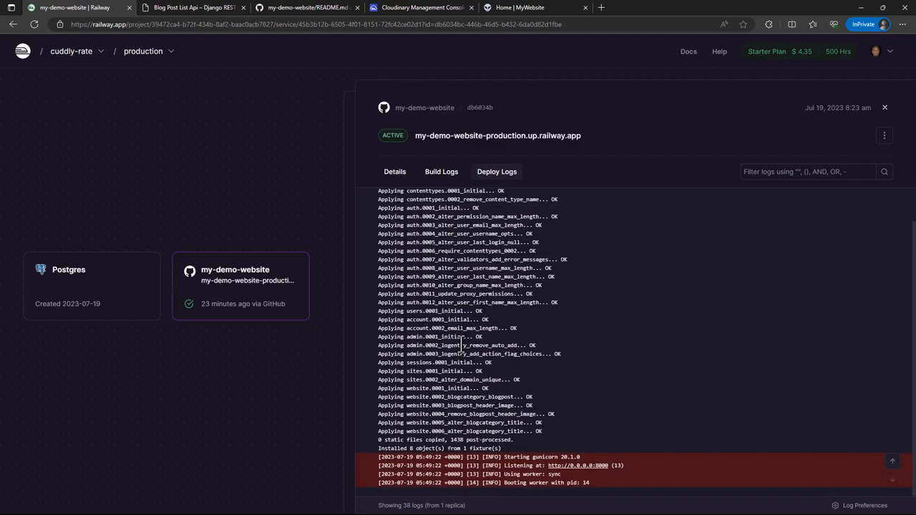
mouse_move(268, 227)
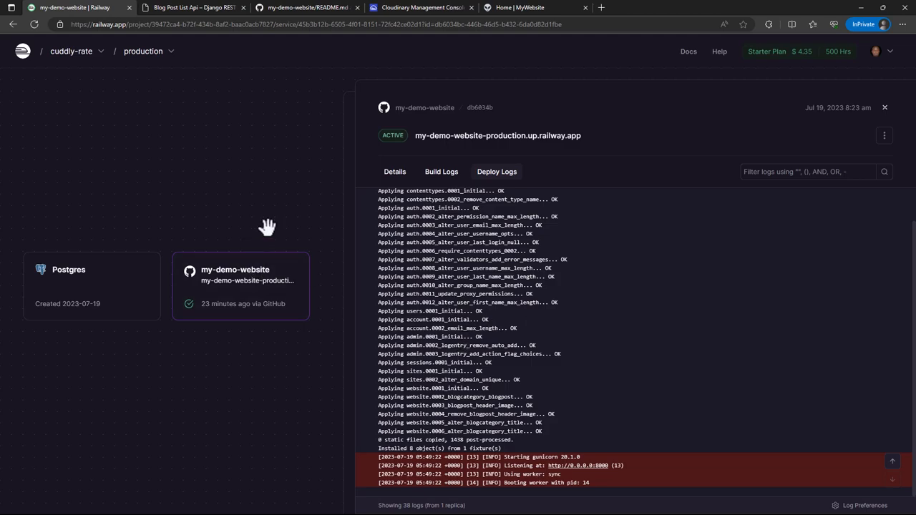
mouse_move(661, 238)
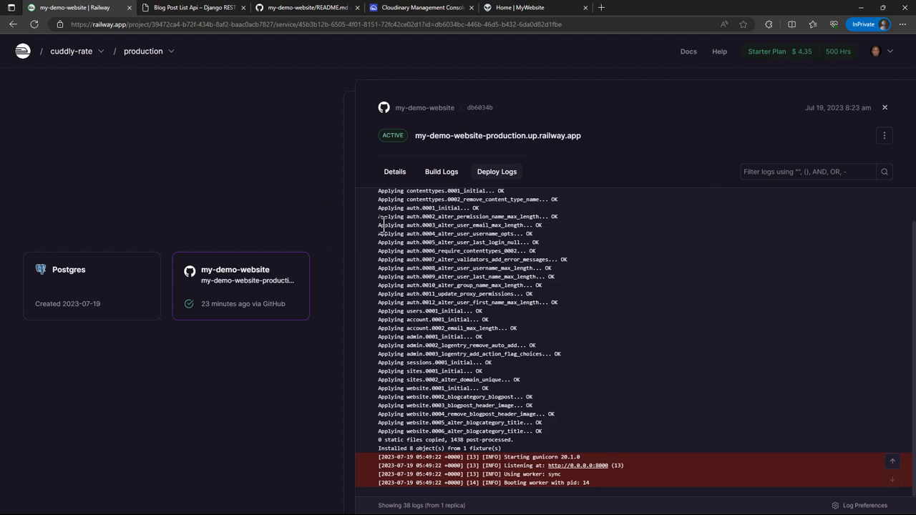
mouse_move(255, 158)
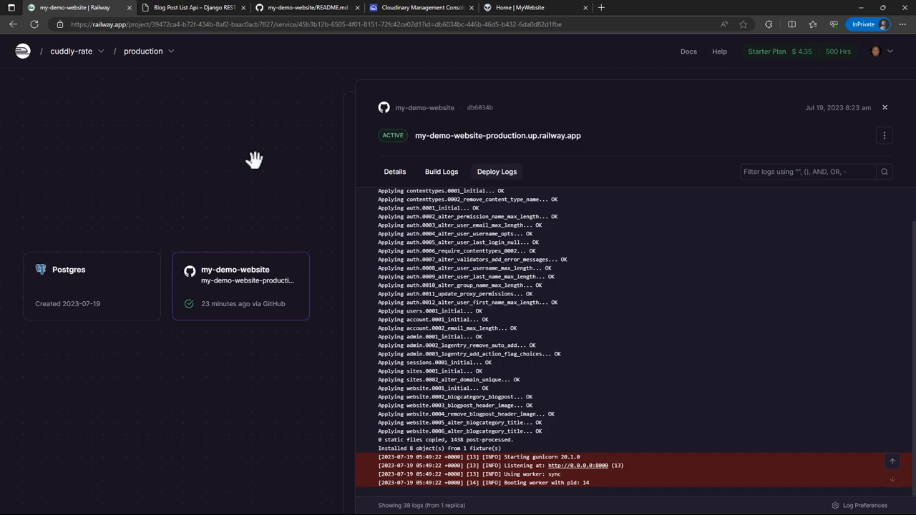
mouse_move(443, 143)
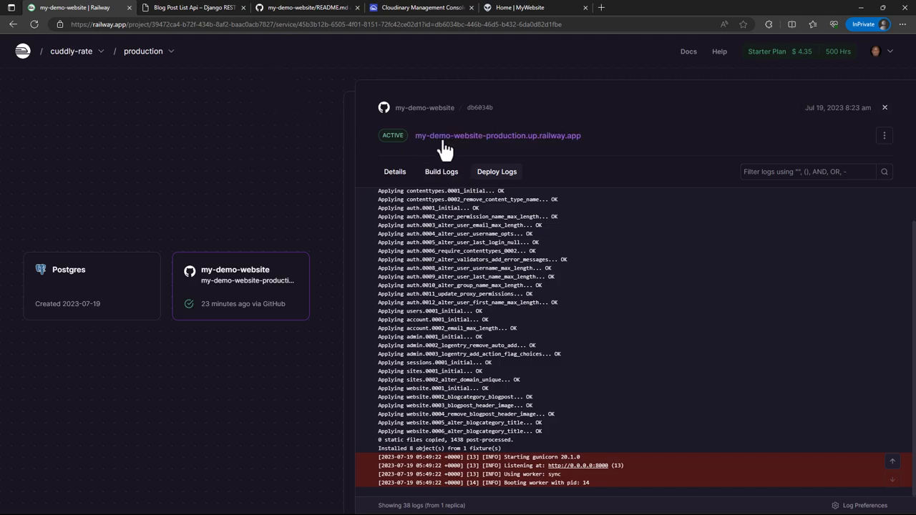
mouse_move(192, 7)
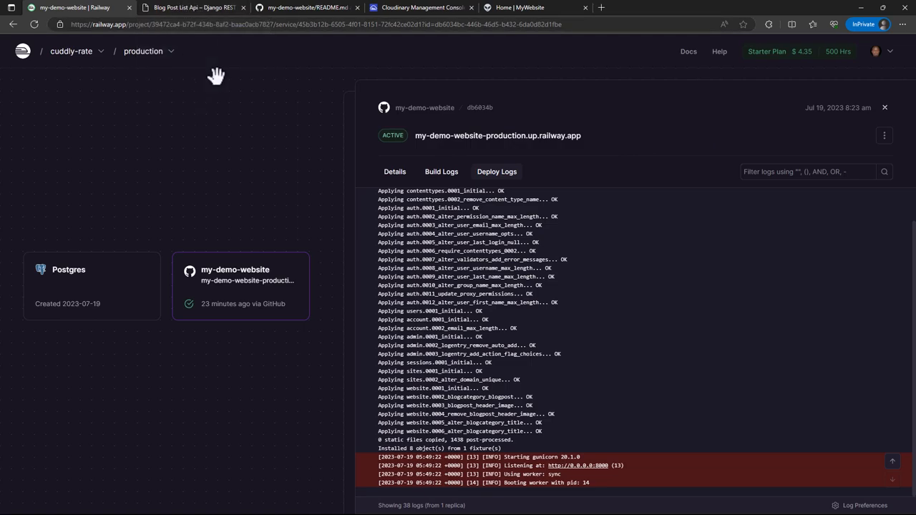
mouse_move(279, 58)
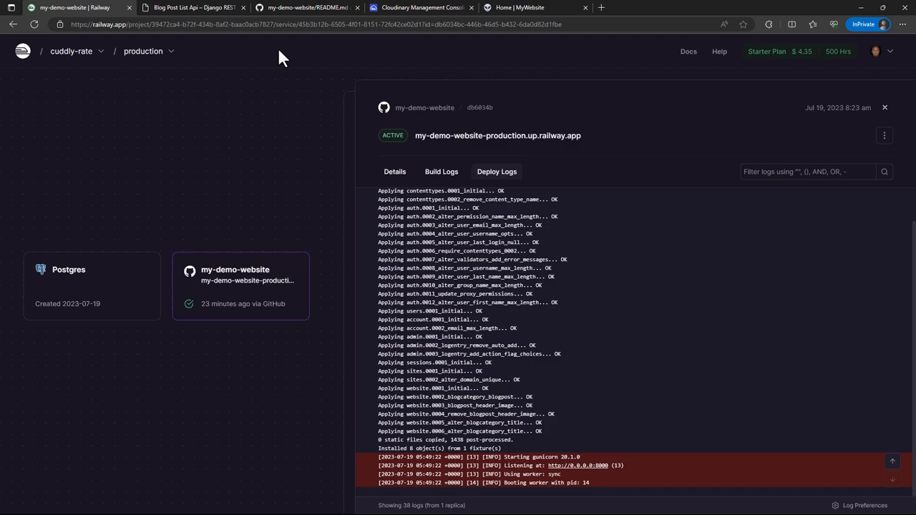
mouse_move(83, 72)
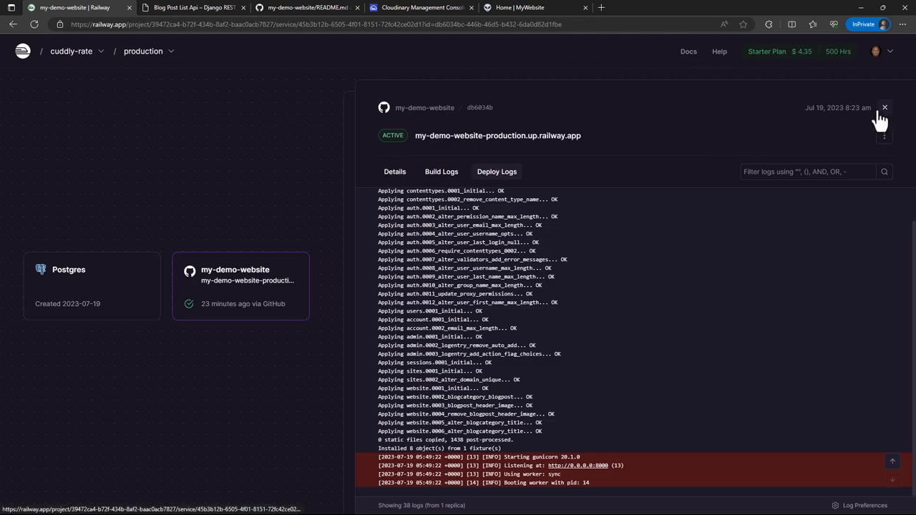
- Leave the deploy logs and step through the service's Metrics and Settings panels
left_click(456, 143)
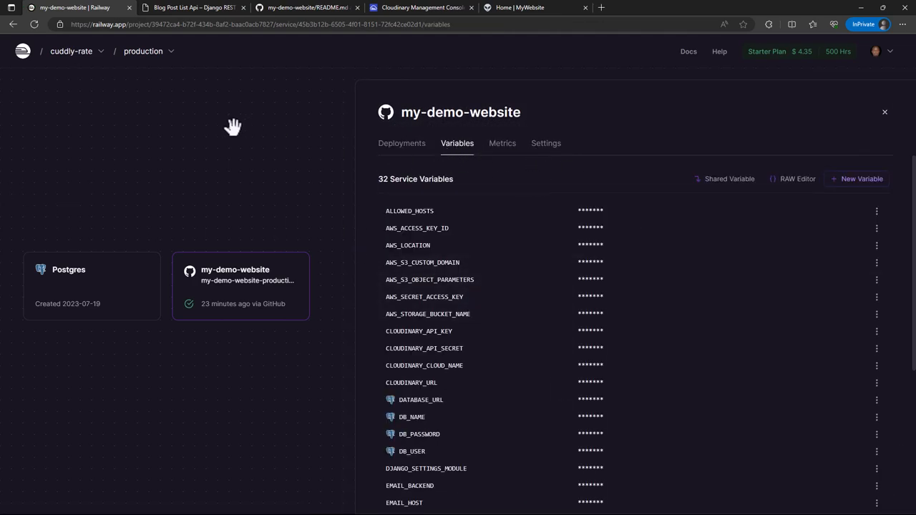
left_click(500, 143)
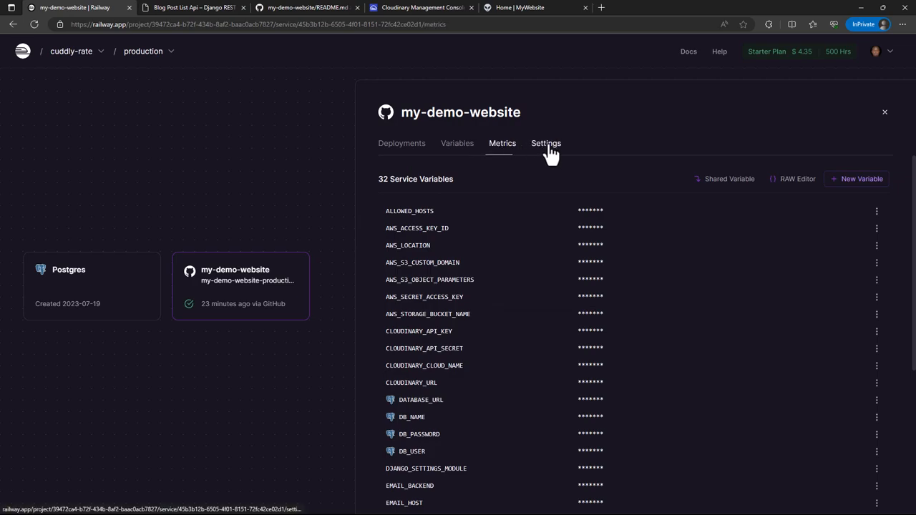
left_click(501, 143)
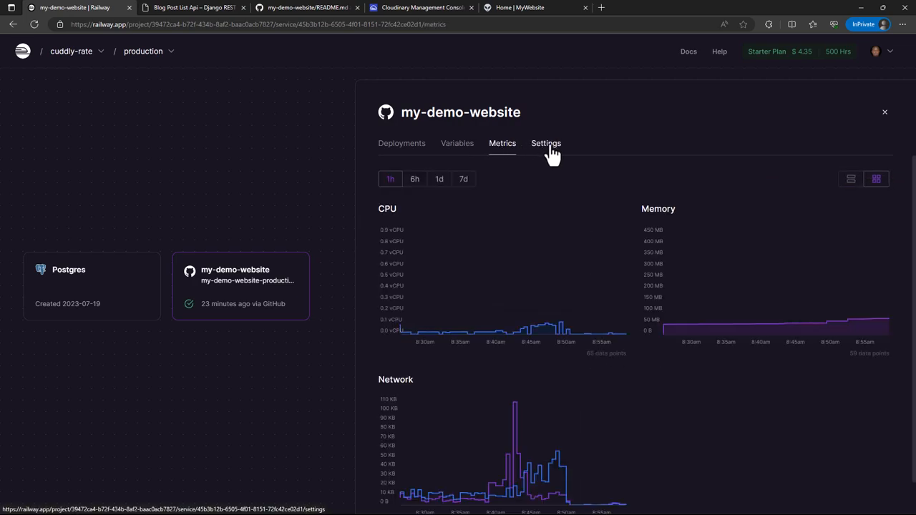
left_click(546, 143)
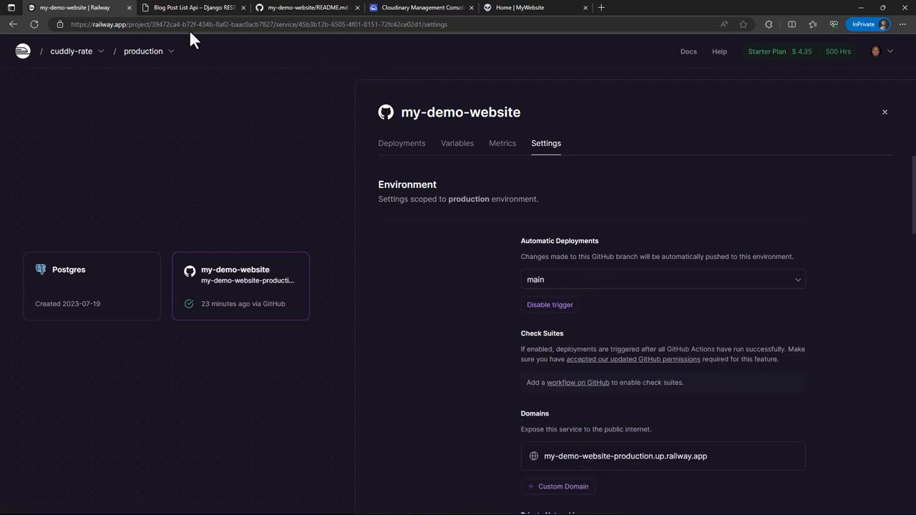
- Move via the GitHub tab to Cloudinary's Media Library on the static/ckeditor folder
left_click(308, 7)
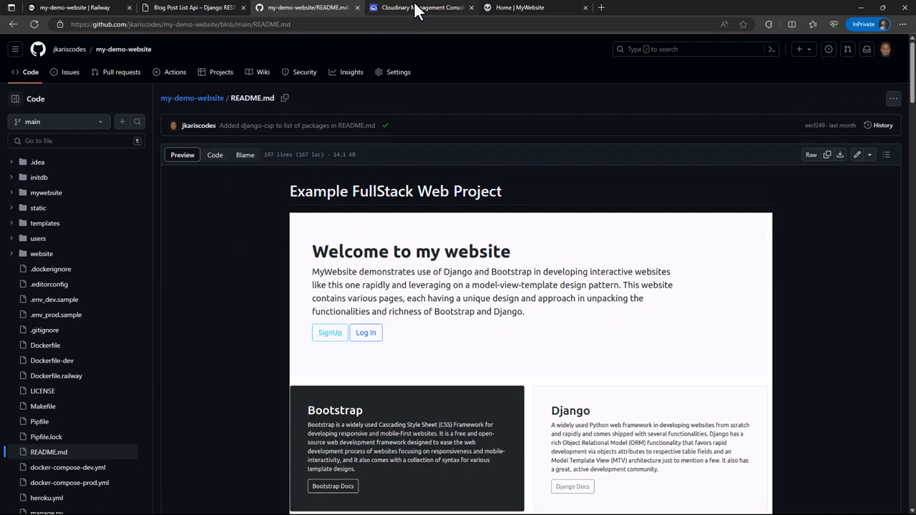
left_click(421, 7)
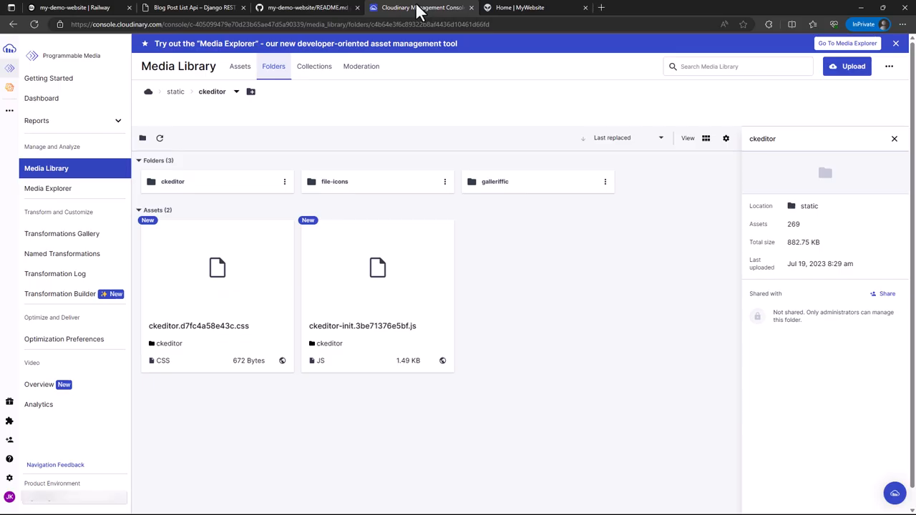
- Reload the folder, switch through Assets back to Folders at static with its seven subfolders and staticfiles.json
left_click(161, 137)
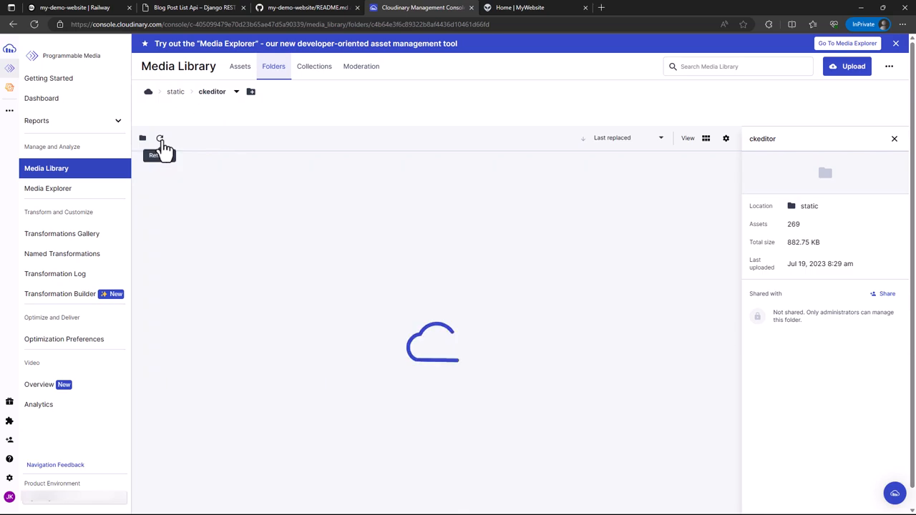
left_click(160, 137)
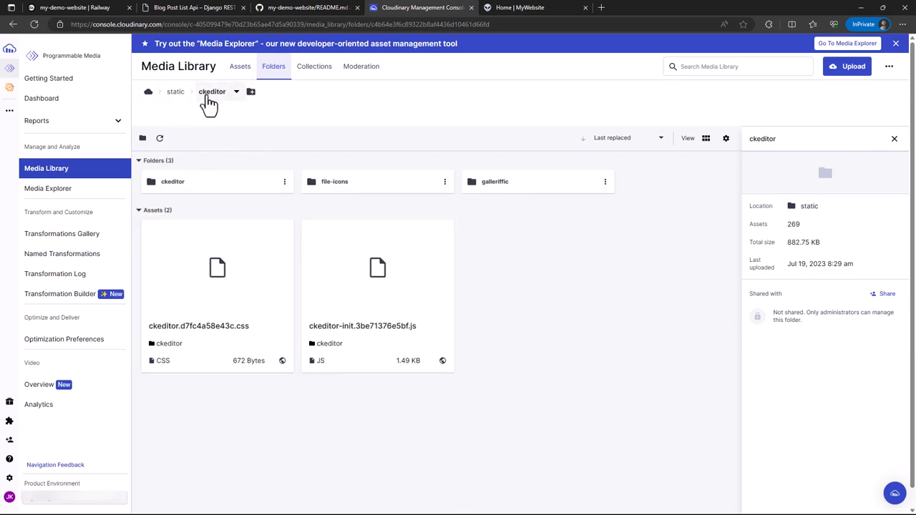
left_click(240, 66)
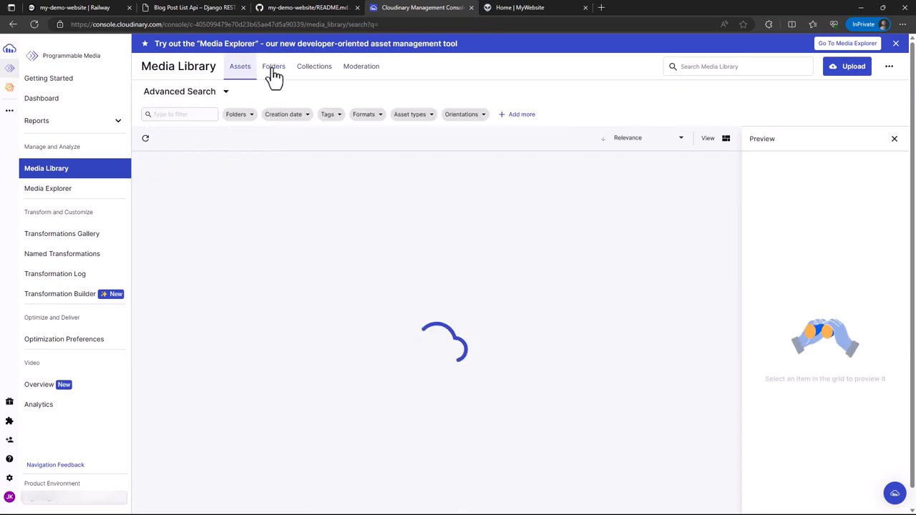
left_click(274, 65)
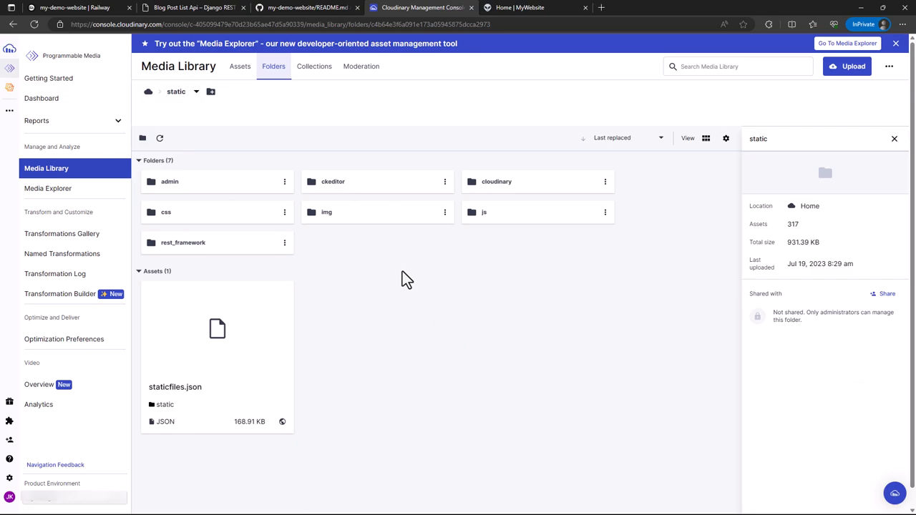
mouse_move(346, 301)
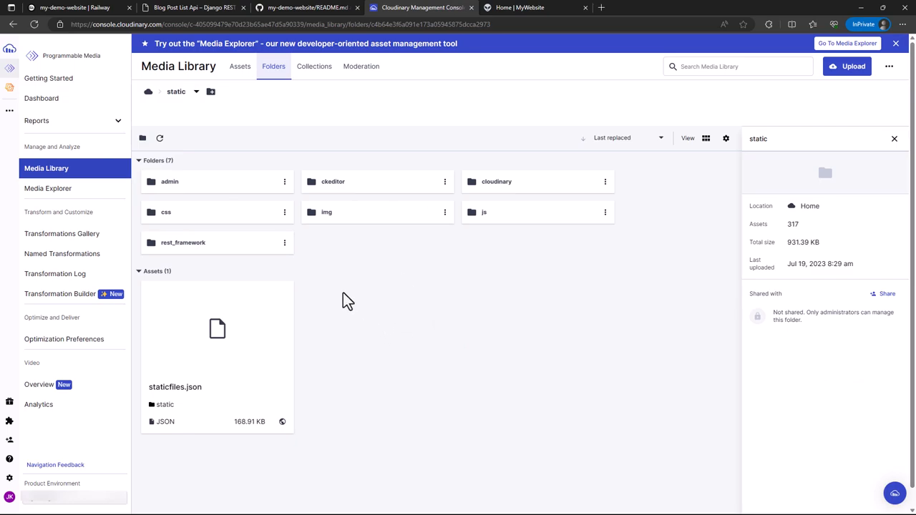
mouse_move(175, 212)
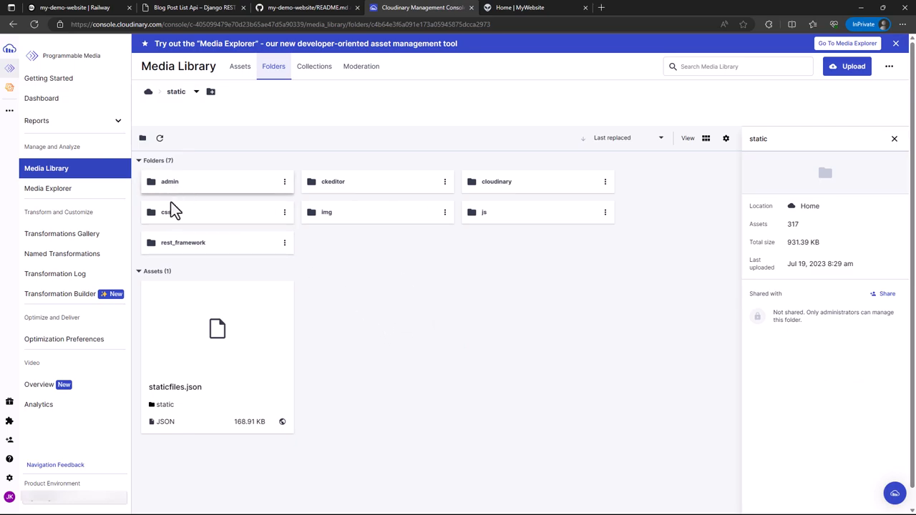
mouse_move(315, 222)
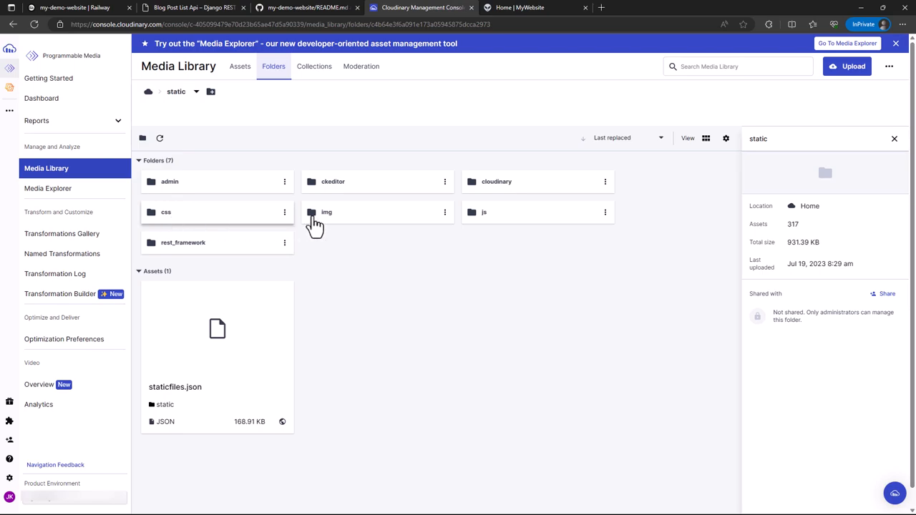
mouse_move(369, 189)
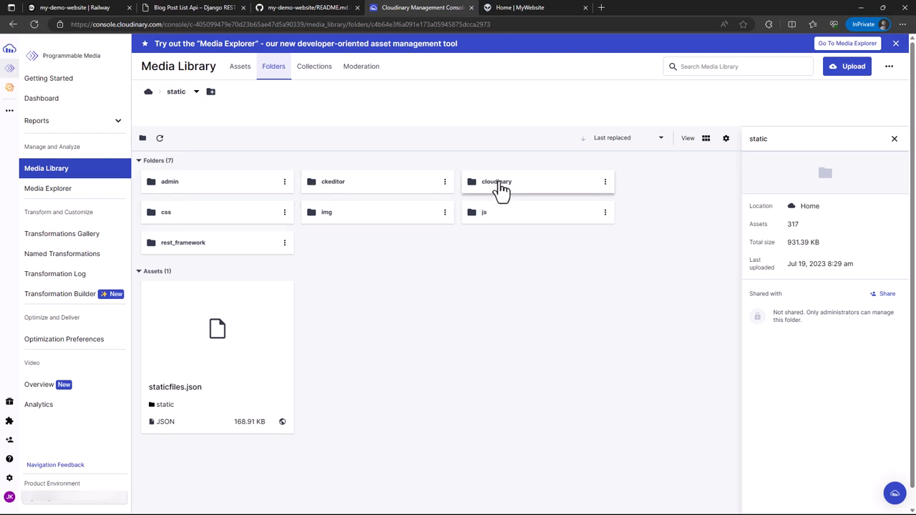
mouse_move(458, 263)
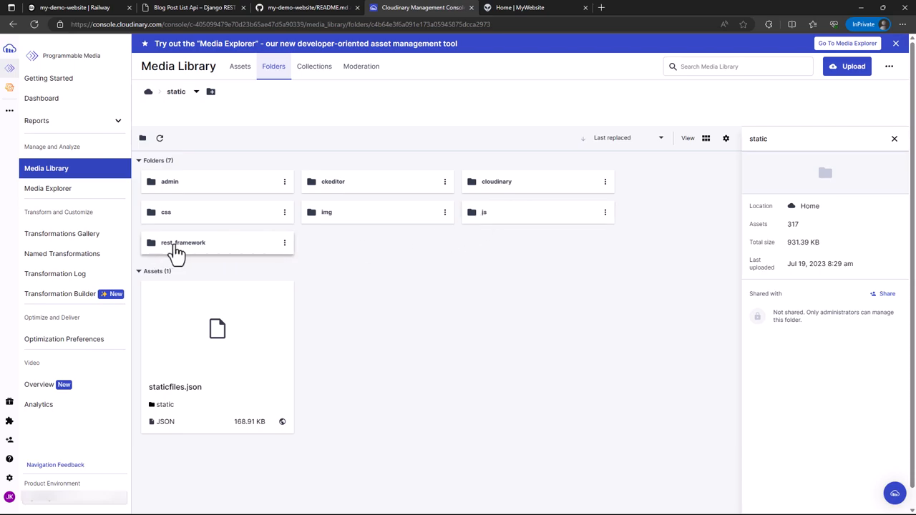
mouse_move(409, 369)
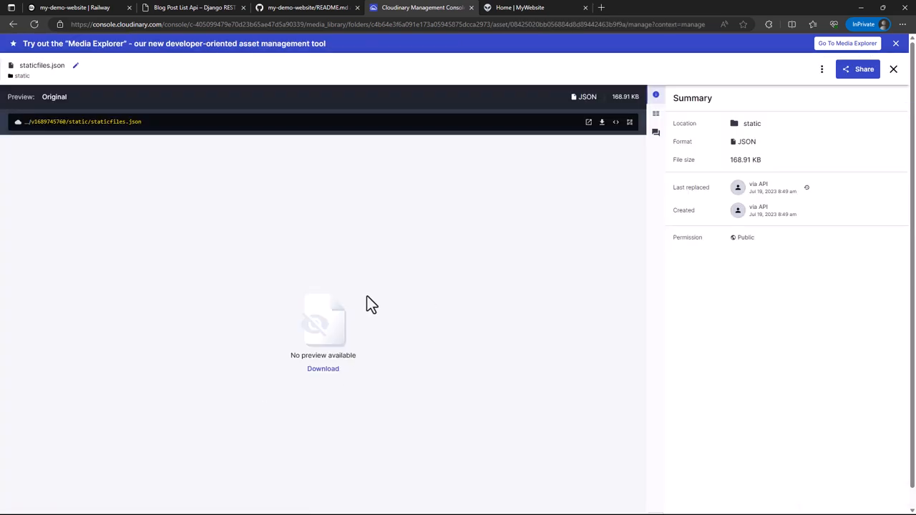
mouse_move(590, 121)
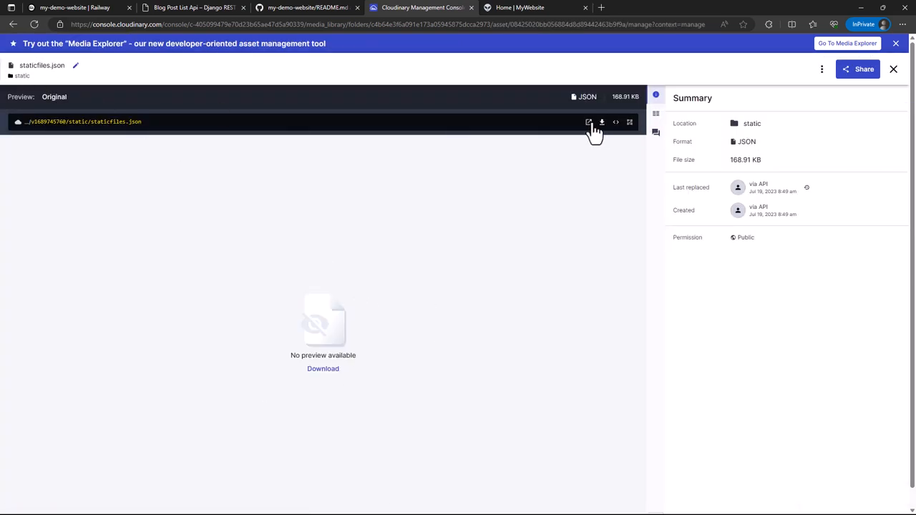
- Open the original staticfiles.json asset before returning to the GitHub README
left_click(589, 122)
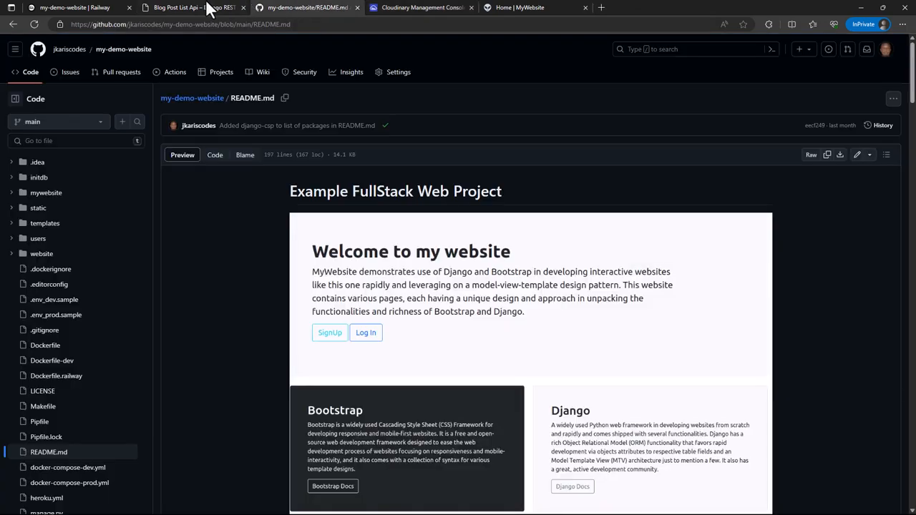
scroll("down", 3)
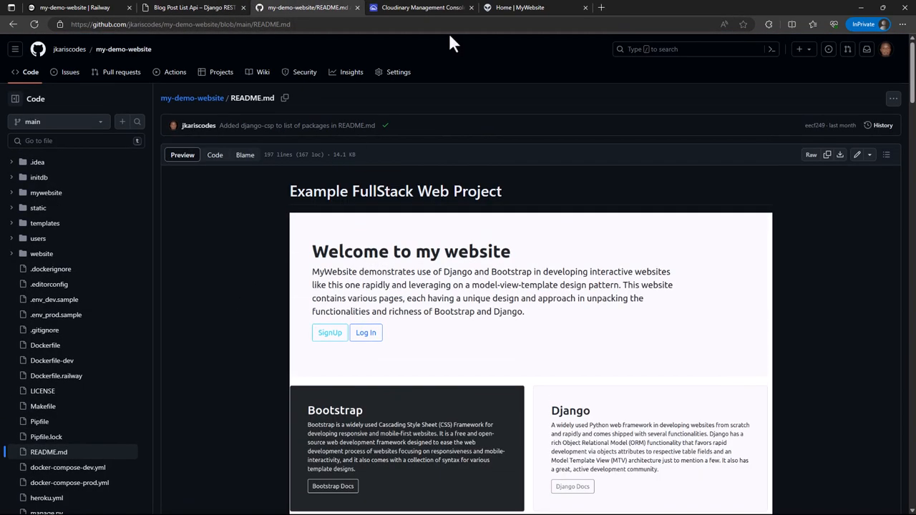
mouse_move(277, 191)
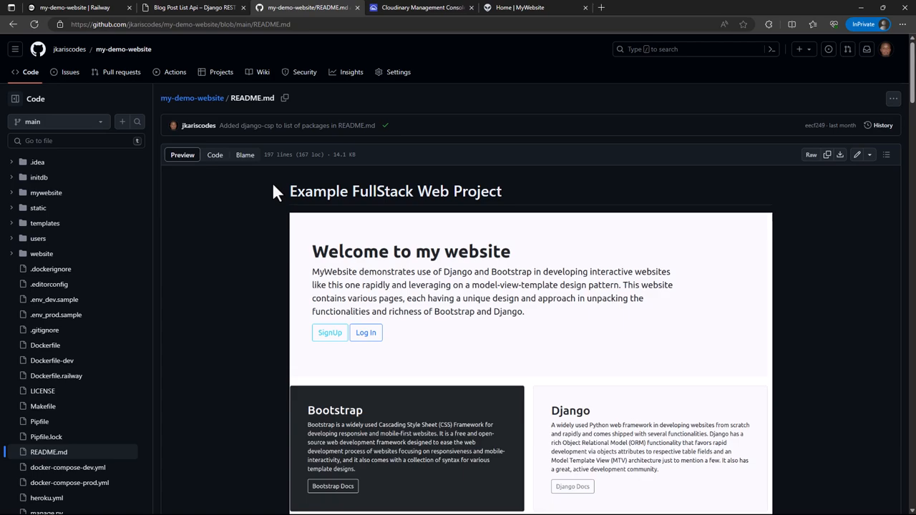
mouse_move(249, 235)
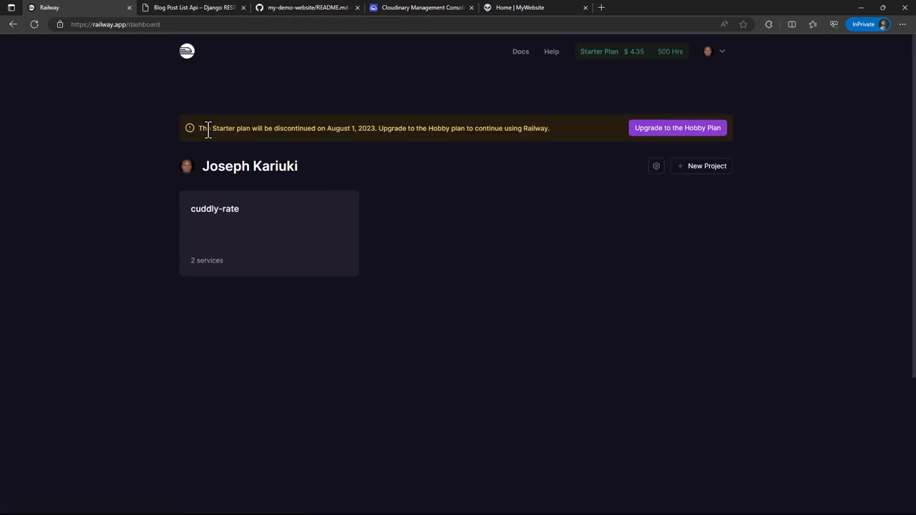
mouse_move(416, 170)
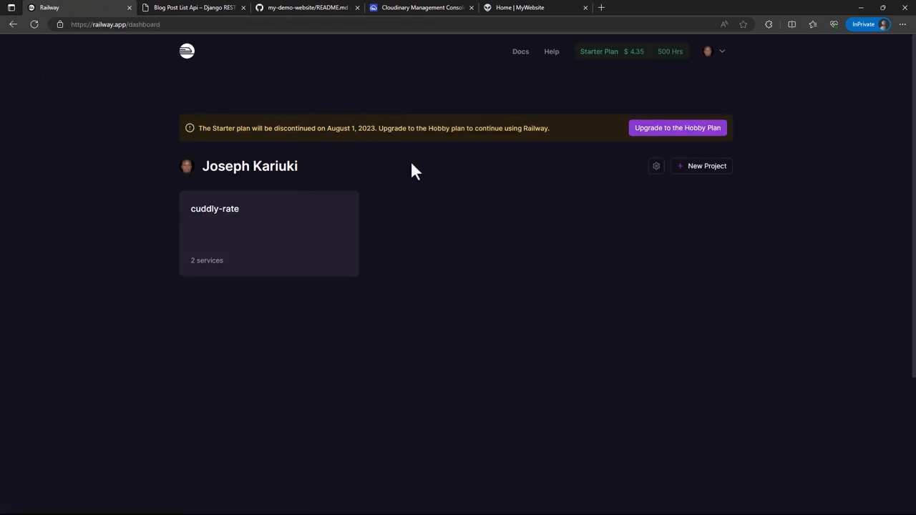
mouse_move(486, 189)
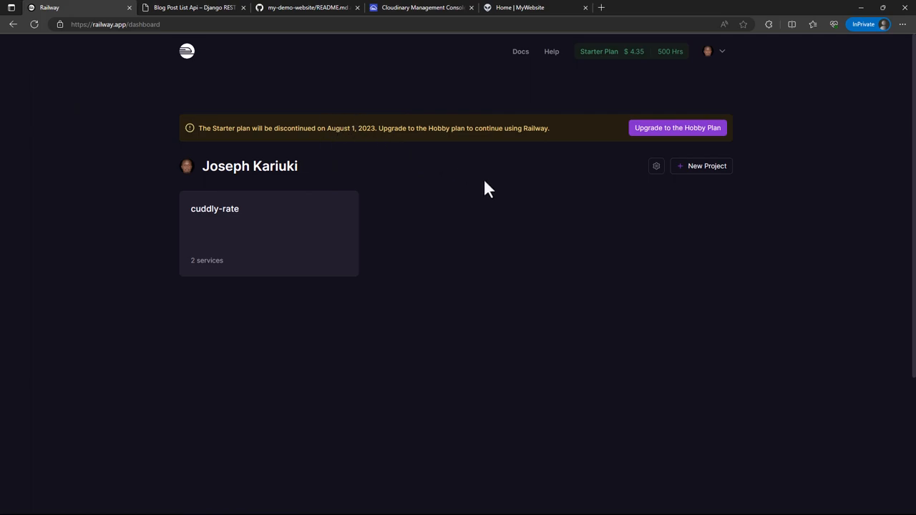
mouse_move(672, 136)
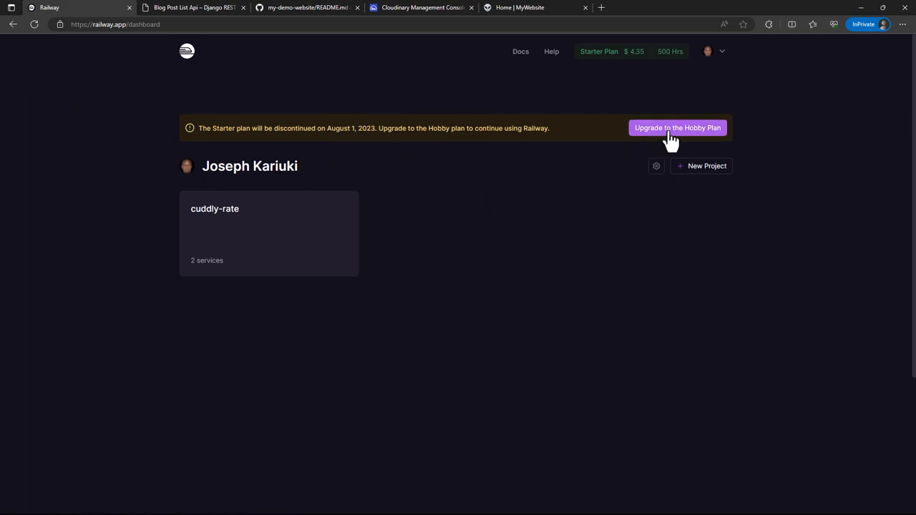
mouse_move(494, 289)
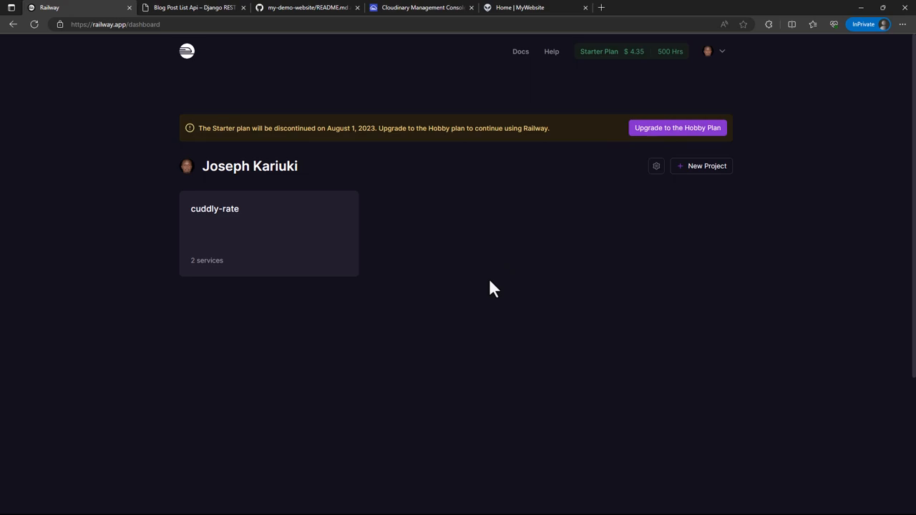
mouse_move(526, 232)
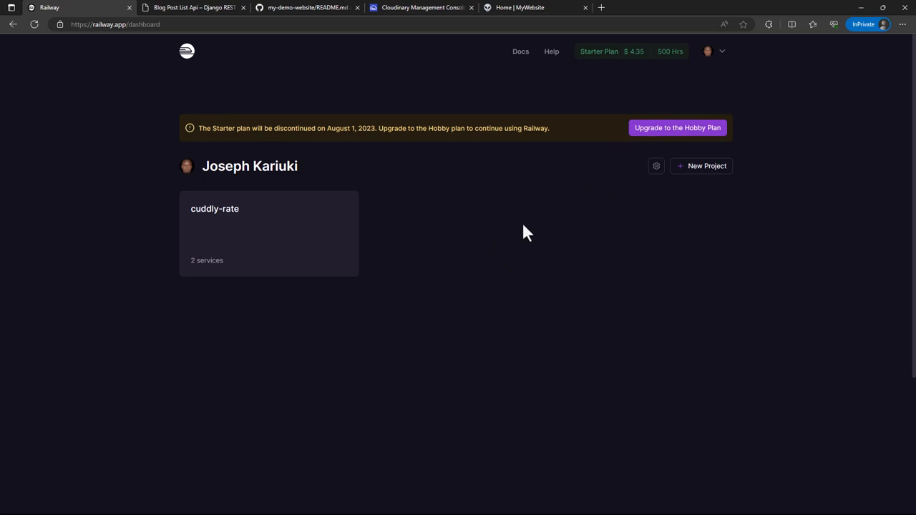